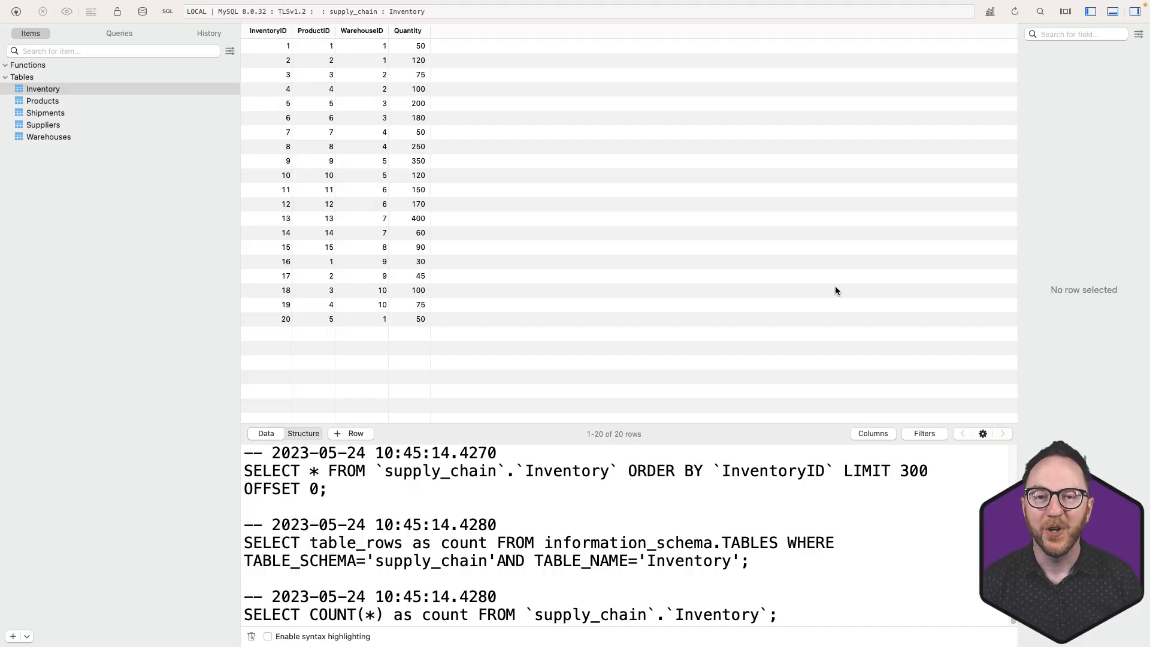
{"action": "mouse_move", "coordinate": [326, 56]}
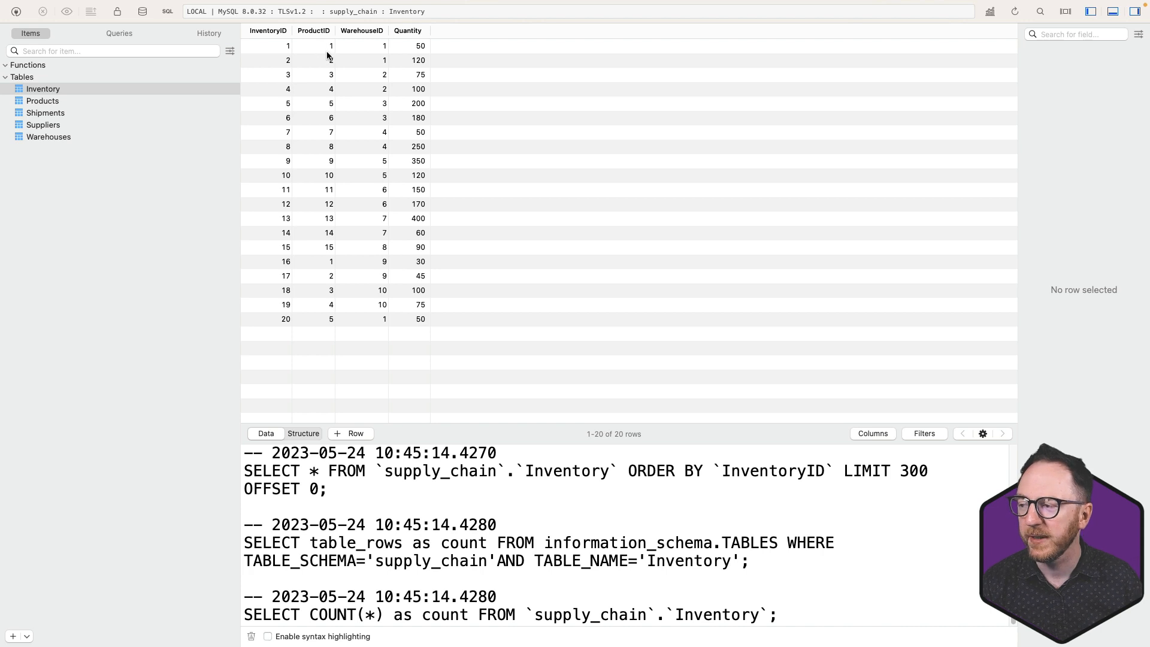
{"action": "mouse_move", "coordinate": [451, 71]}
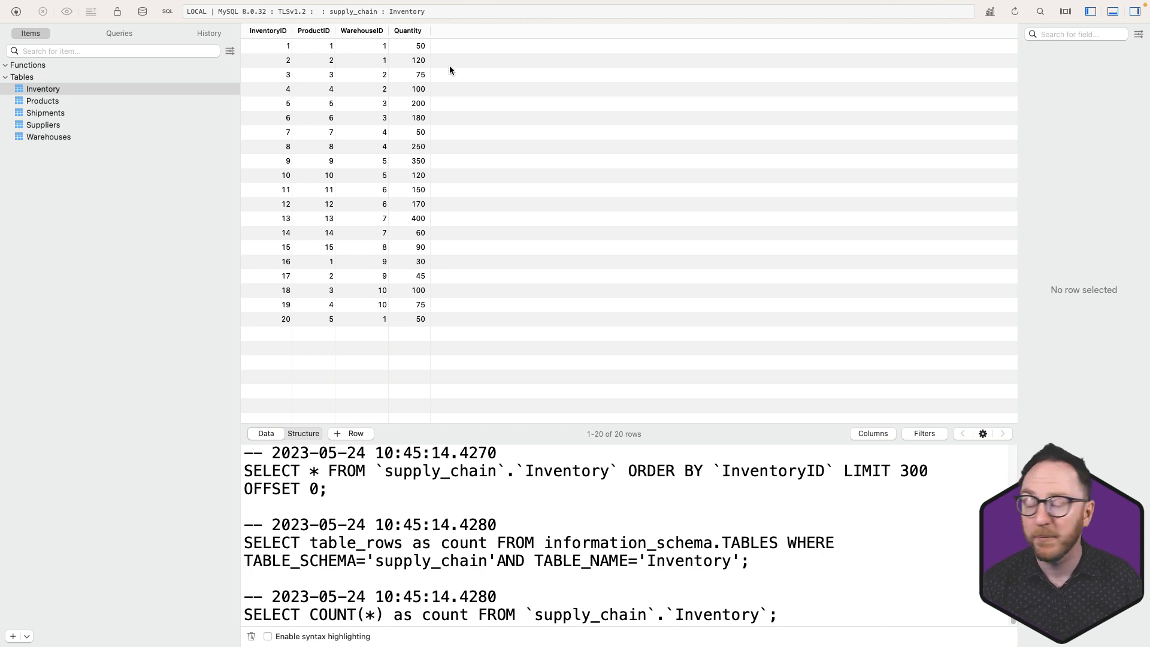
Step: Browse the Products and Shipments tables' rows in Sequel Ace
{"action": "left_click", "coordinate": [42, 100]}
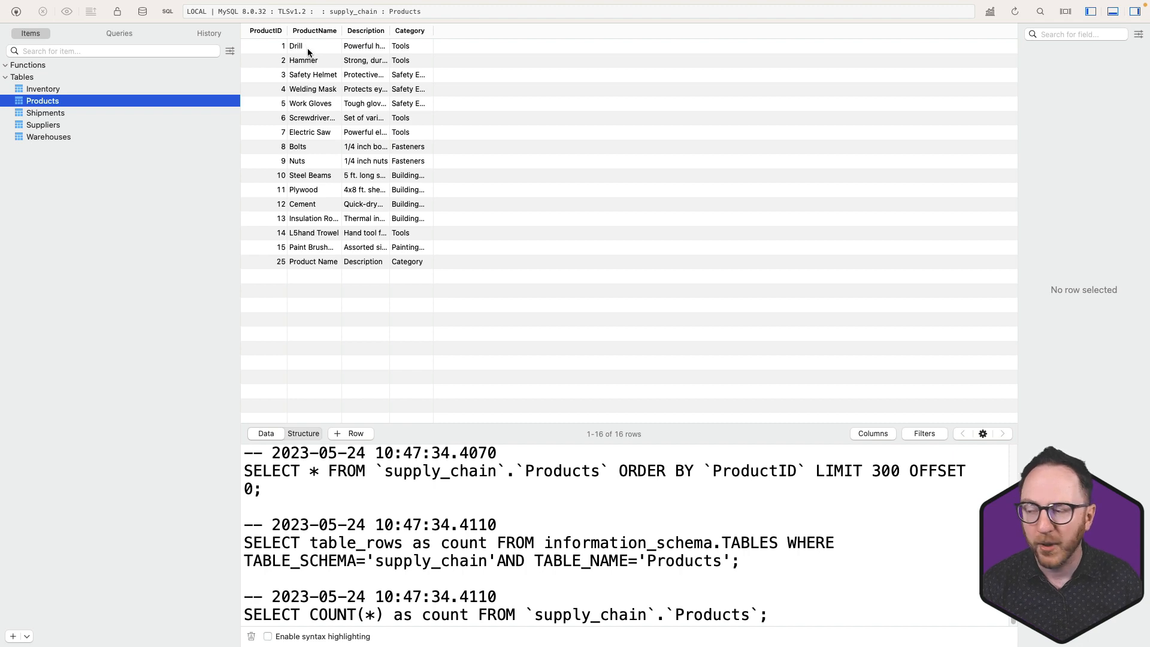
{"action": "left_click", "coordinate": [45, 112]}
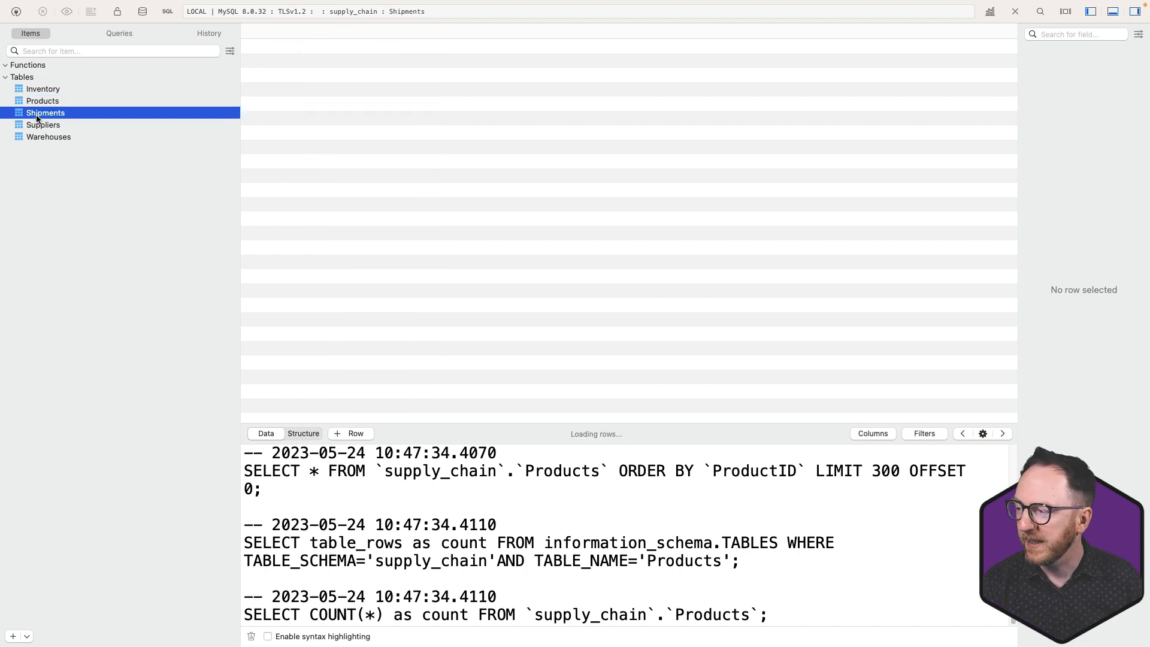
{"action": "left_click", "coordinate": [44, 113]}
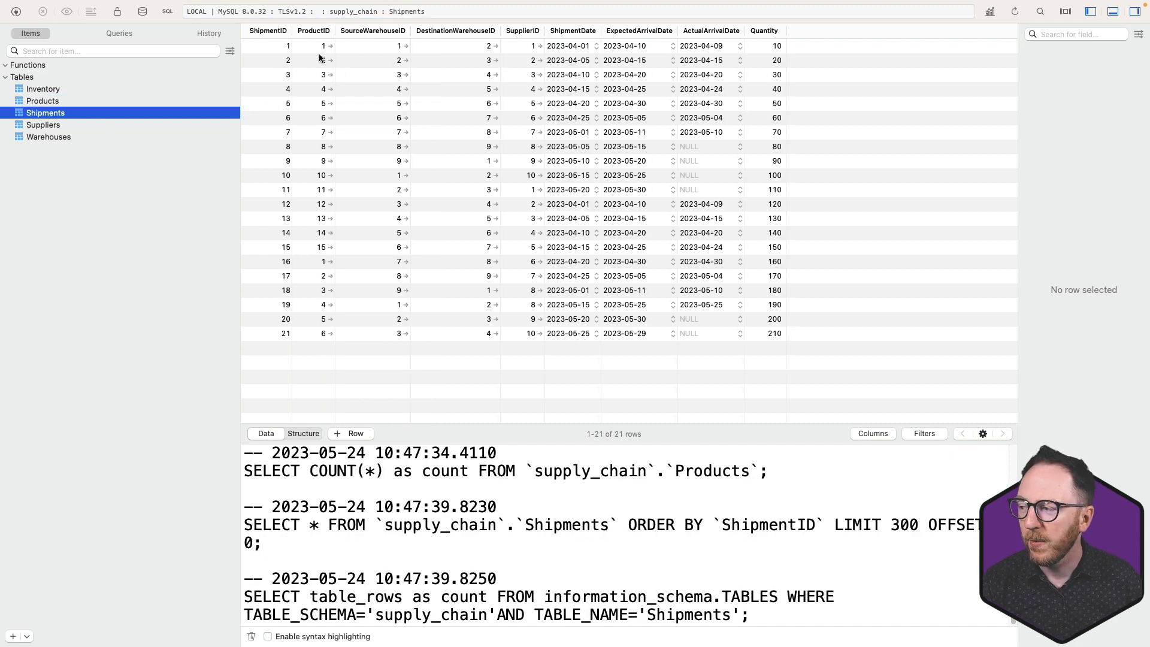
{"action": "mouse_move", "coordinate": [365, 46]}
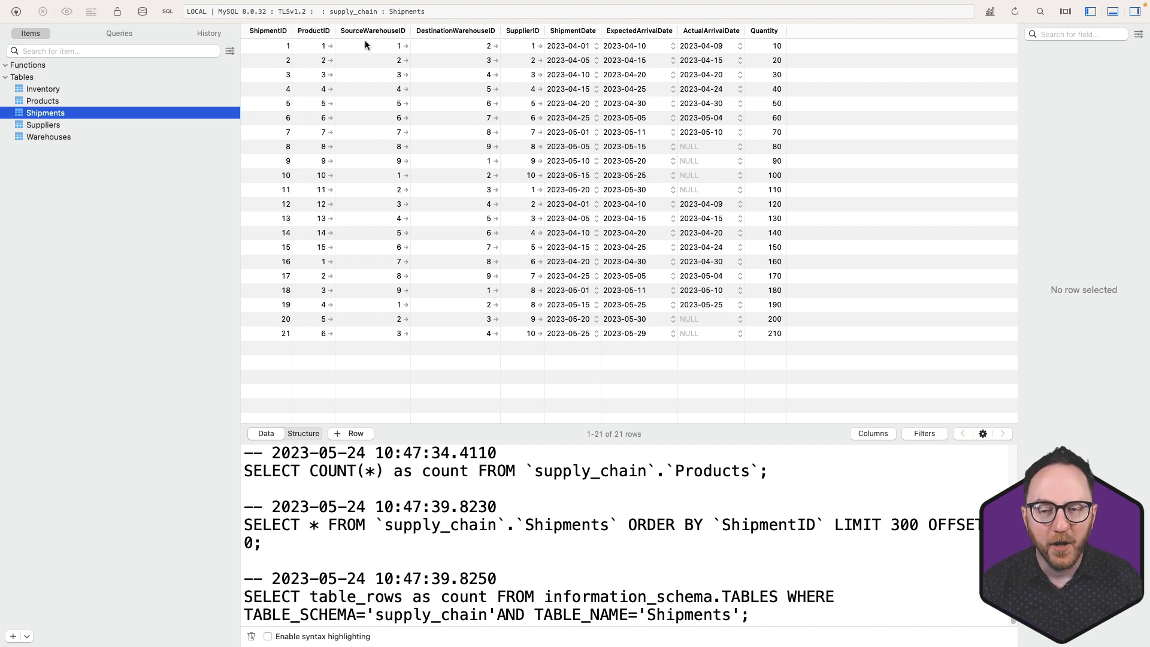
{"action": "mouse_move", "coordinate": [526, 58]}
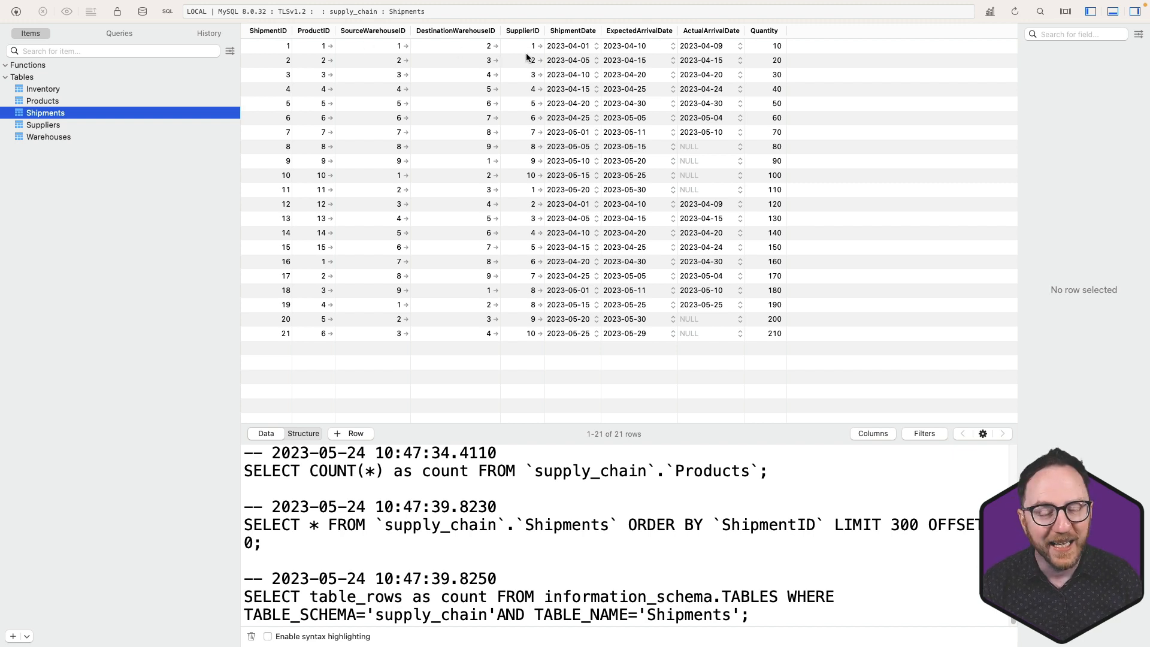
{"action": "mouse_move", "coordinate": [668, 98]}
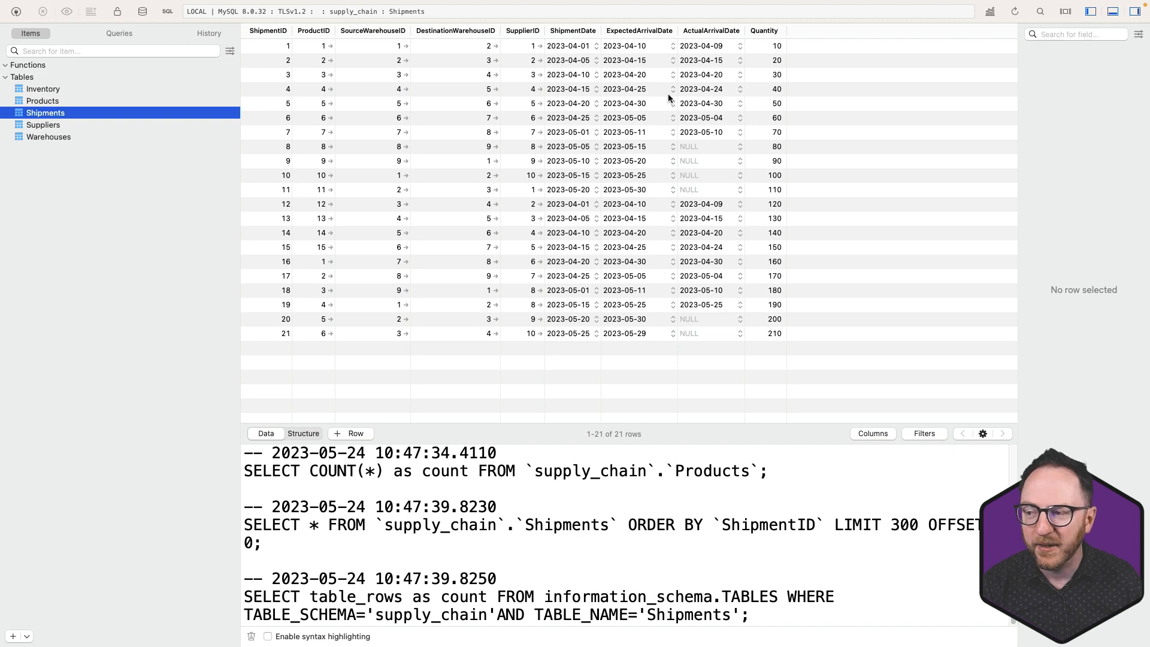
{"action": "mouse_move", "coordinate": [758, 132]}
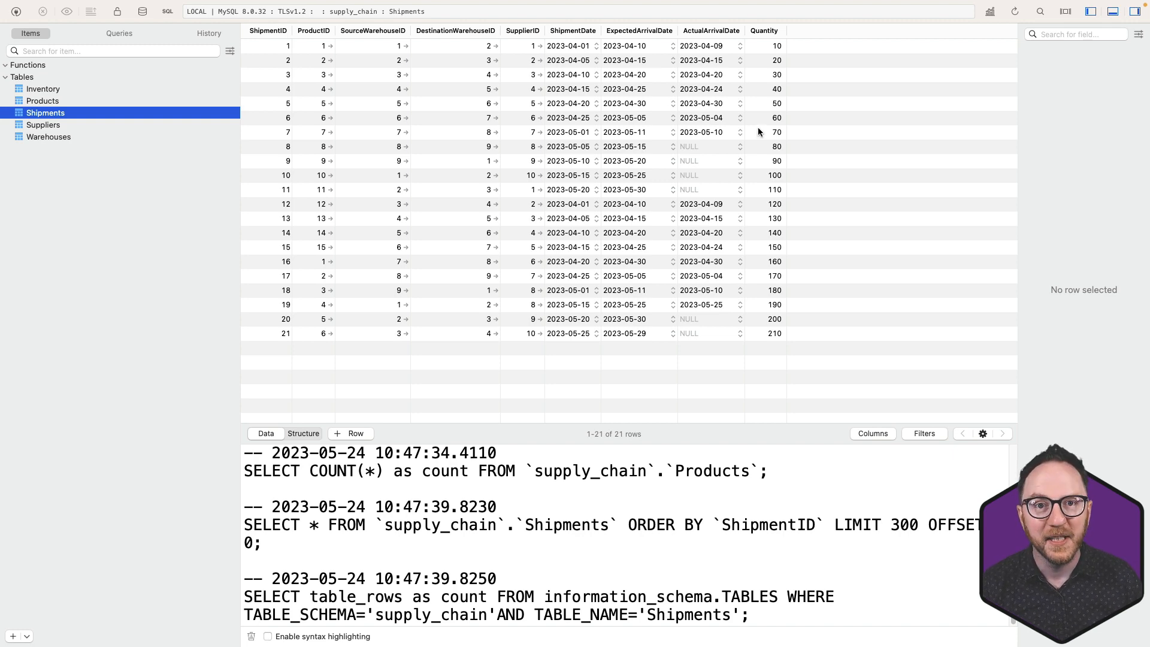
Step: Browse the Suppliers and Warehouses tables' rows in Sequel Ace
{"action": "left_click", "coordinate": [43, 125]}
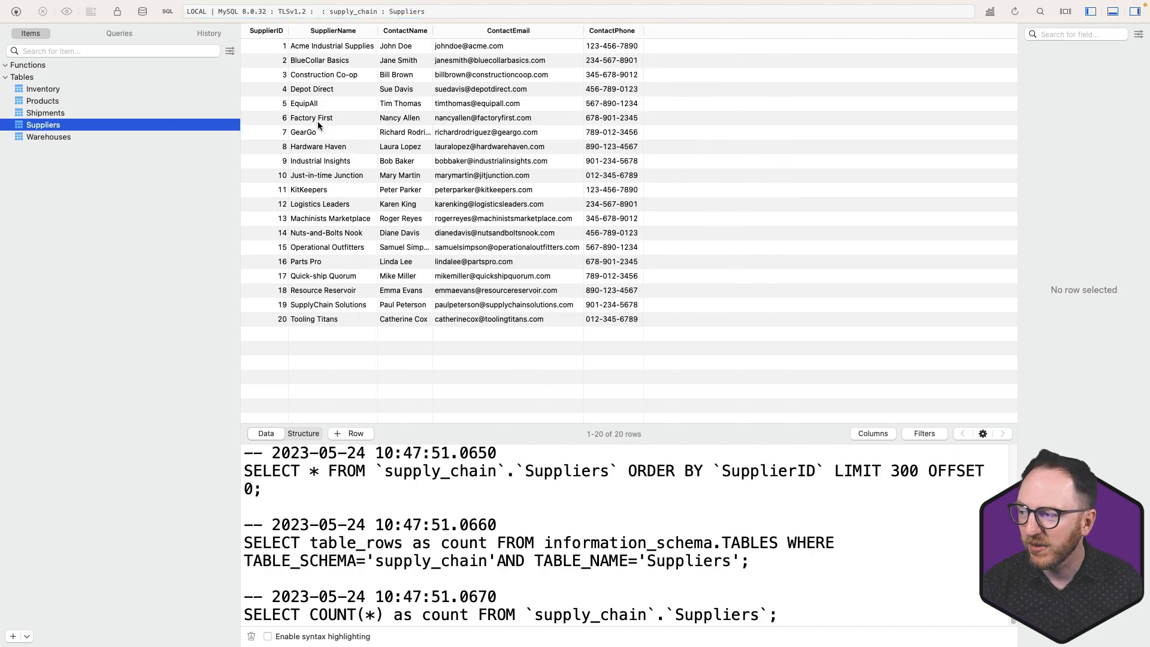
{"action": "left_click", "coordinate": [49, 137]}
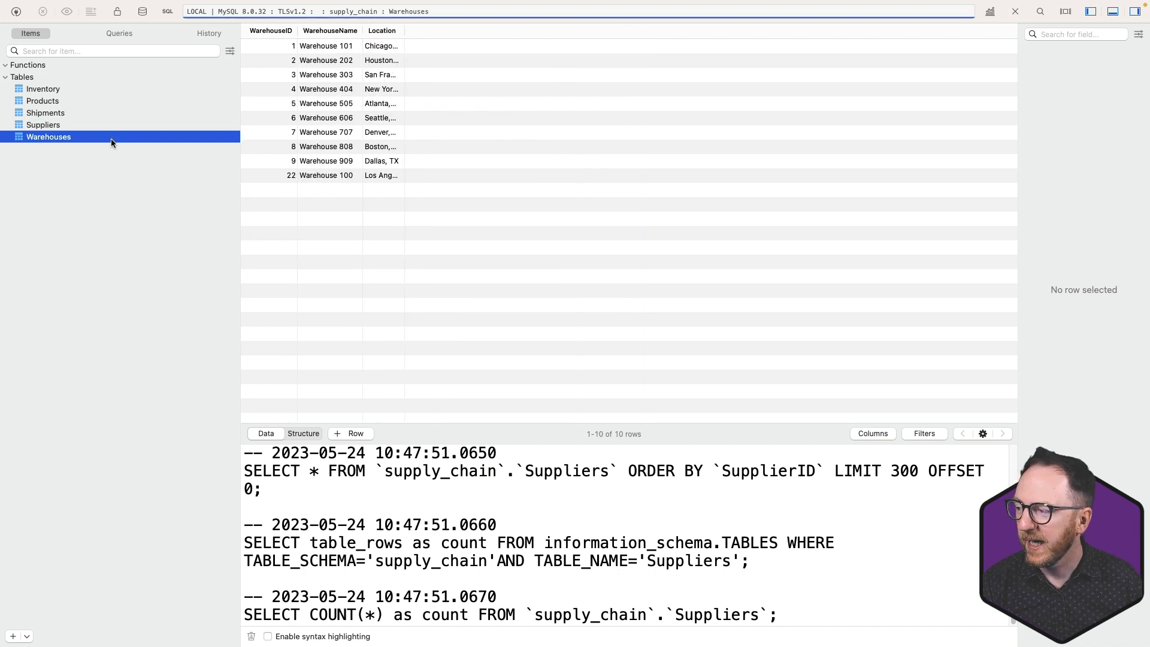
{"action": "left_click", "coordinate": [48, 136]}
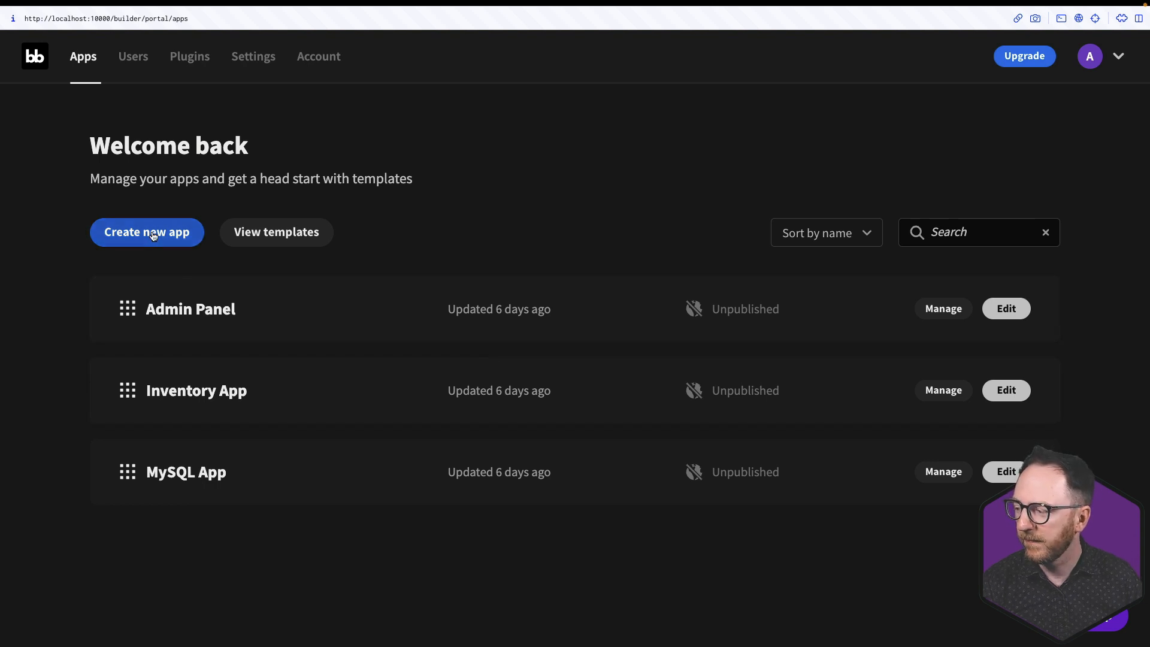
Step: Start a blank app from scratch named 'MySQL Inventory App'
{"action": "left_click", "coordinate": [146, 231]}
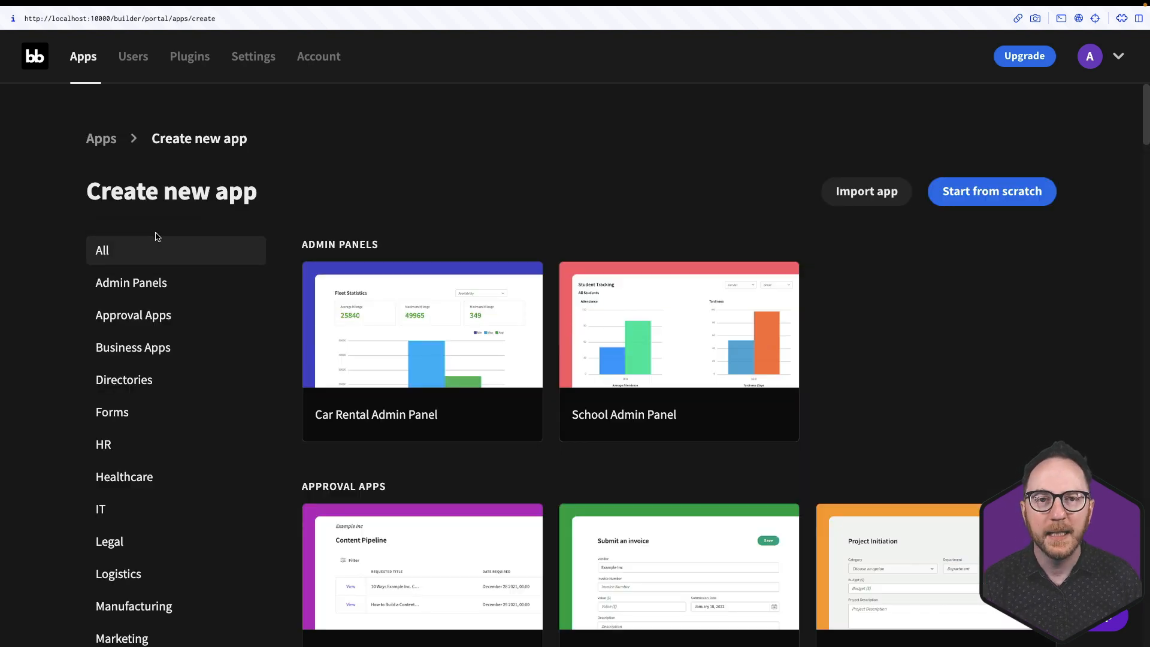
{"action": "left_click", "coordinate": [991, 191]}
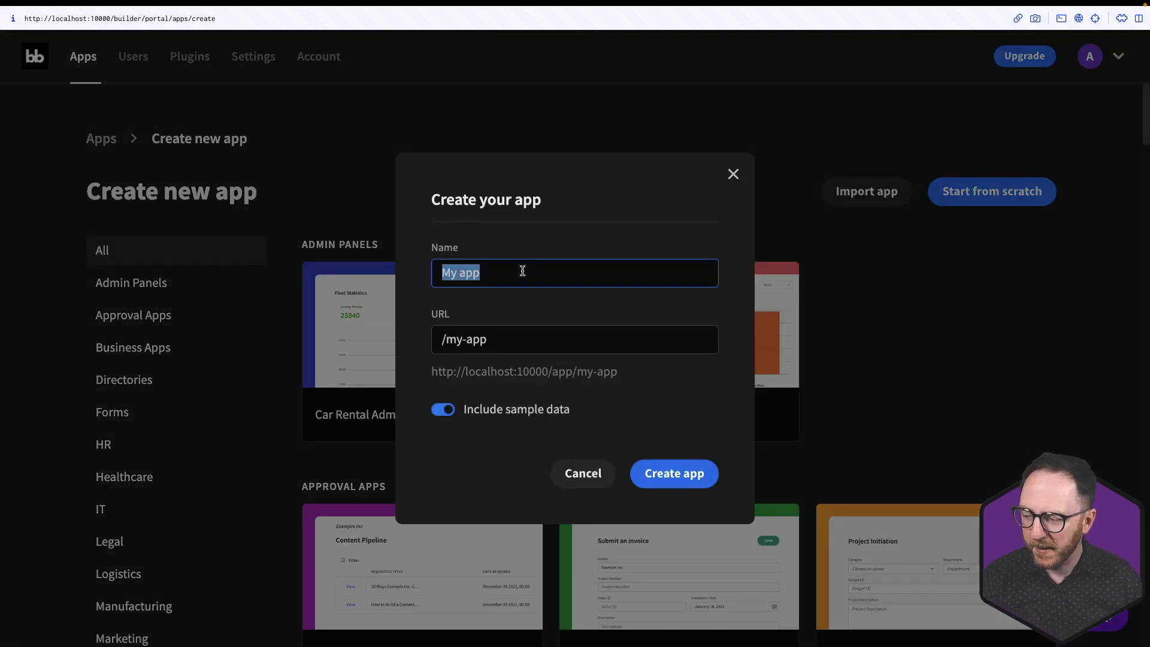
{"action": "type", "text": "MySQL In"}
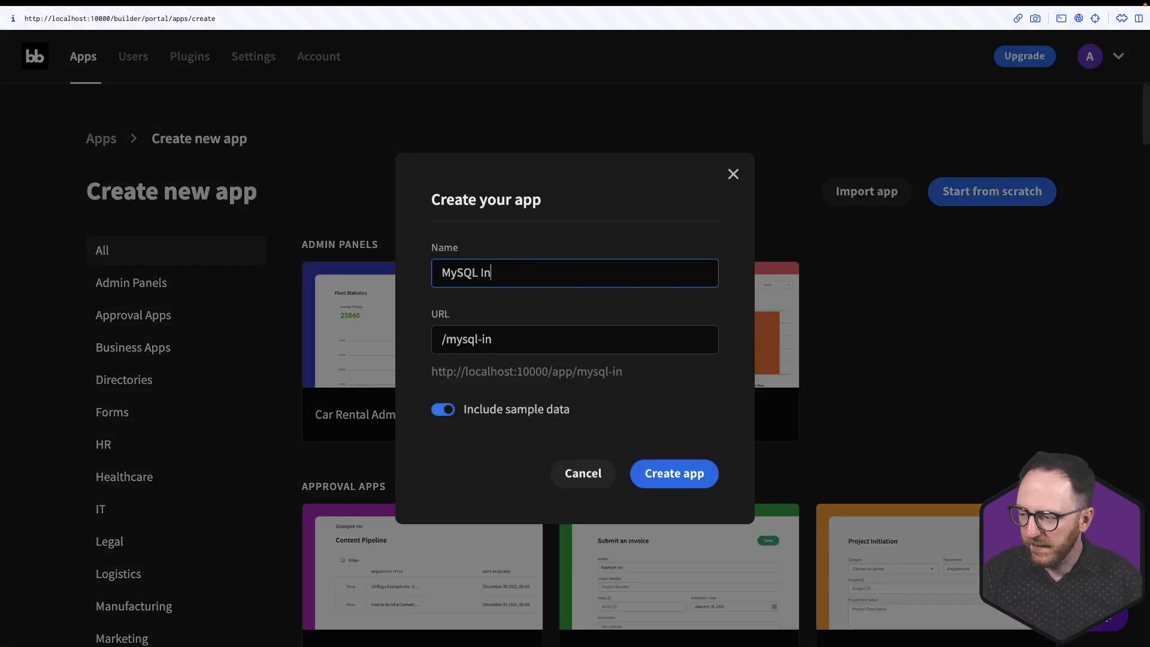
{"action": "type", "text": "ventory App"}
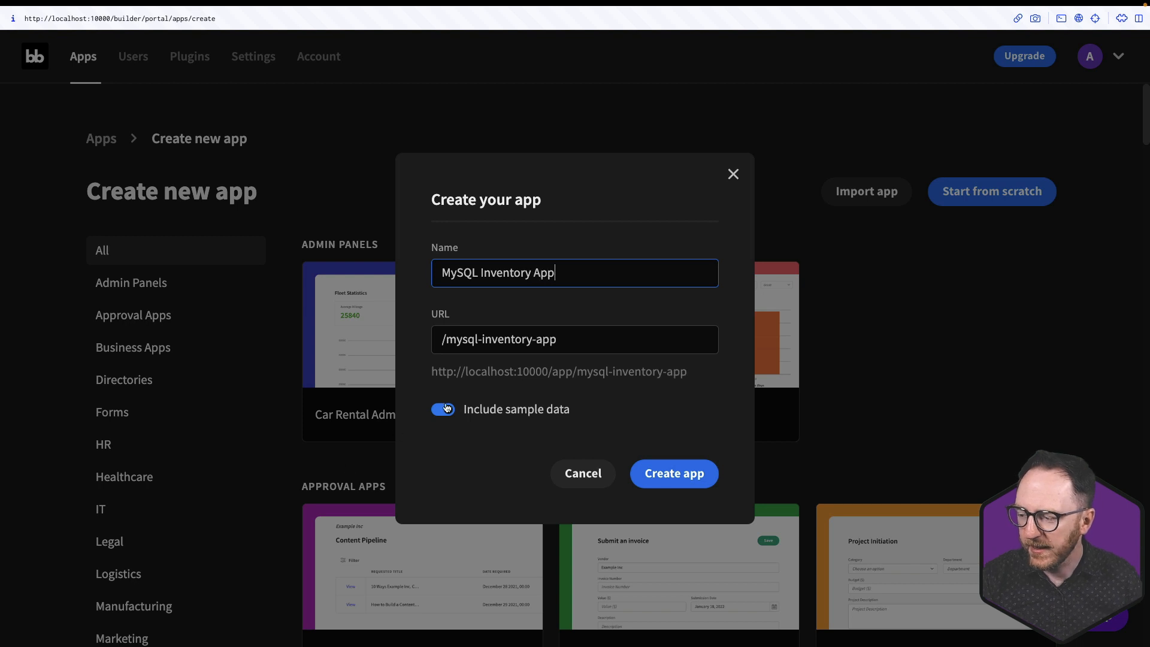
Step: Leave out the sample data and create the app
{"action": "left_click", "coordinate": [443, 410]}
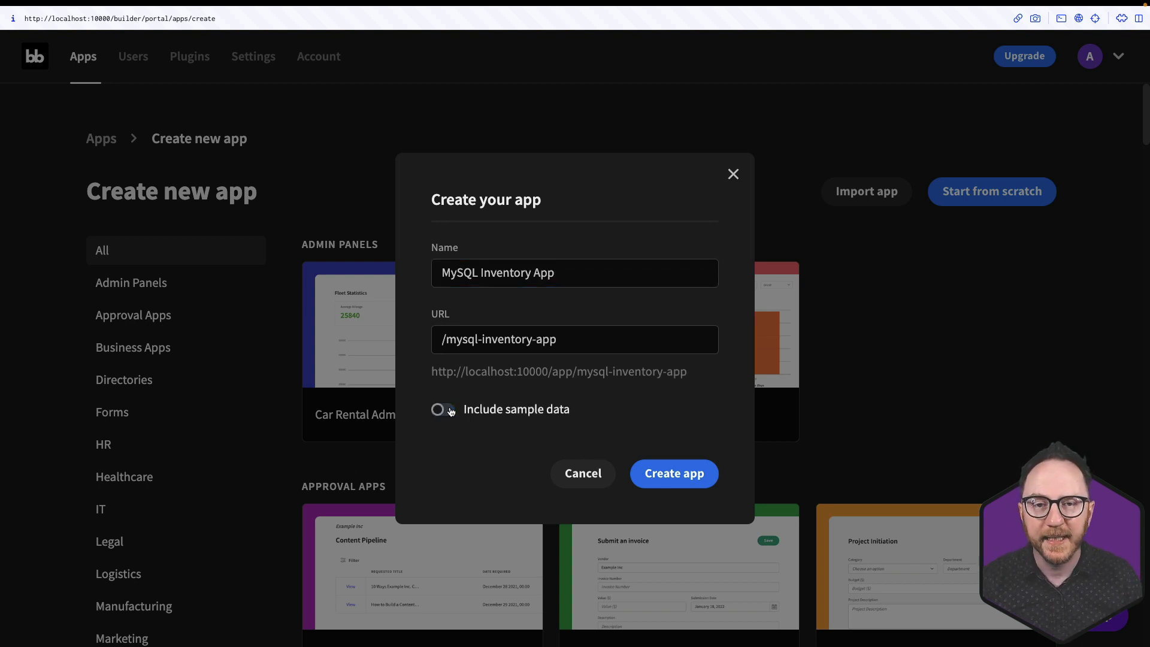
{"action": "left_click", "coordinate": [672, 473]}
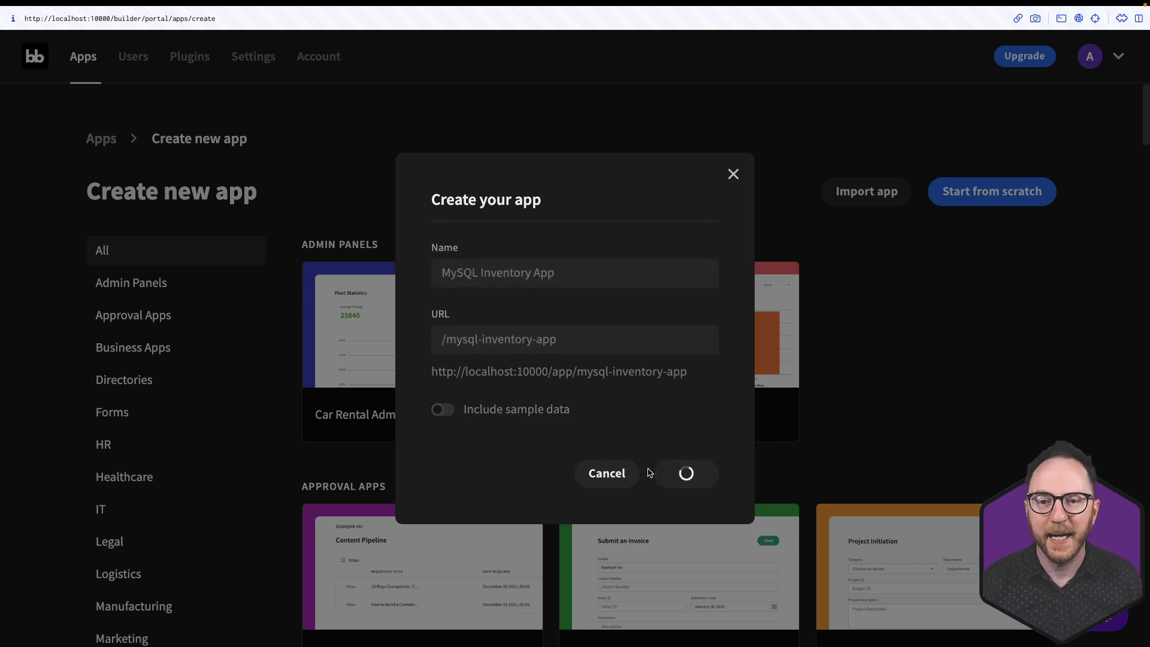
{"action": "left_click", "coordinate": [685, 473]}
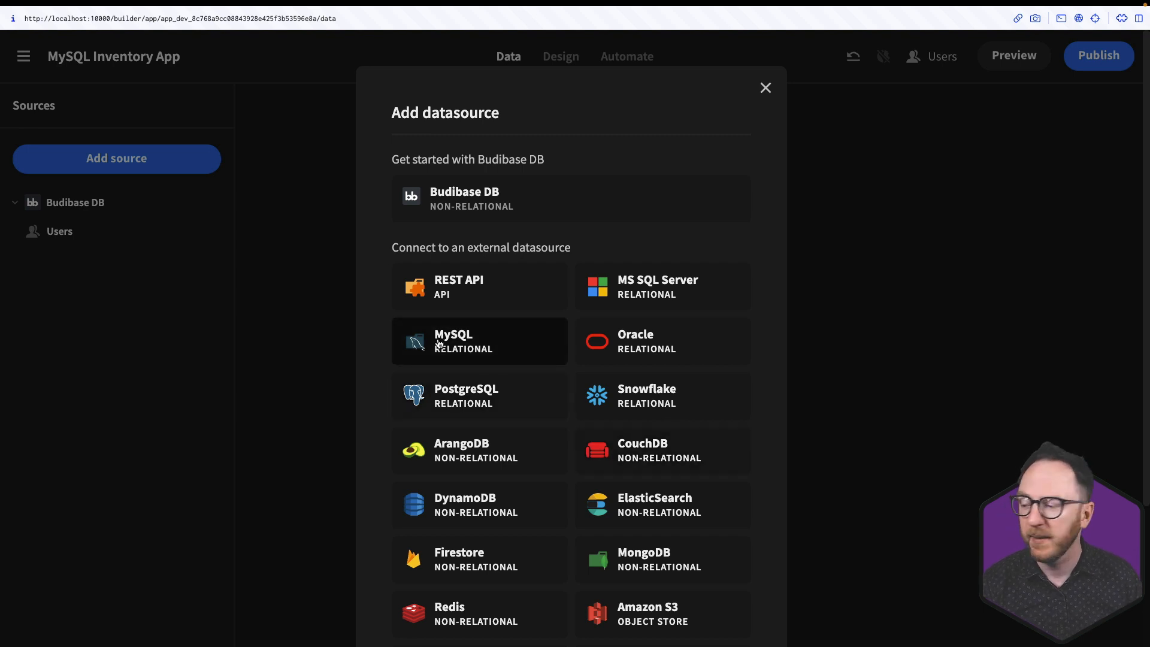
Step: Add a MySQL datasource with host host.docker.internal
{"action": "left_click", "coordinate": [479, 341]}
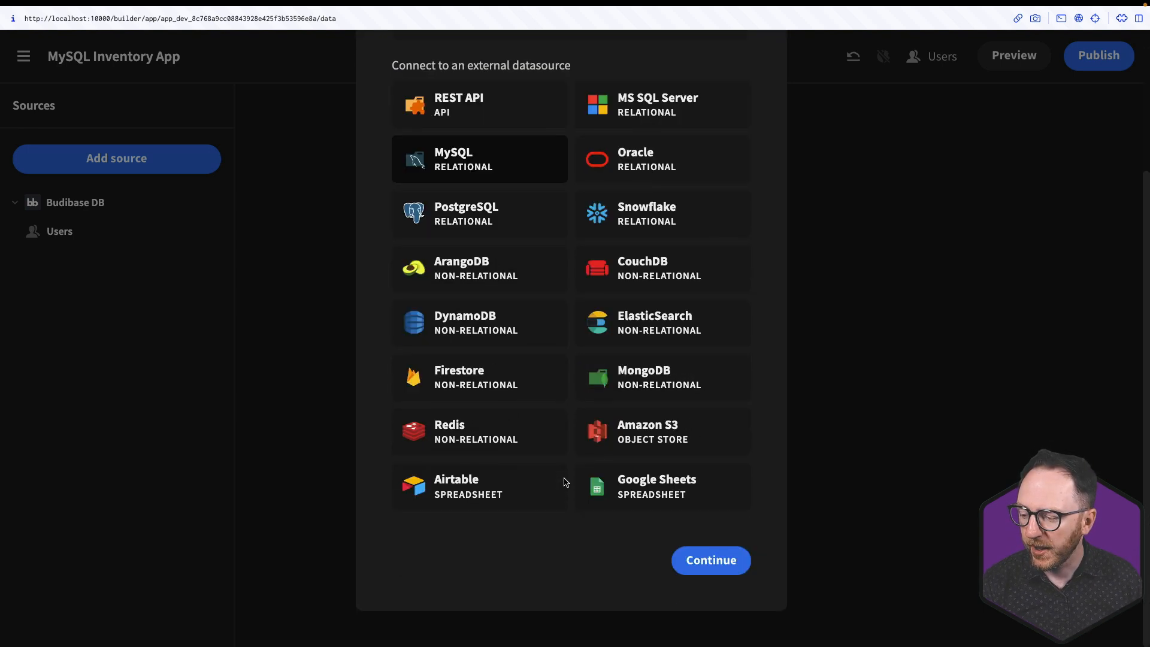
{"action": "left_click", "coordinate": [709, 559]}
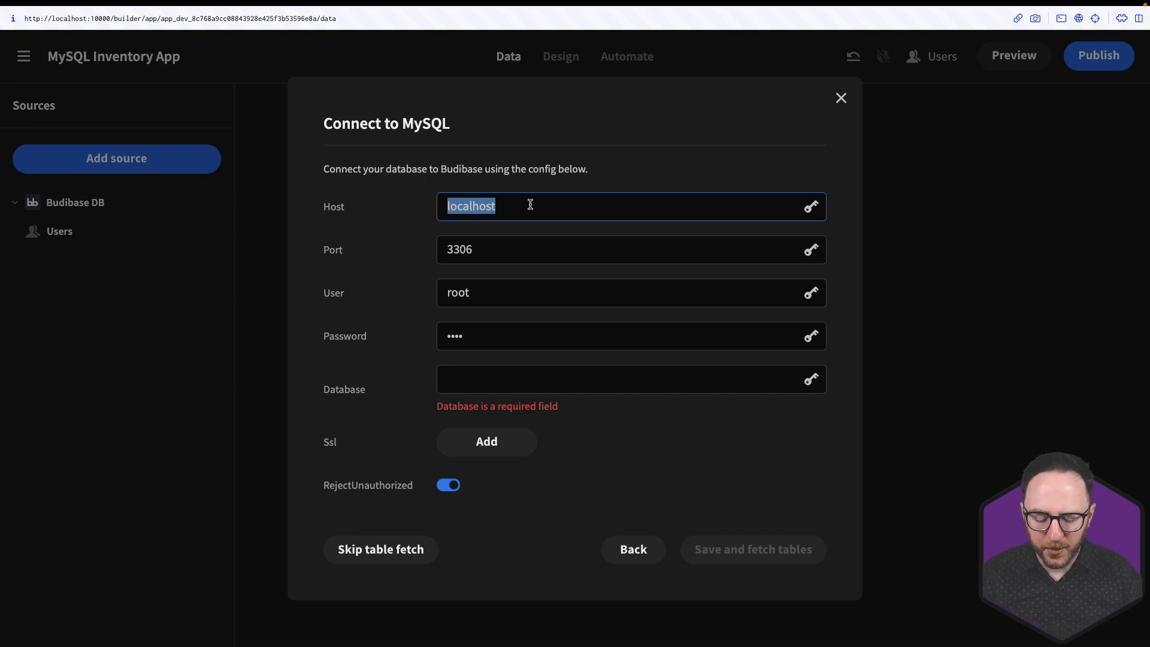
{"action": "type", "text": "host.docker"}
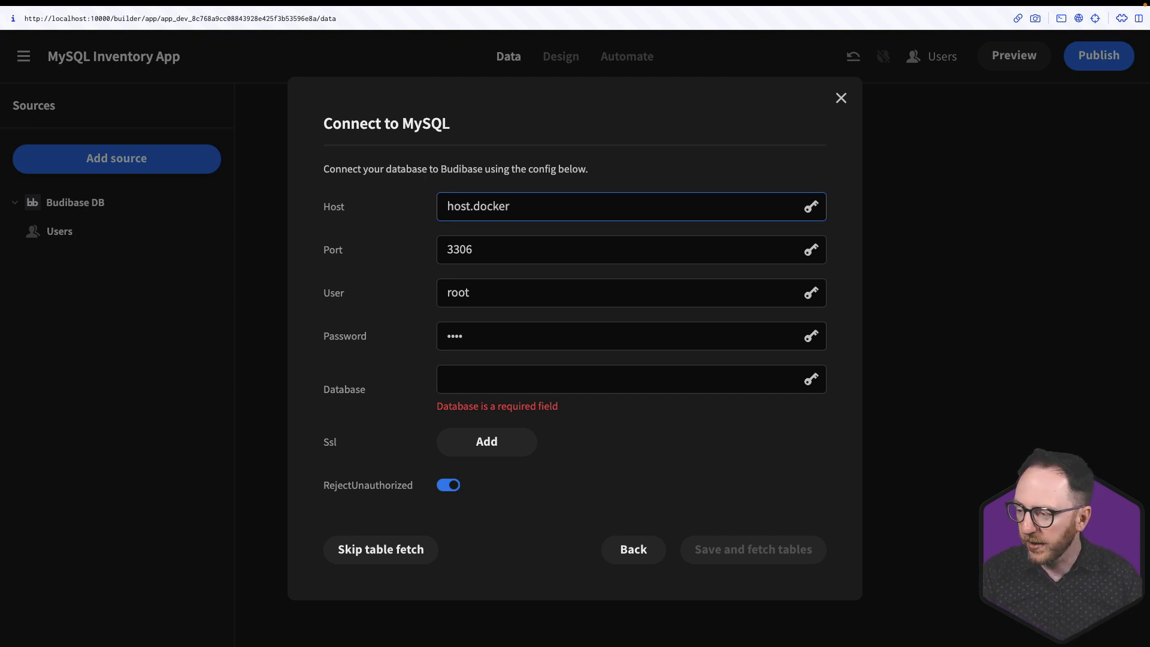
Step: Set the database to supply_chain, then save and fetch its tables
{"action": "type", "text": "sup"}
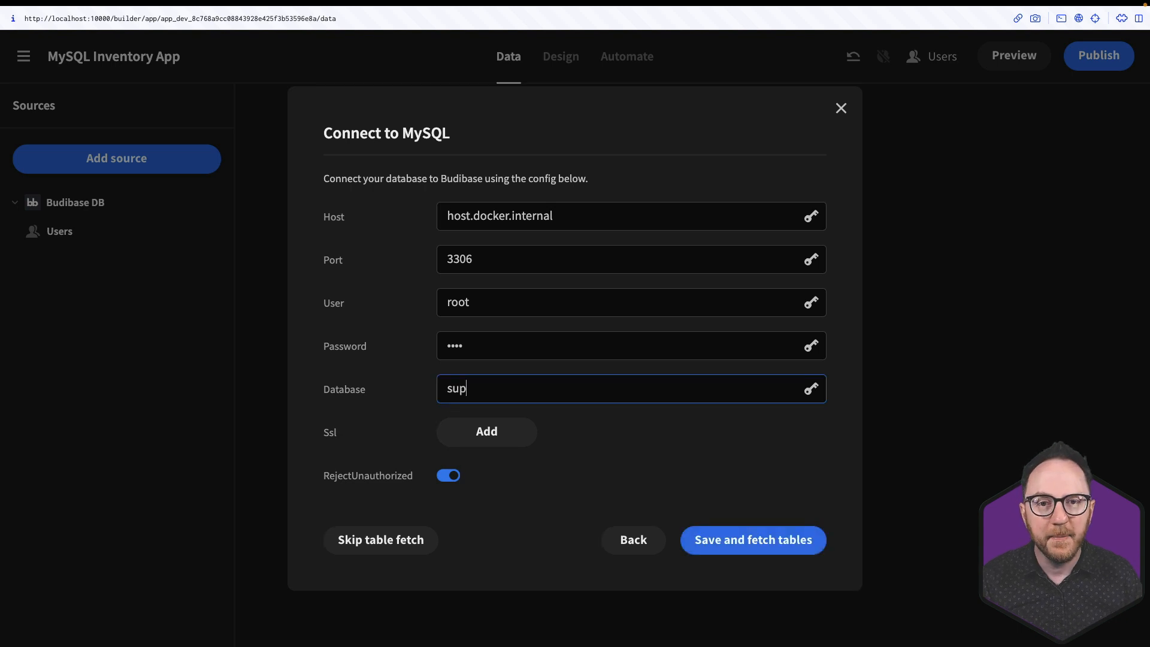
{"action": "type", "text": "ply_c"}
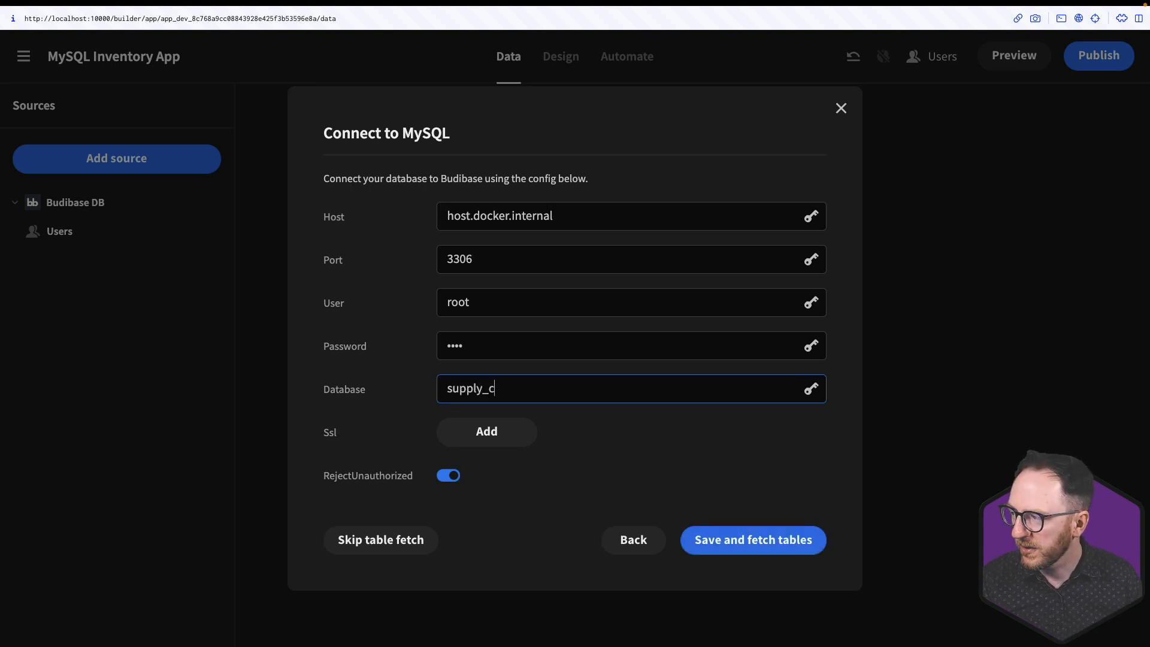
{"action": "type", "text": "hain"}
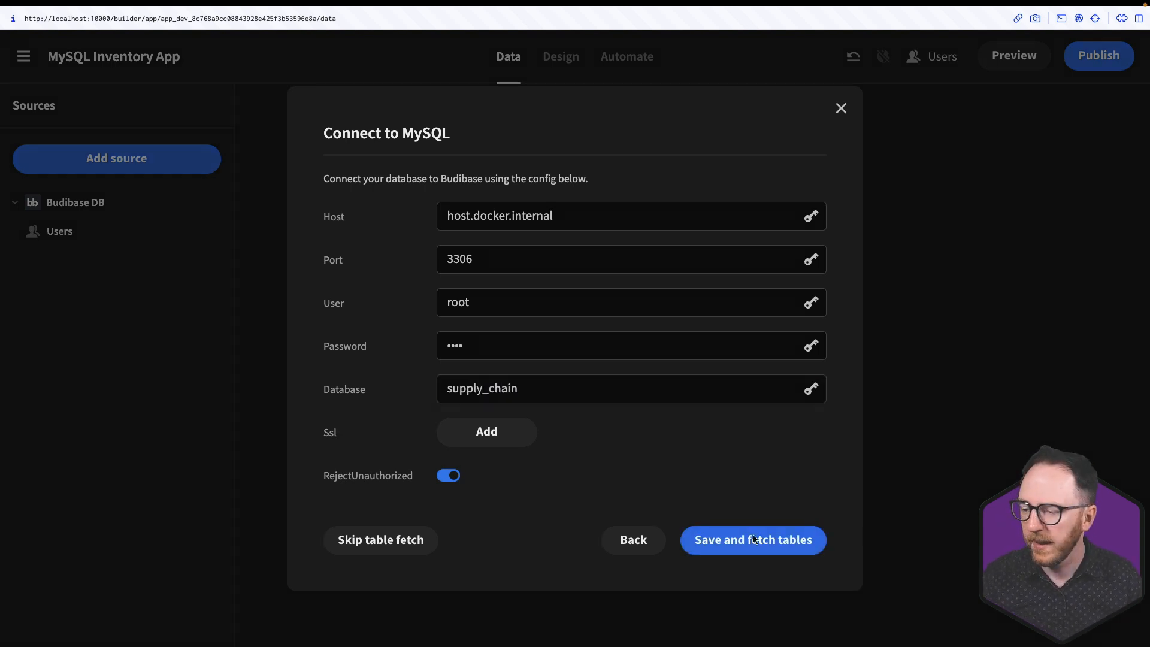
{"action": "left_click", "coordinate": [752, 540]}
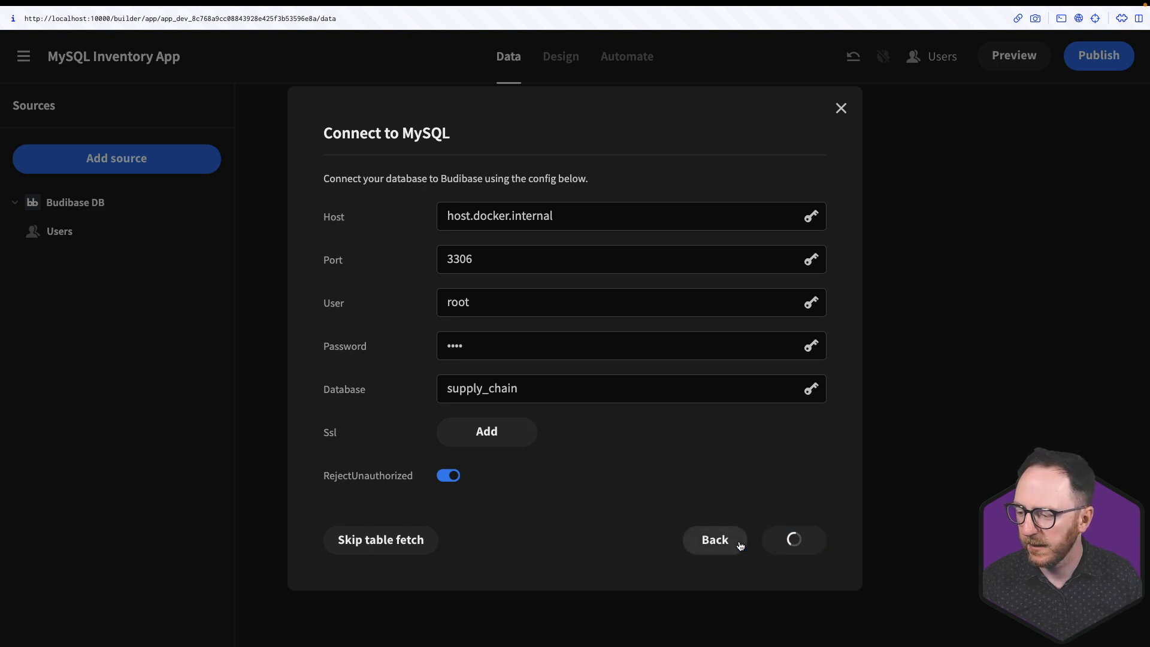
{"action": "left_click", "coordinate": [793, 540]}
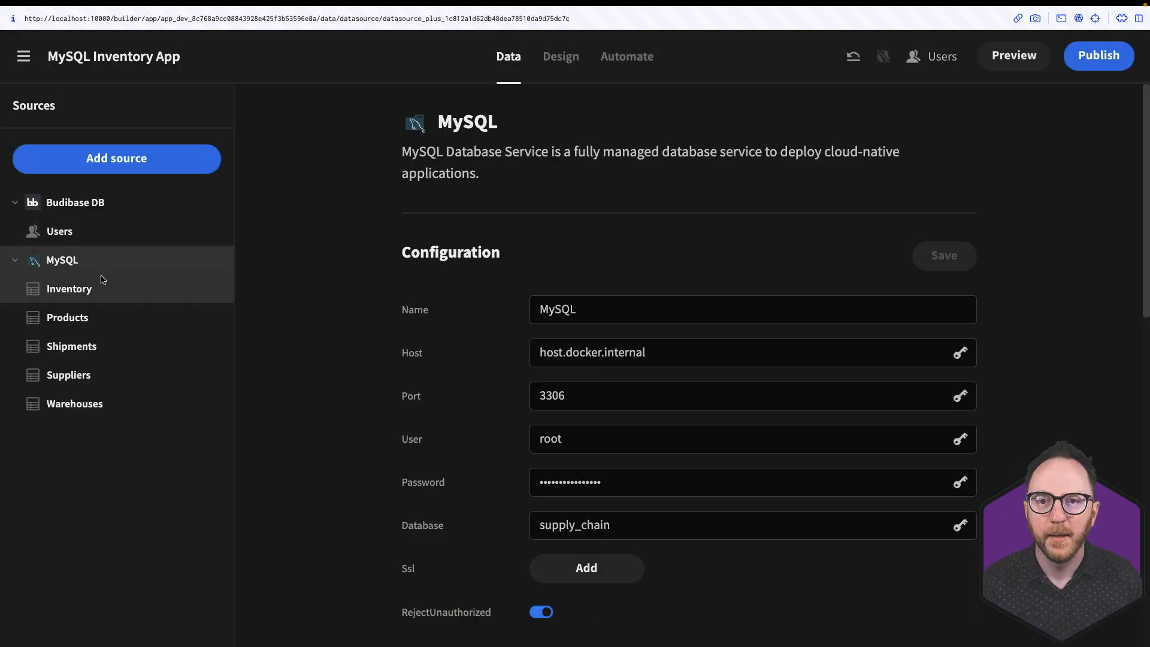
Step: View the fetched Inventory, Products, Suppliers and Warehouses tables in turn
{"action": "left_click", "coordinate": [69, 288]}
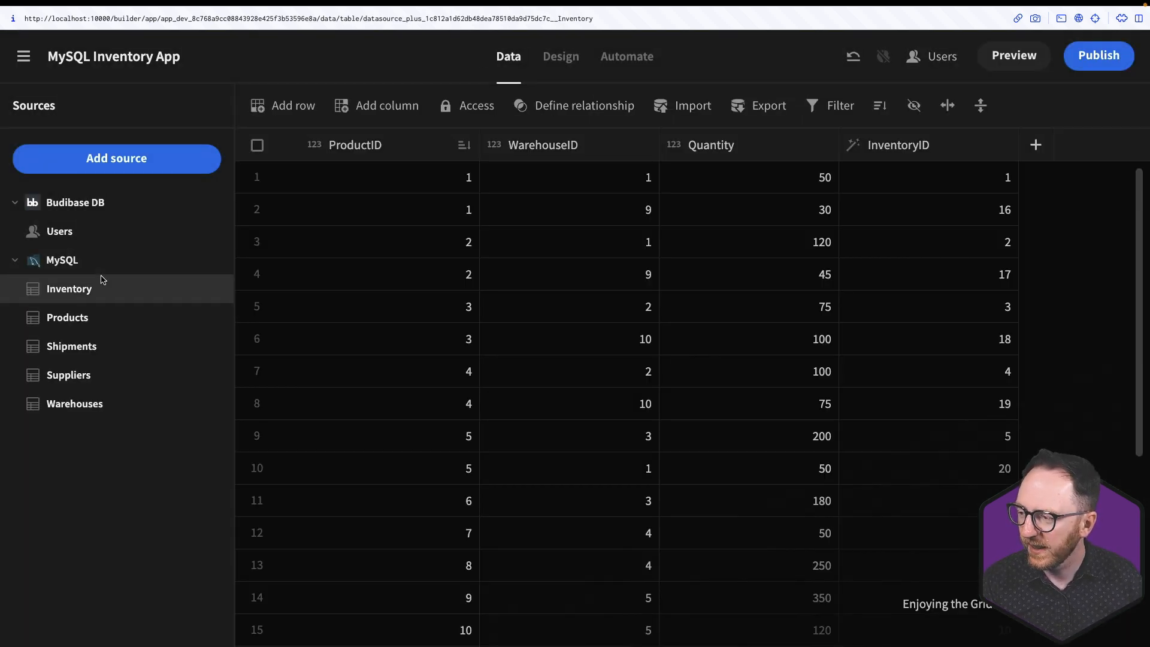
{"action": "left_click", "coordinate": [67, 317]}
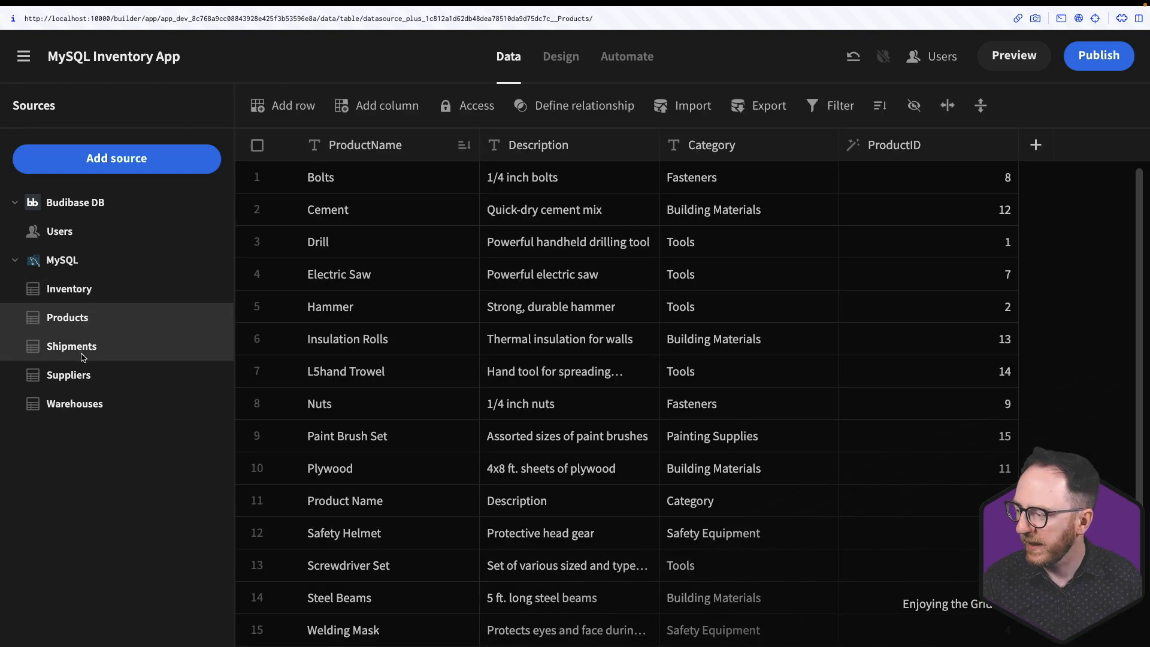
{"action": "left_click", "coordinate": [69, 375]}
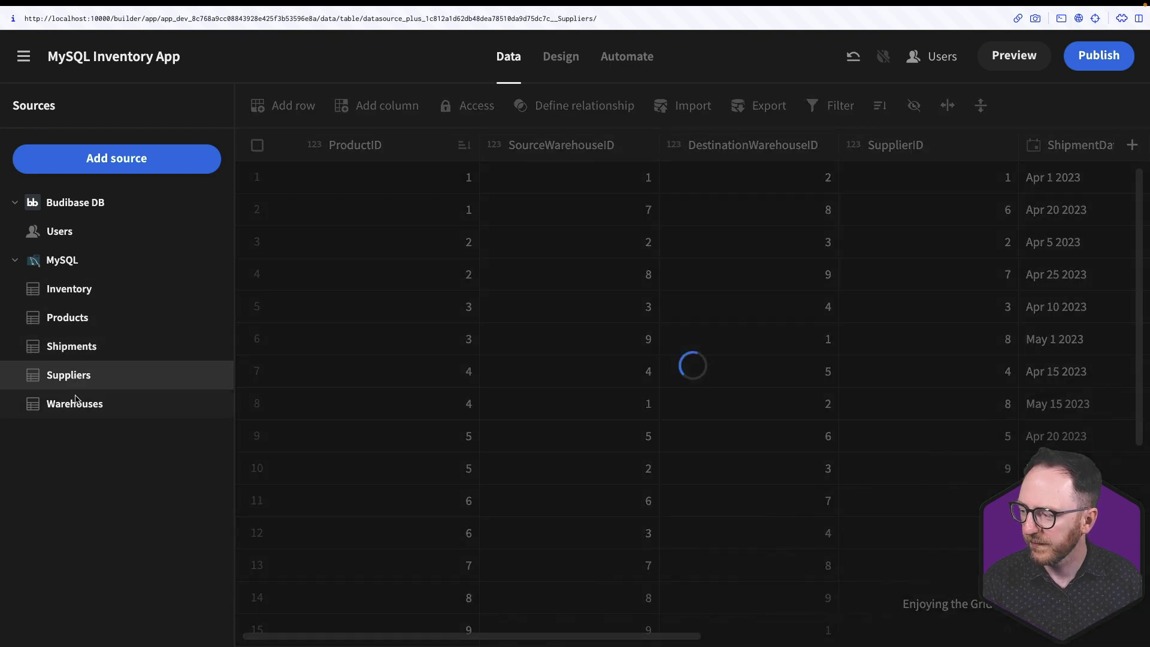
{"action": "left_click", "coordinate": [74, 403]}
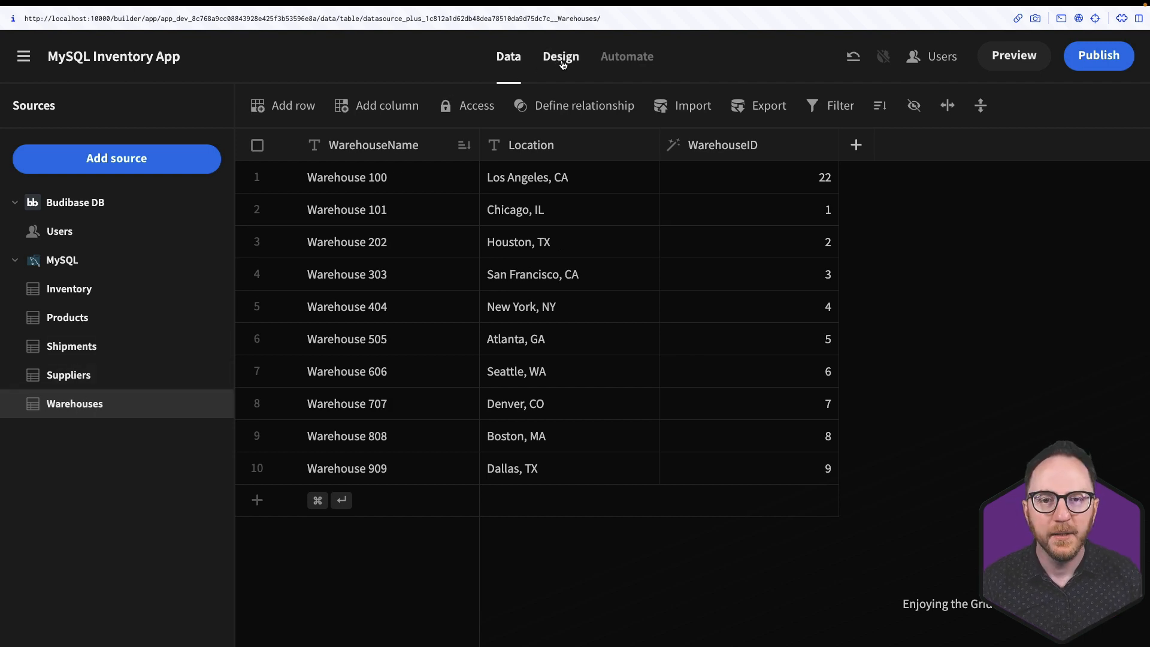
Step: Add autogenerated list-view screens for all five MySQL tables
{"action": "left_click", "coordinate": [561, 56]}
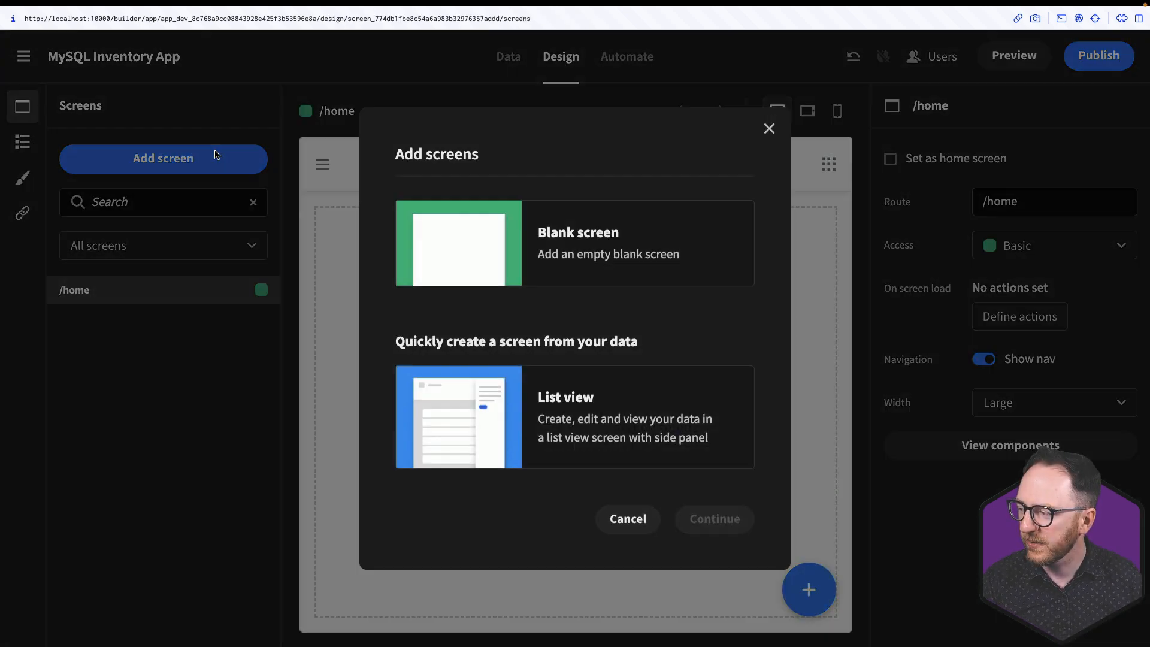
{"action": "mouse_move", "coordinate": [442, 398]}
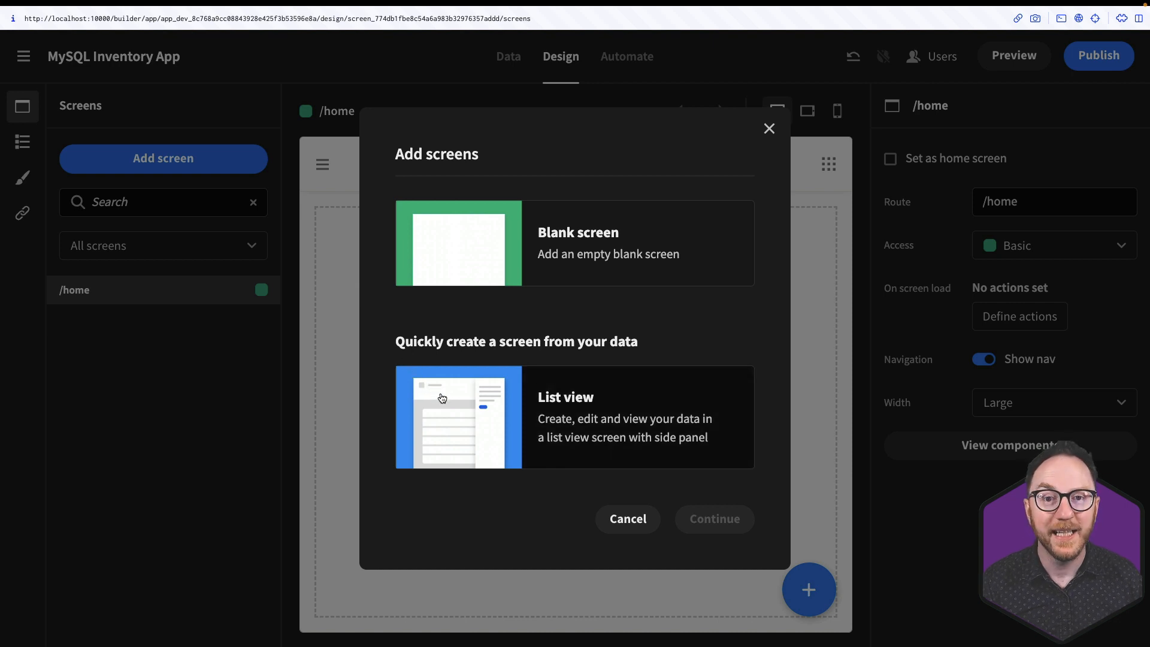
{"action": "left_click", "coordinate": [574, 417]}
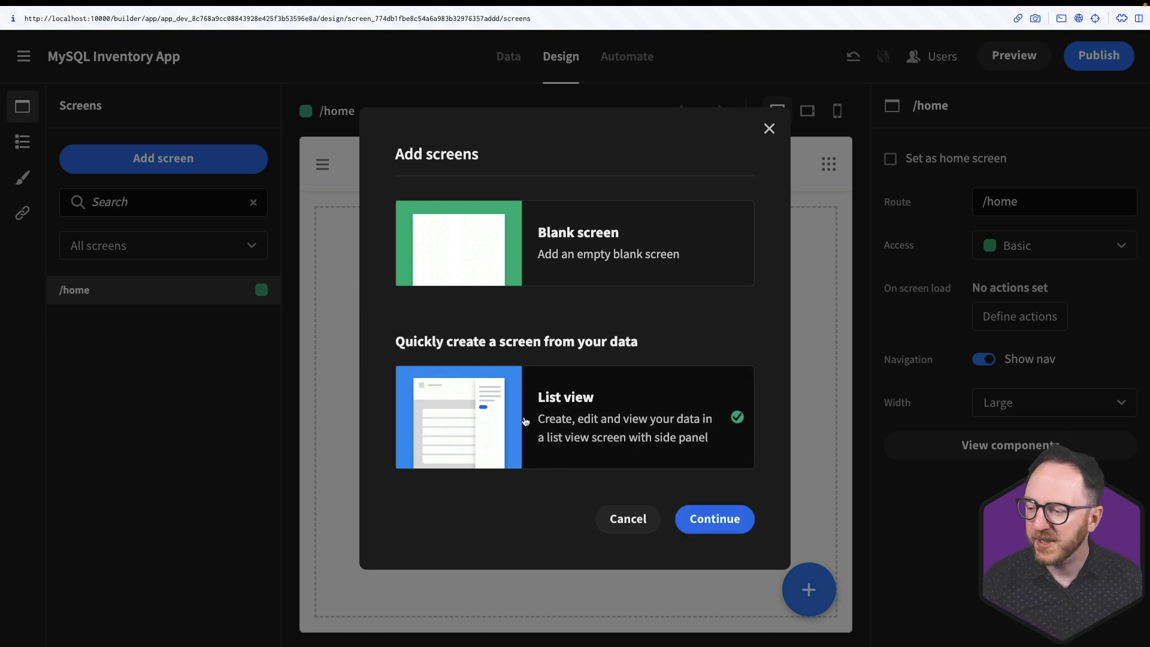
{"action": "left_click", "coordinate": [713, 519]}
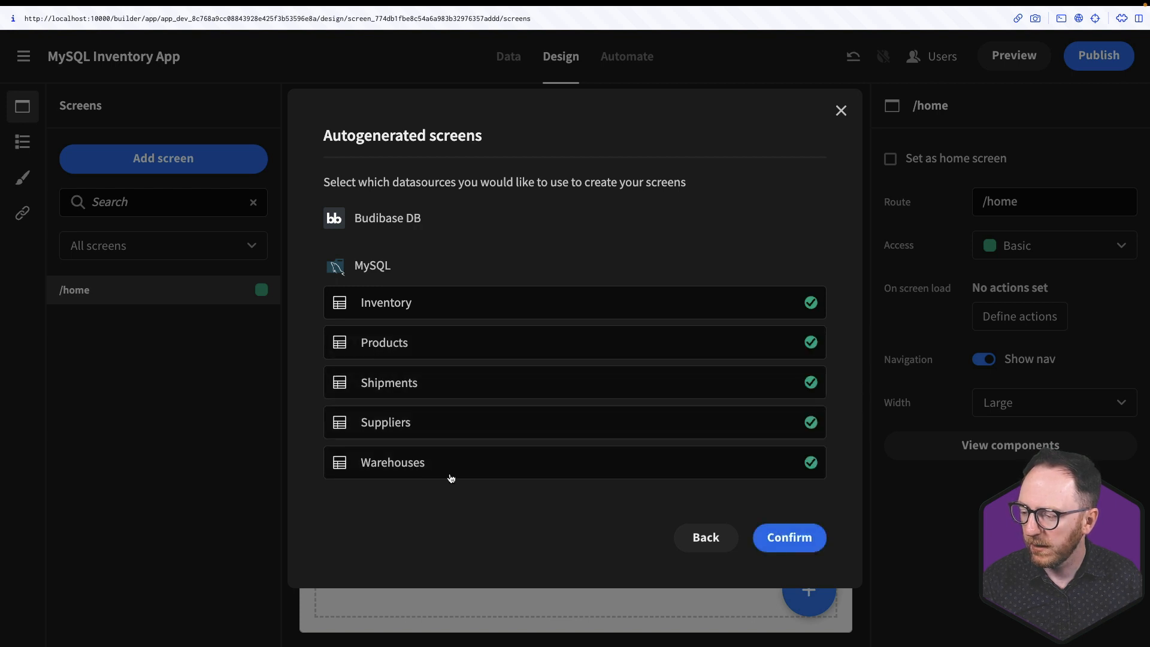
{"action": "left_click", "coordinate": [788, 537]}
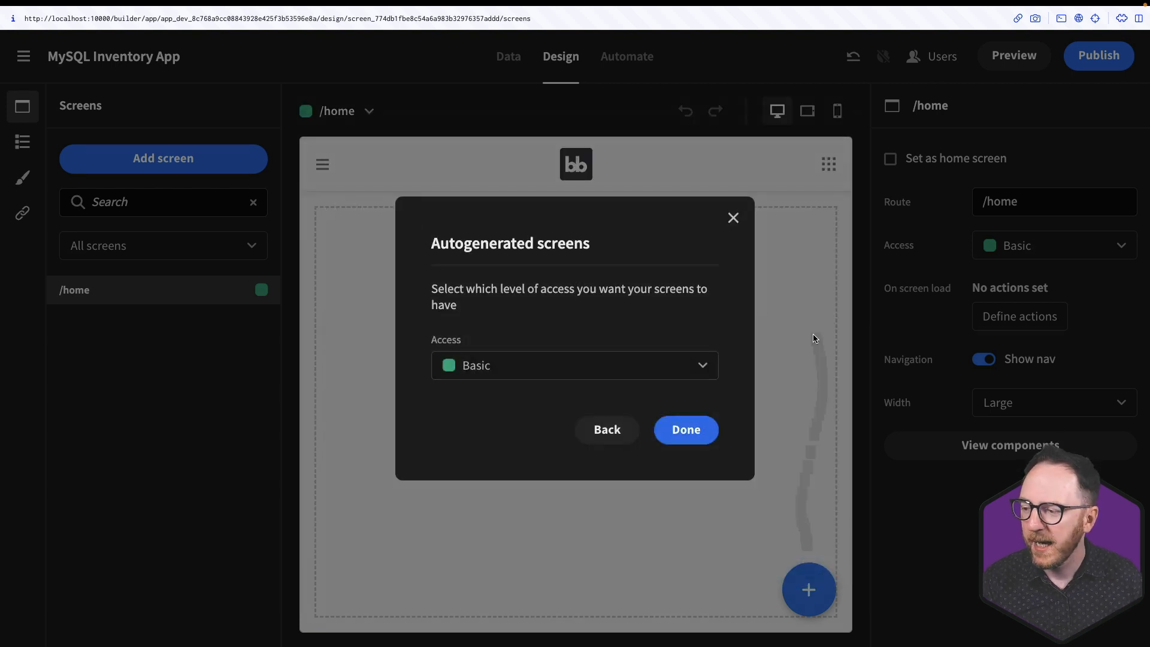
{"action": "mouse_move", "coordinate": [709, 392]}
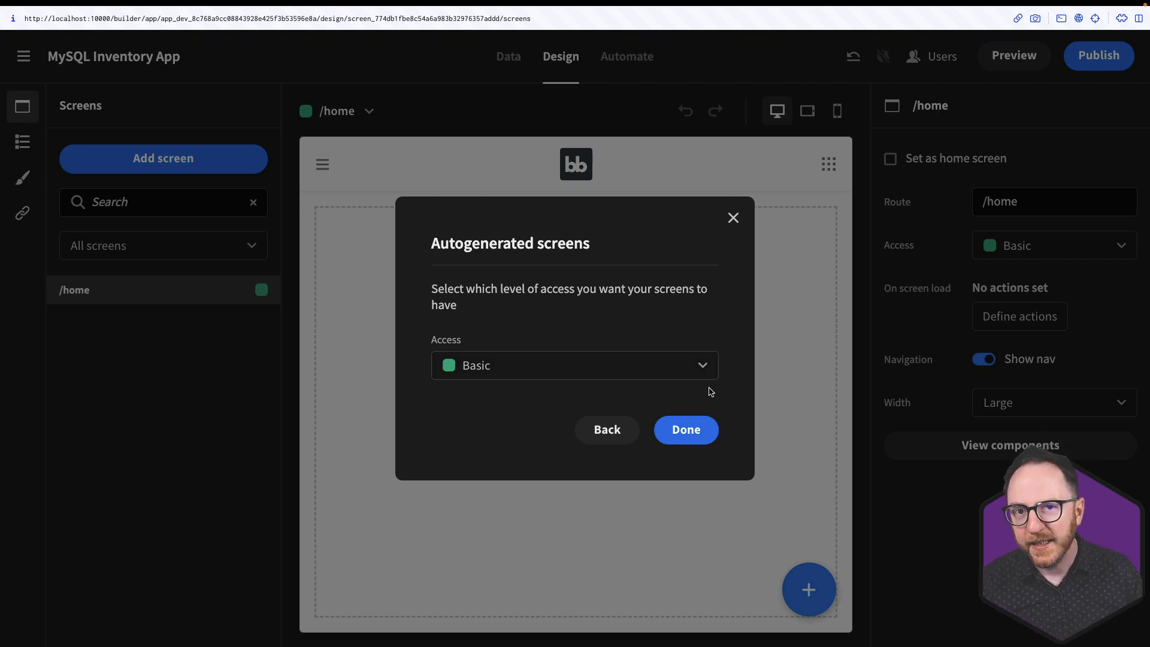
{"action": "mouse_move", "coordinate": [537, 377]}
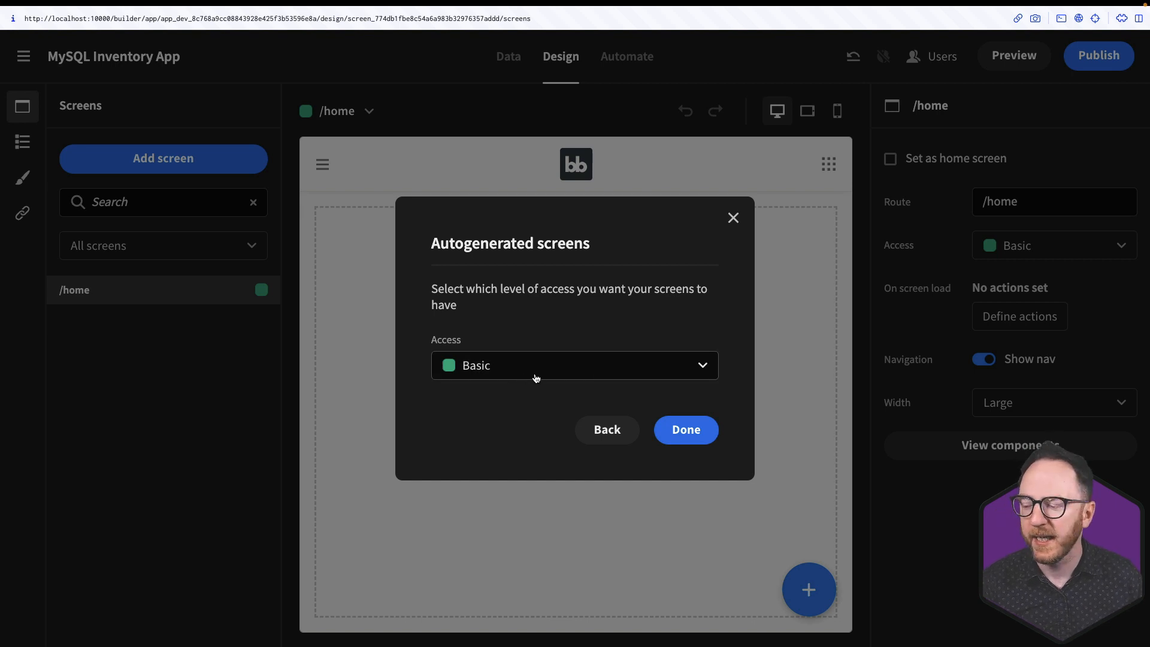
Step: Review the access roles, keep Basic and generate the screens
{"action": "left_click", "coordinate": [573, 365]}
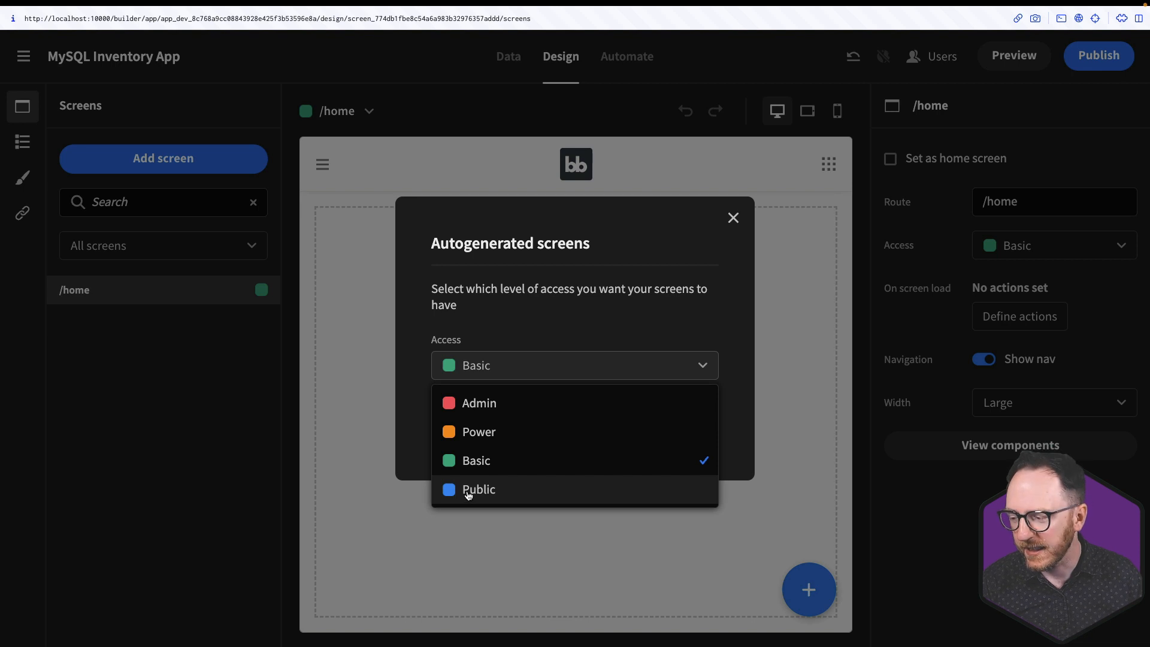
{"action": "mouse_move", "coordinate": [401, 401]}
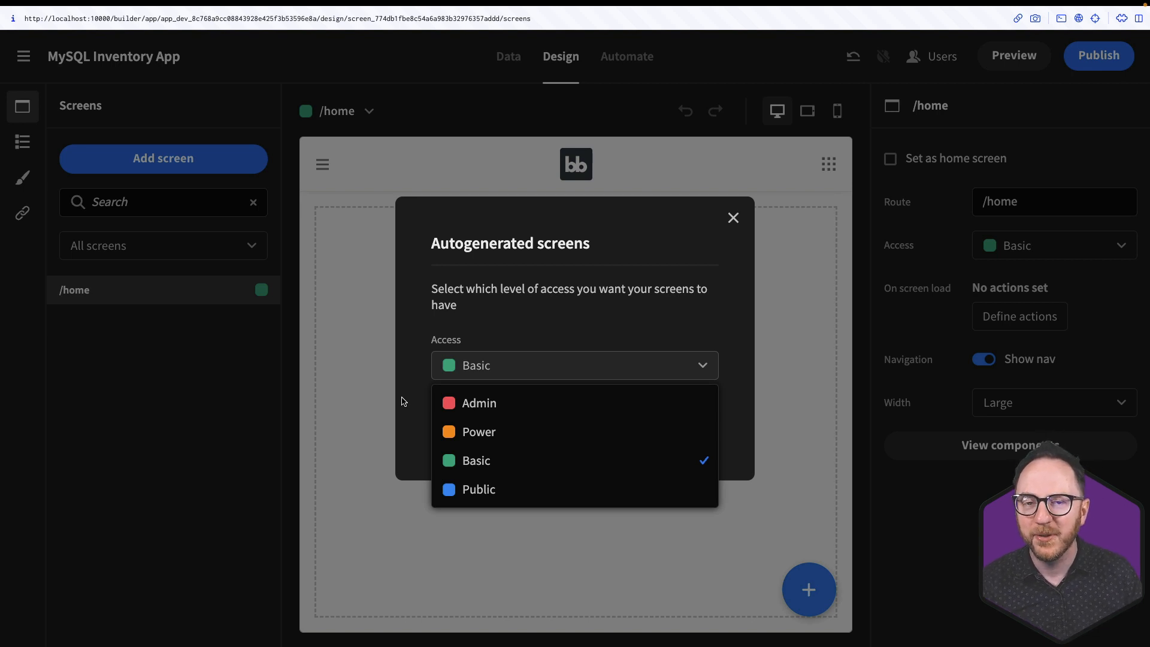
{"action": "mouse_move", "coordinate": [509, 403]}
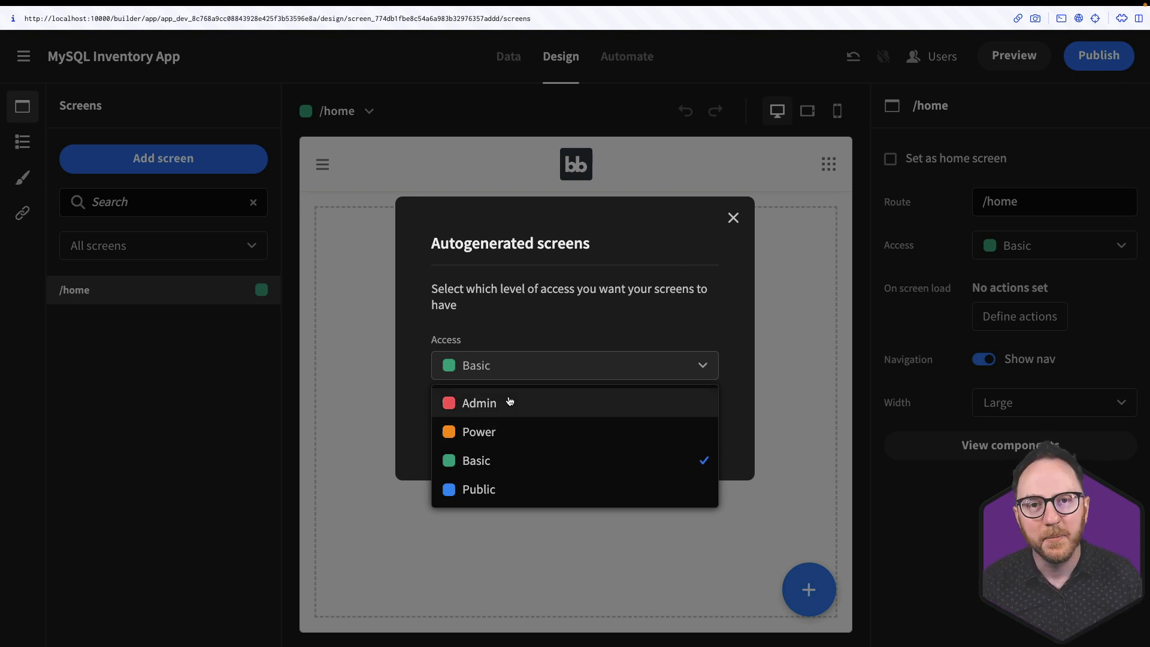
{"action": "left_click", "coordinate": [476, 460]}
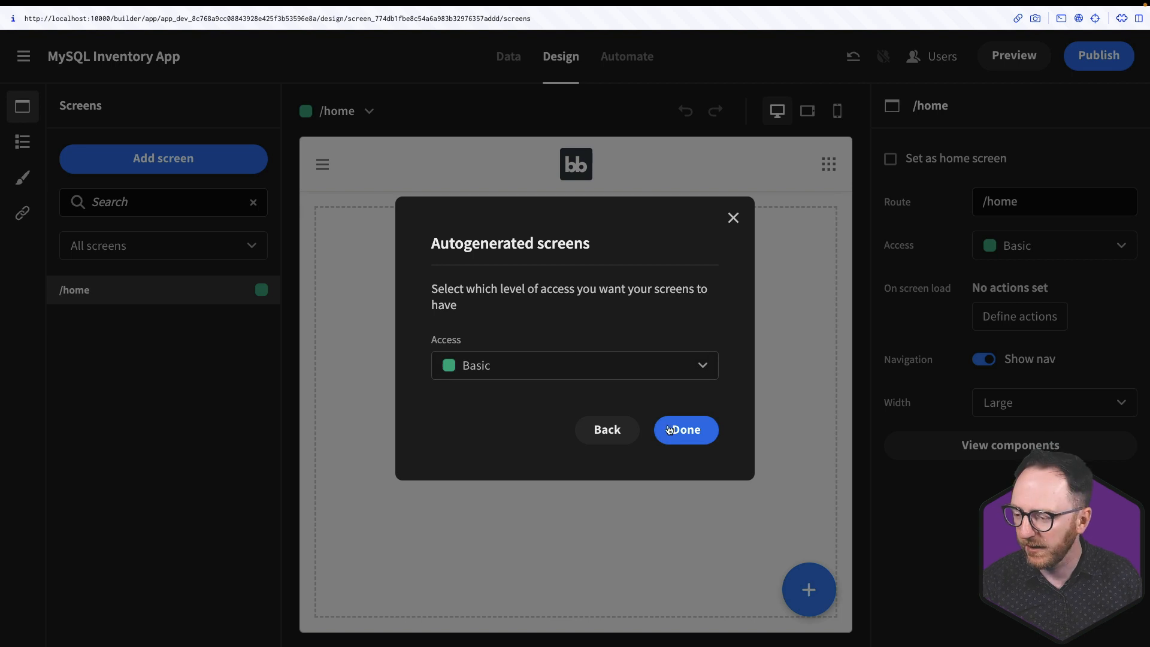
{"action": "left_click", "coordinate": [685, 430]}
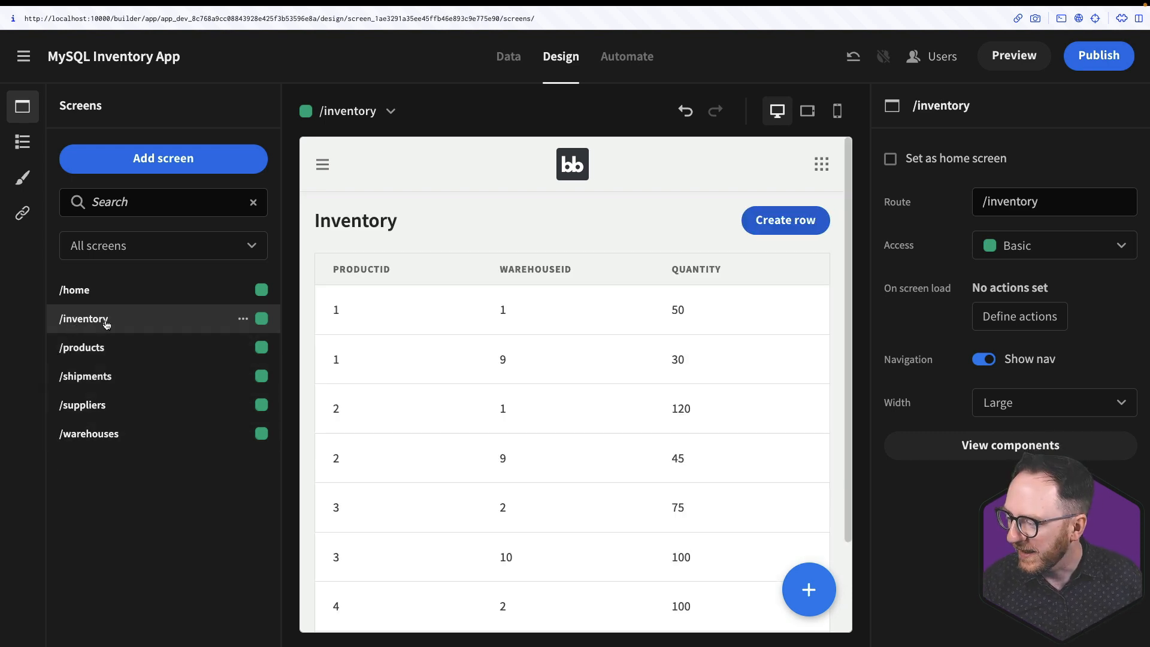
Step: Inspect the /products and /warehouses screens, then preview the app's Products page
{"action": "left_click", "coordinate": [83, 347]}
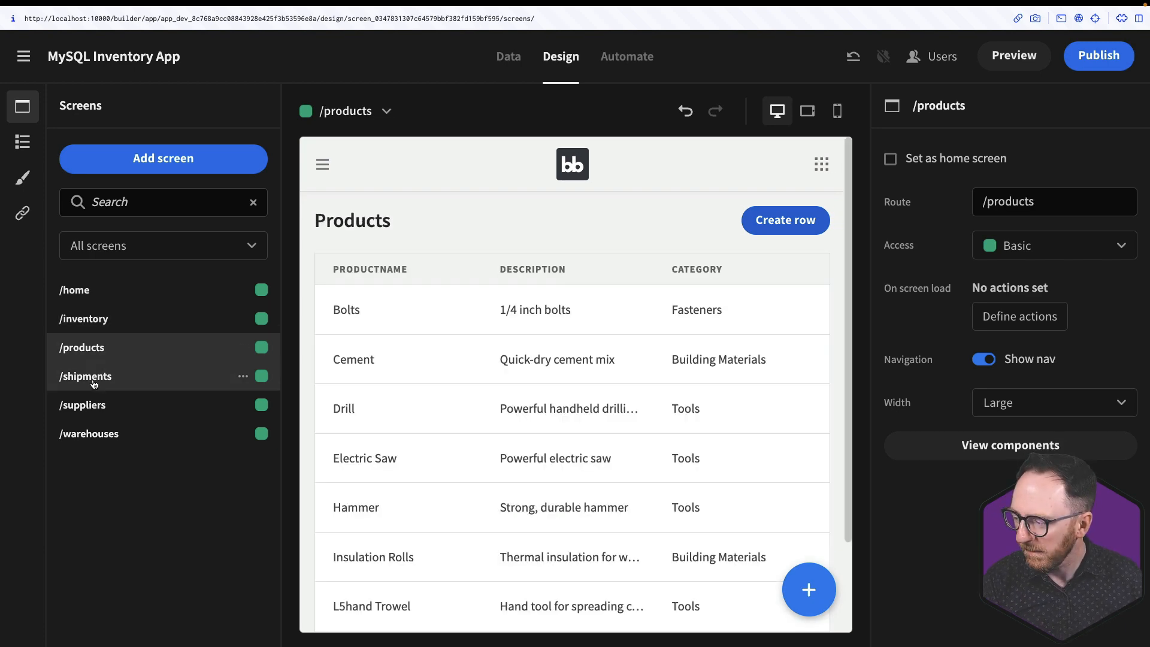
{"action": "left_click", "coordinate": [89, 433]}
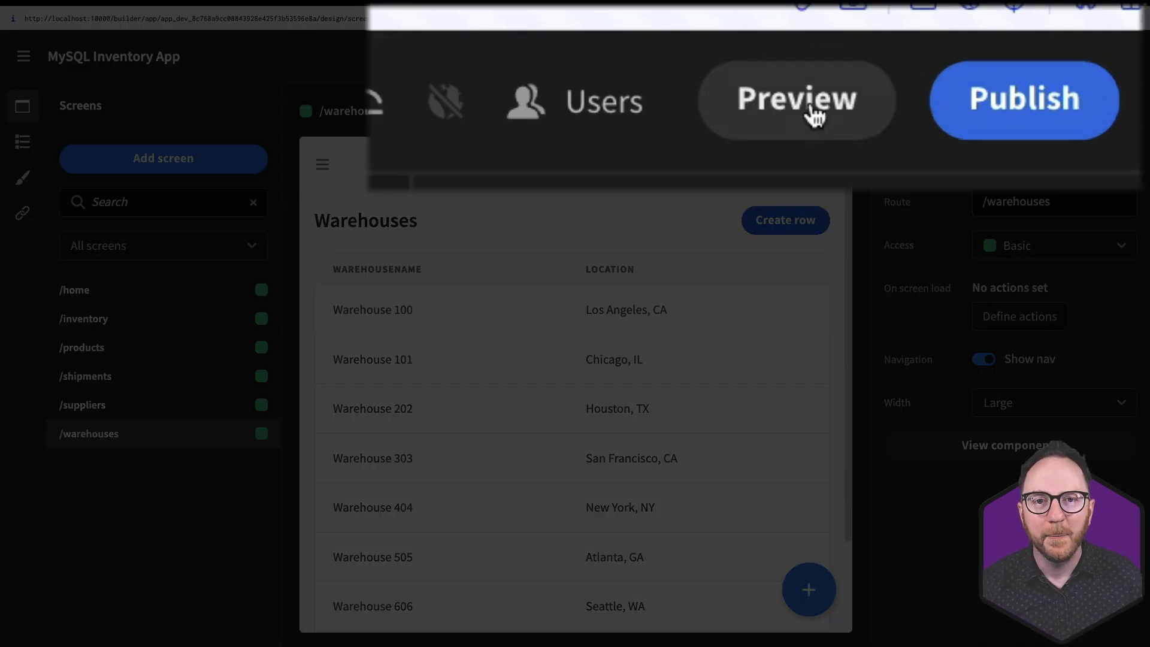
{"action": "left_click", "coordinate": [795, 99]}
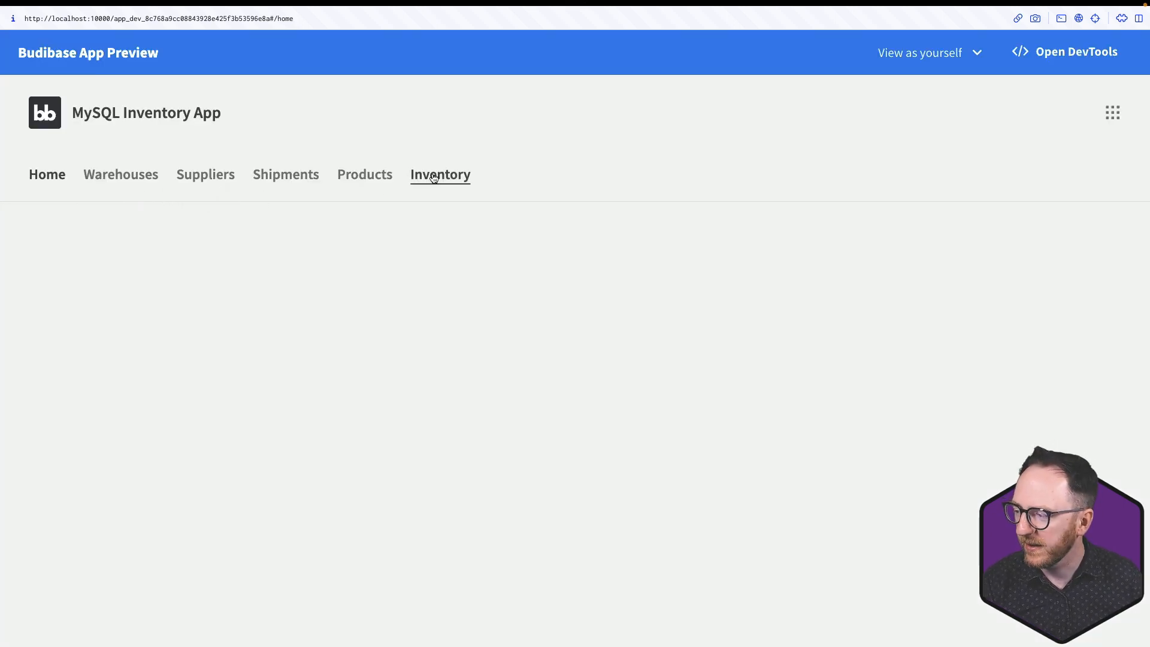
{"action": "left_click", "coordinate": [364, 175]}
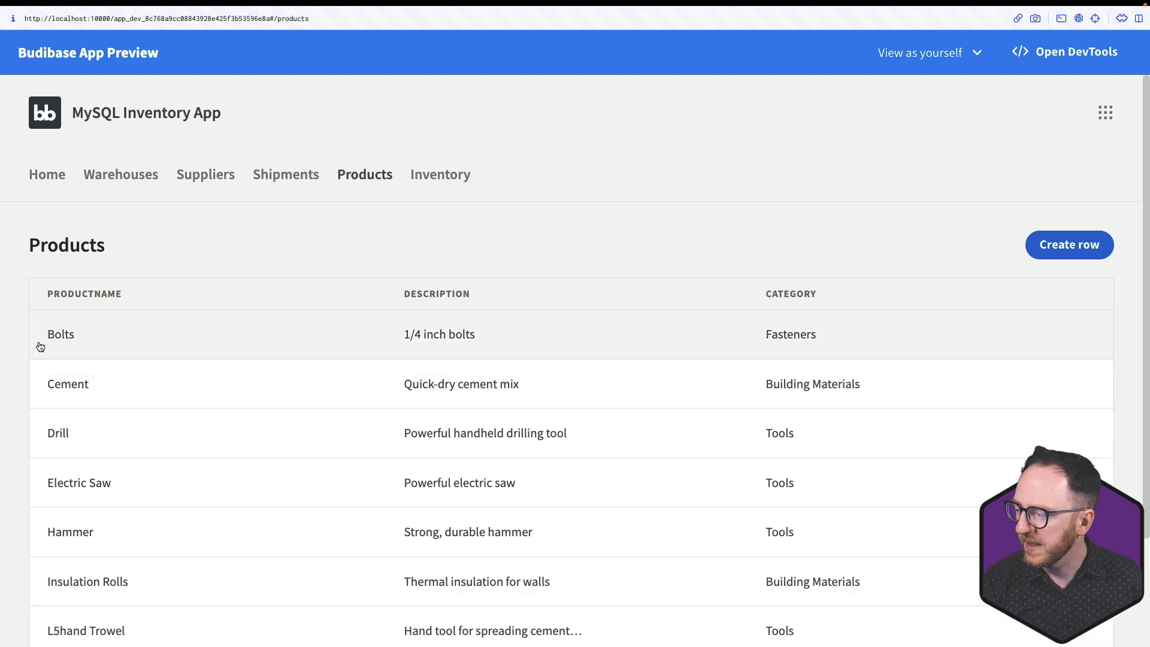
{"action": "mouse_move", "coordinate": [868, 249]}
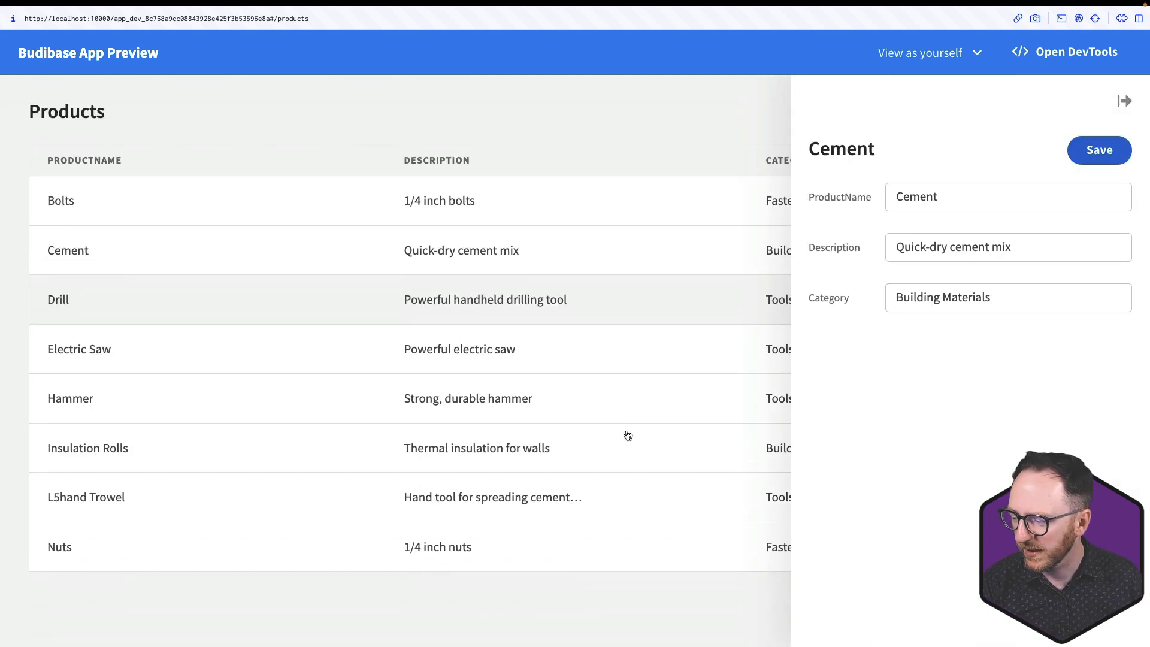
Step: Rename the Cement product to 'Cement Mix' and save the row
{"action": "left_click", "coordinate": [1007, 197]}
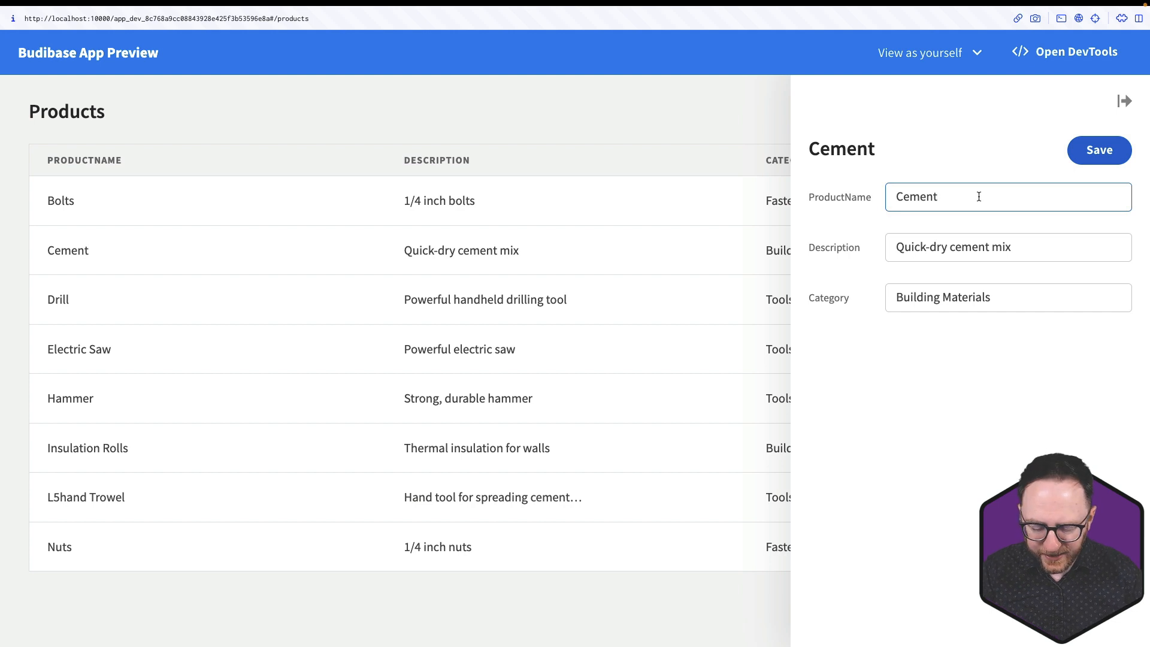
{"action": "type", "text": "Mix"}
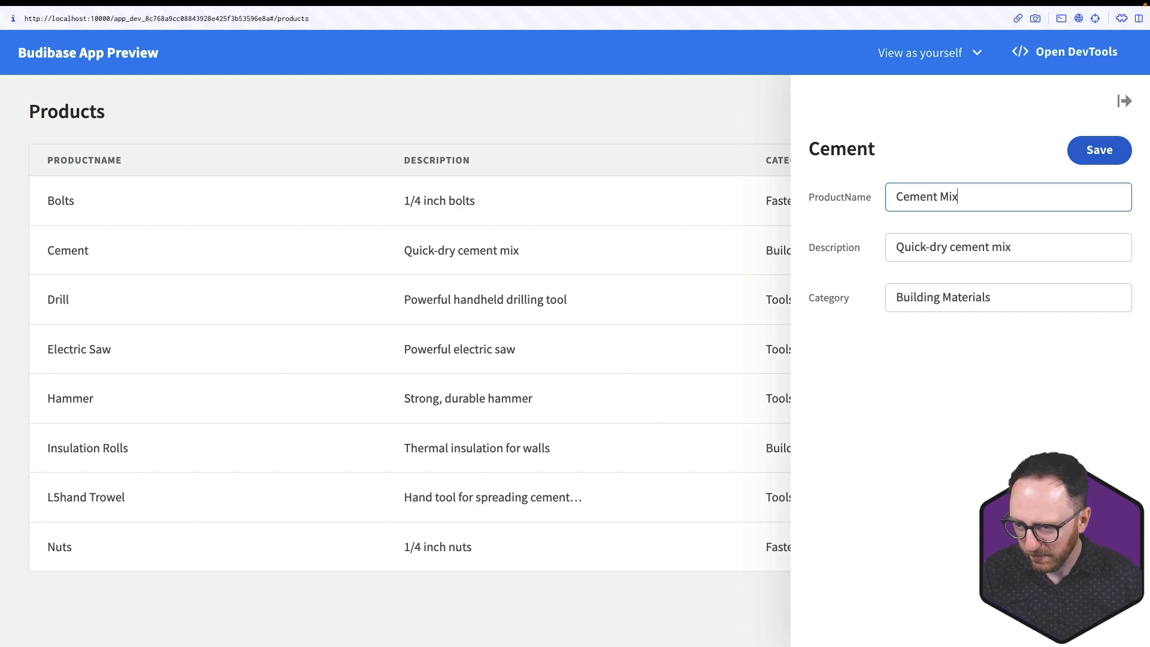
{"action": "left_click", "coordinate": [1100, 151]}
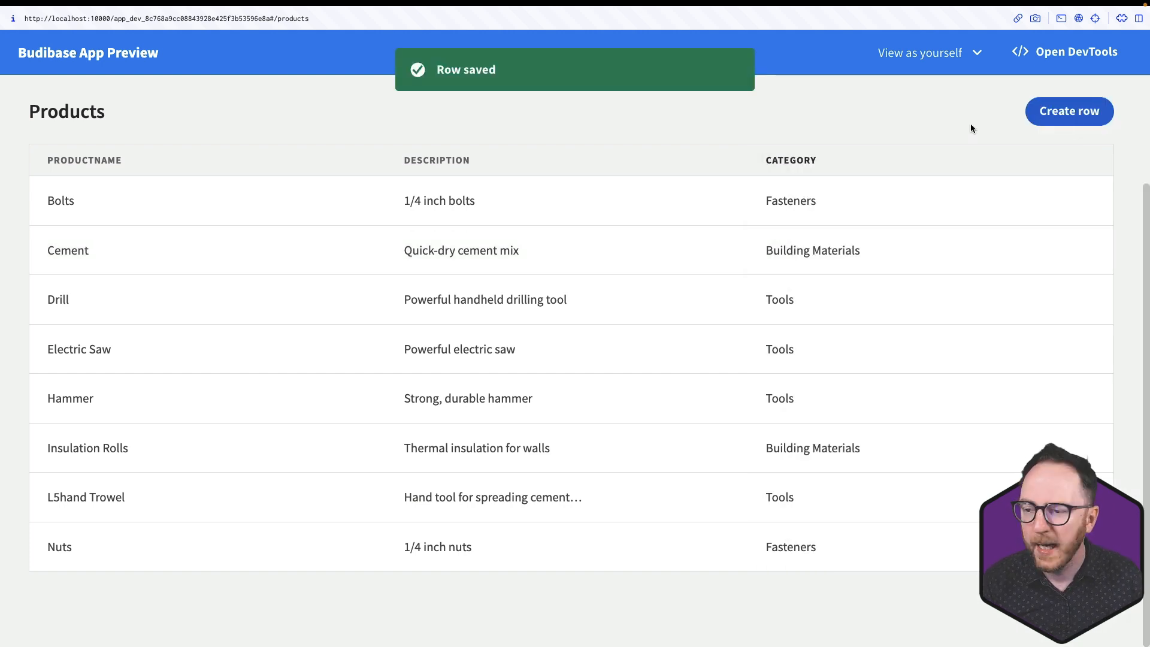
Step: Create a Weed killer product, description 'Kills weeds', category Gardening, and save it
{"action": "left_click", "coordinate": [1069, 110]}
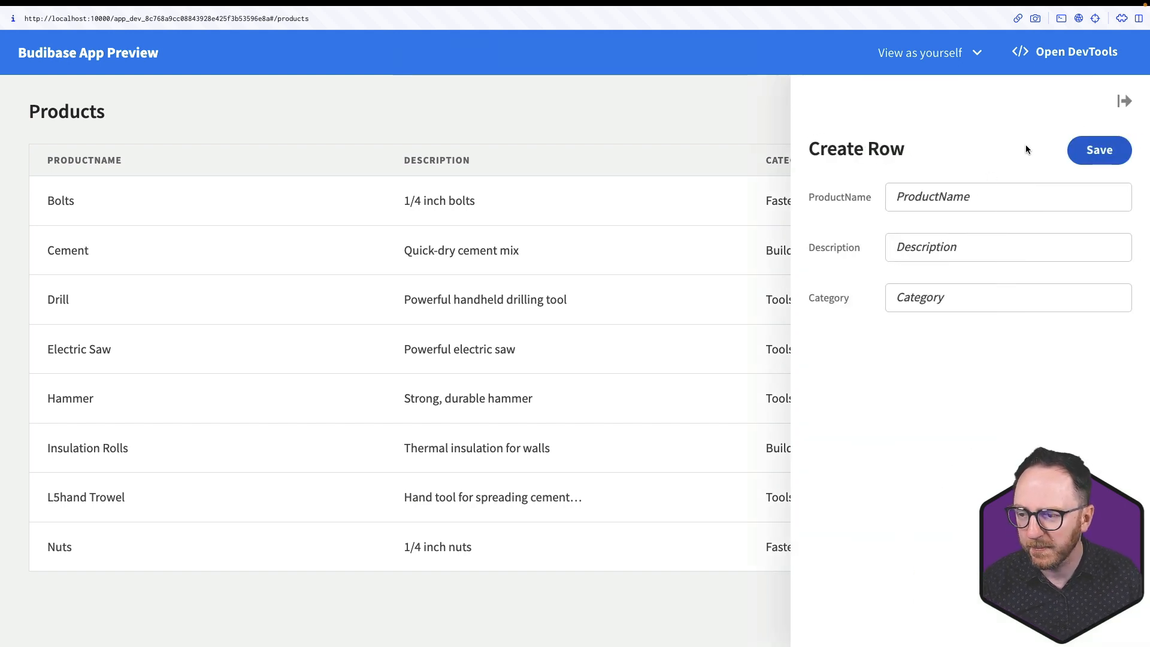
{"action": "type", "text": "Weed kille"}
{"action": "type", "text": "Ga"}
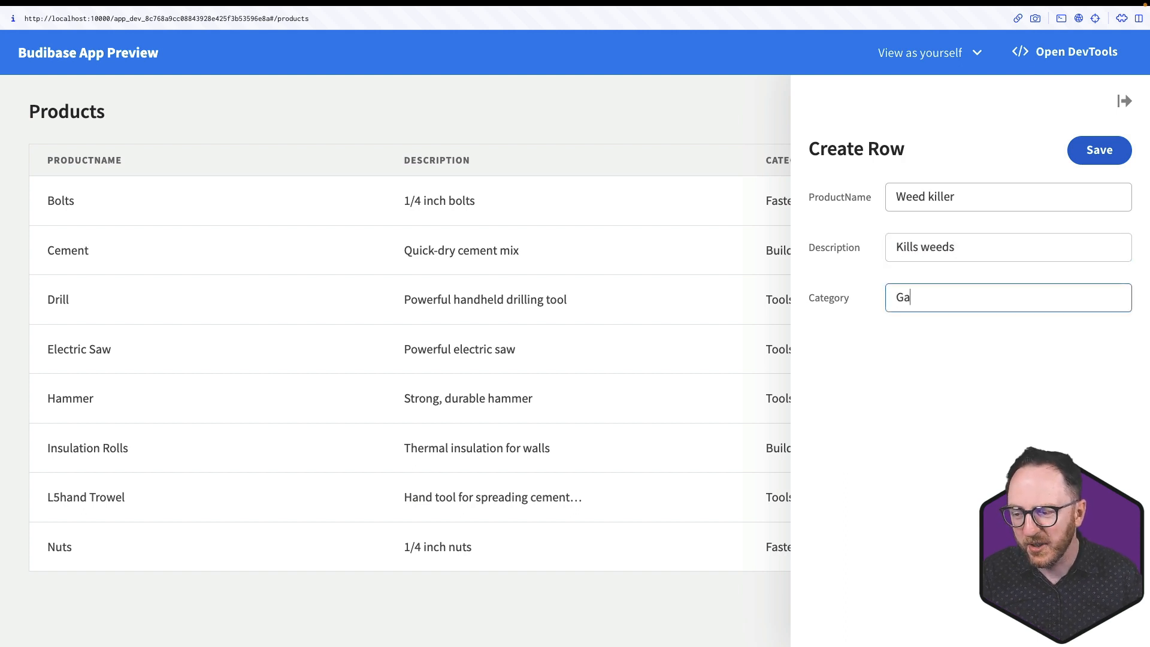
{"action": "type", "text": "rdening"}
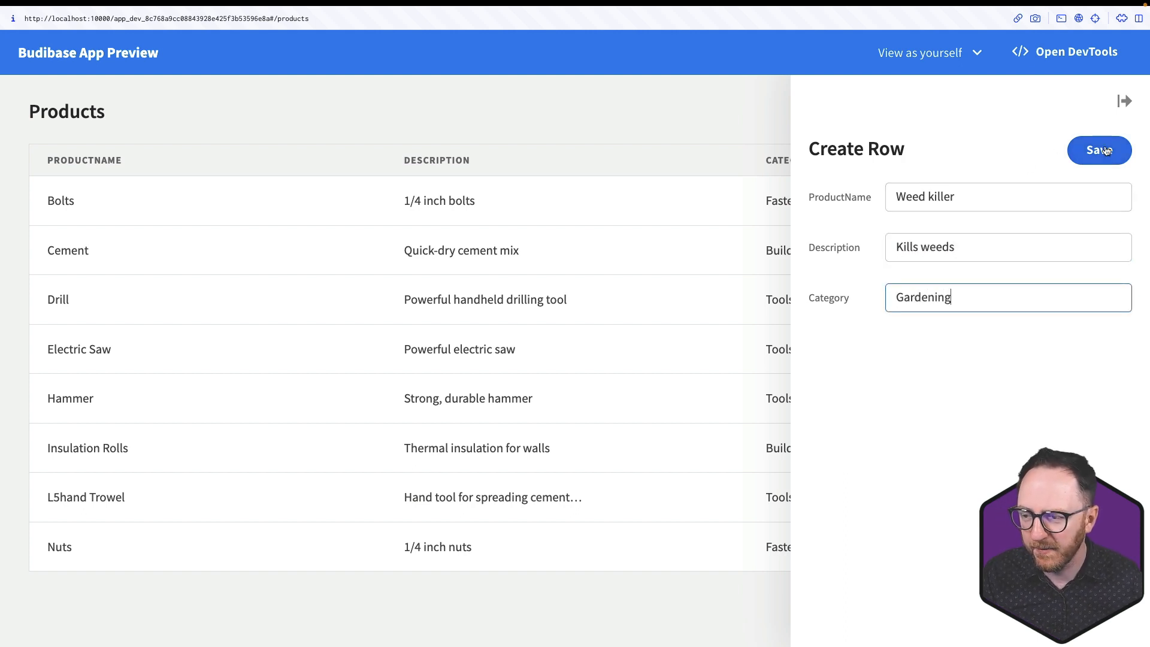
{"action": "left_click", "coordinate": [1098, 151]}
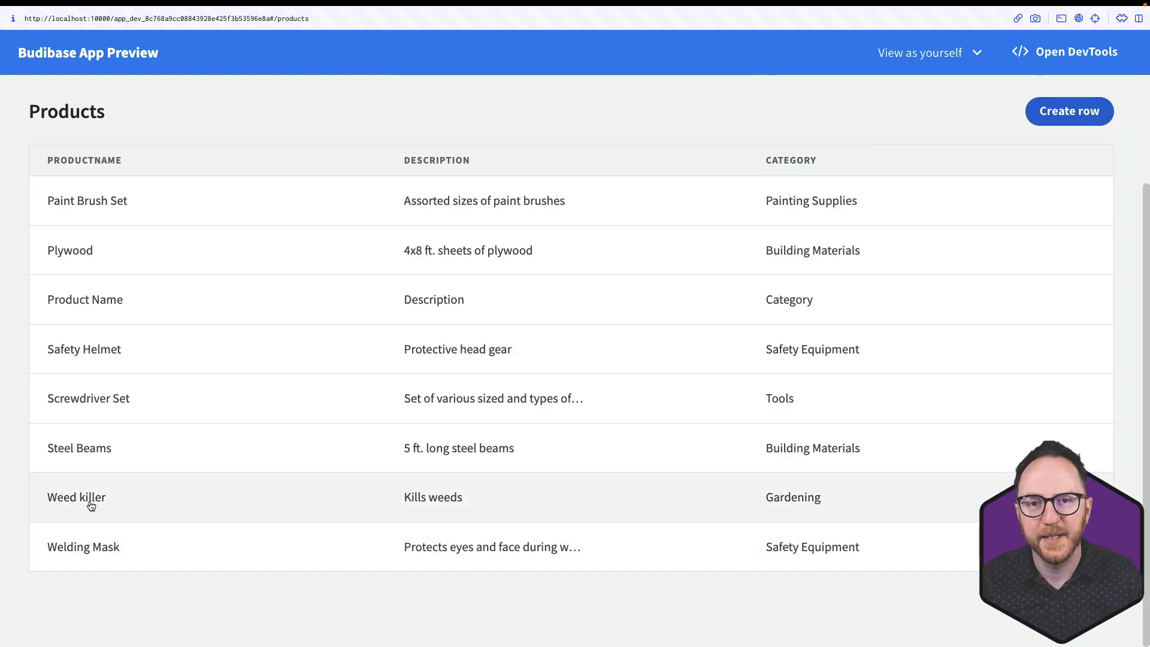
{"action": "mouse_move", "coordinate": [101, 505]}
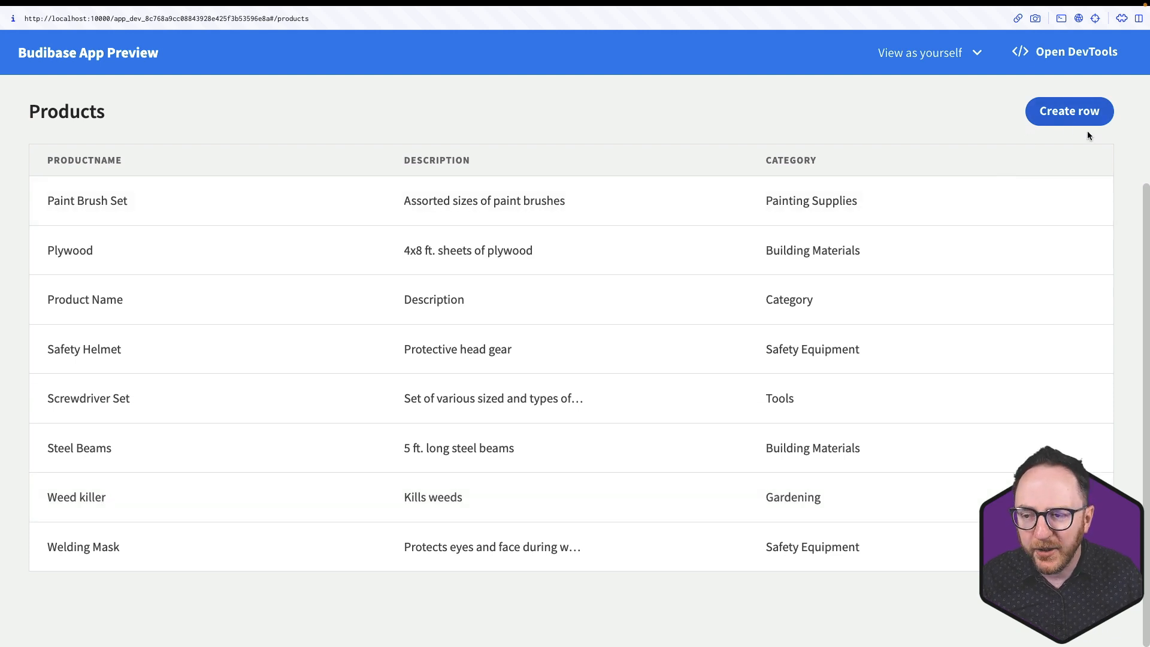
{"action": "mouse_move", "coordinate": [661, 358]}
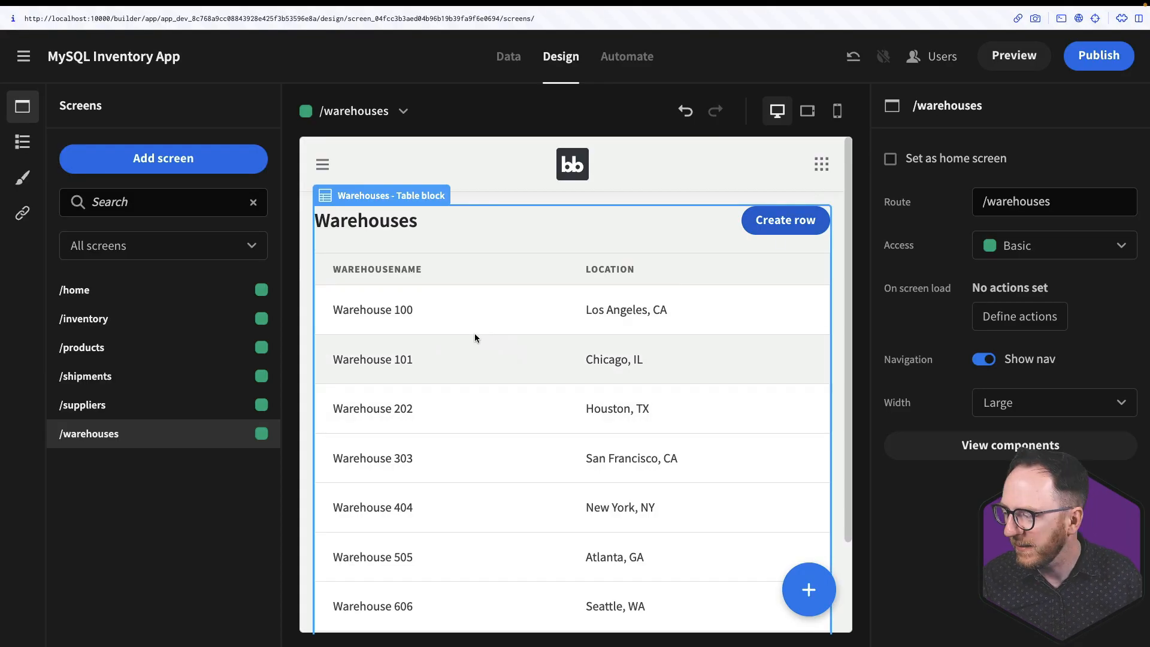
Step: Enable Show delete on the Products table block's row details
{"action": "left_click", "coordinate": [82, 347]}
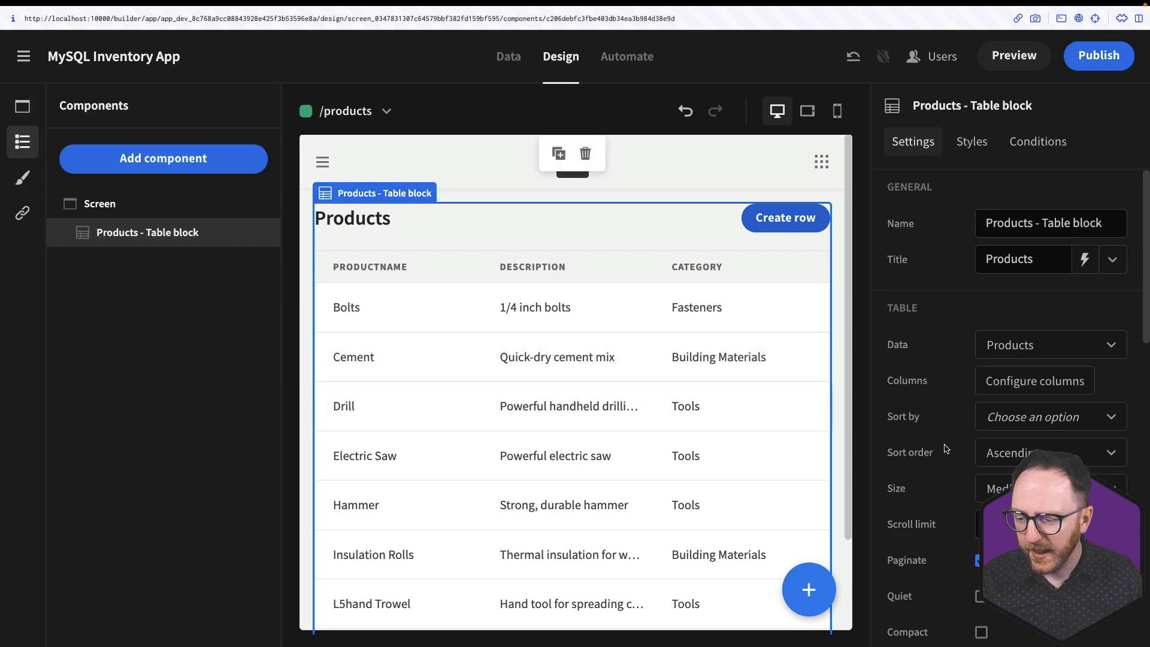
{"action": "scroll", "scroll_direction": "down", "scroll_amount": 3}
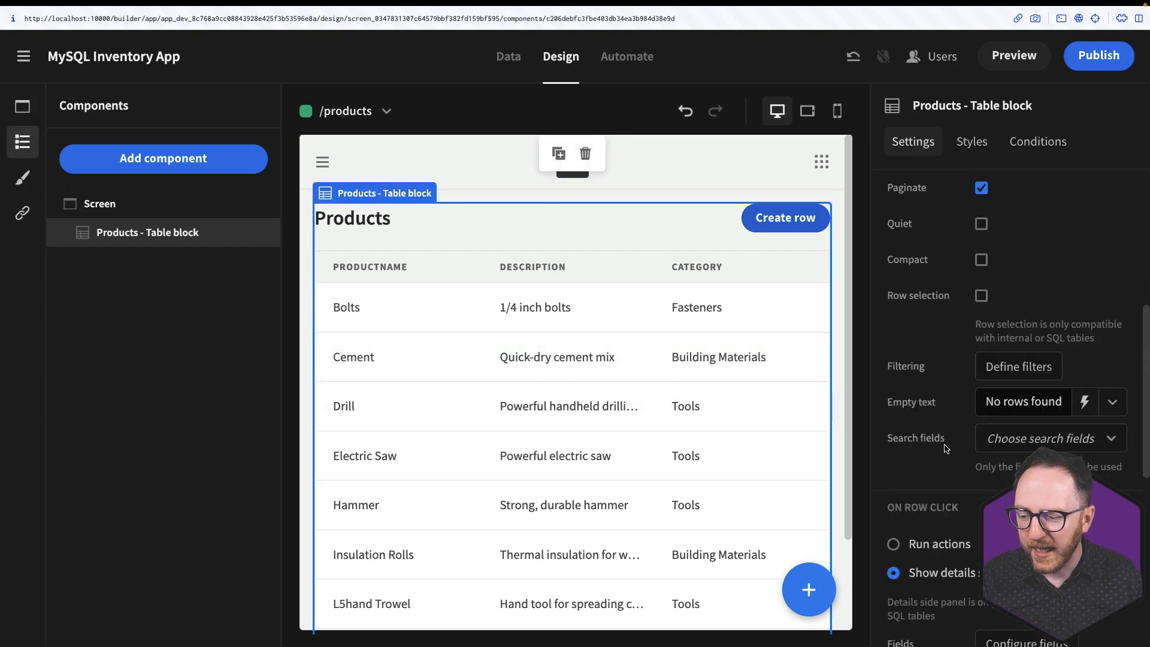
{"action": "scroll", "scroll_direction": "down", "scroll_amount": 3}
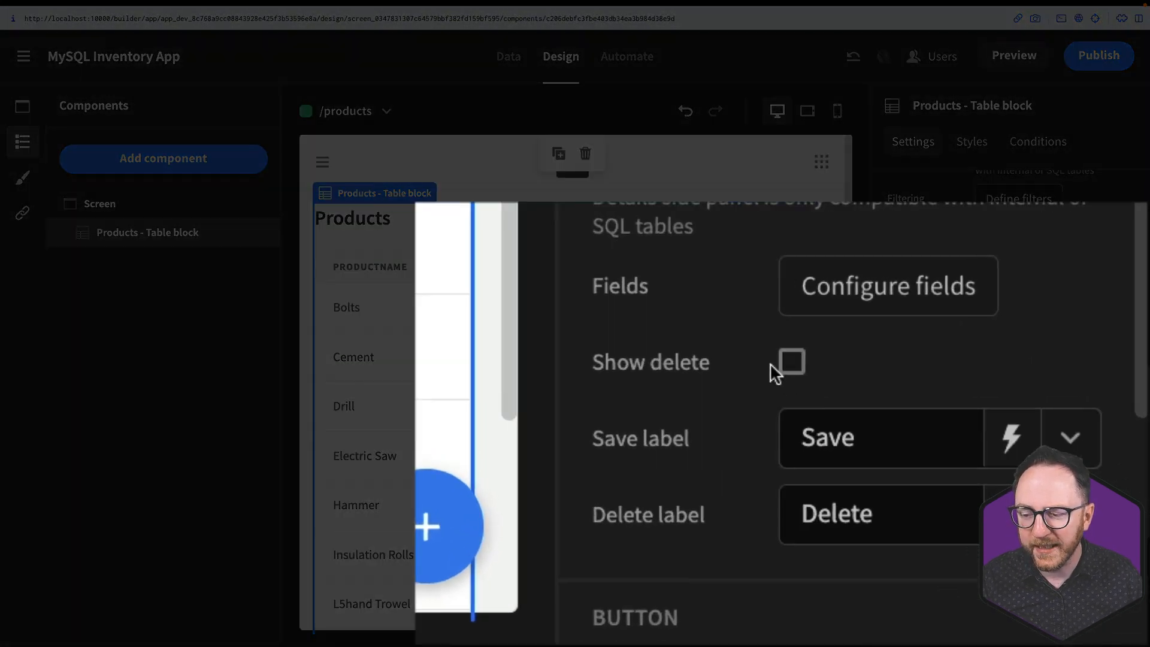
{"action": "left_click", "coordinate": [790, 362]}
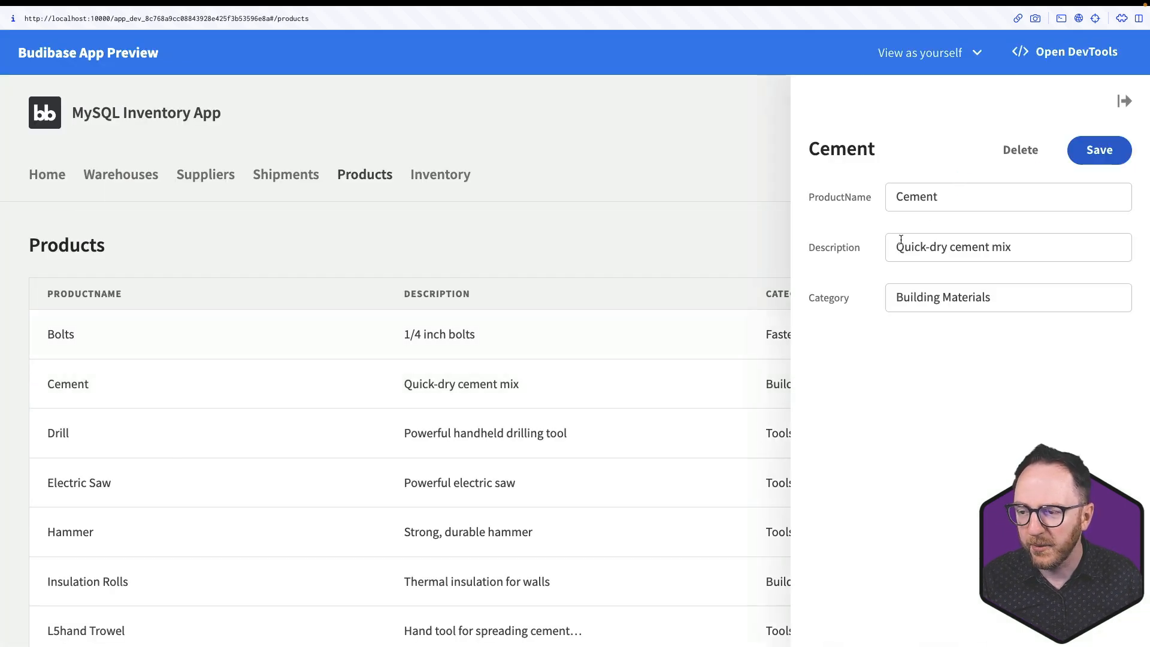
{"action": "mouse_move", "coordinate": [1019, 149]}
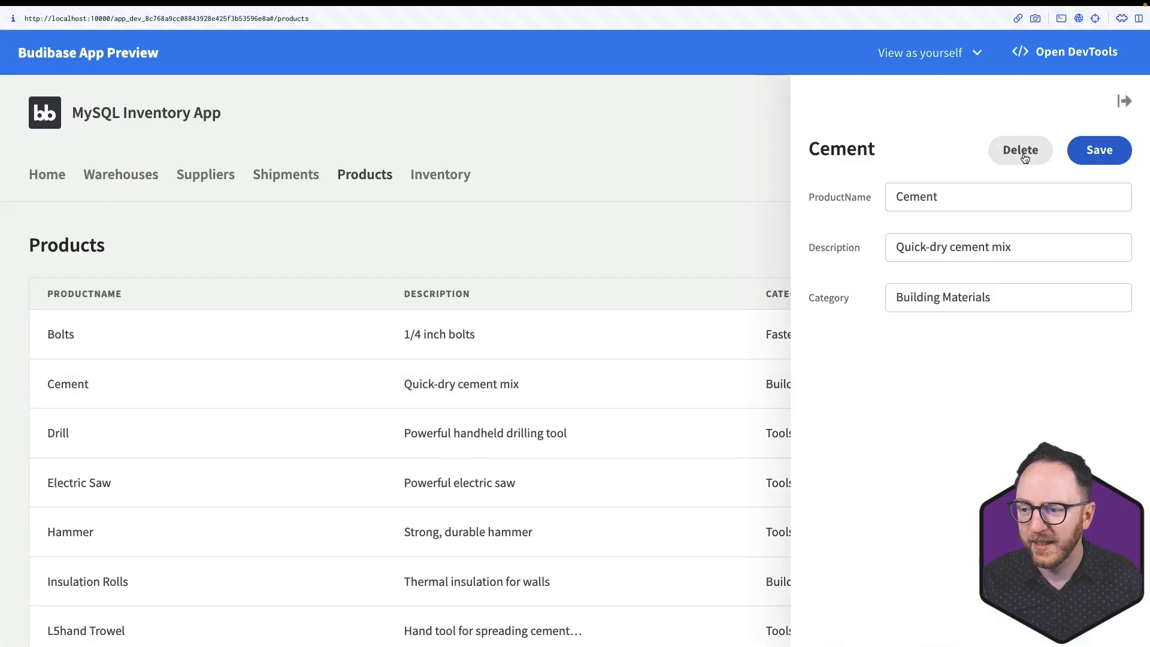
Step: Delete the Cement product, confirm, and close its details panel
{"action": "left_click", "coordinate": [1019, 150]}
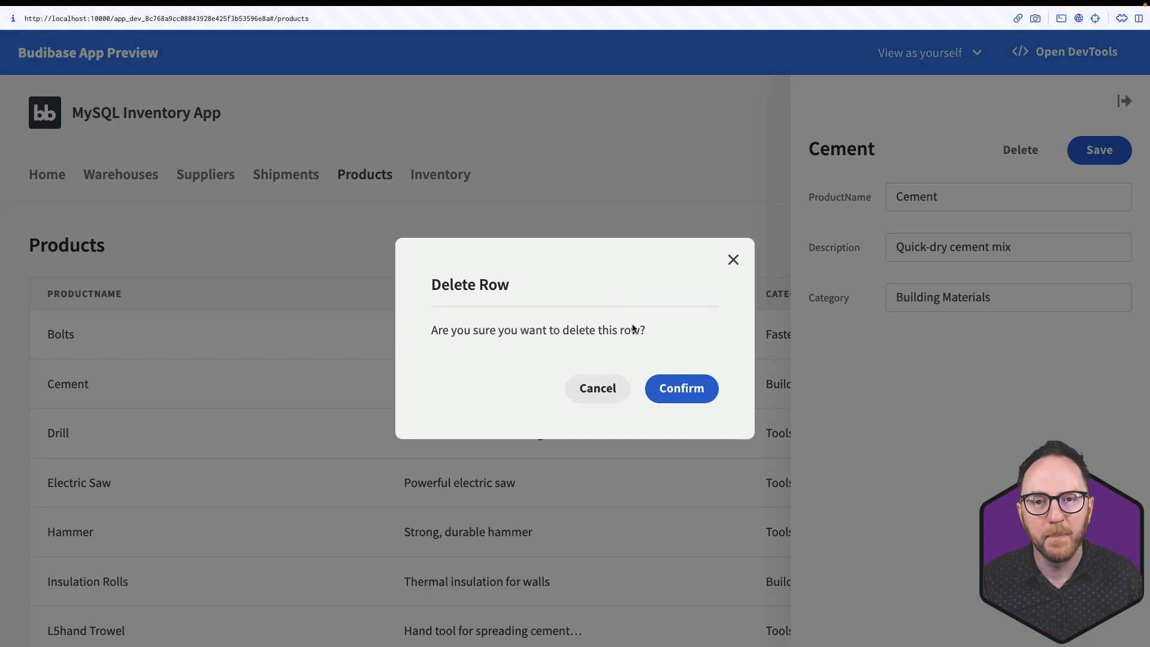
{"action": "left_click", "coordinate": [681, 388]}
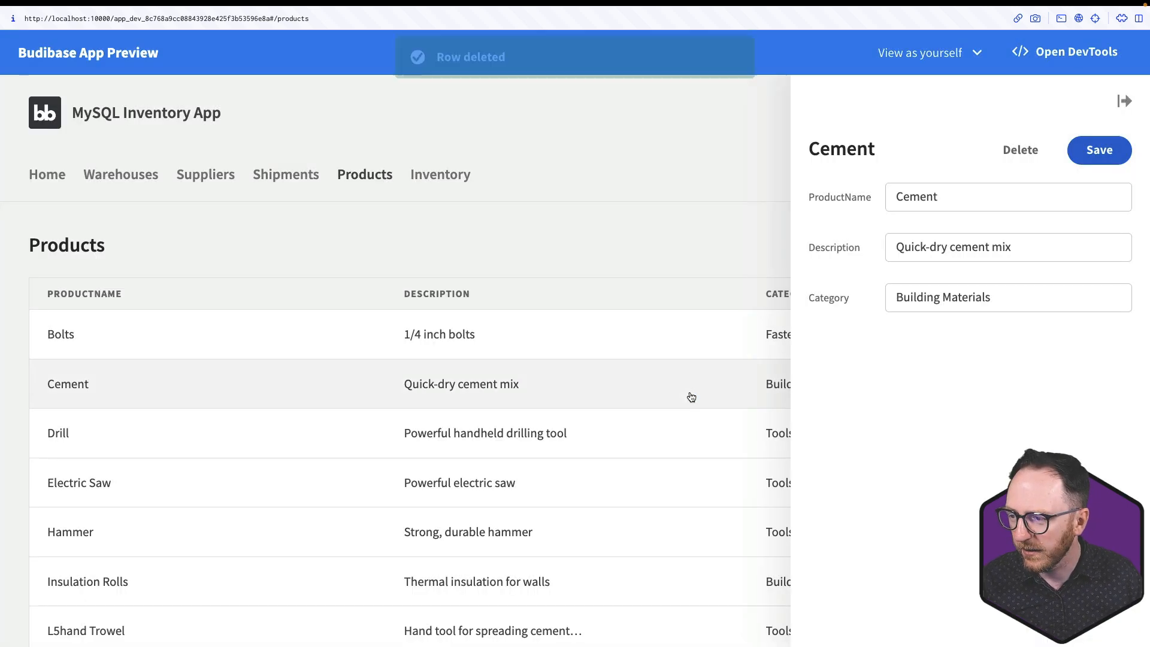
{"action": "left_click", "coordinate": [1019, 150]}
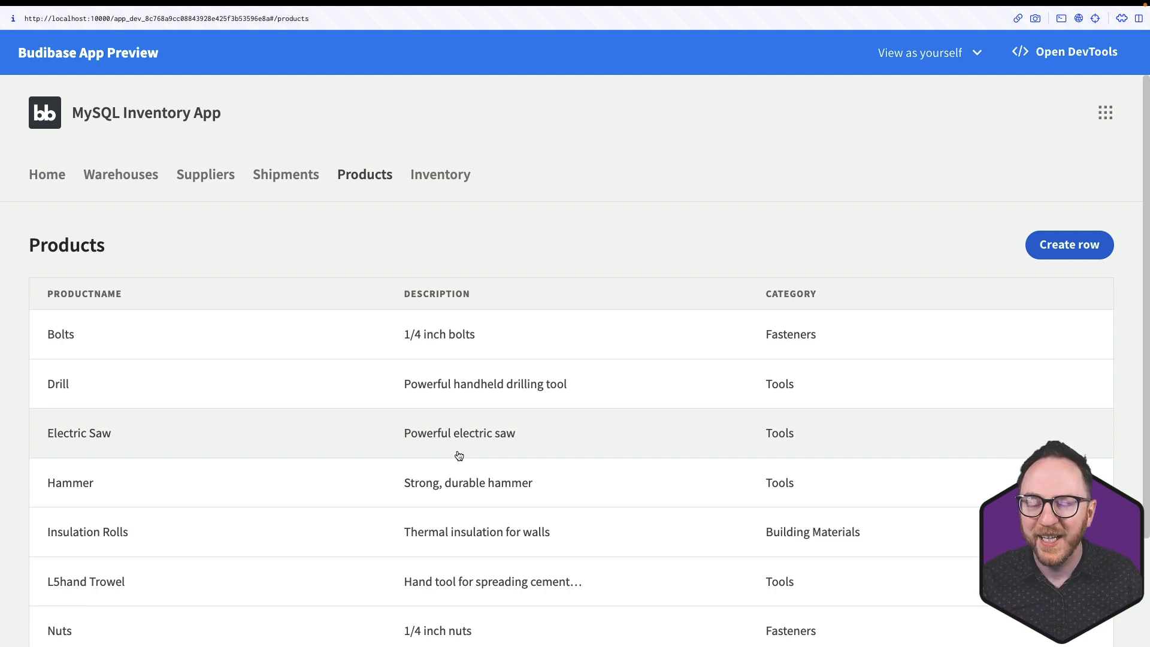
{"action": "mouse_move", "coordinate": [440, 175]}
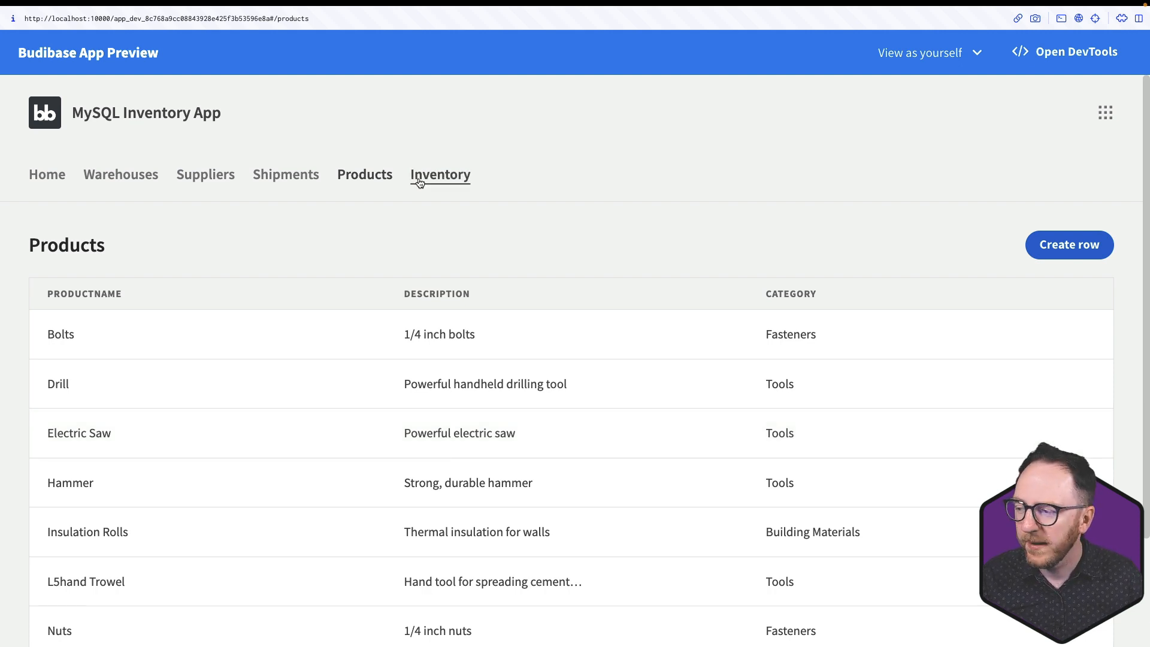
Step: View the Inventory page in the preview and review its numeric product and warehouse IDs
{"action": "left_click", "coordinate": [440, 175]}
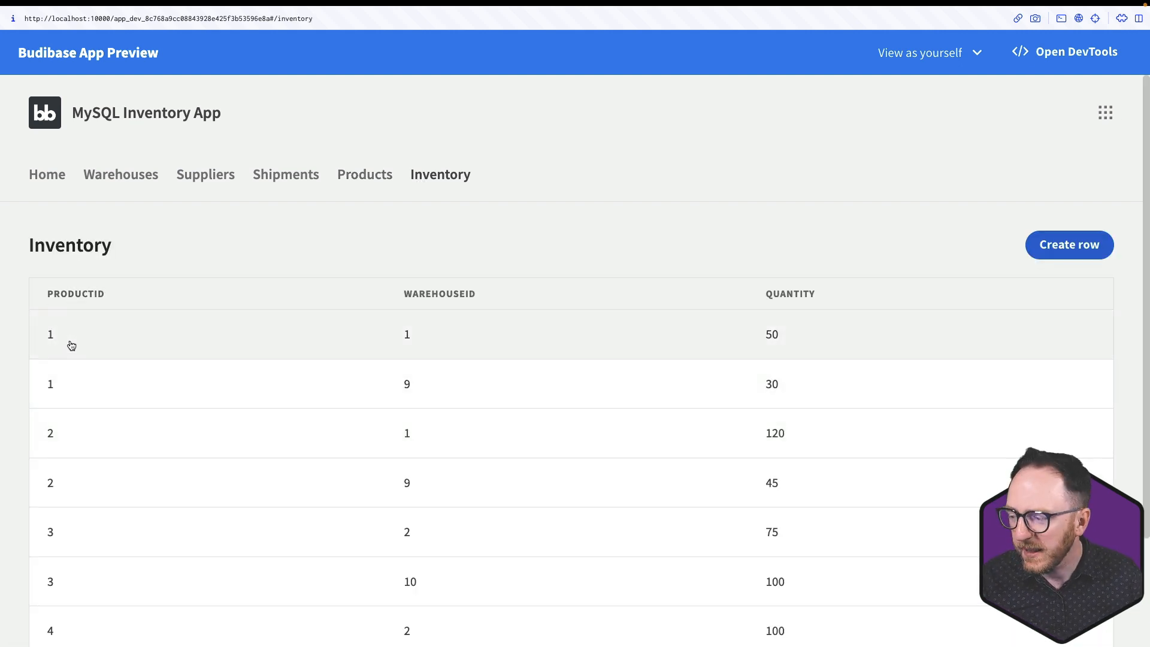
{"action": "mouse_move", "coordinate": [690, 345]}
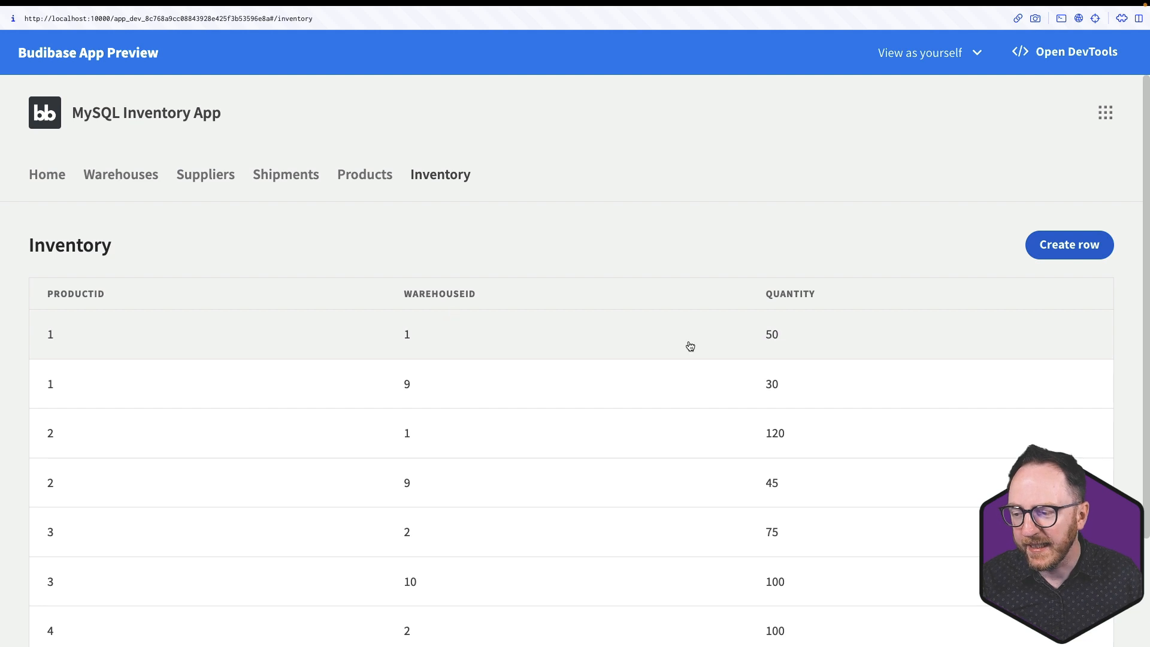
{"action": "mouse_move", "coordinate": [798, 332]}
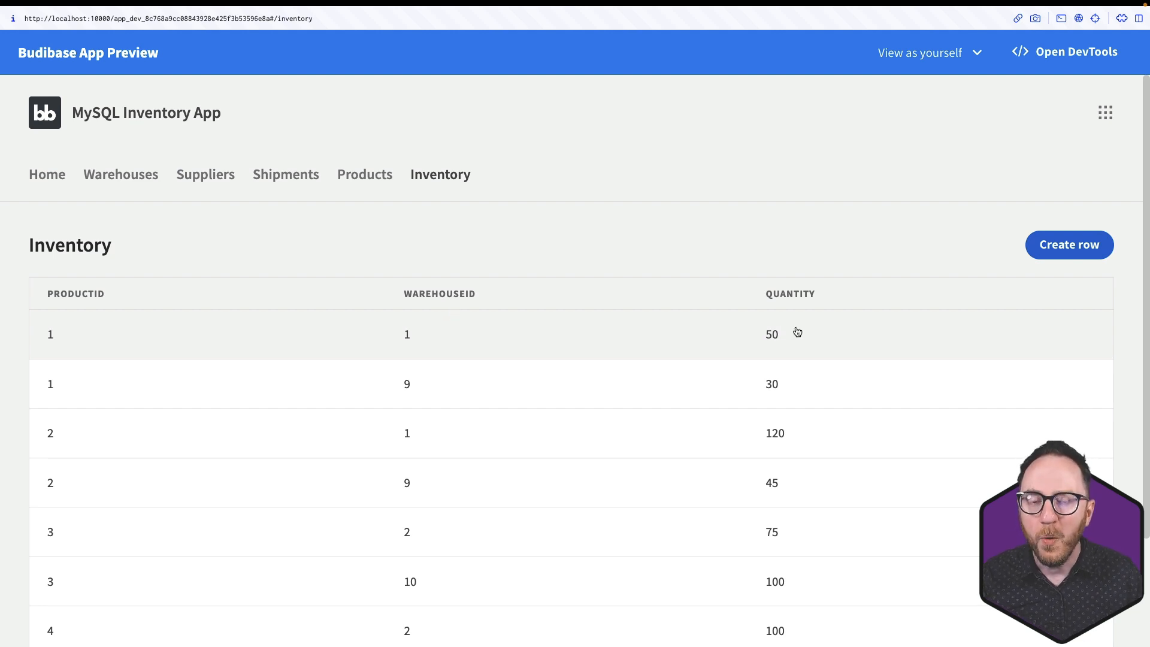
{"action": "mouse_move", "coordinate": [181, 381]}
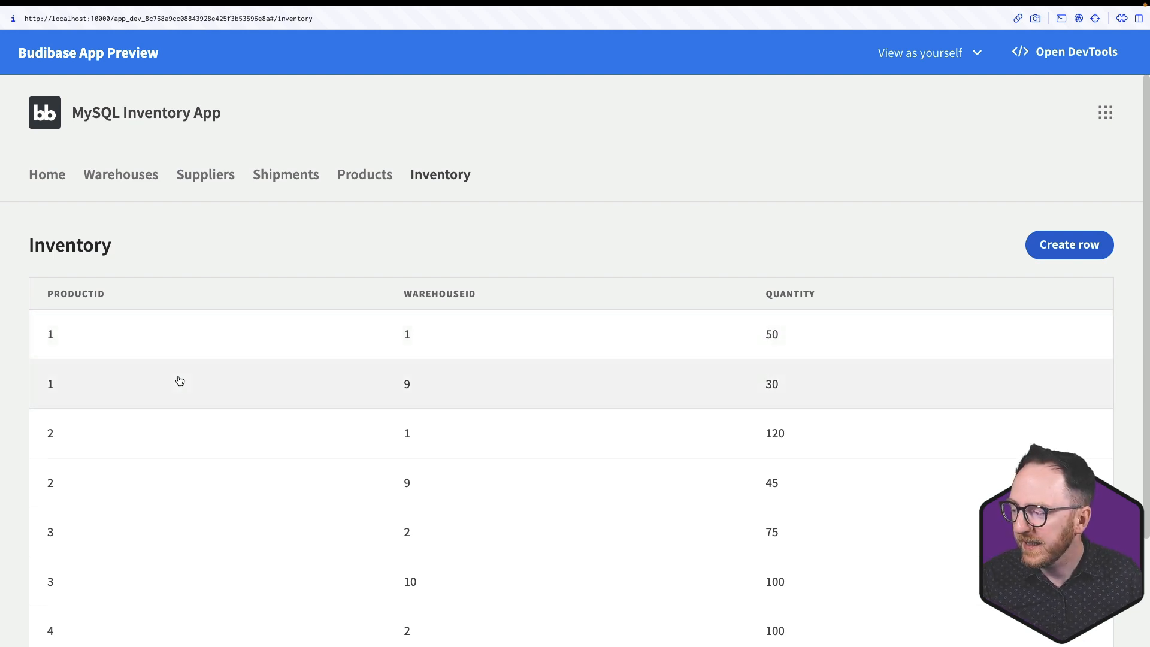
{"action": "mouse_move", "coordinate": [52, 347]}
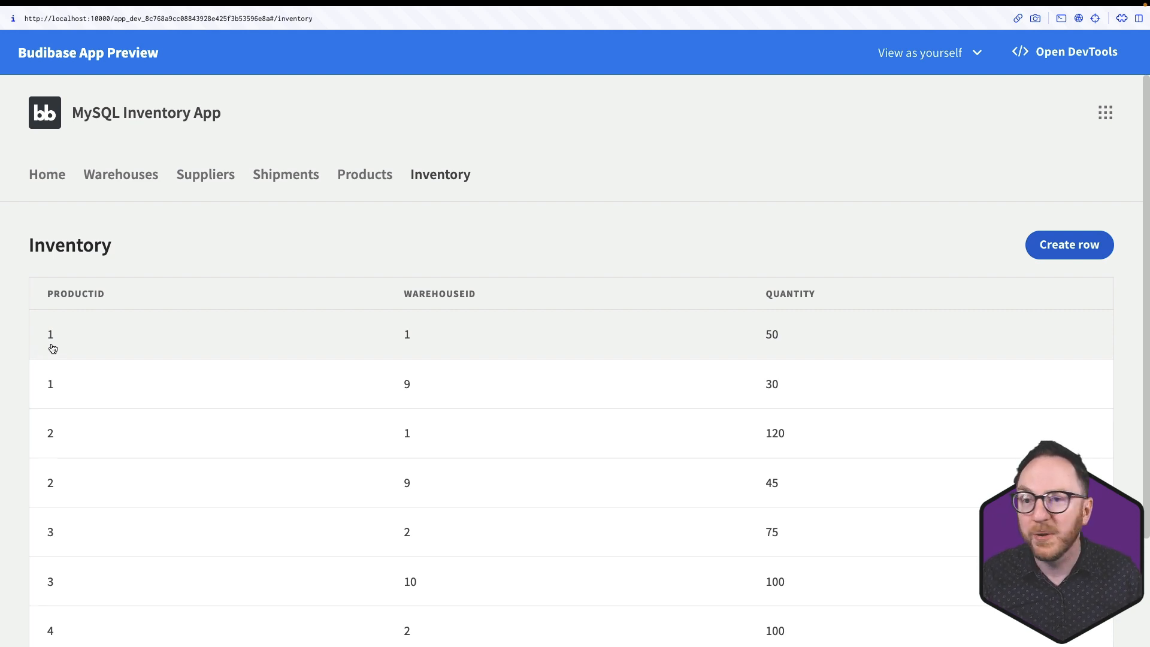
{"action": "mouse_move", "coordinate": [439, 364]}
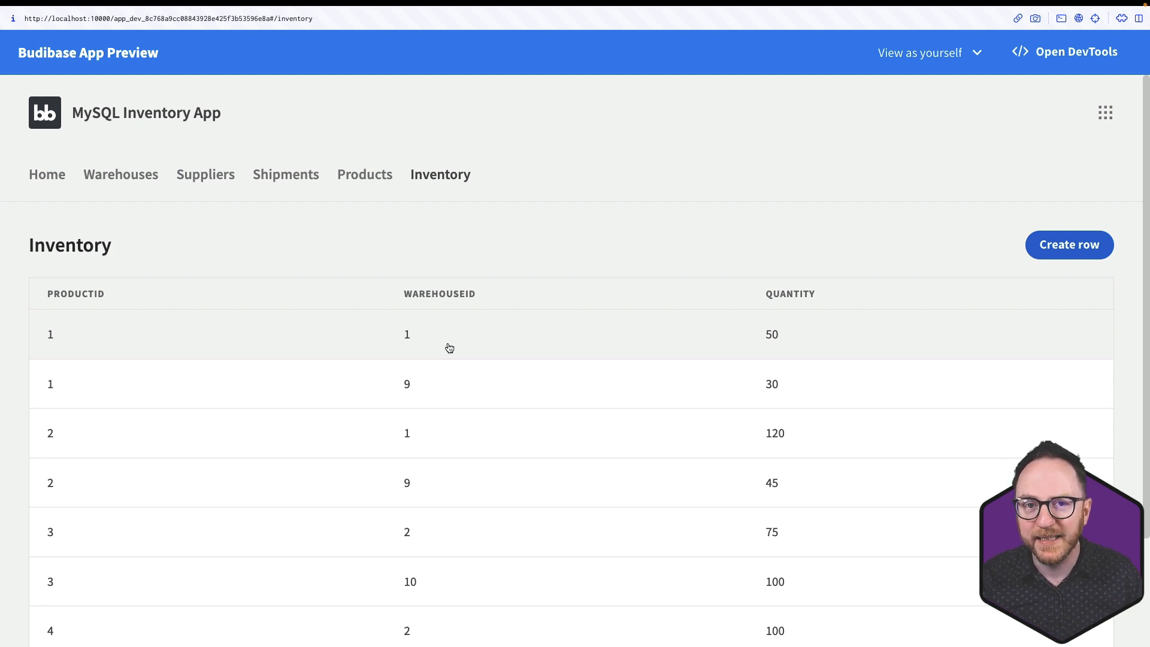
{"action": "mouse_move", "coordinate": [369, 265]}
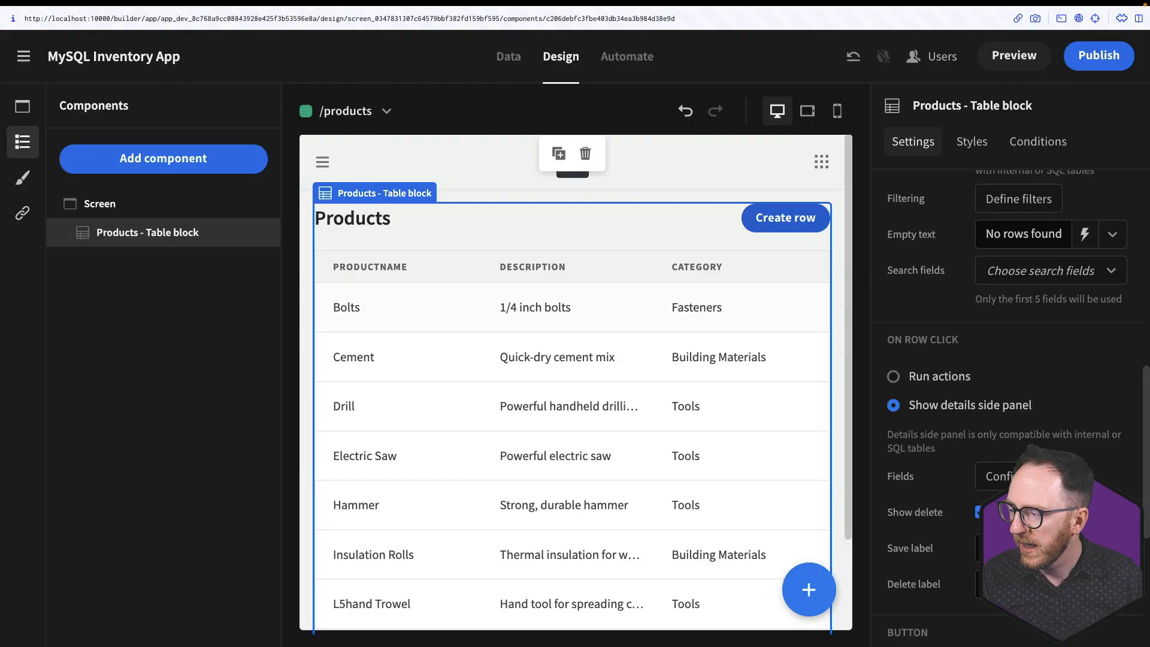
Step: Start a new relationship from the MySQL Products table in the Data section
{"action": "left_click", "coordinate": [508, 56]}
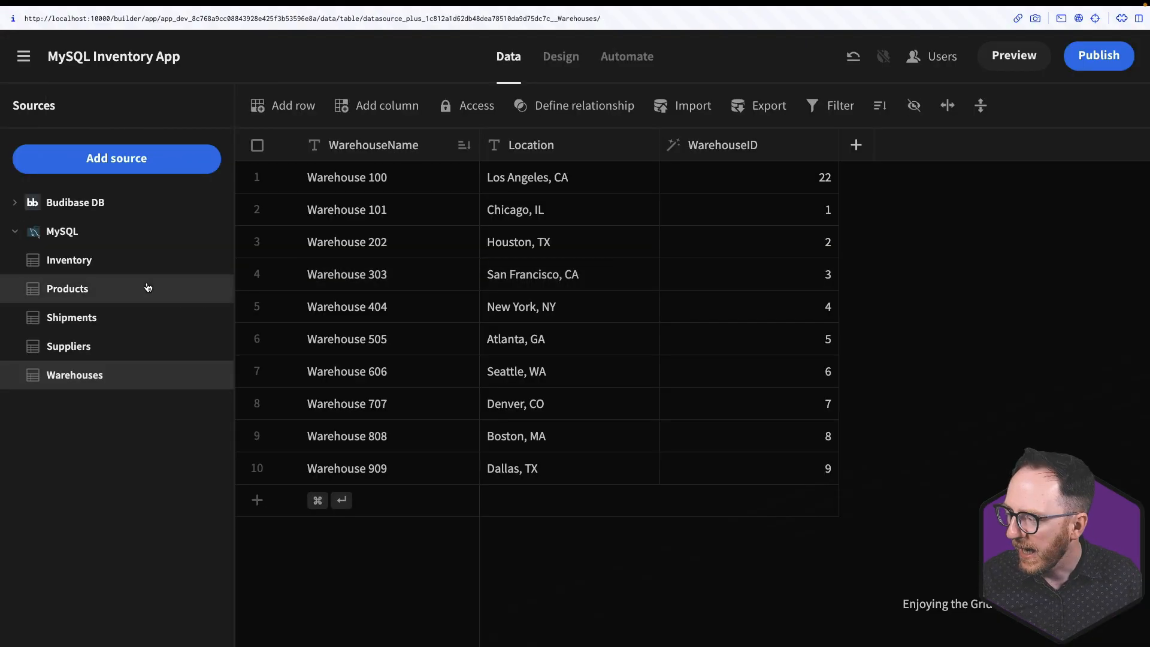
{"action": "left_click", "coordinate": [67, 288]}
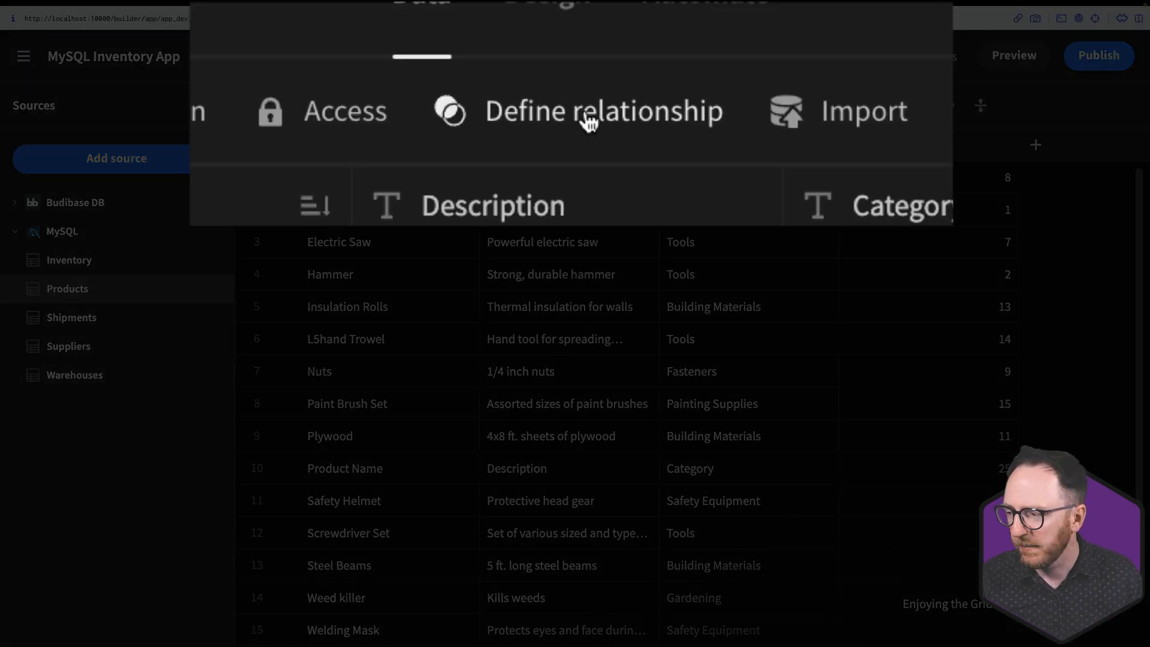
{"action": "left_click", "coordinate": [603, 110]}
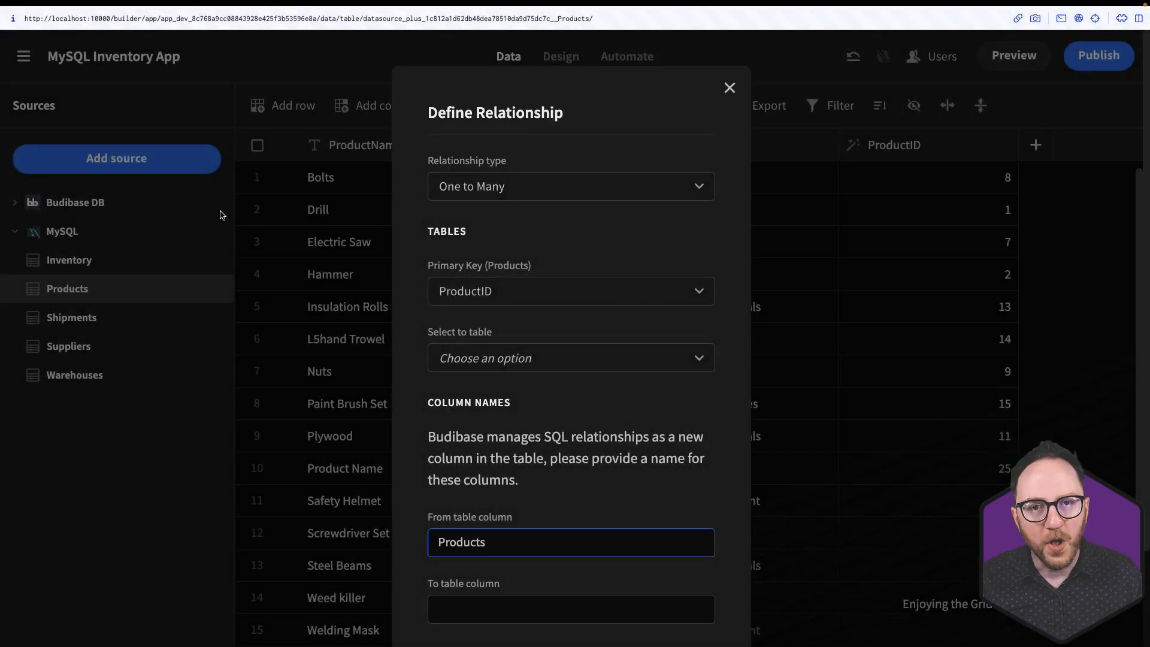
{"action": "mouse_move", "coordinate": [524, 227]}
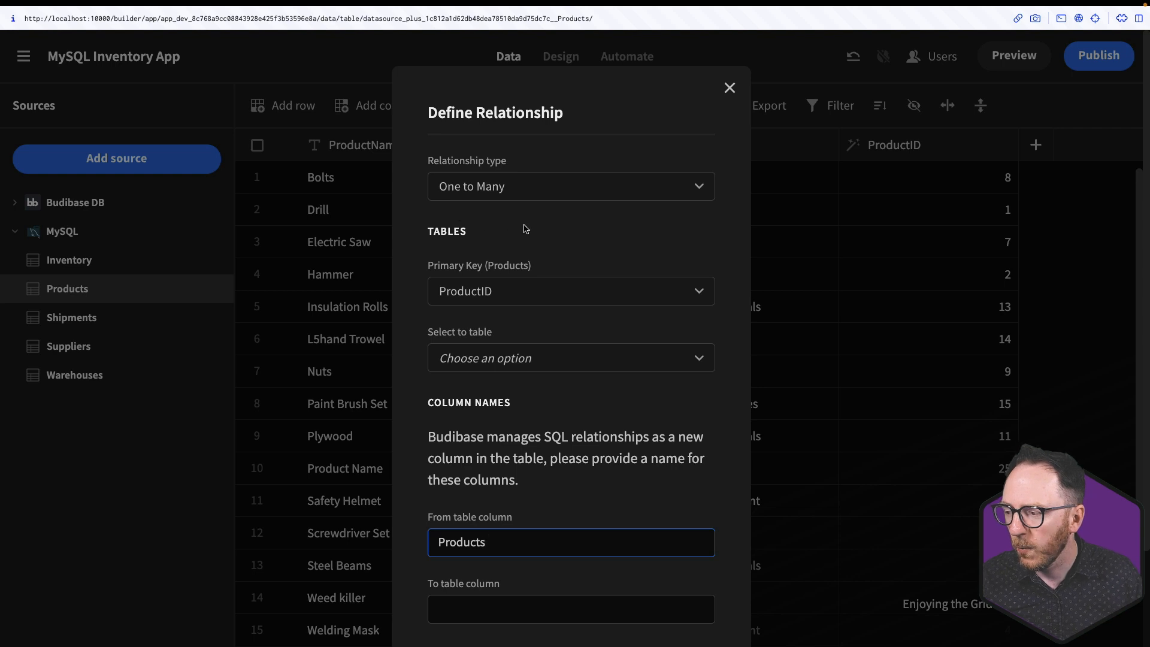
{"action": "mouse_move", "coordinate": [539, 231]}
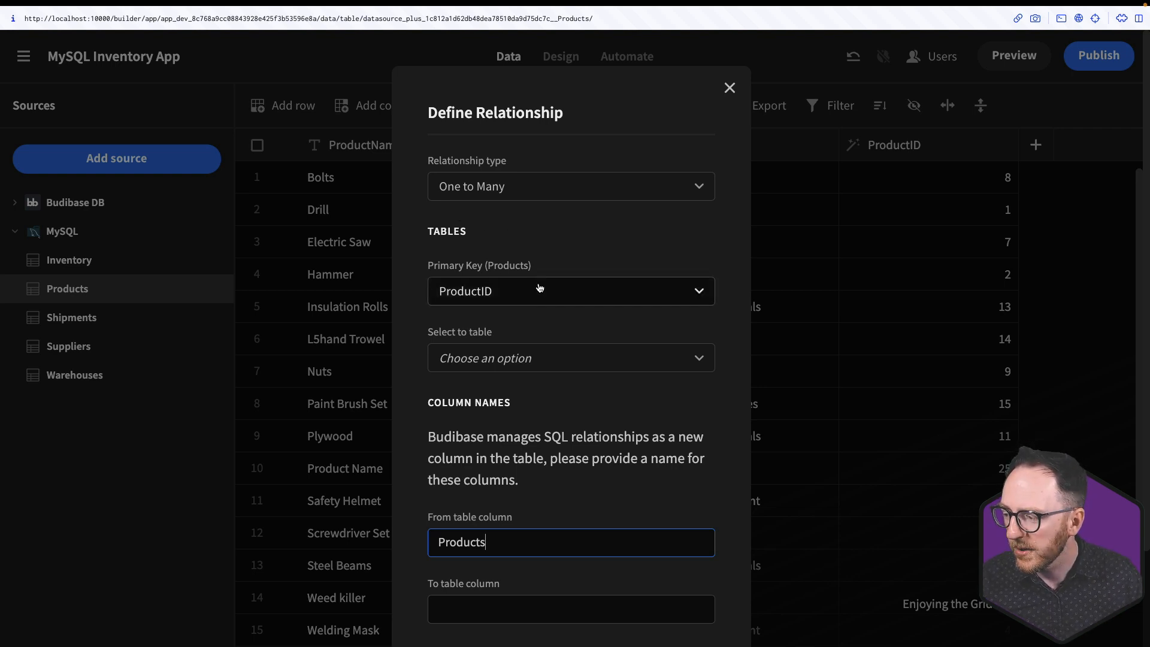
{"action": "mouse_move", "coordinate": [490, 297]}
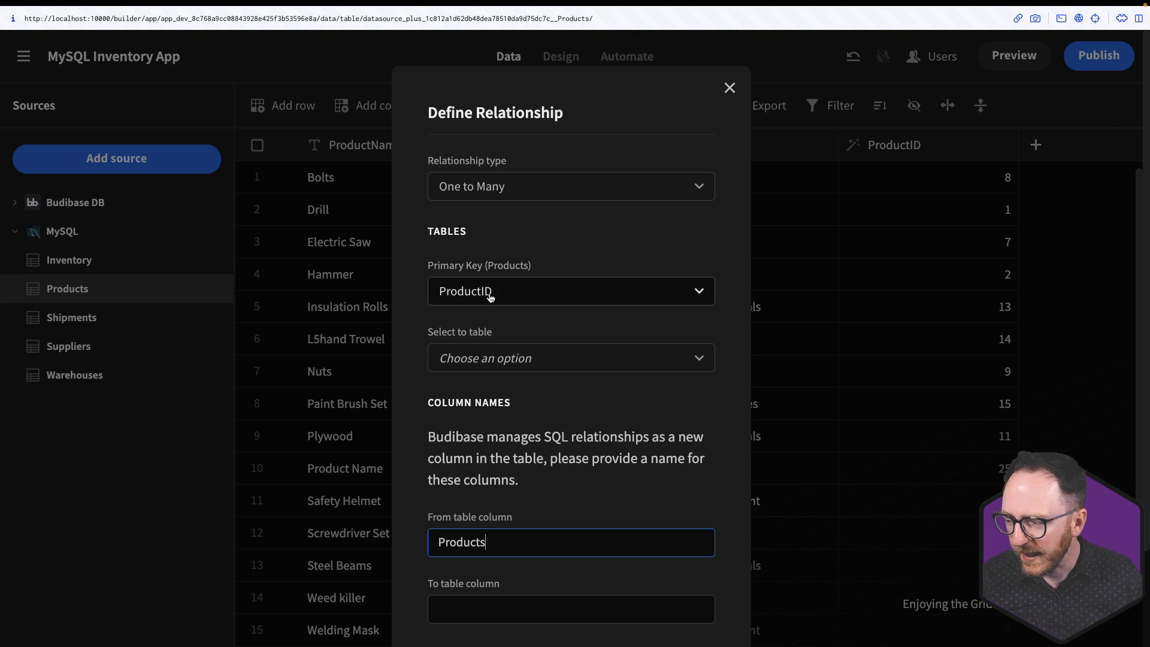
Step: Link Products one-to-many to Inventory on foreign key ProductID and save the relationship
{"action": "left_click", "coordinate": [570, 358]}
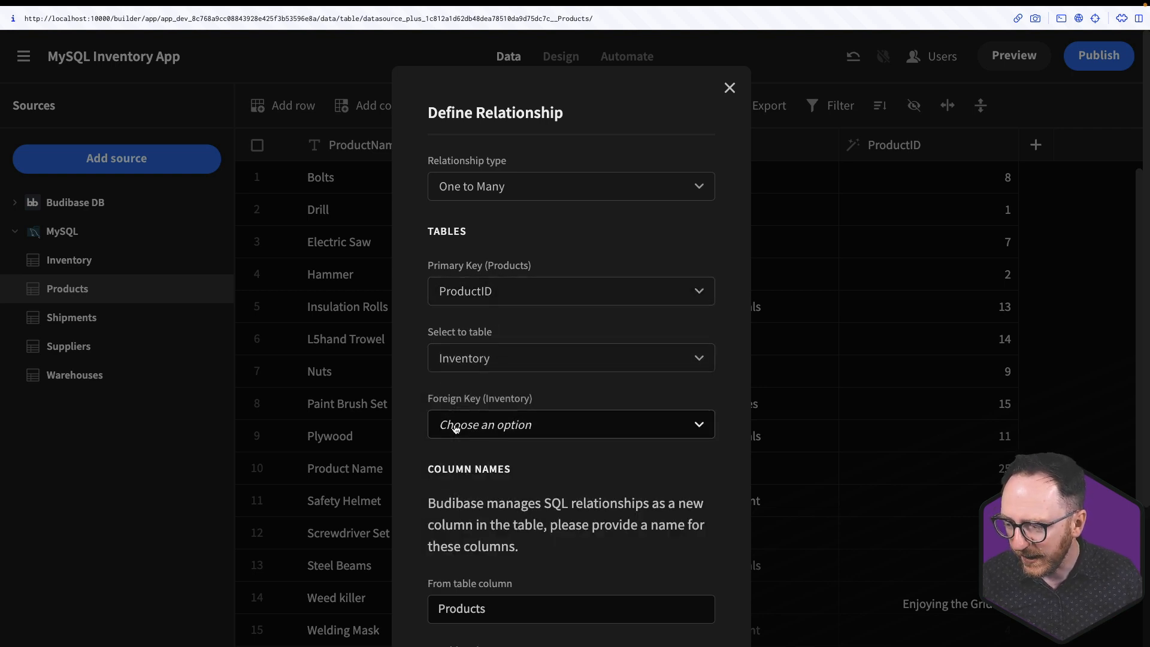
{"action": "left_click", "coordinate": [570, 424]}
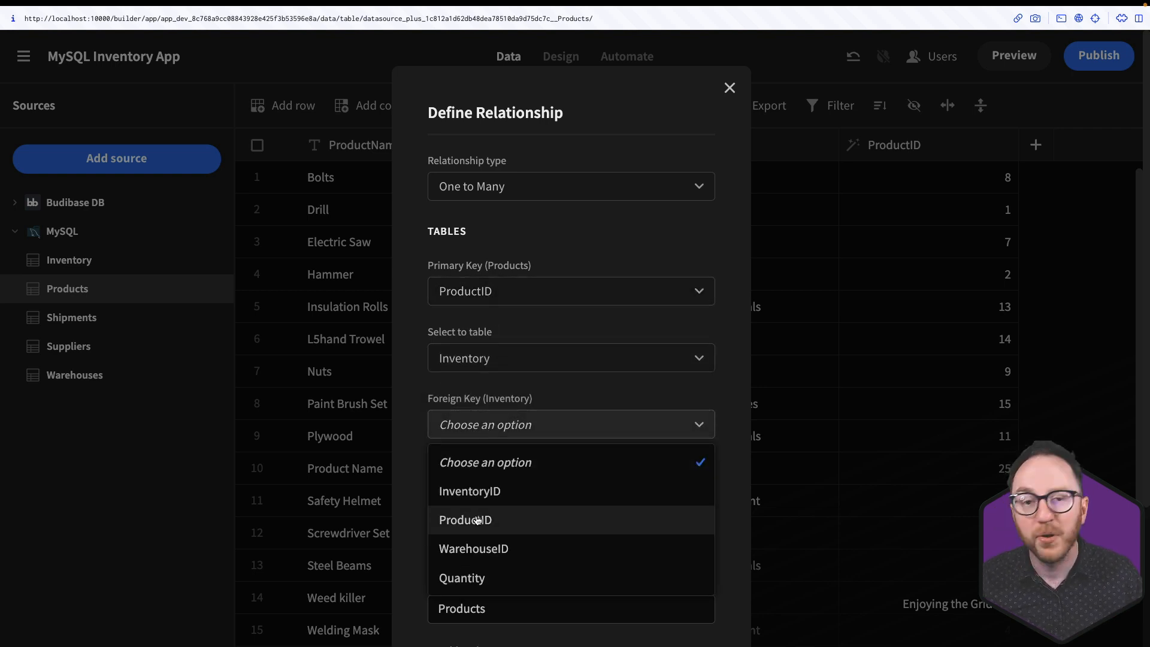
{"action": "left_click", "coordinate": [466, 519]}
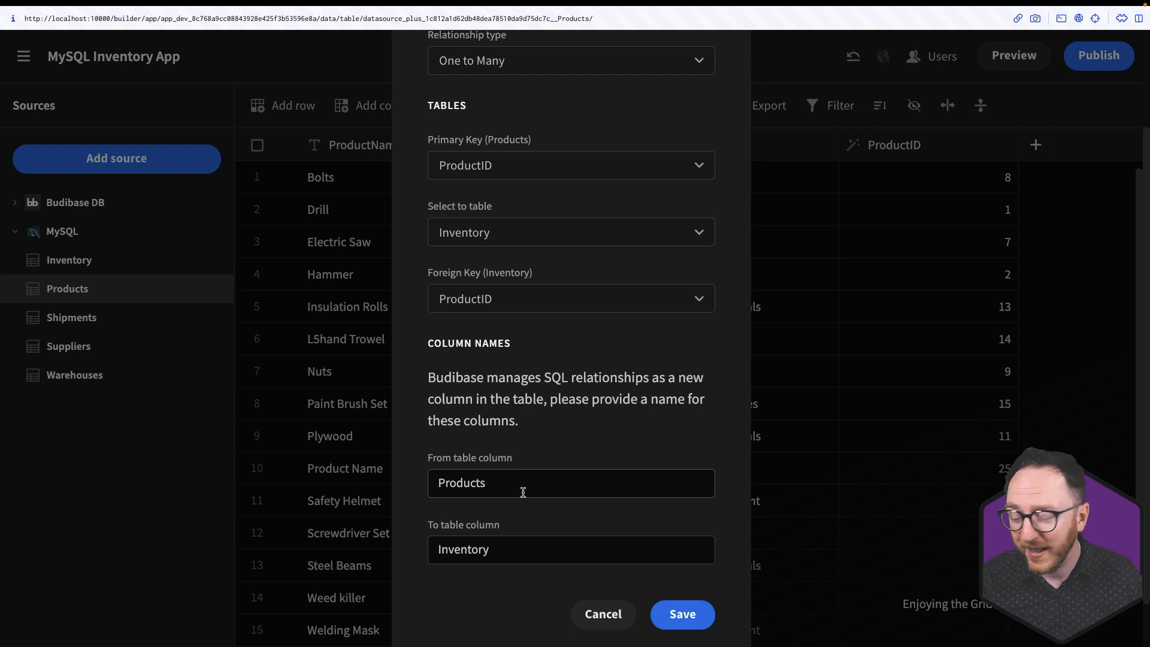
{"action": "scroll", "scroll_direction": "down", "scroll_amount": 3}
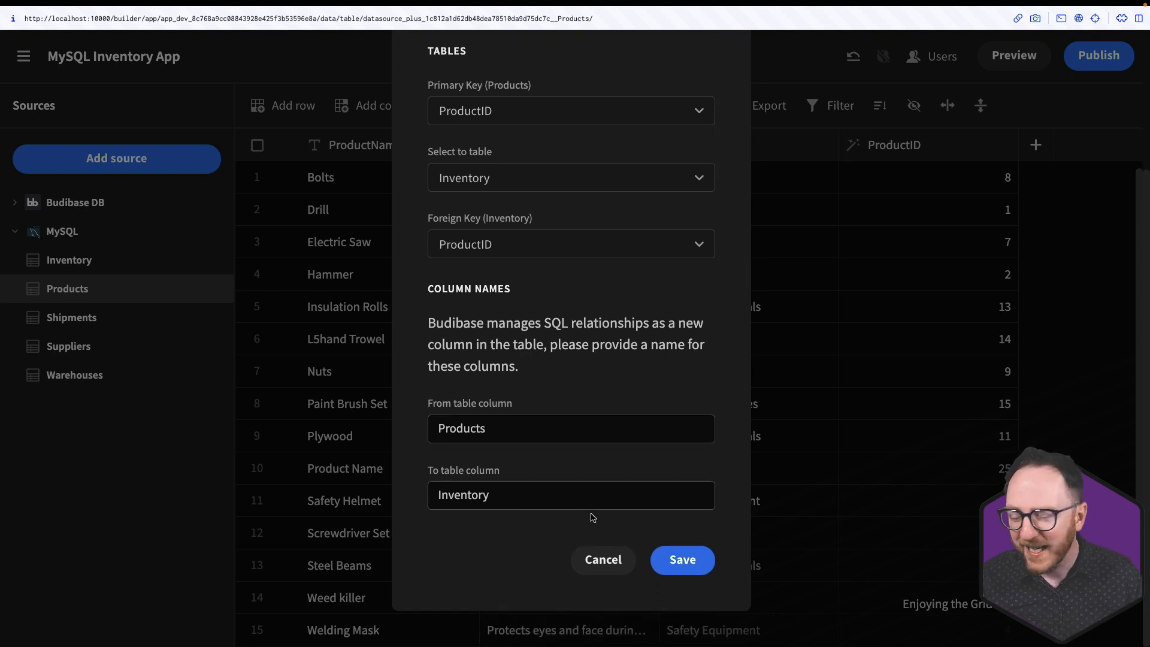
{"action": "left_click", "coordinate": [680, 560]}
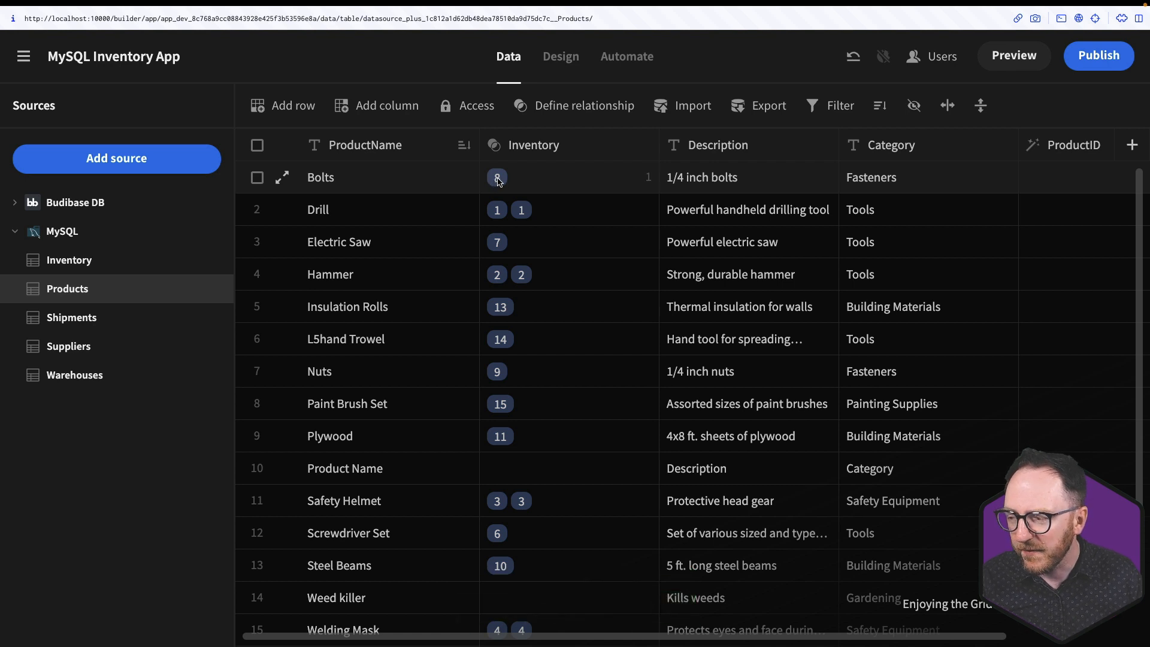
{"action": "mouse_move", "coordinate": [492, 255]}
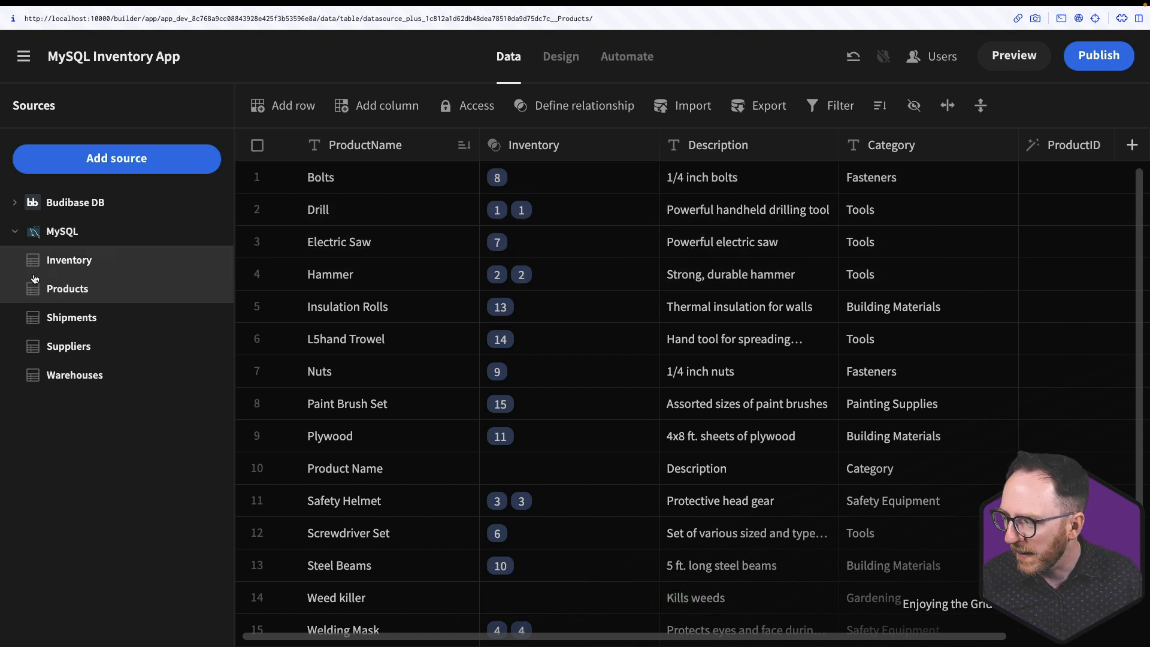
Step: Review the Inventory table's new Products column of linked names, then move to the Warehouses table
{"action": "left_click", "coordinate": [69, 260]}
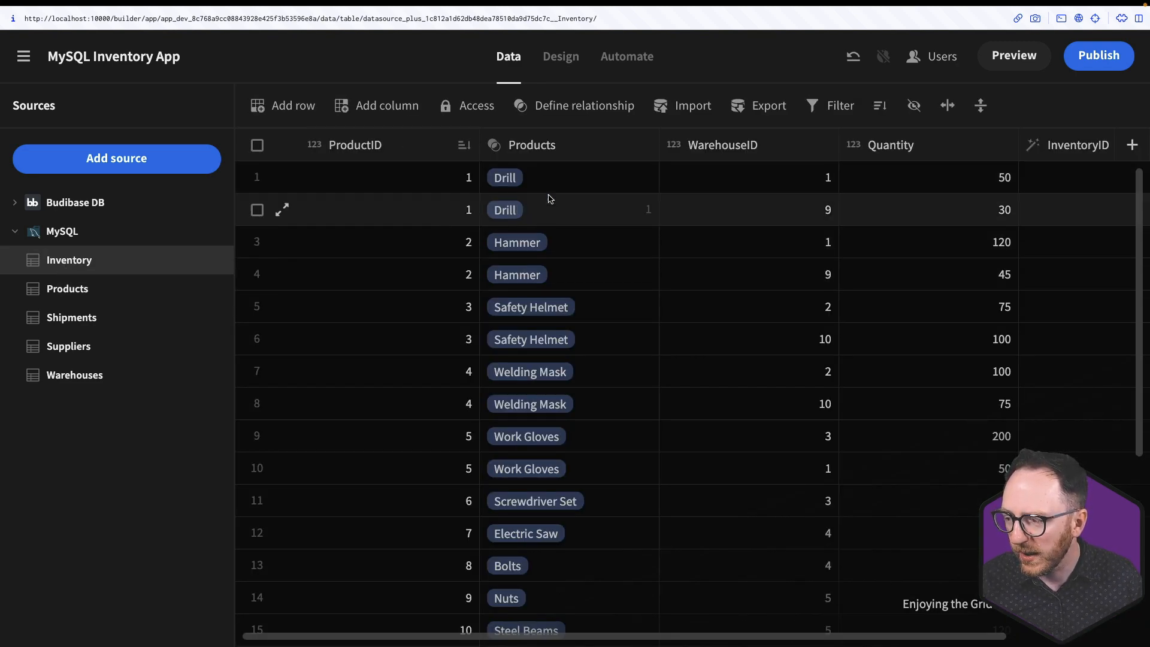
{"action": "mouse_move", "coordinate": [533, 279]}
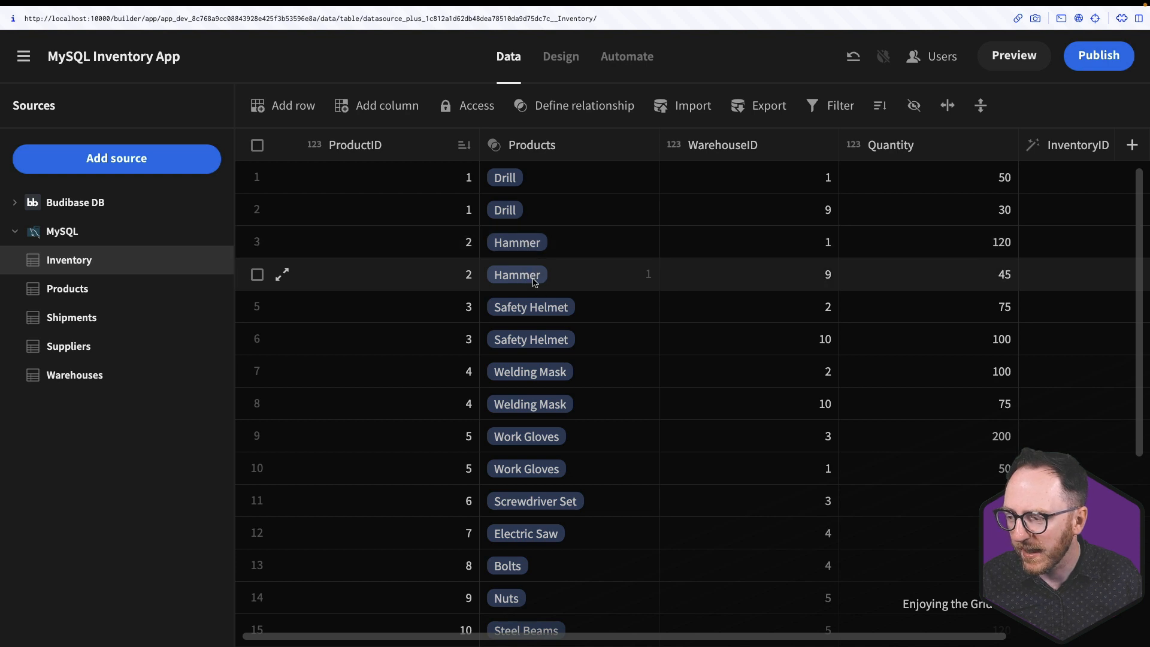
{"action": "scroll", "scroll_direction": "down", "scroll_amount": 3}
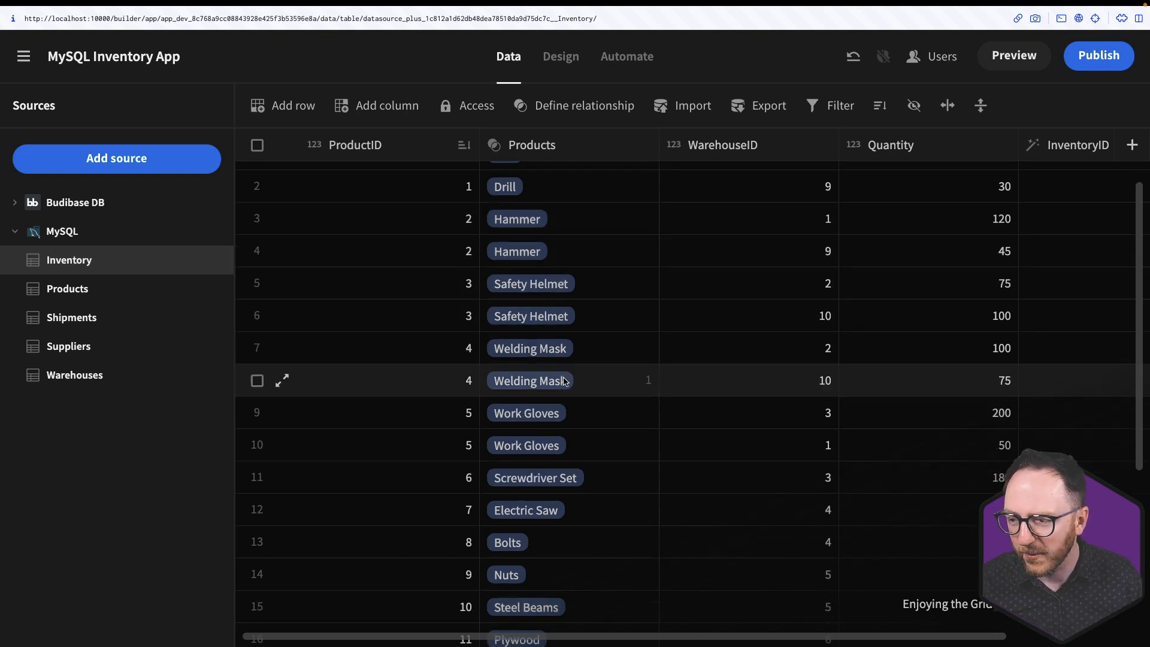
{"action": "scroll", "scroll_direction": "up", "scroll_amount": 3}
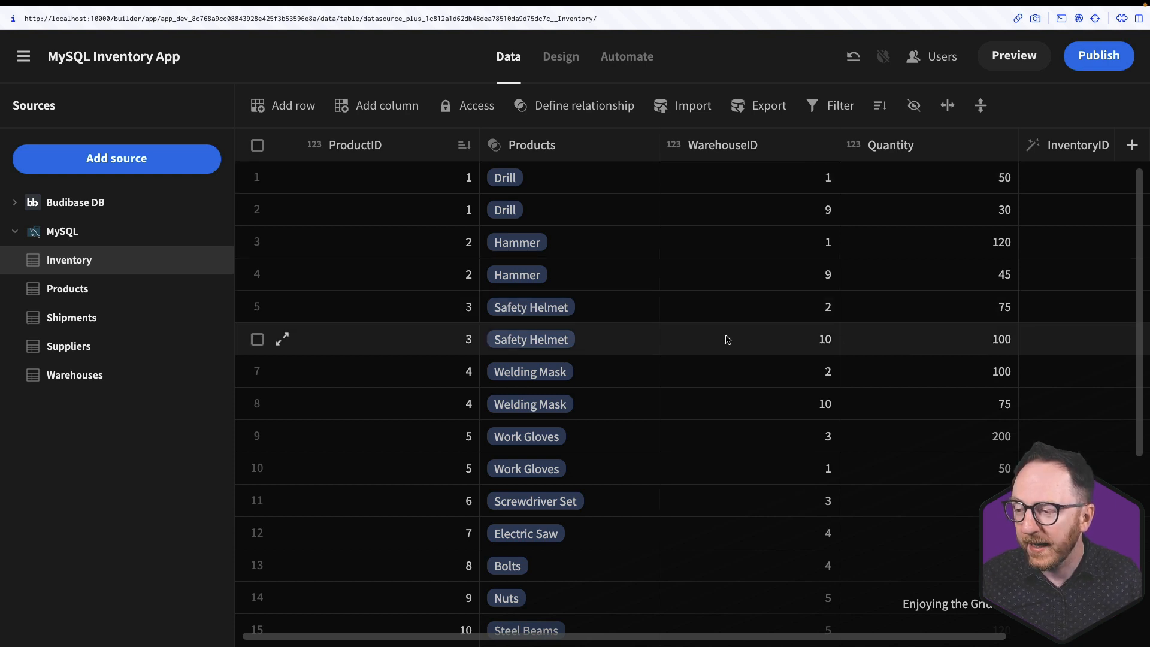
{"action": "mouse_move", "coordinate": [723, 171]}
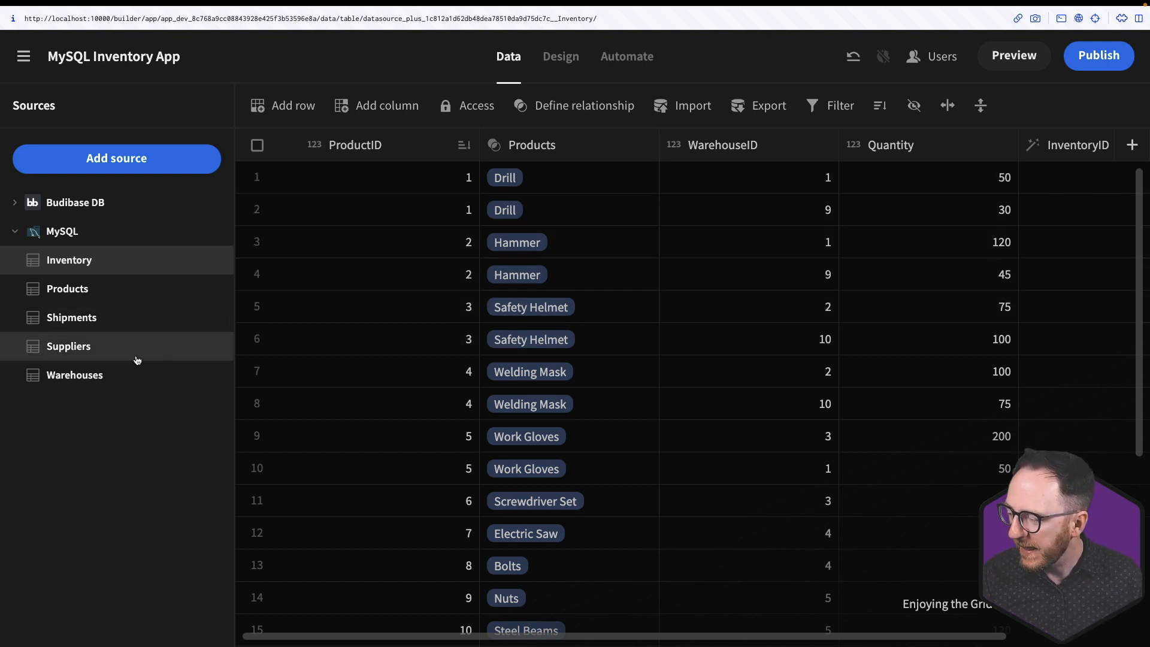
{"action": "left_click", "coordinate": [74, 375]}
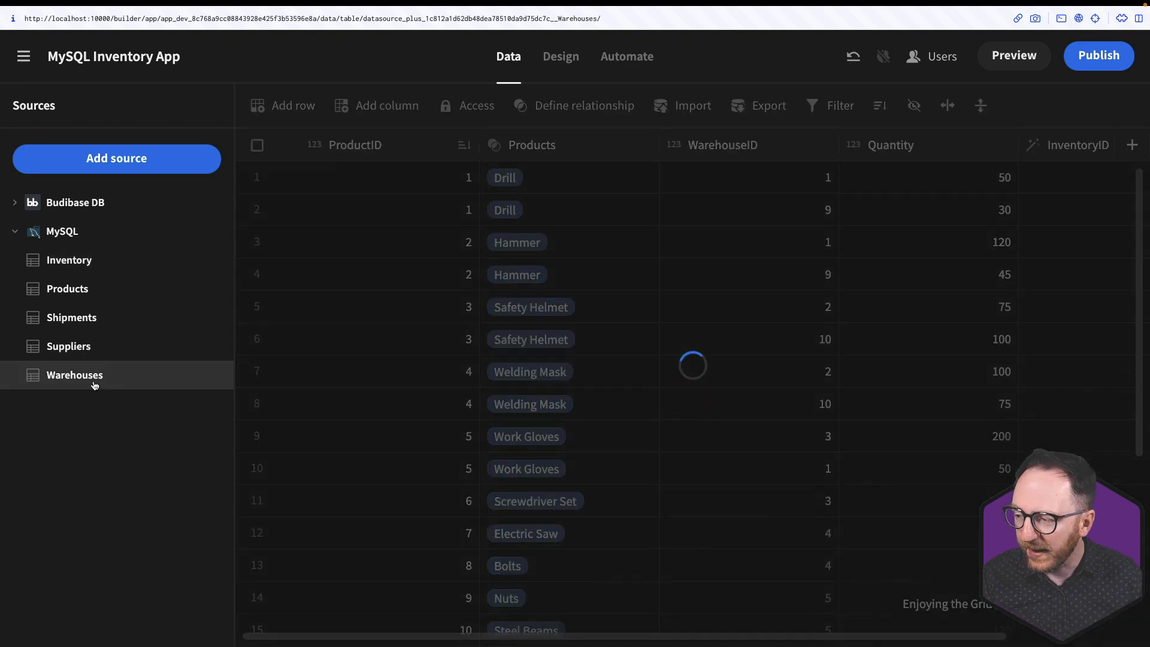
Step: Relate Warehouses one-to-many to Inventory on the WarehouseID foreign key
{"action": "left_click", "coordinate": [583, 105]}
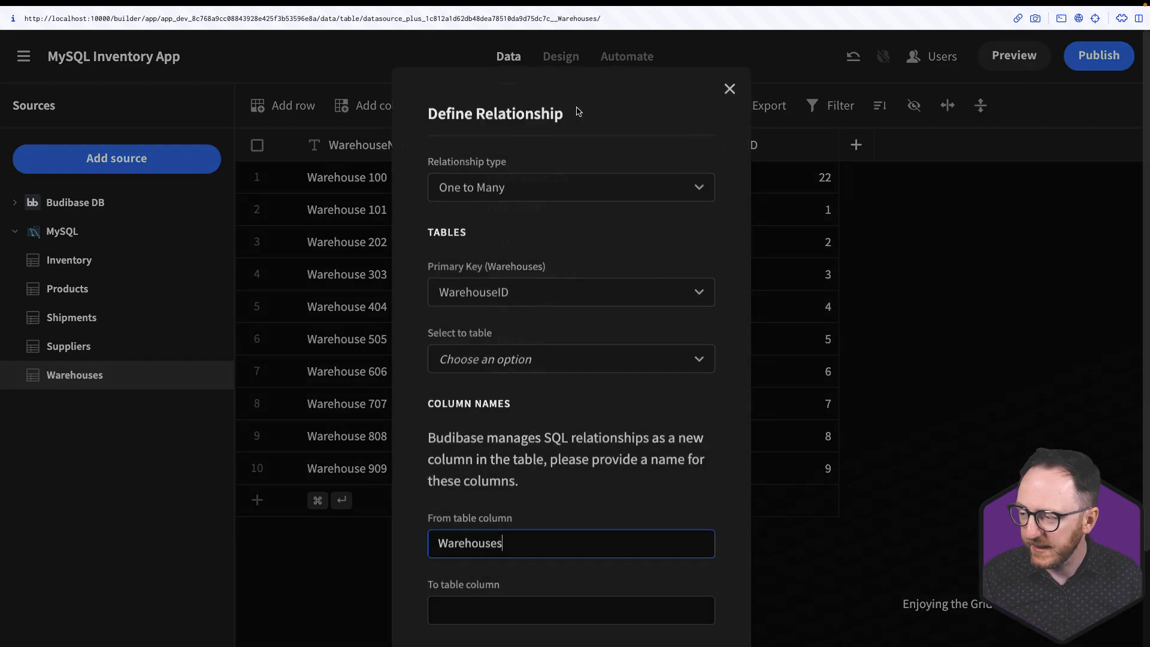
{"action": "mouse_move", "coordinate": [527, 250]}
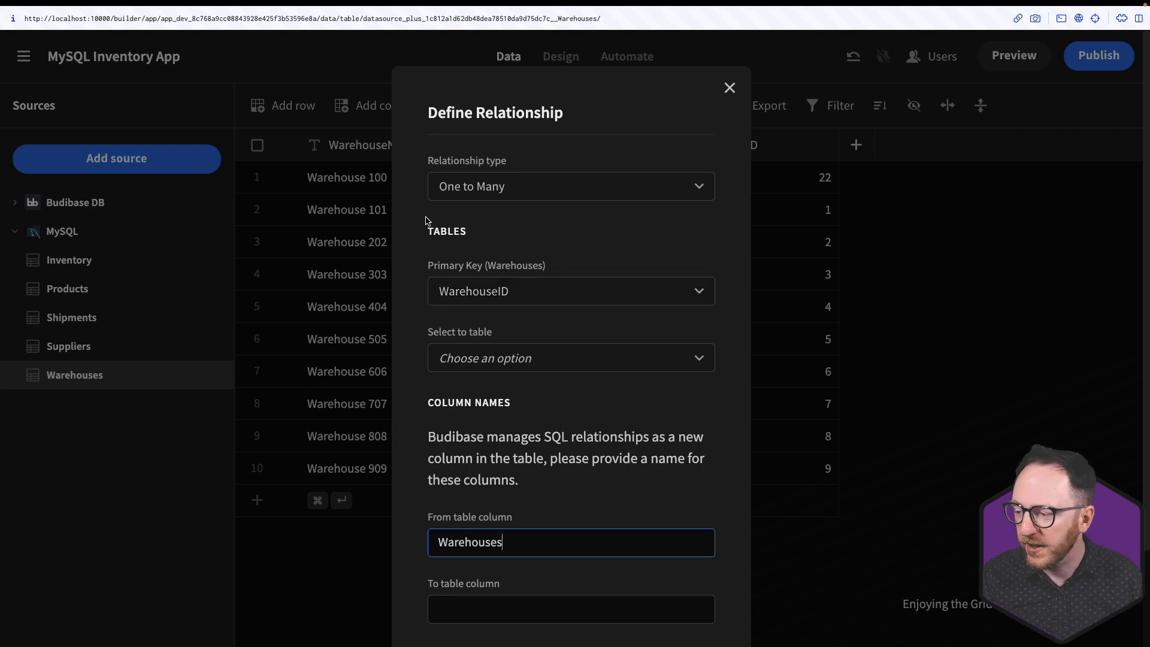
{"action": "mouse_move", "coordinate": [540, 230]}
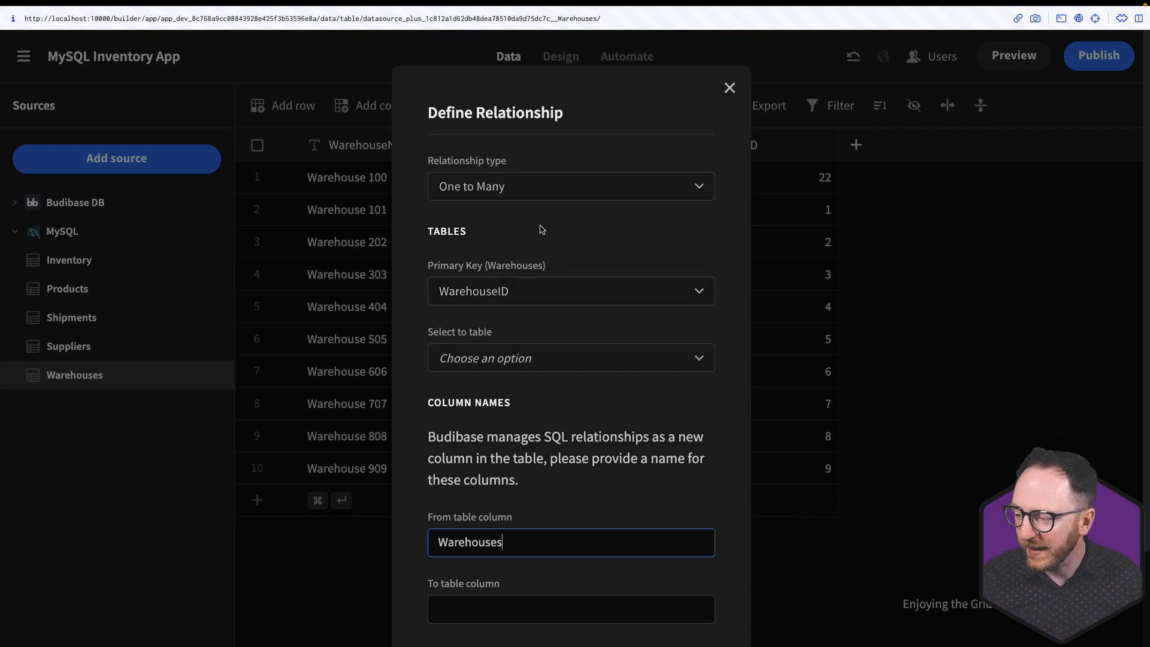
{"action": "mouse_move", "coordinate": [498, 376]}
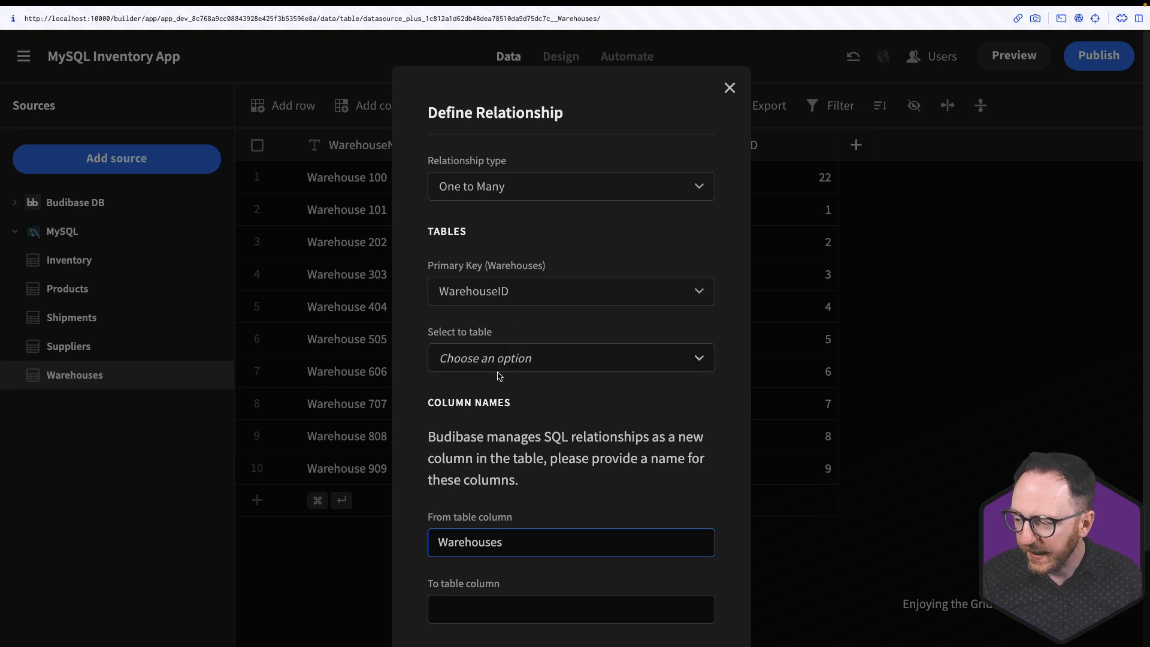
{"action": "left_click", "coordinate": [570, 359]}
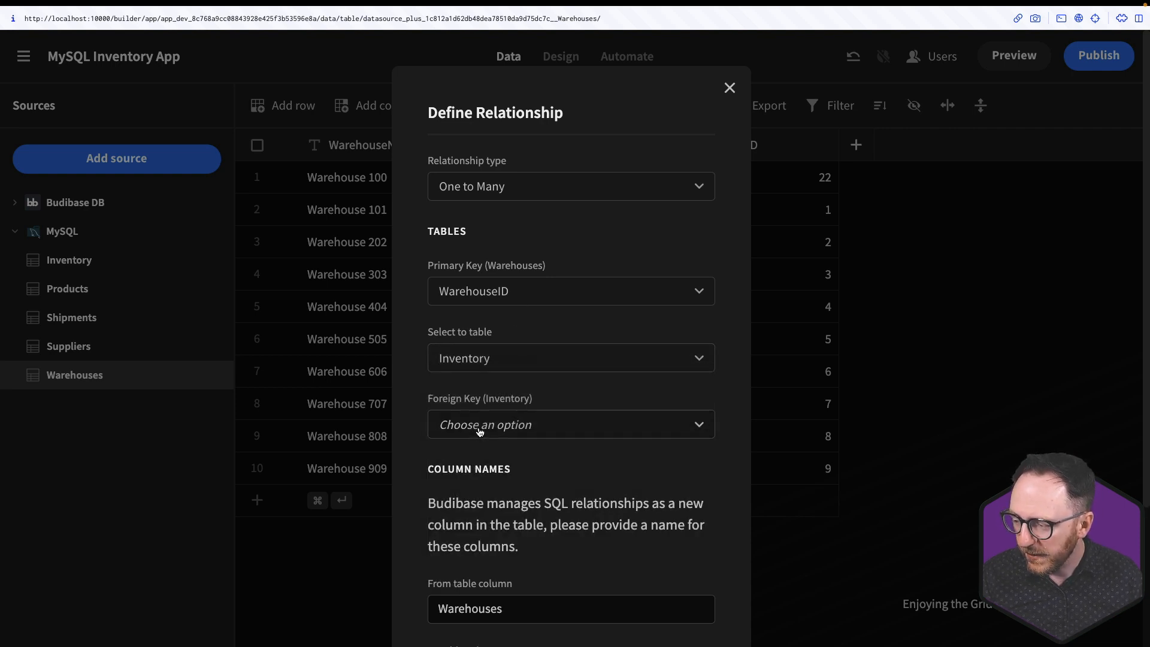
{"action": "left_click", "coordinate": [570, 424]}
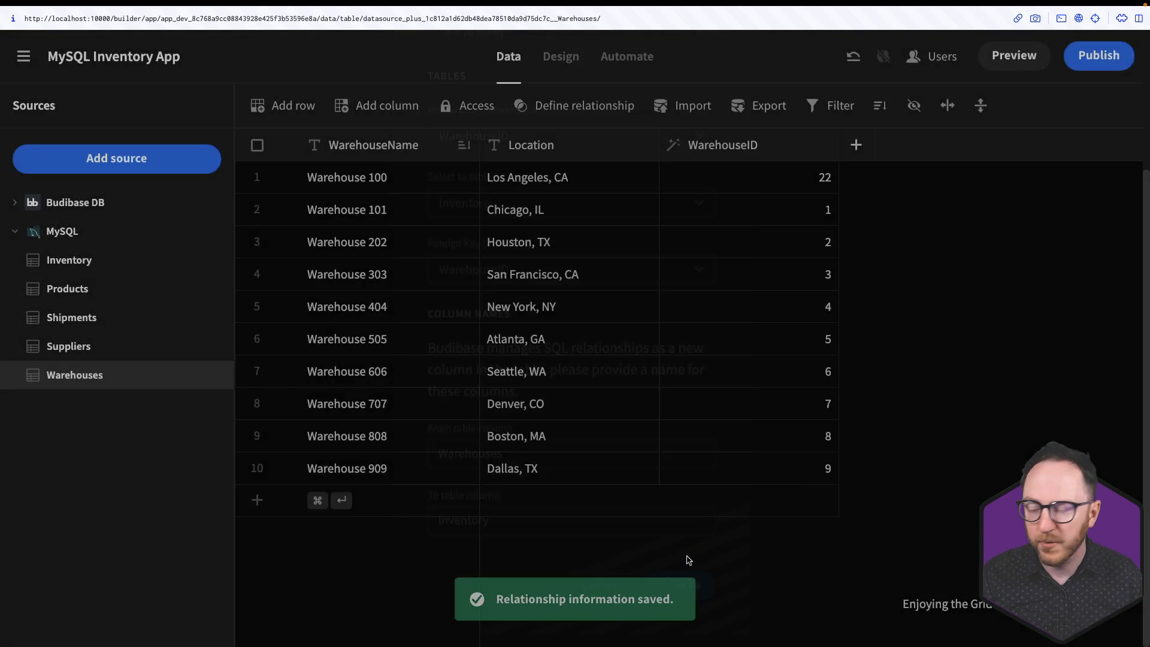
Step: Make InventoryID the display column of the Inventory table, now showing Products and Warehouses links
{"action": "left_click", "coordinate": [69, 260]}
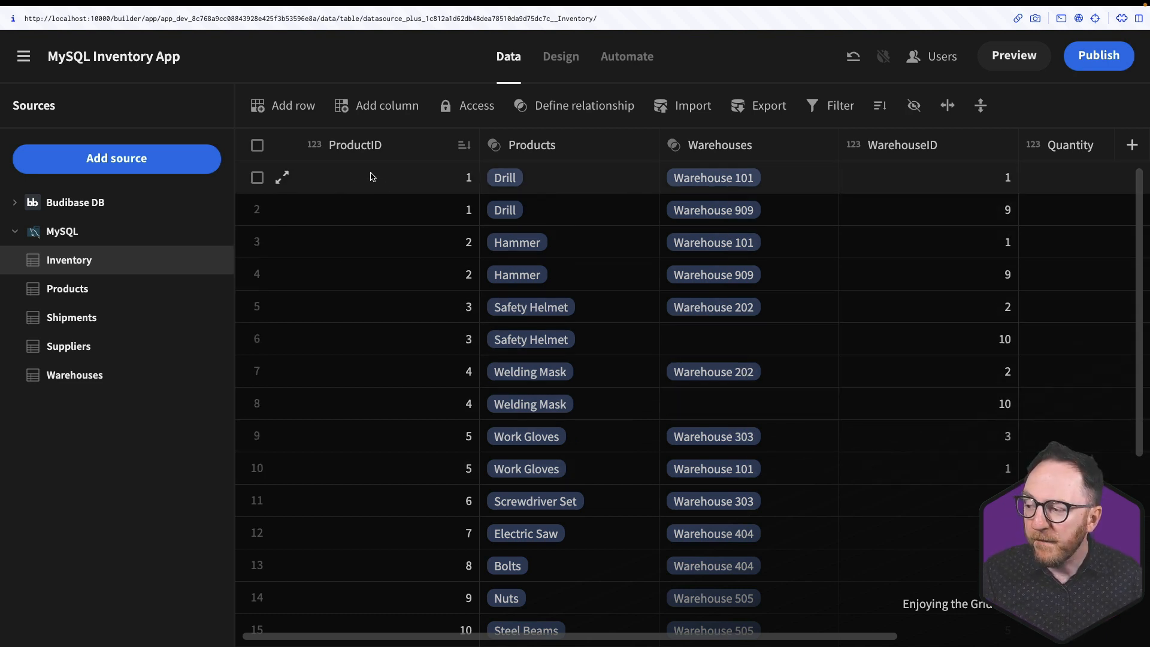
{"action": "mouse_move", "coordinate": [418, 468]}
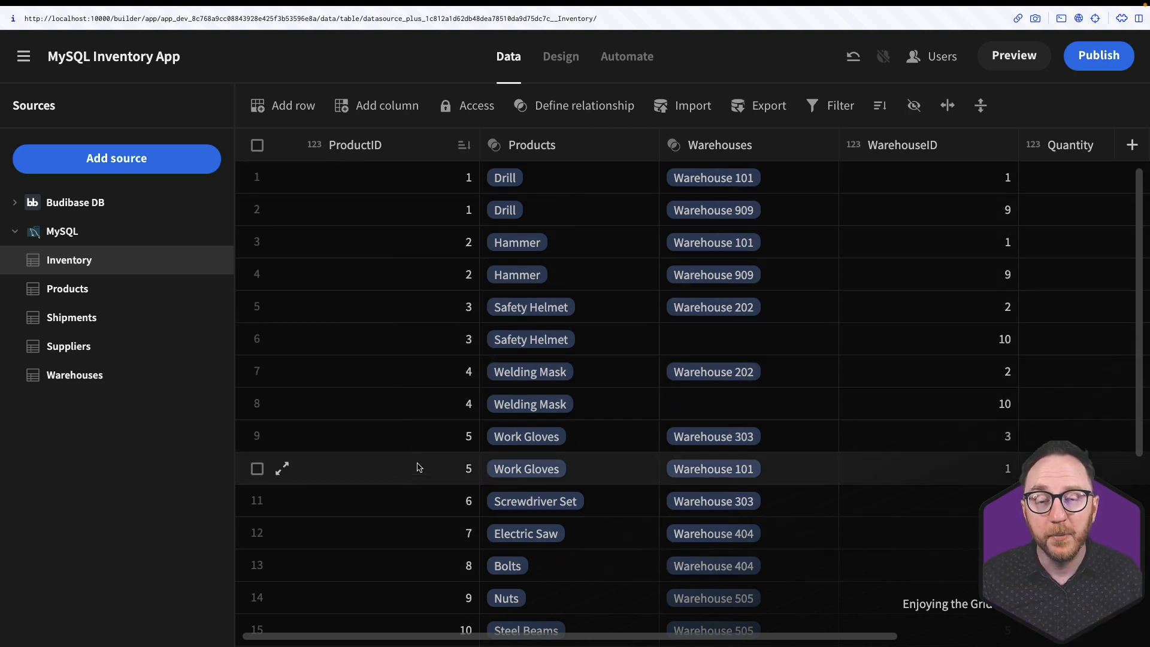
{"action": "mouse_move", "coordinate": [422, 488]}
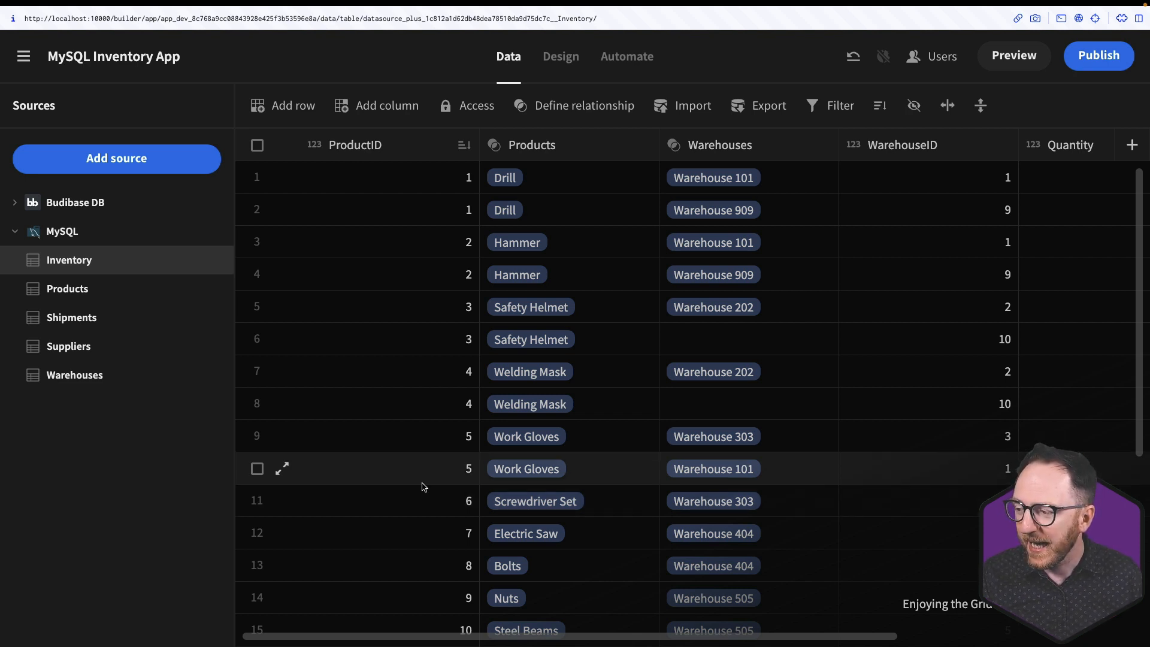
{"action": "mouse_move", "coordinate": [49, 266]}
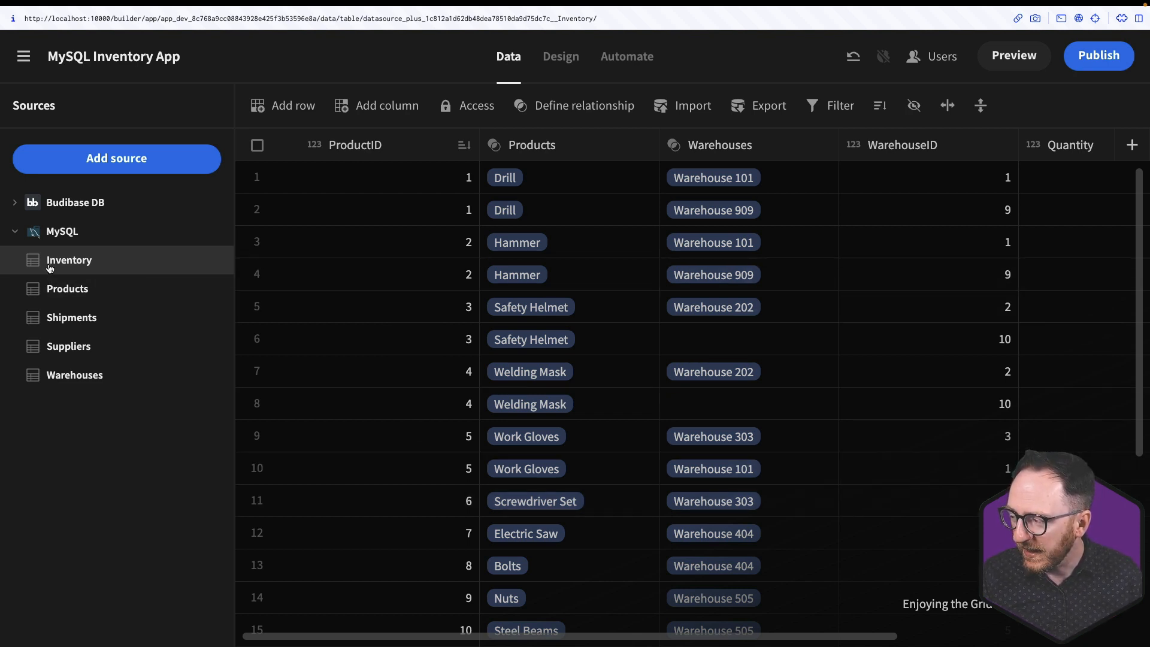
{"action": "mouse_move", "coordinate": [367, 168]}
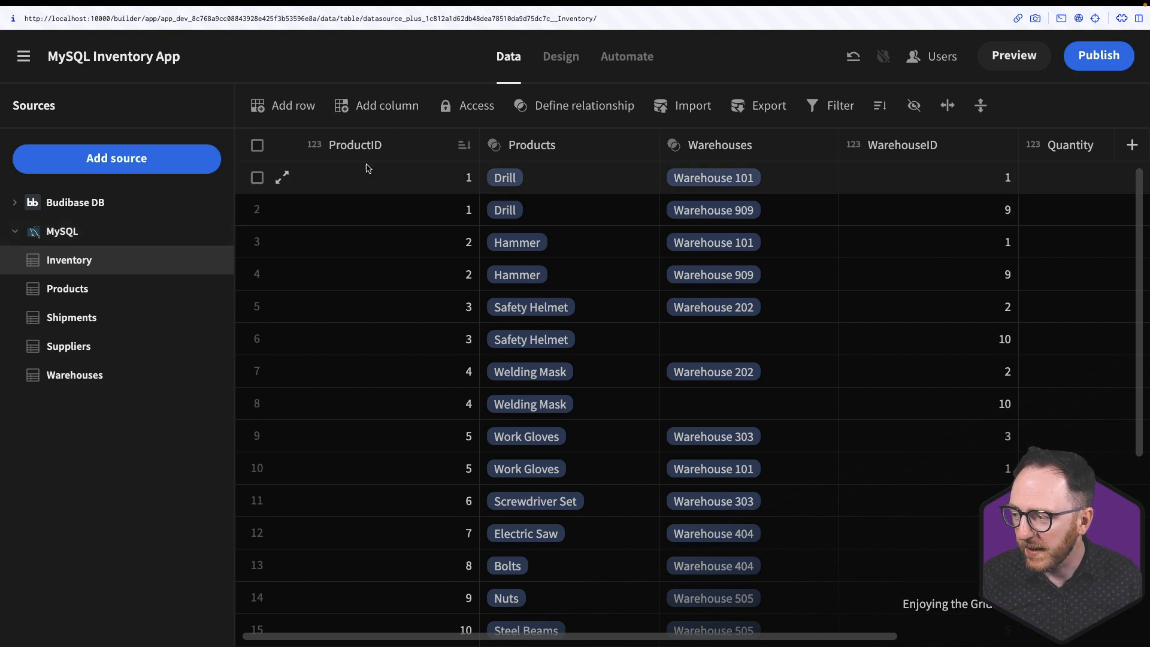
{"action": "mouse_move", "coordinate": [377, 159]}
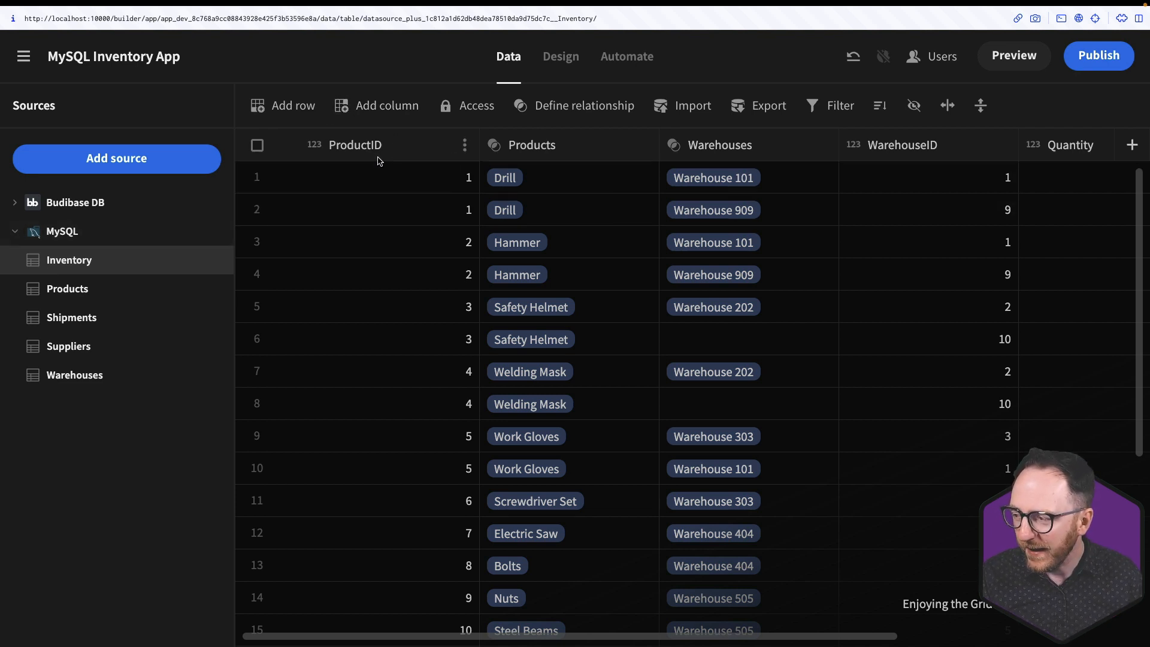
{"action": "scroll", "scroll_direction": "right", "scroll_amount": 3}
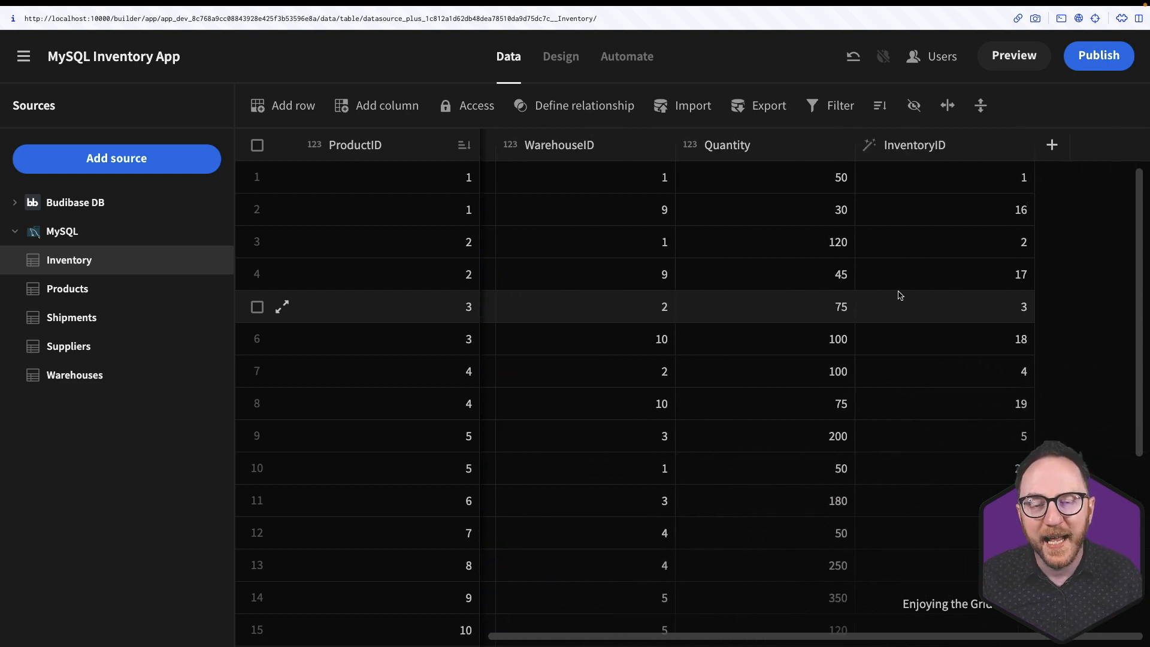
{"action": "mouse_move", "coordinate": [942, 145]}
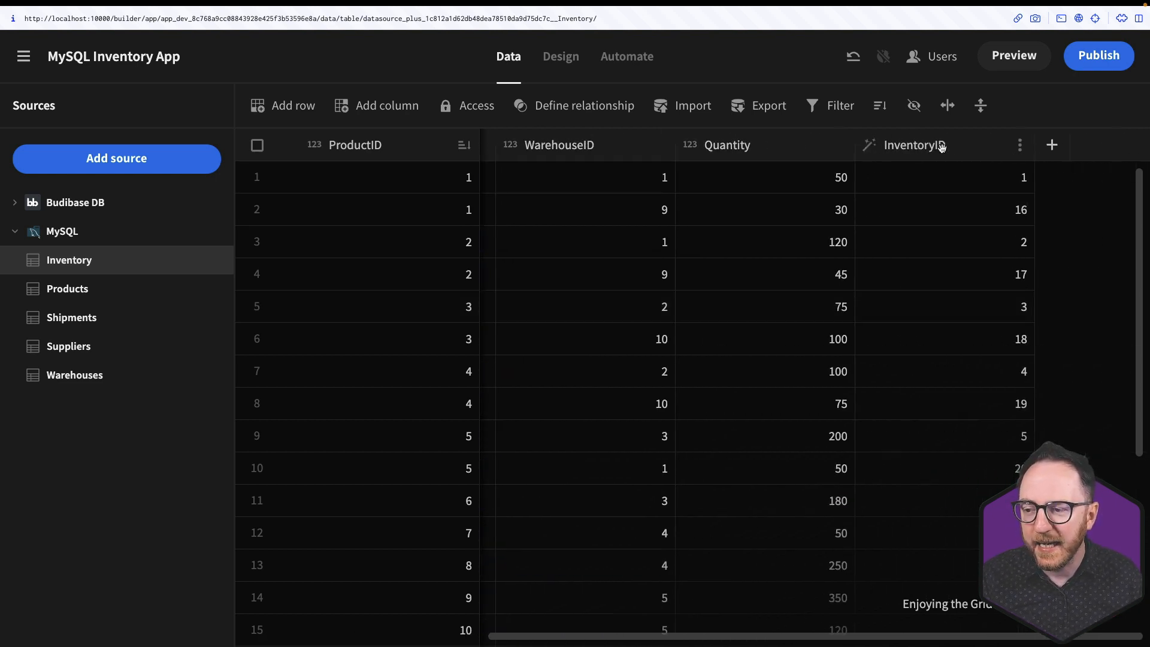
{"action": "left_click", "coordinate": [1019, 145]}
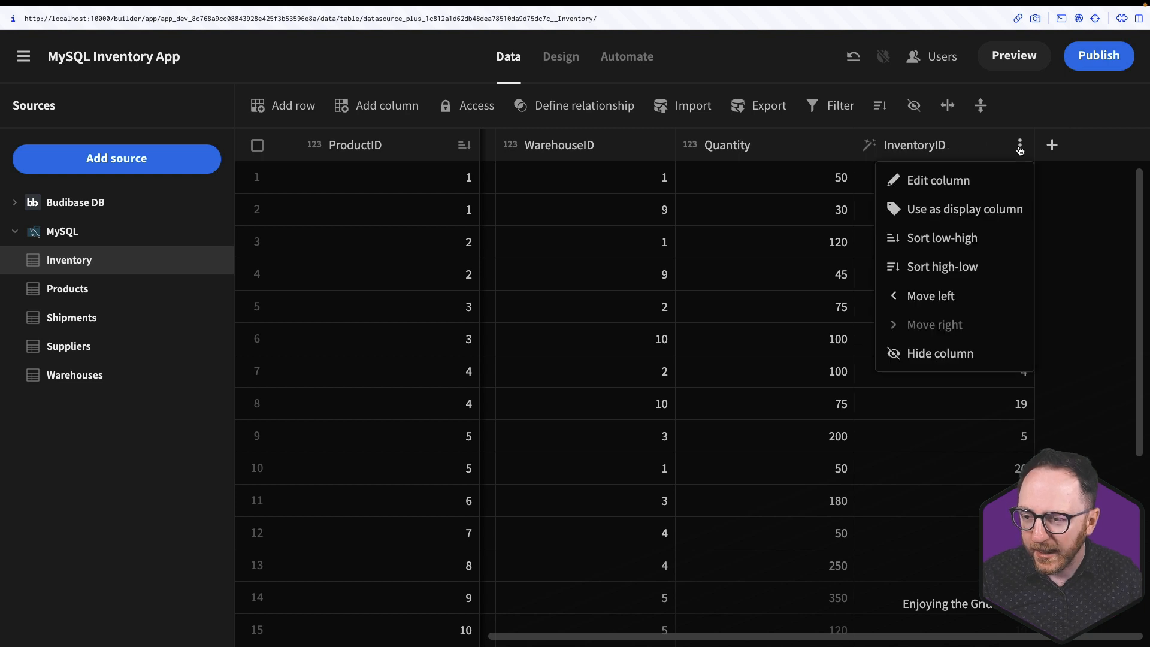
{"action": "mouse_move", "coordinate": [923, 215]}
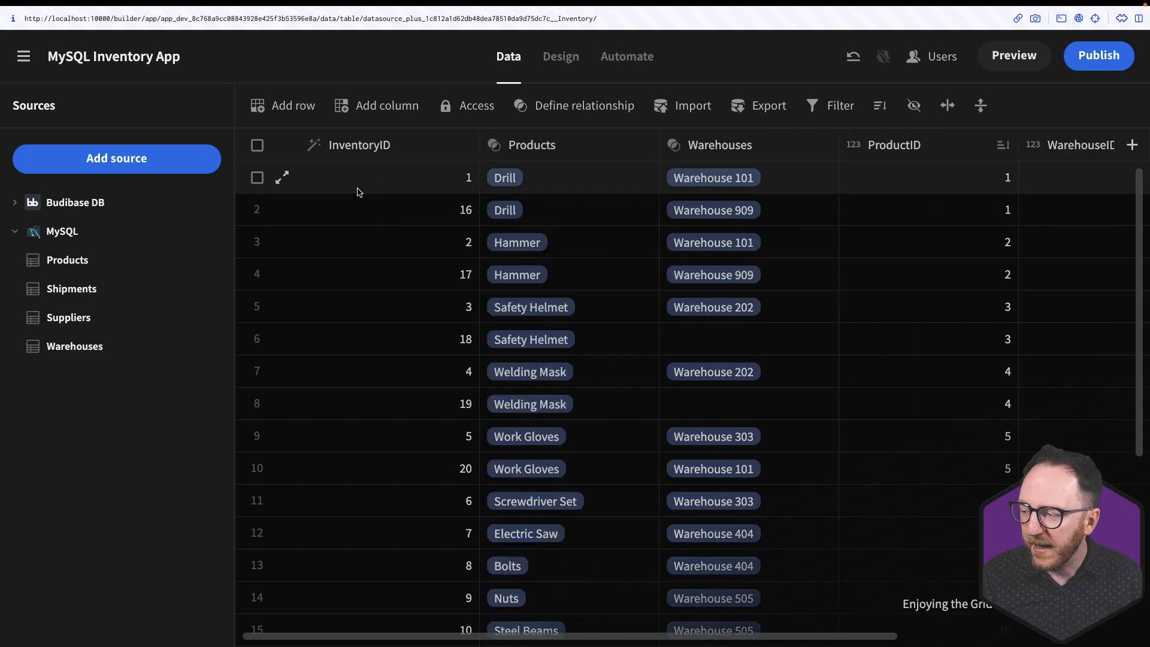
{"action": "mouse_move", "coordinate": [528, 145]}
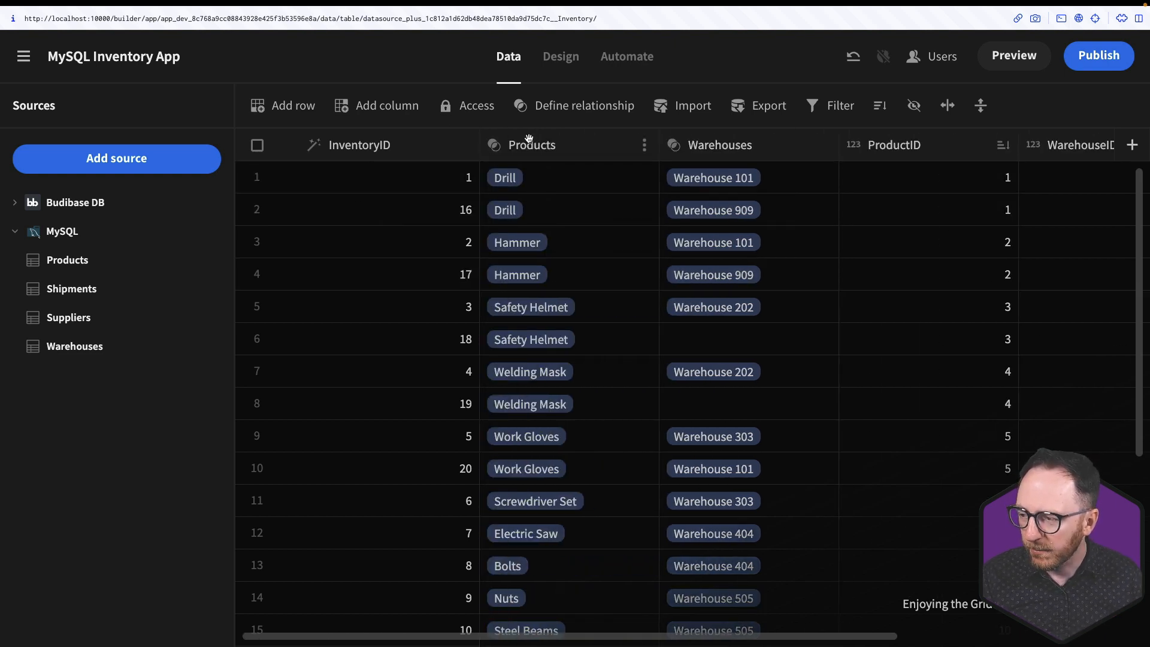
{"action": "scroll", "scroll_direction": "right", "scroll_amount": 3}
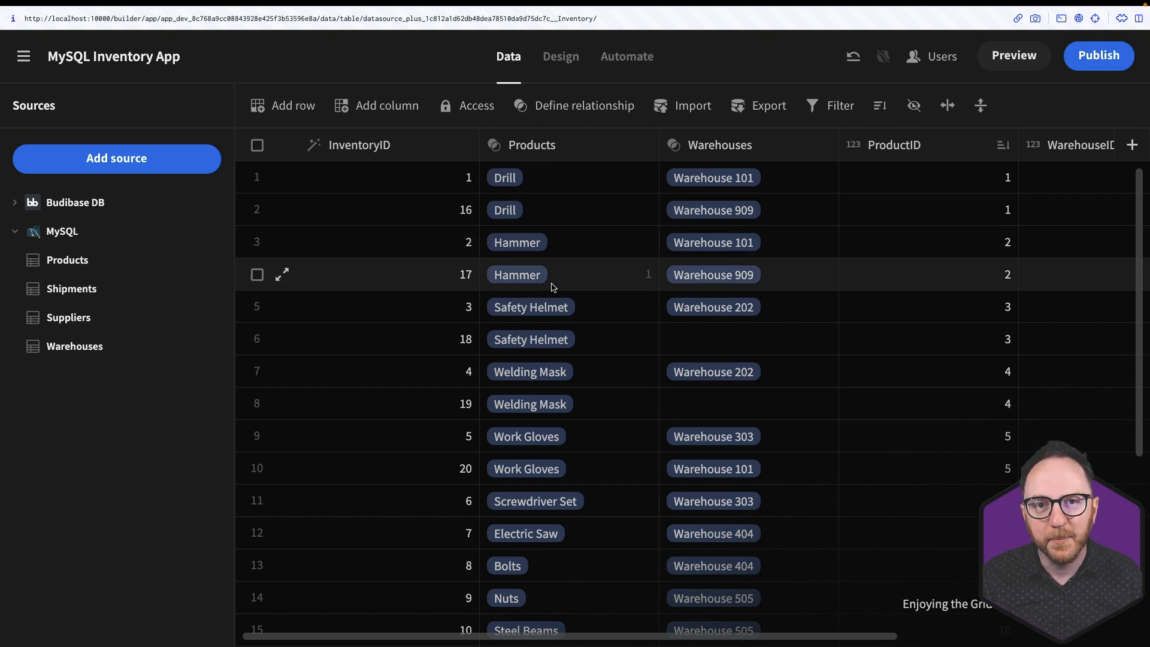
Step: Hide the ProductID and WarehouseID columns, leaving InventoryID, Products, Warehouses and Quantity
{"action": "left_click", "coordinate": [1002, 145]}
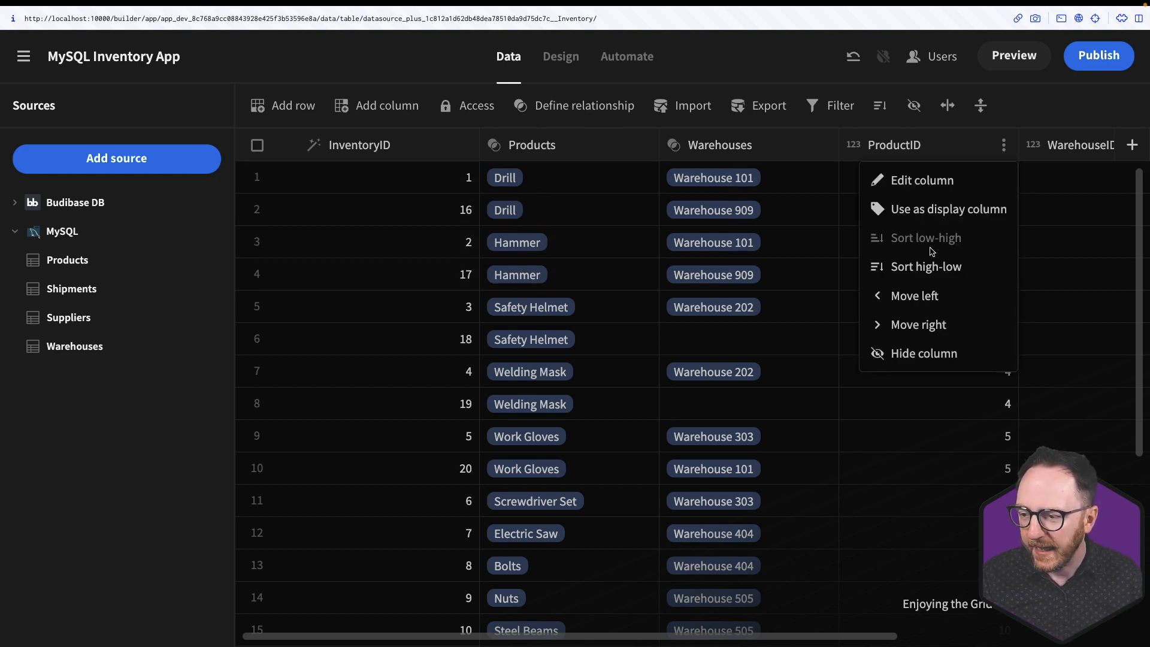
{"action": "left_click", "coordinate": [924, 352]}
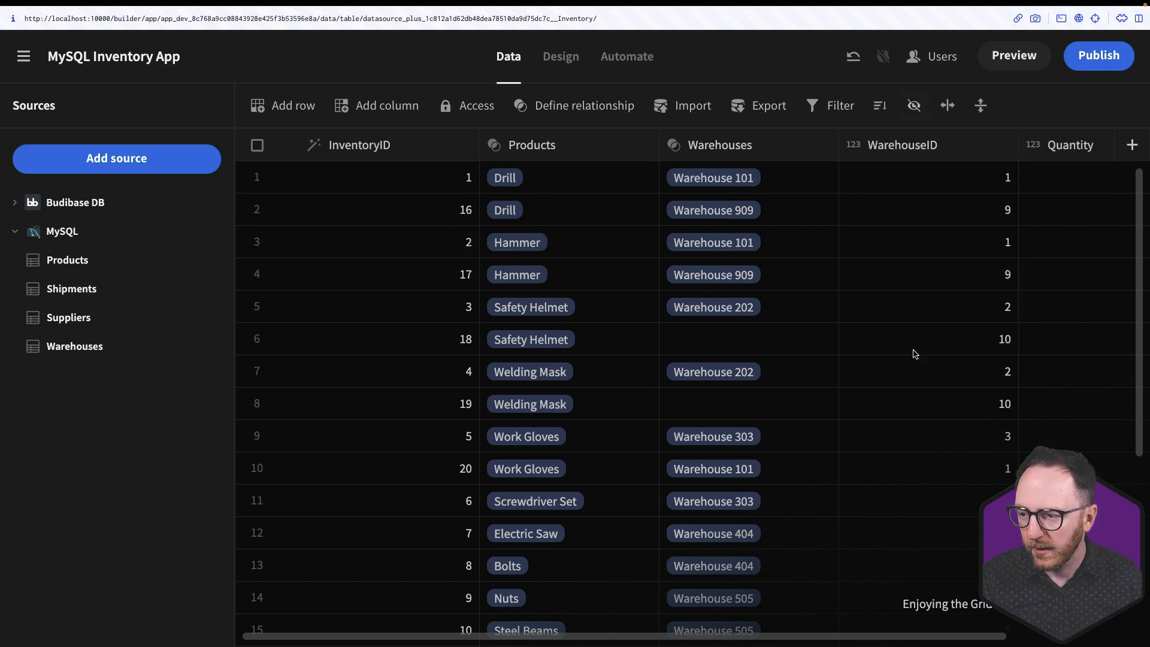
{"action": "left_click", "coordinate": [1002, 145]}
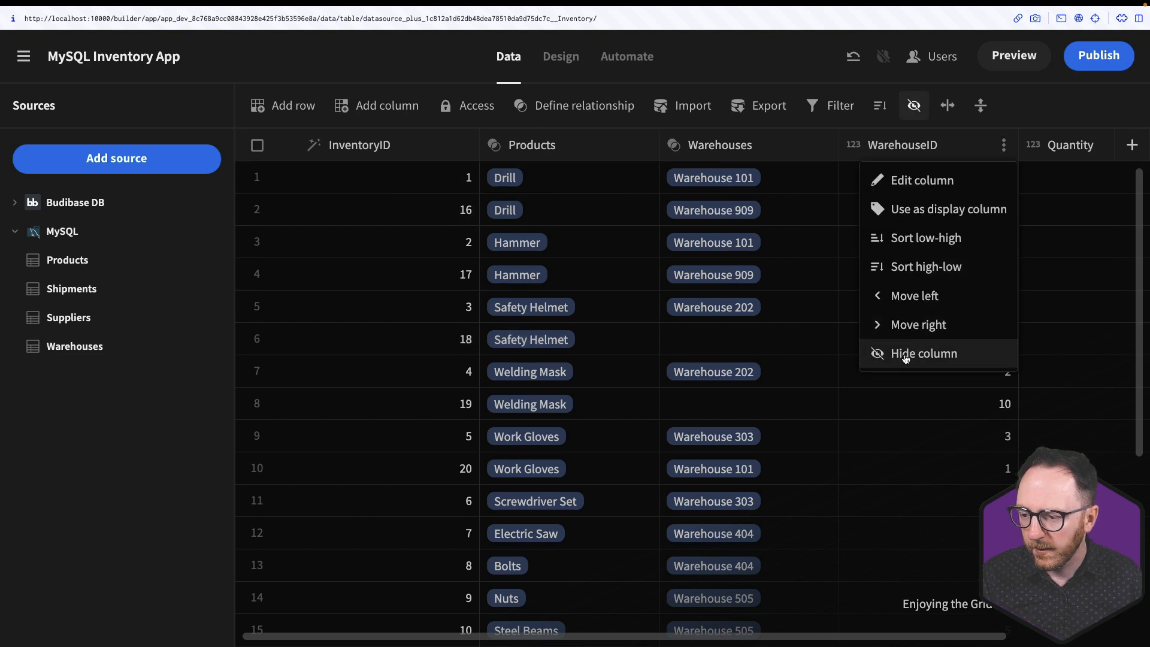
{"action": "left_click", "coordinate": [923, 353]}
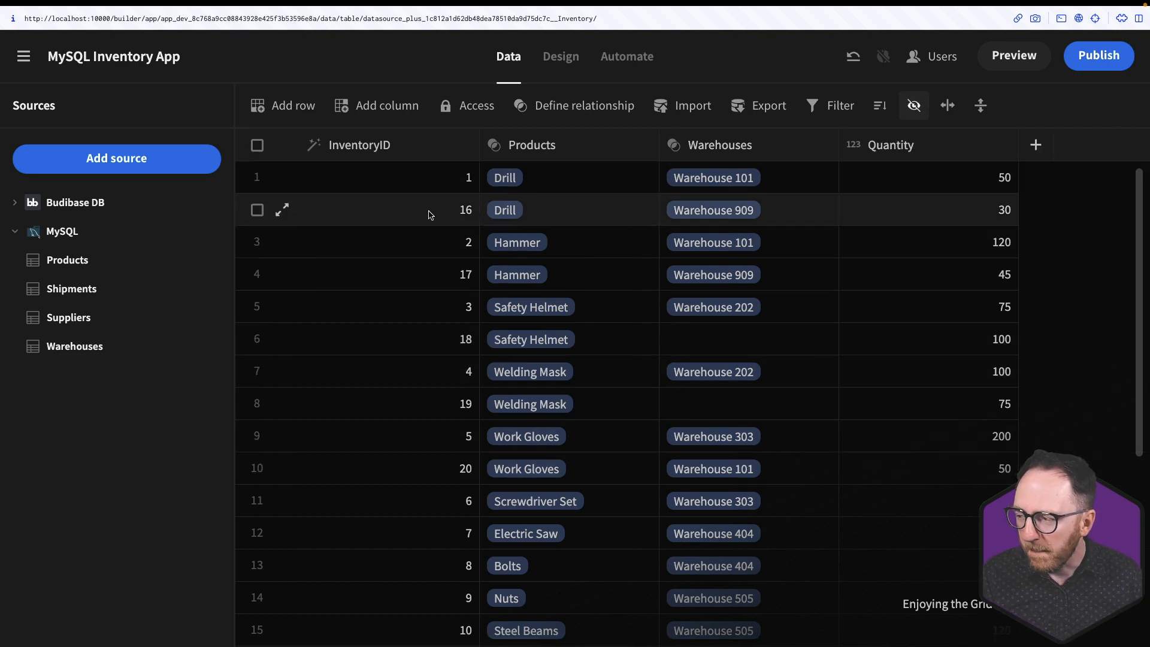
{"action": "mouse_move", "coordinate": [1055, 215]}
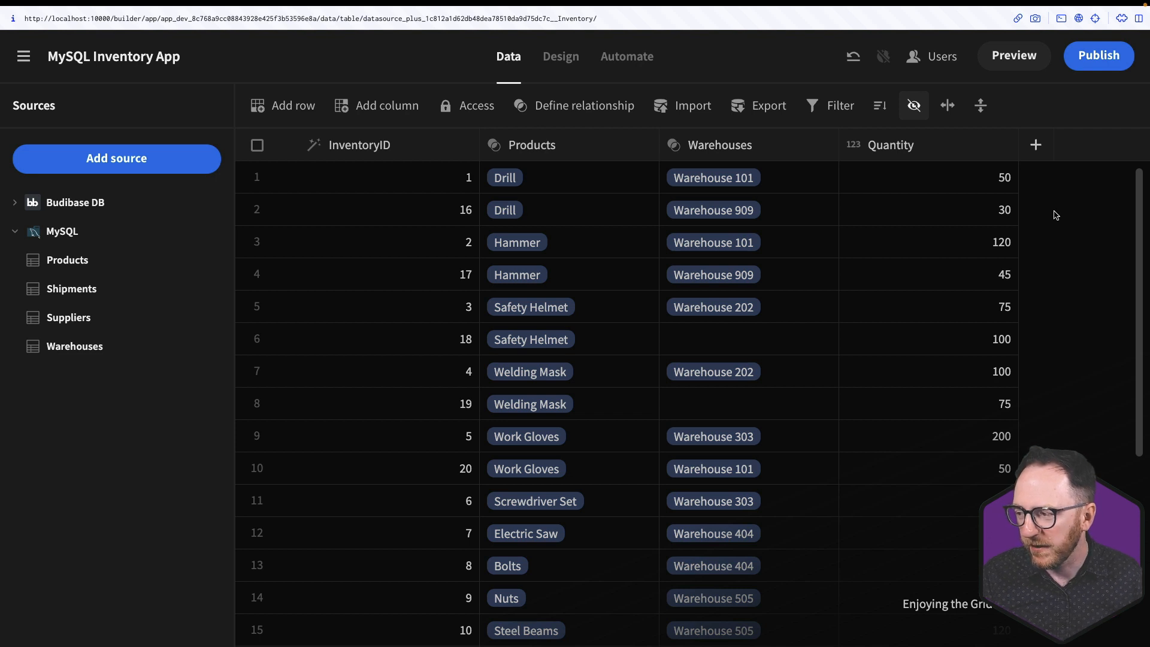
{"action": "mouse_move", "coordinate": [482, 193]}
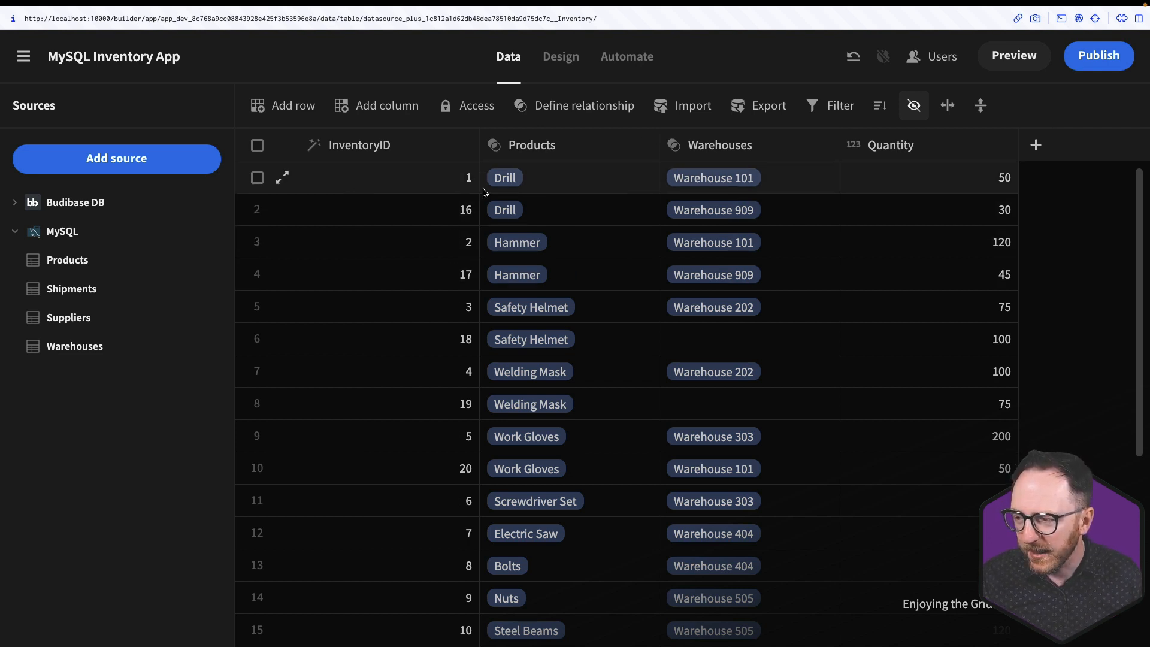
{"action": "mouse_move", "coordinate": [933, 217]}
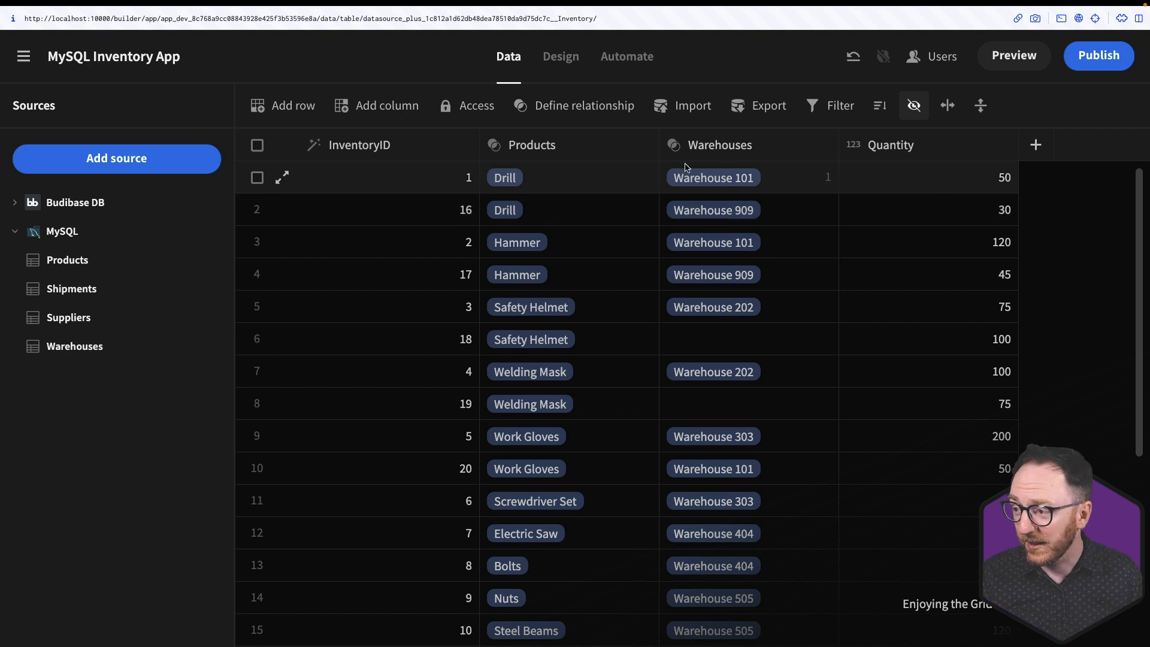
Step: In the app preview, set the first inventory row to Electric Saw in Warehouse 303
{"action": "left_click", "coordinate": [1013, 56]}
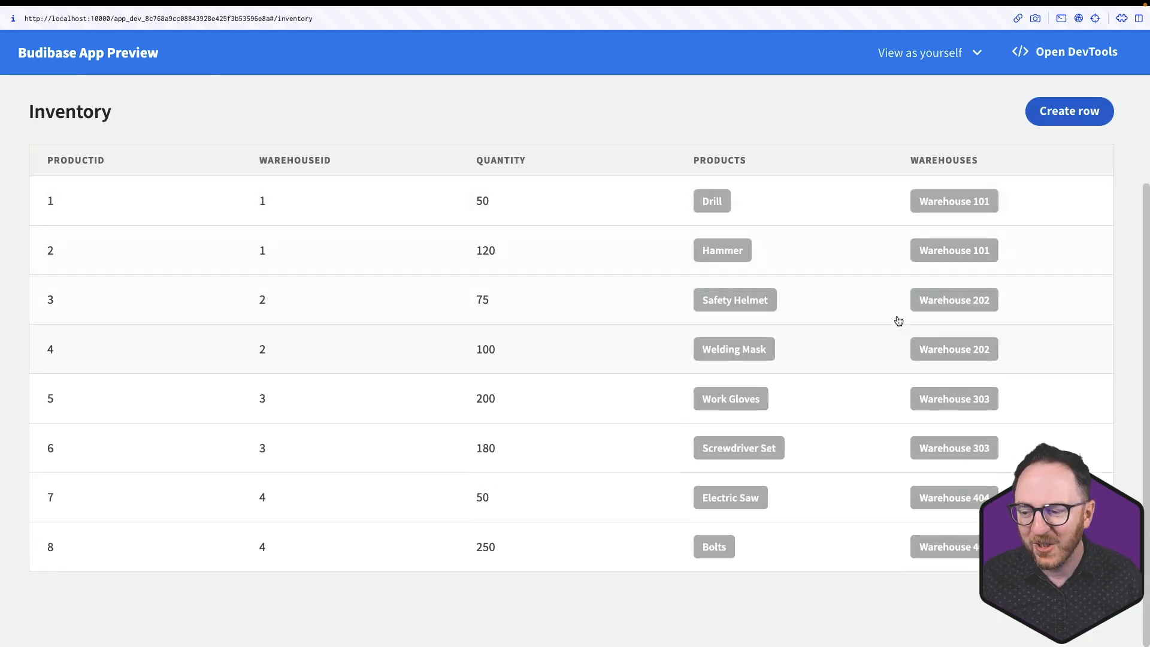
{"action": "mouse_move", "coordinate": [495, 197]}
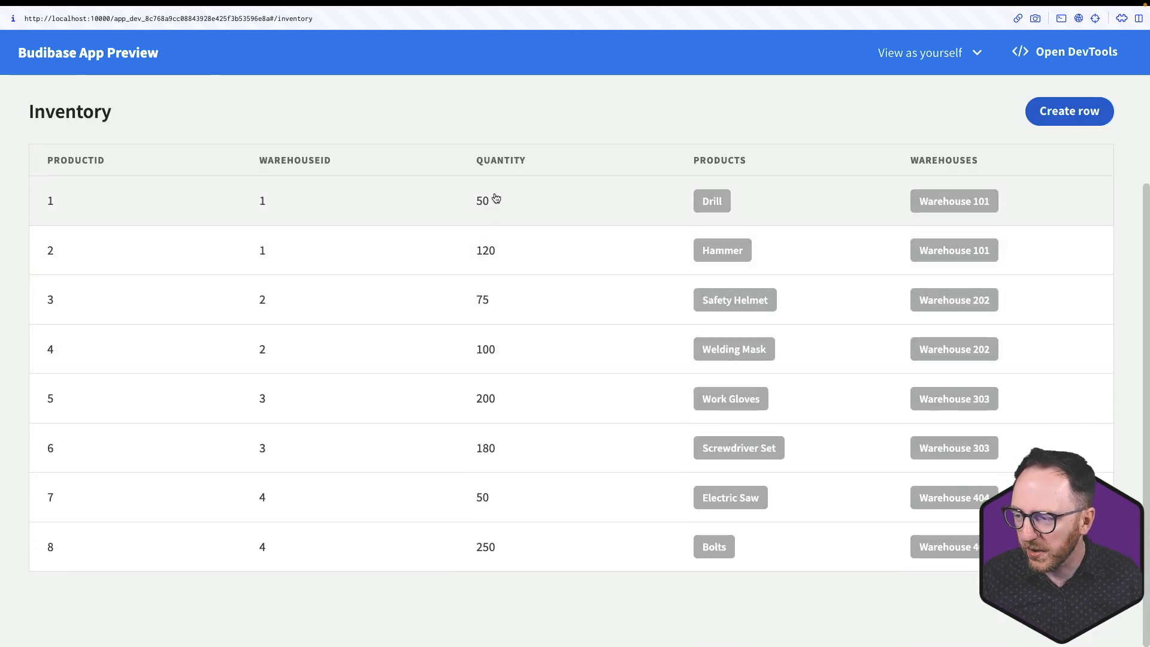
{"action": "mouse_move", "coordinate": [942, 188]}
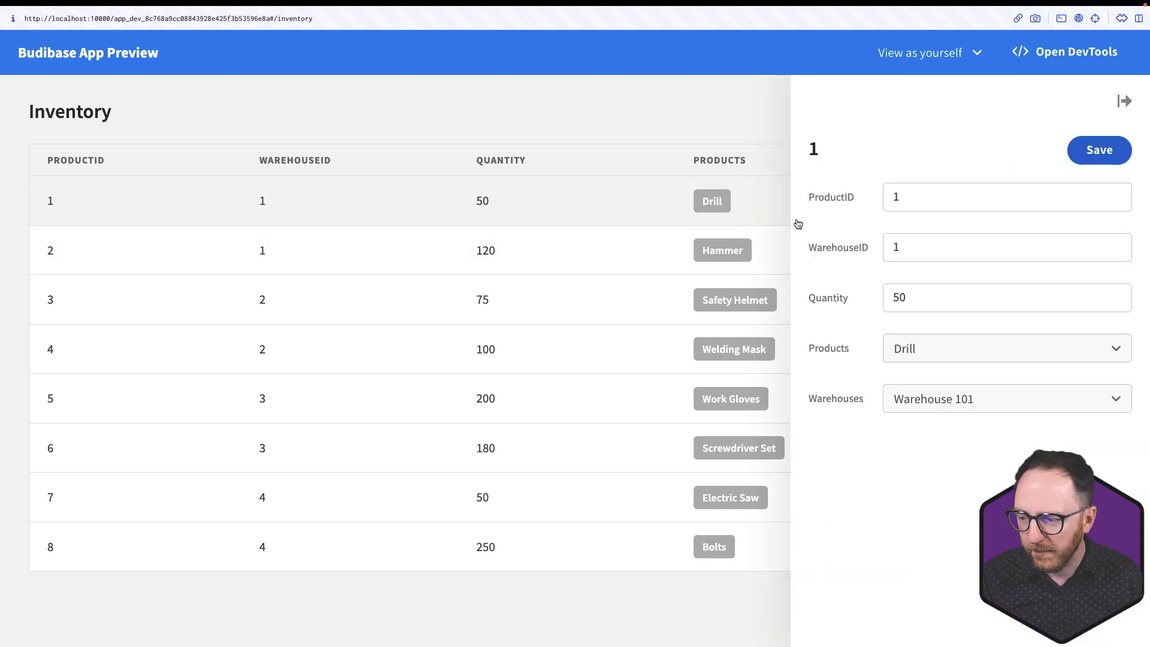
{"action": "left_click", "coordinate": [1005, 347]}
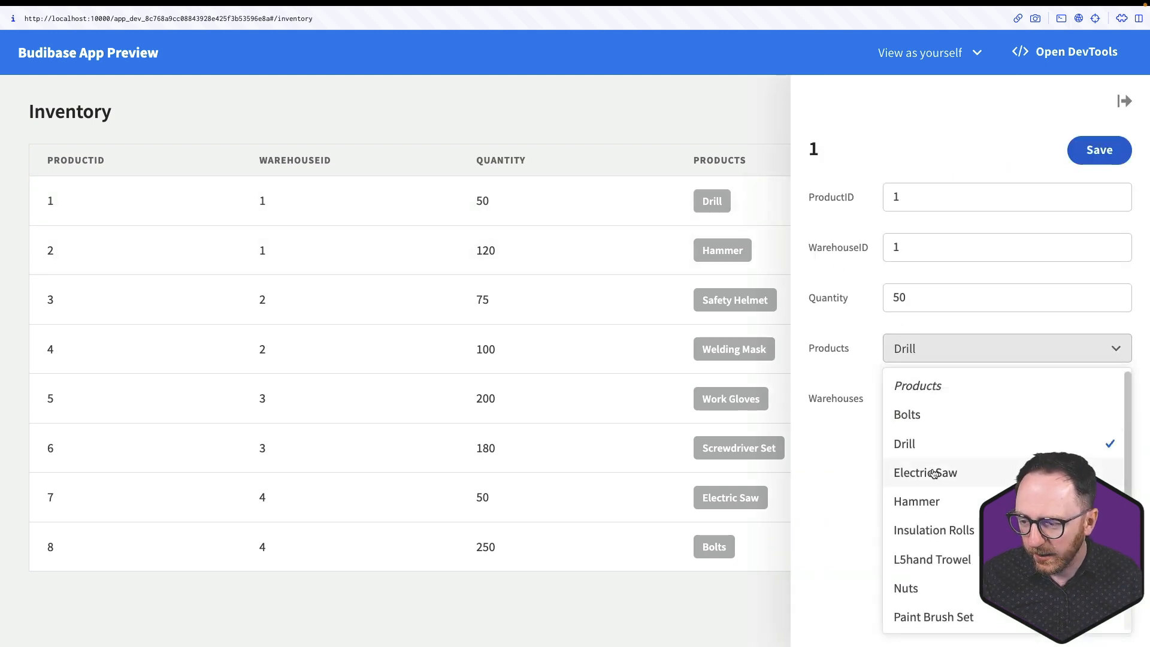
{"action": "left_click", "coordinate": [925, 472]}
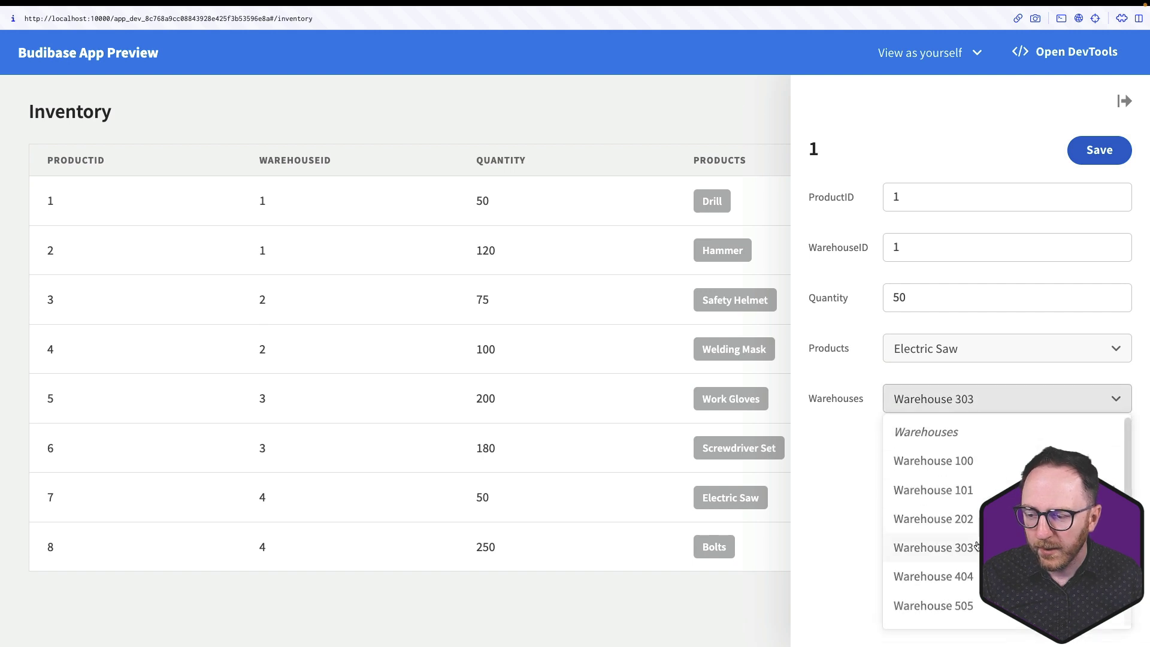
{"action": "left_click", "coordinate": [1098, 149]}
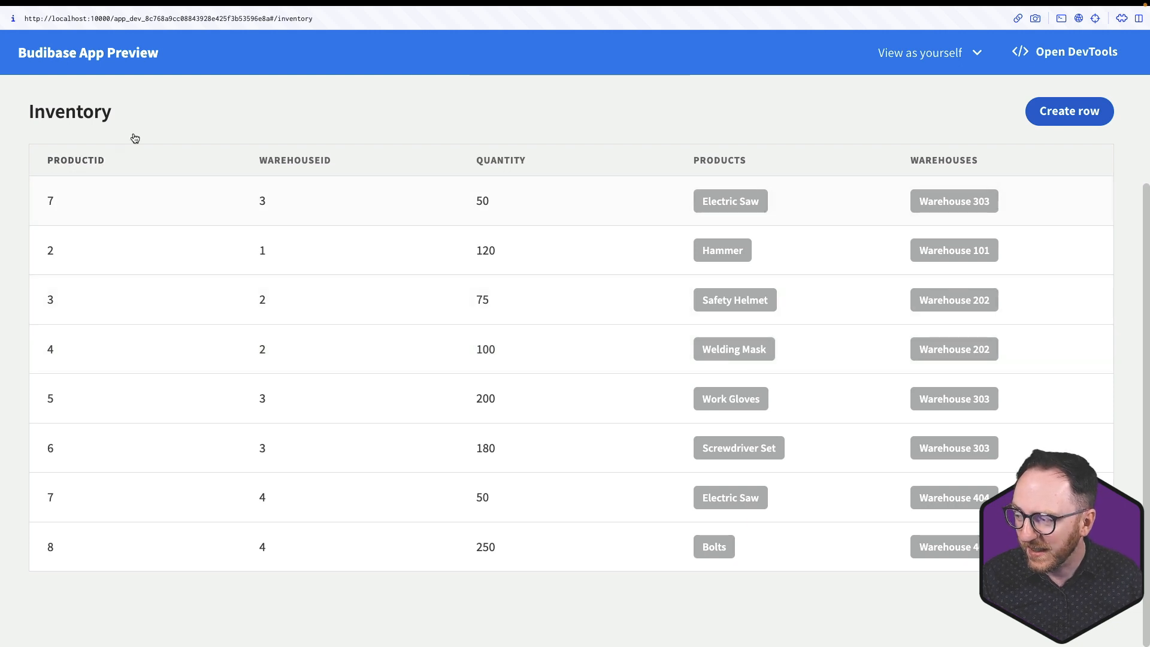
{"action": "mouse_move", "coordinate": [285, 195]}
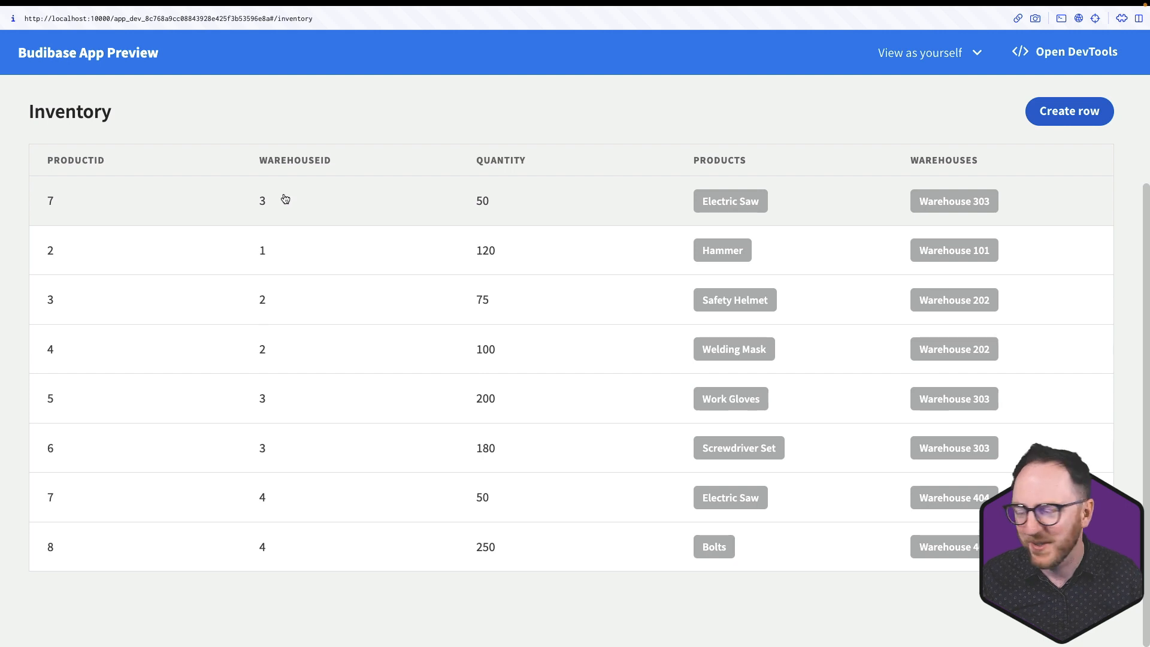
{"action": "mouse_move", "coordinate": [278, 168]}
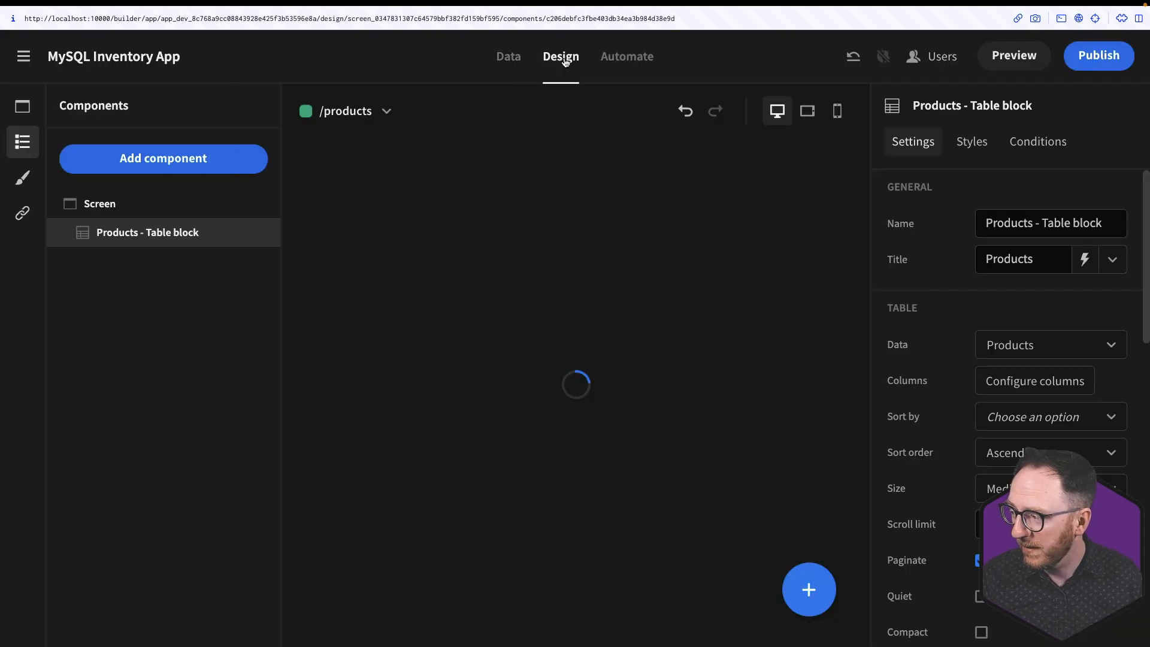
Step: Bring up the column settings for the /inventory screen's table block
{"action": "left_click", "coordinate": [22, 106]}
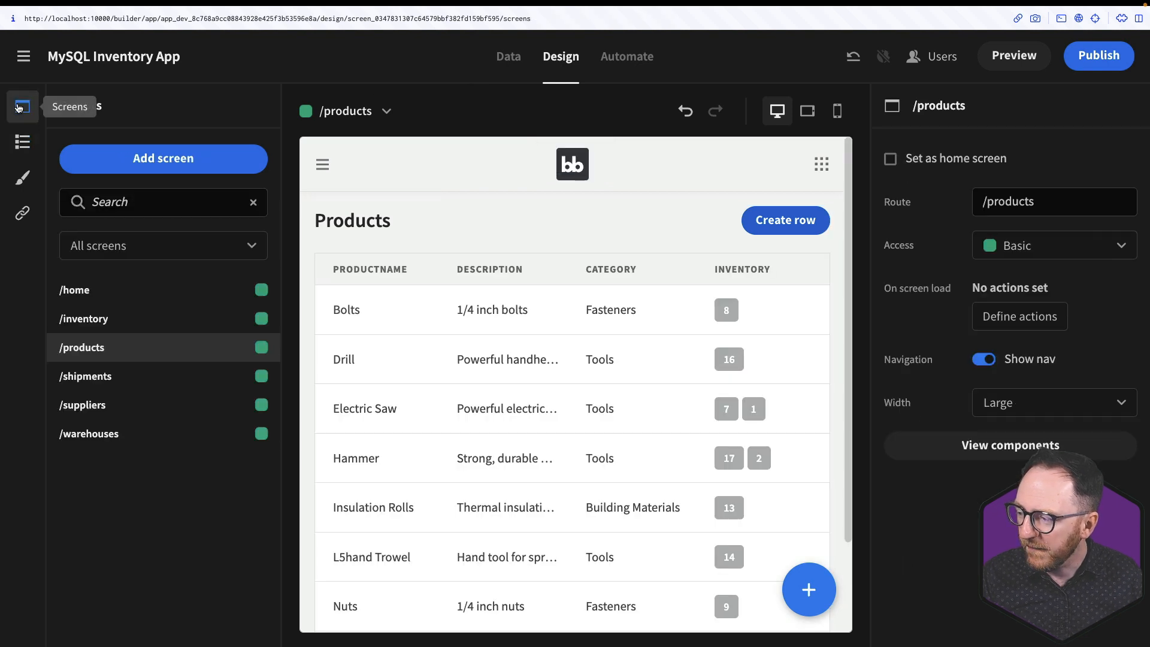
{"action": "left_click", "coordinate": [84, 318]}
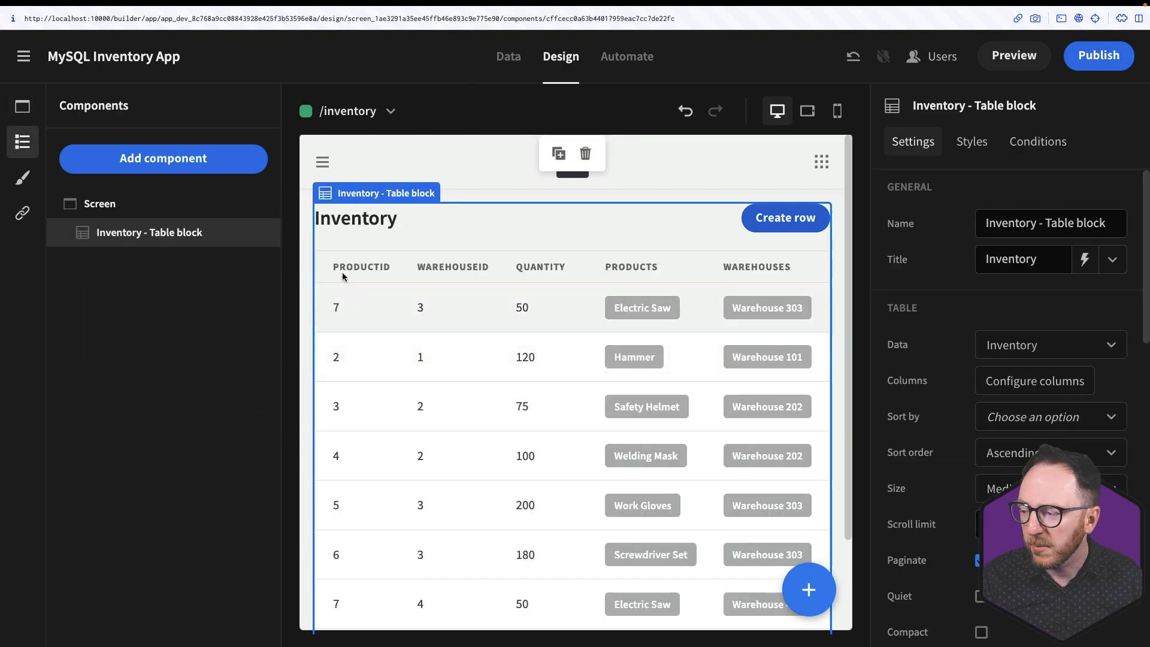
{"action": "mouse_move", "coordinate": [606, 234]}
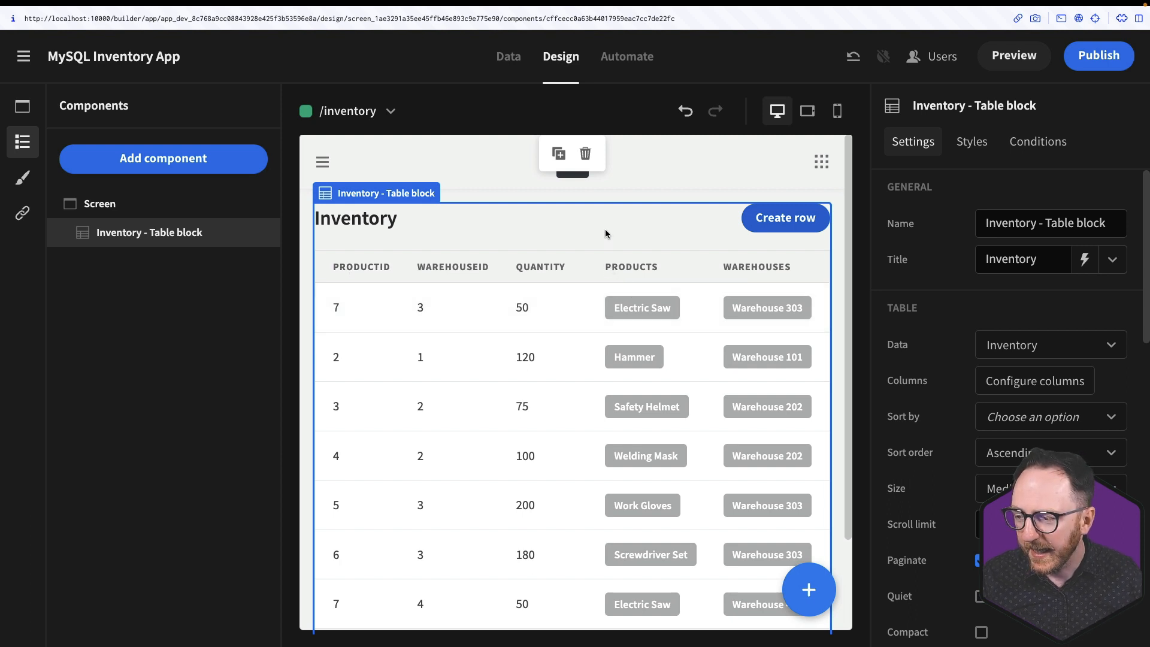
{"action": "mouse_move", "coordinate": [862, 273]}
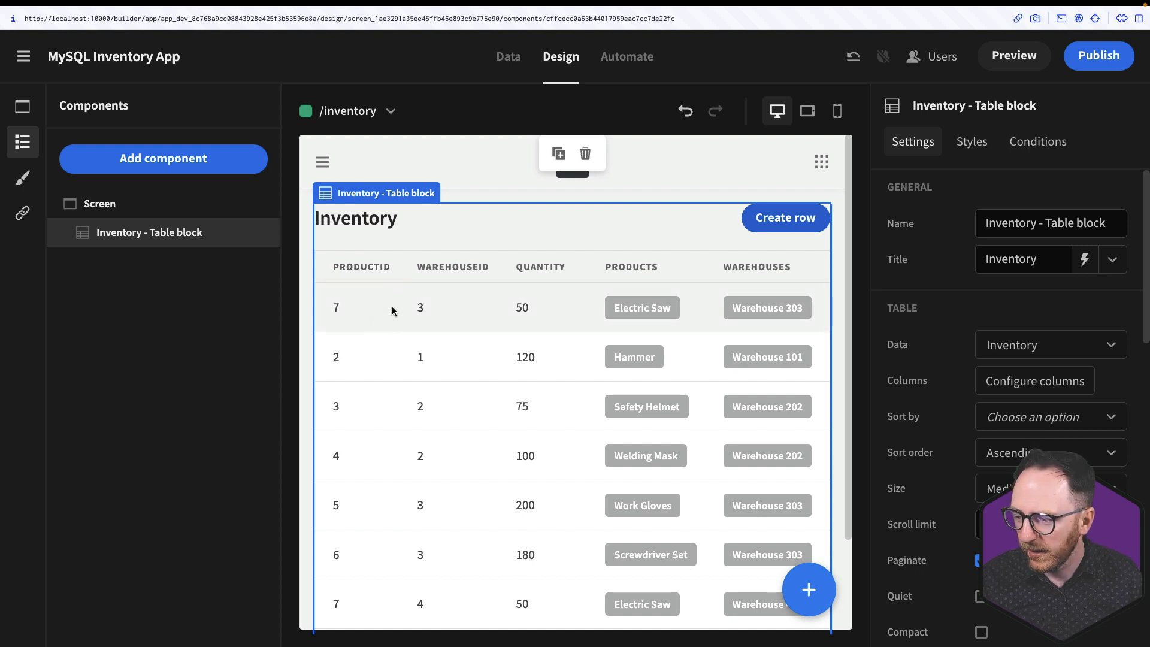
{"action": "mouse_move", "coordinate": [1034, 381]}
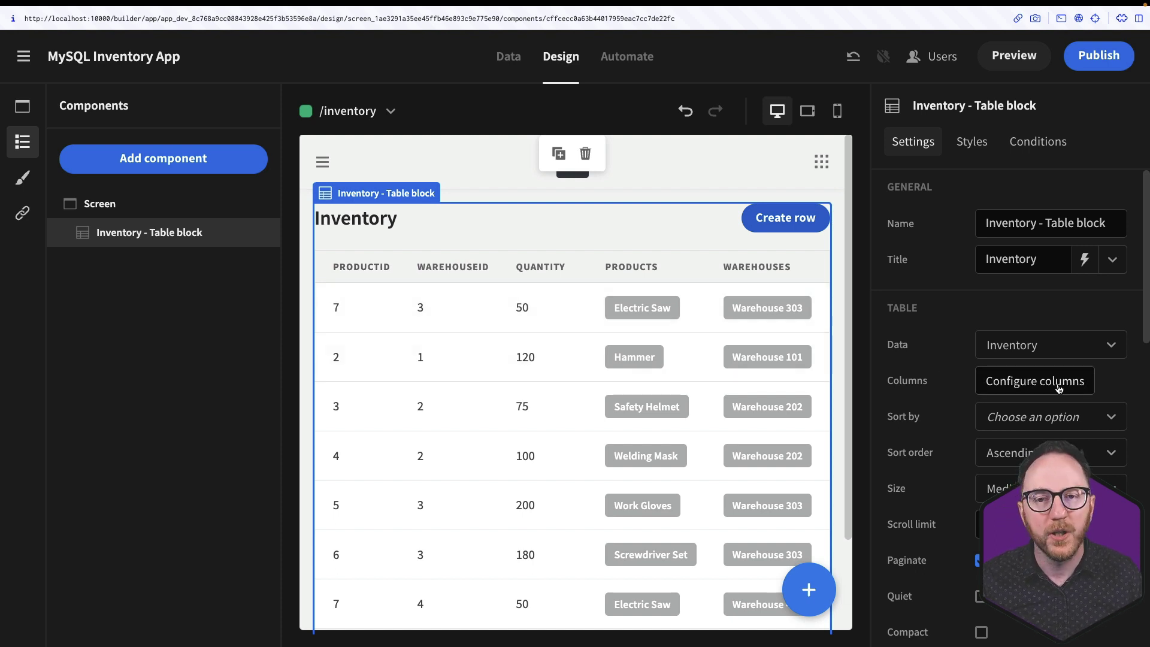
{"action": "left_click", "coordinate": [1033, 381]}
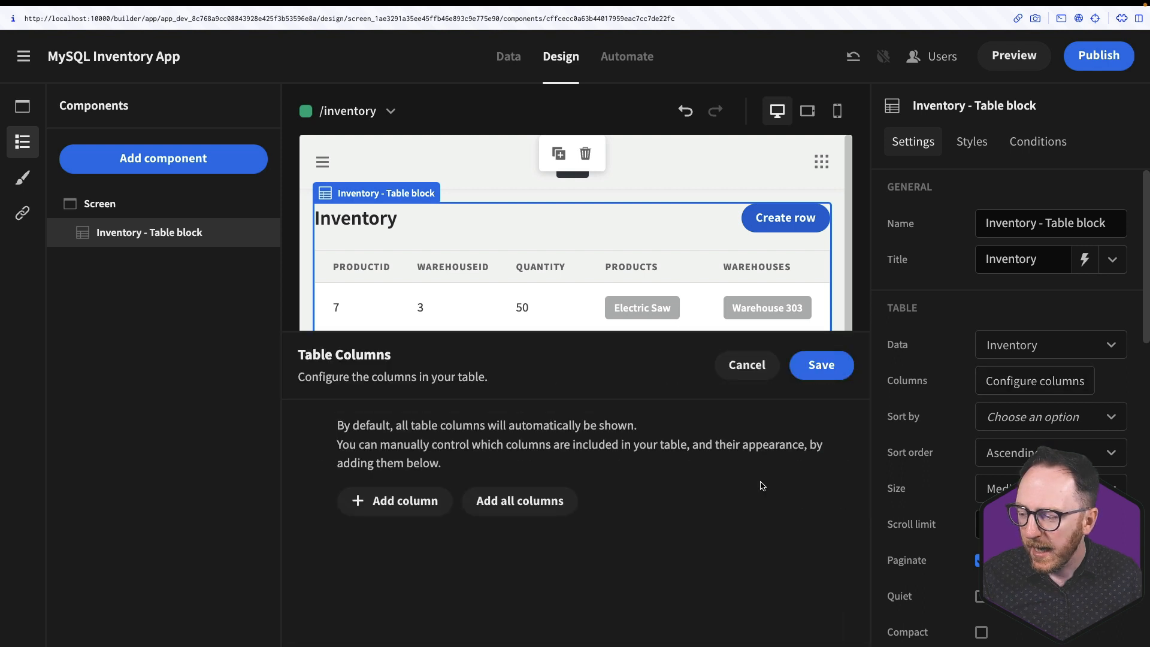
{"action": "mouse_move", "coordinate": [246, 490]}
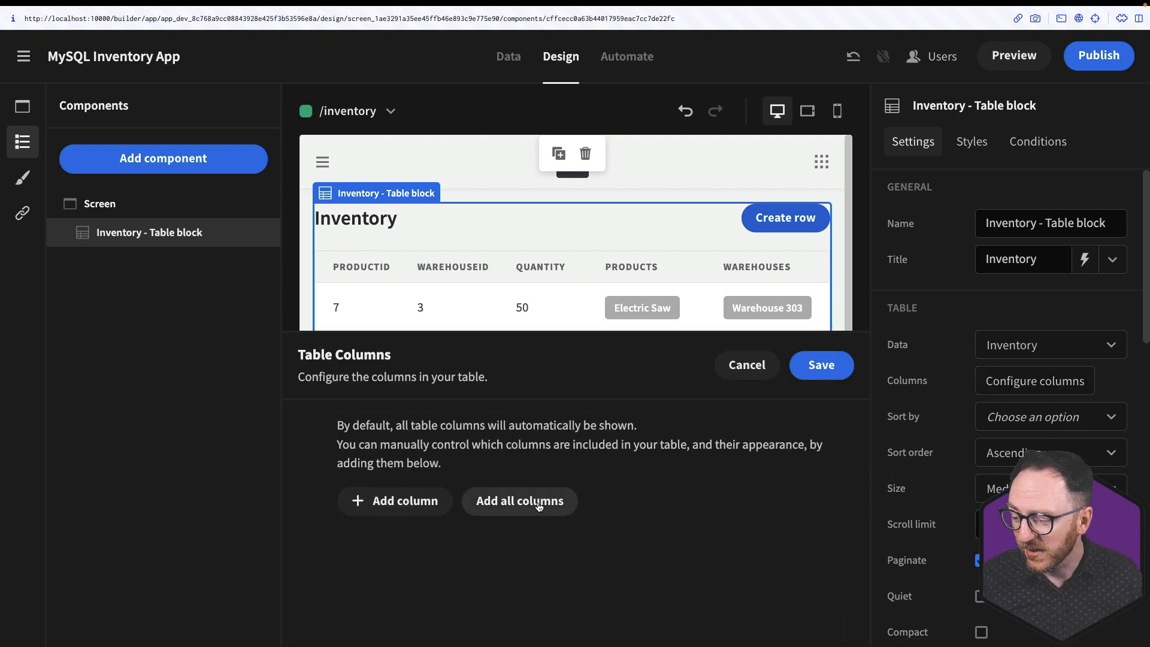
Step: Add all Inventory columns, then remove ProductID so names show instead of IDs
{"action": "left_click", "coordinate": [518, 501]}
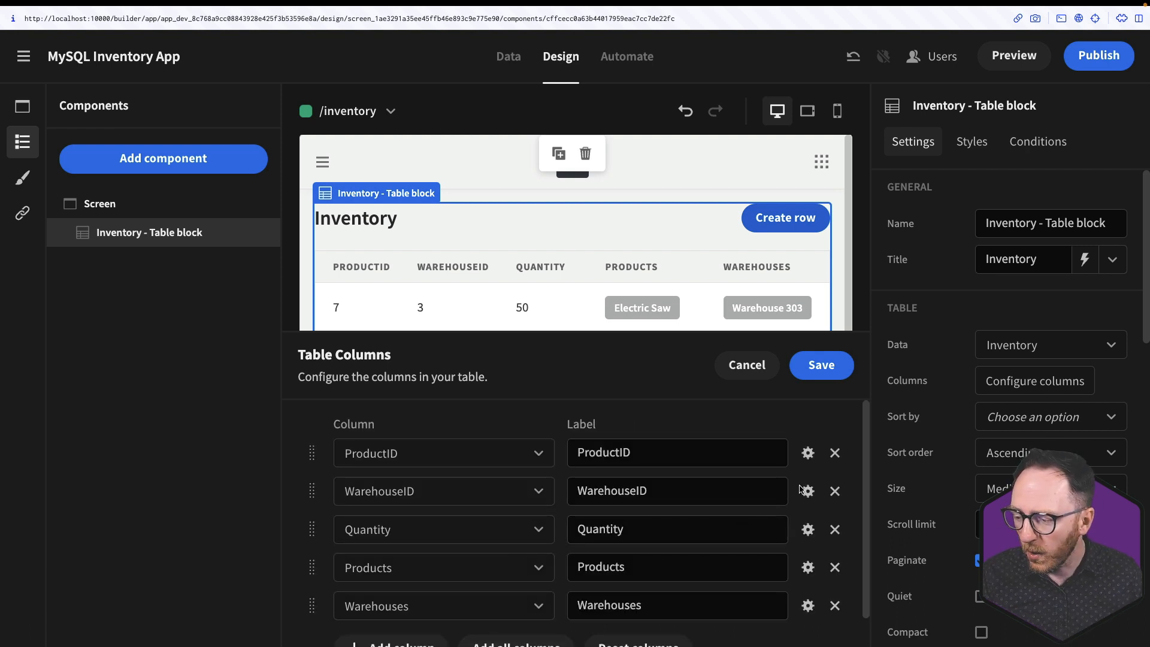
{"action": "left_click", "coordinate": [835, 453]}
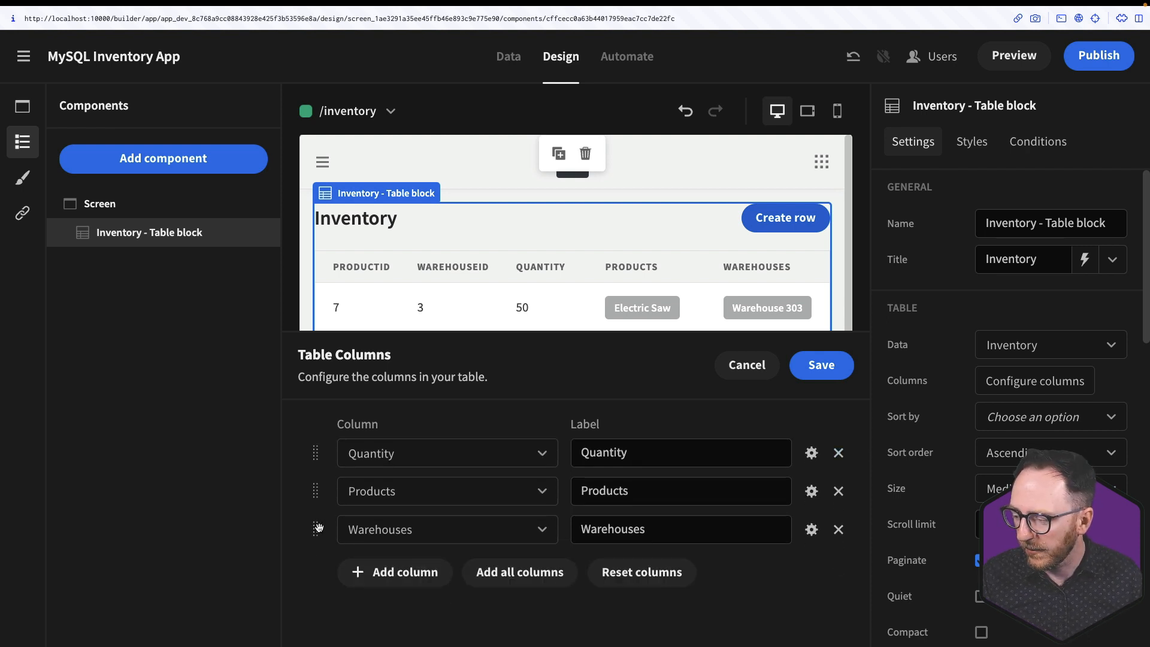
{"action": "mouse_move", "coordinate": [319, 521]}
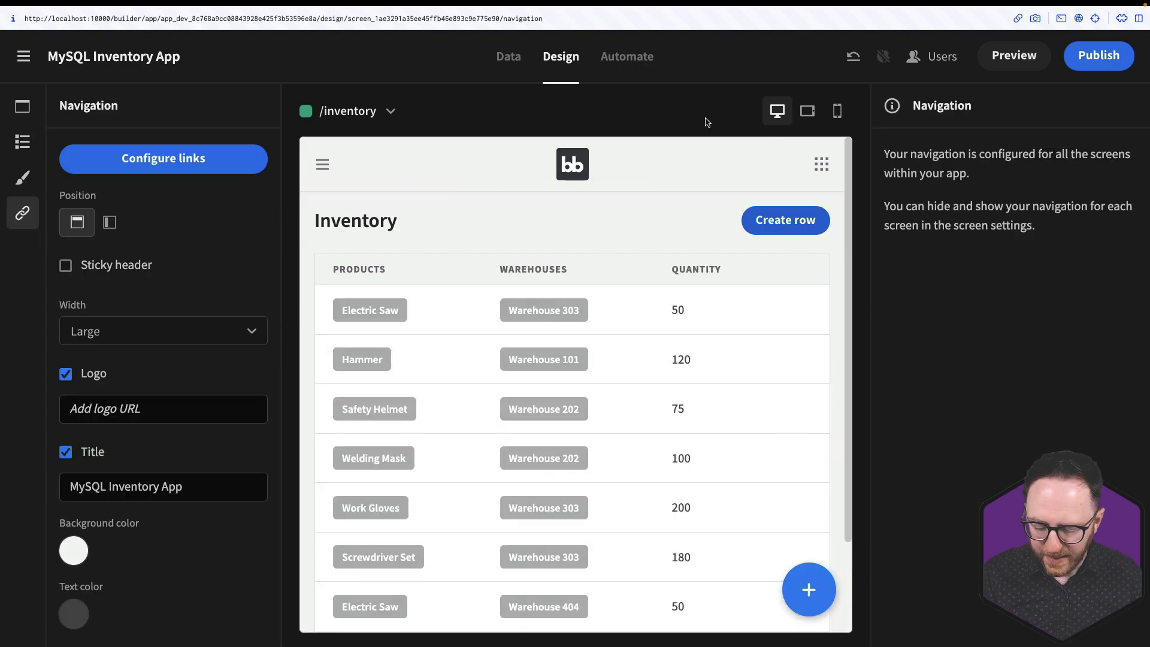
Step: Preview the app and start a Create Row form on the Inventory page
{"action": "left_click", "coordinate": [1013, 55]}
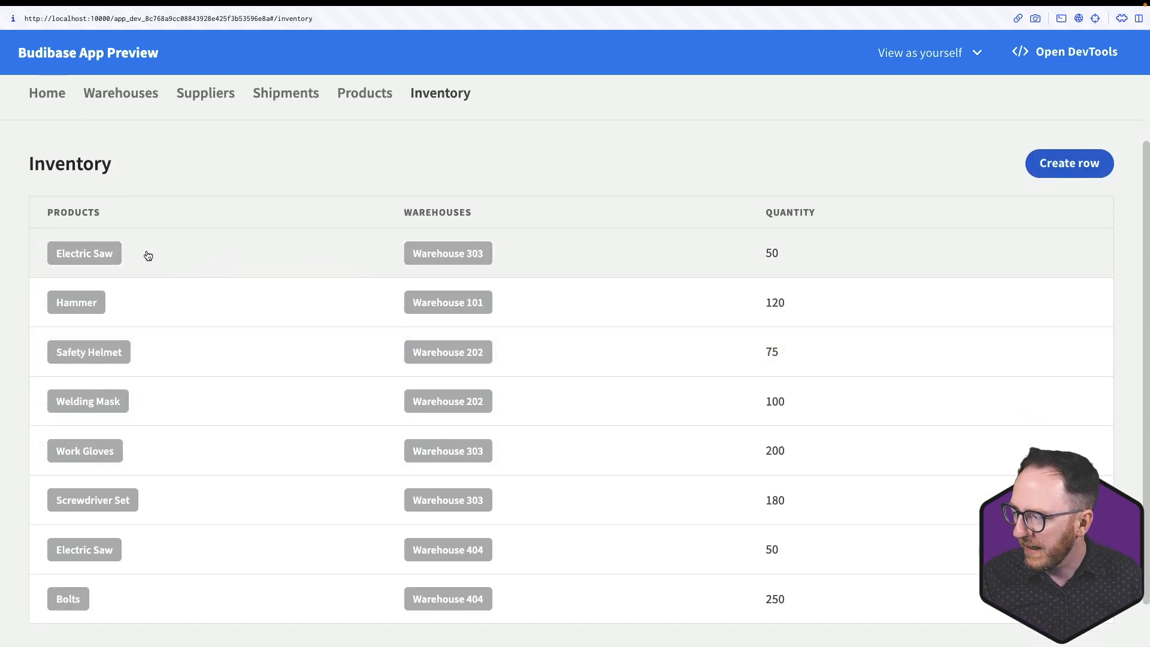
{"action": "left_click", "coordinate": [1069, 163]}
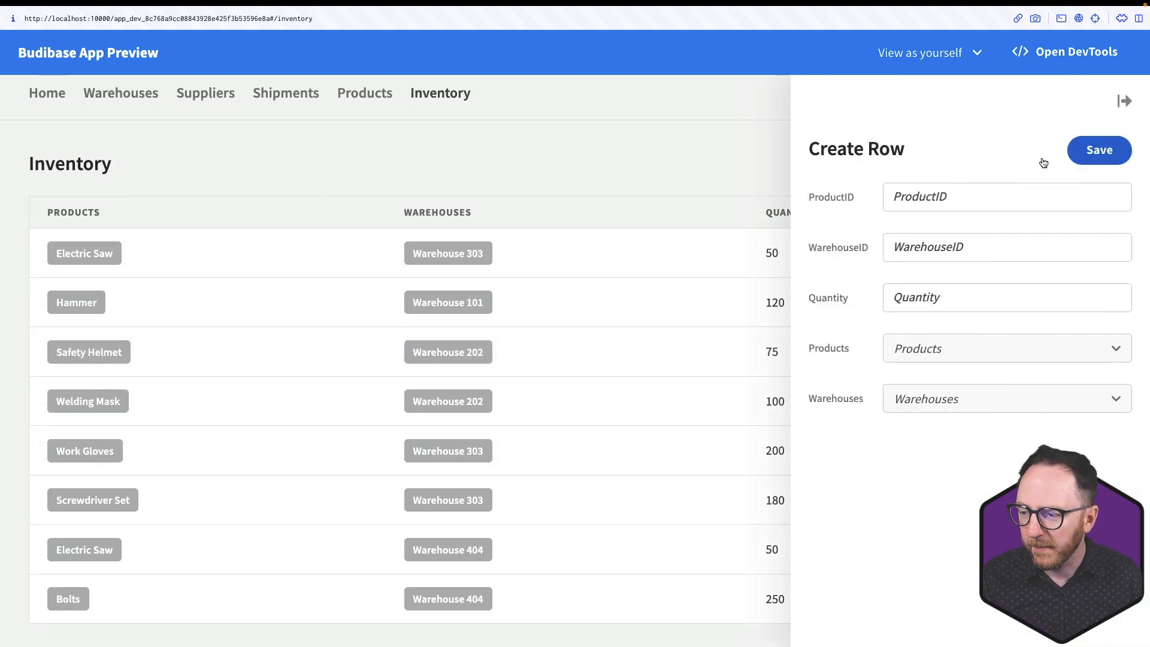
{"action": "mouse_move", "coordinate": [842, 271]}
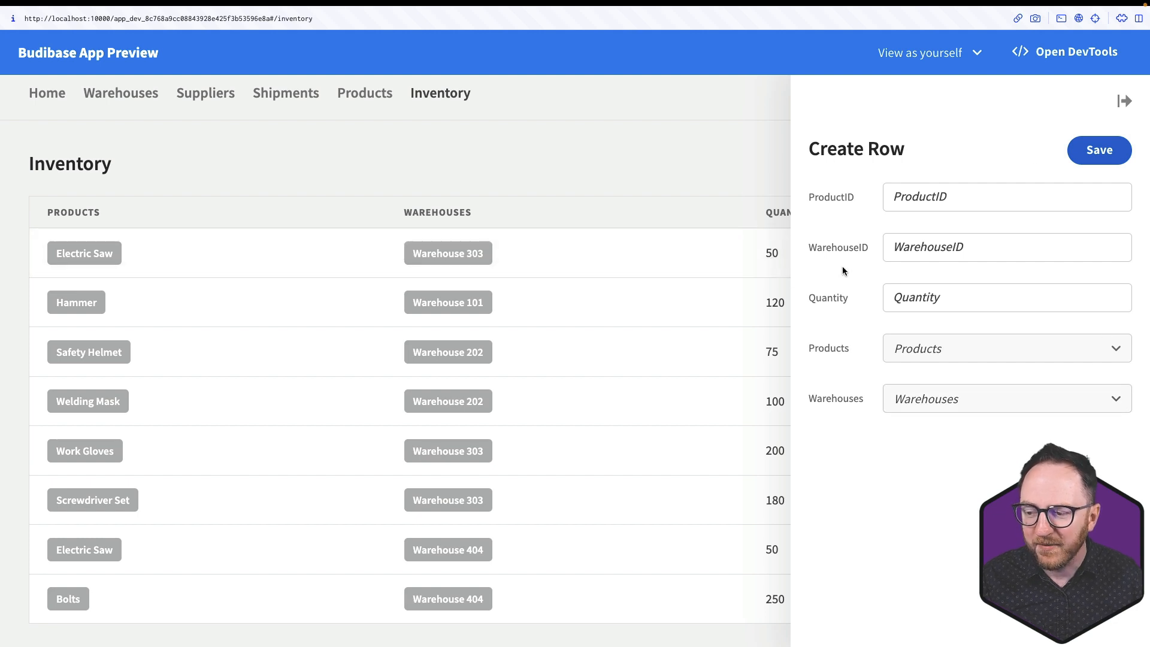
{"action": "left_click", "coordinate": [1007, 196]}
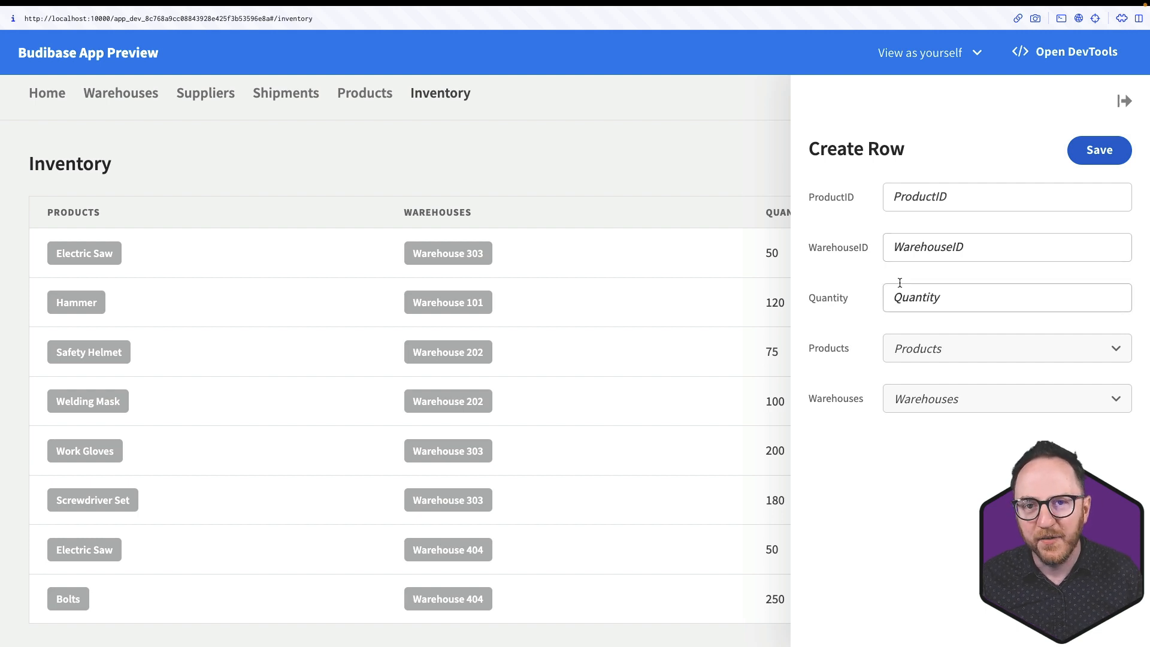
{"action": "mouse_move", "coordinate": [745, 233]}
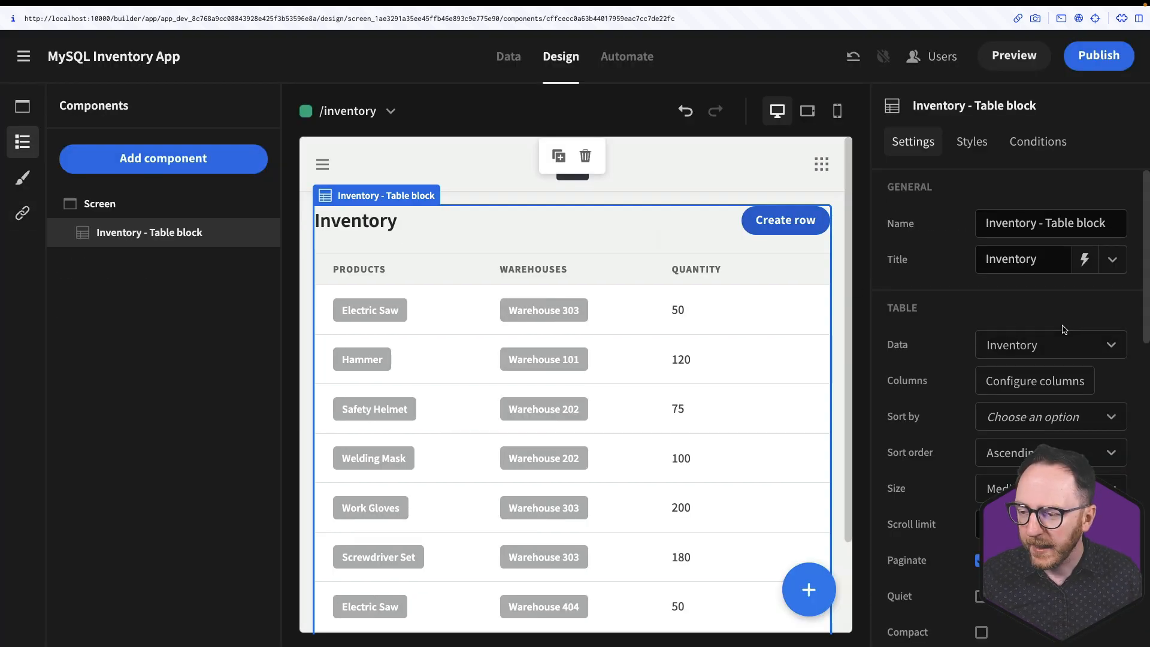
Step: Scroll the Inventory table block settings down to the On row click field configuration
{"action": "scroll", "scroll_direction": "down", "scroll_amount": 3}
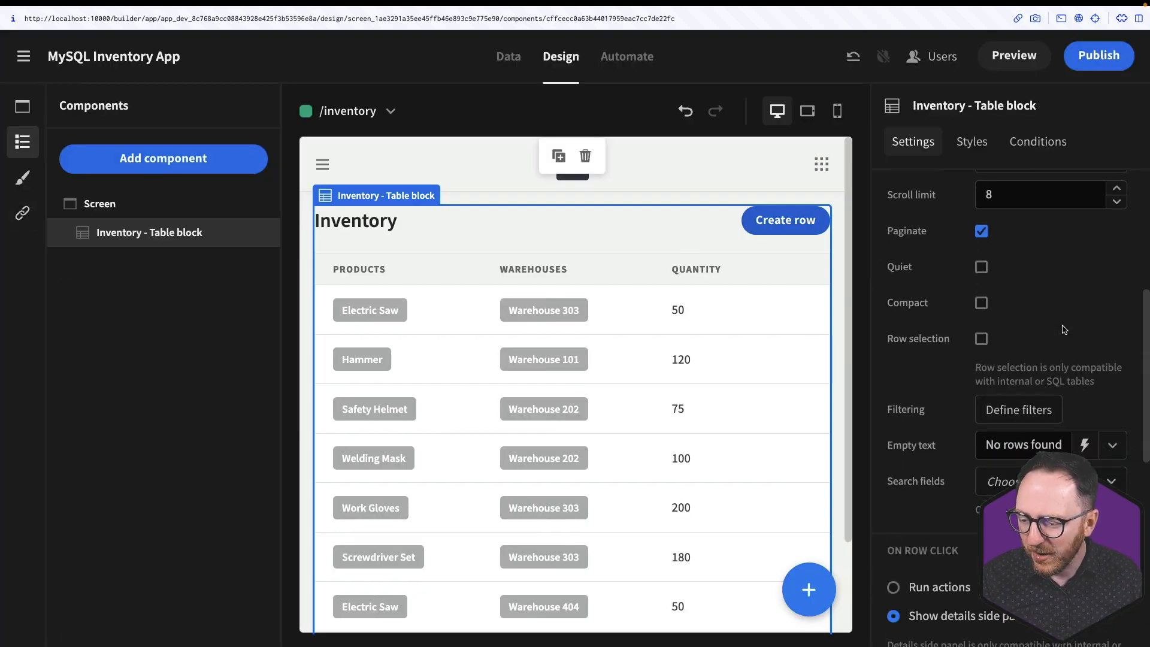
{"action": "scroll", "scroll_direction": "down", "scroll_amount": 3}
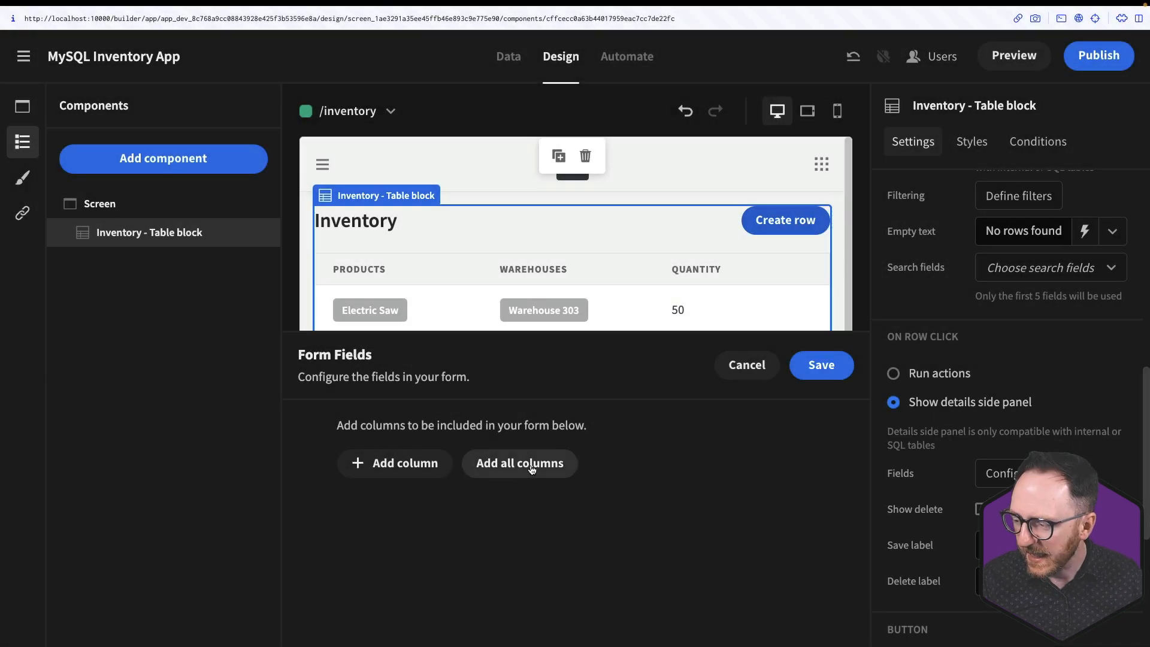
Step: Add all columns to the row form, then remove the ProductID and WarehouseID fields
{"action": "left_click", "coordinate": [518, 462]}
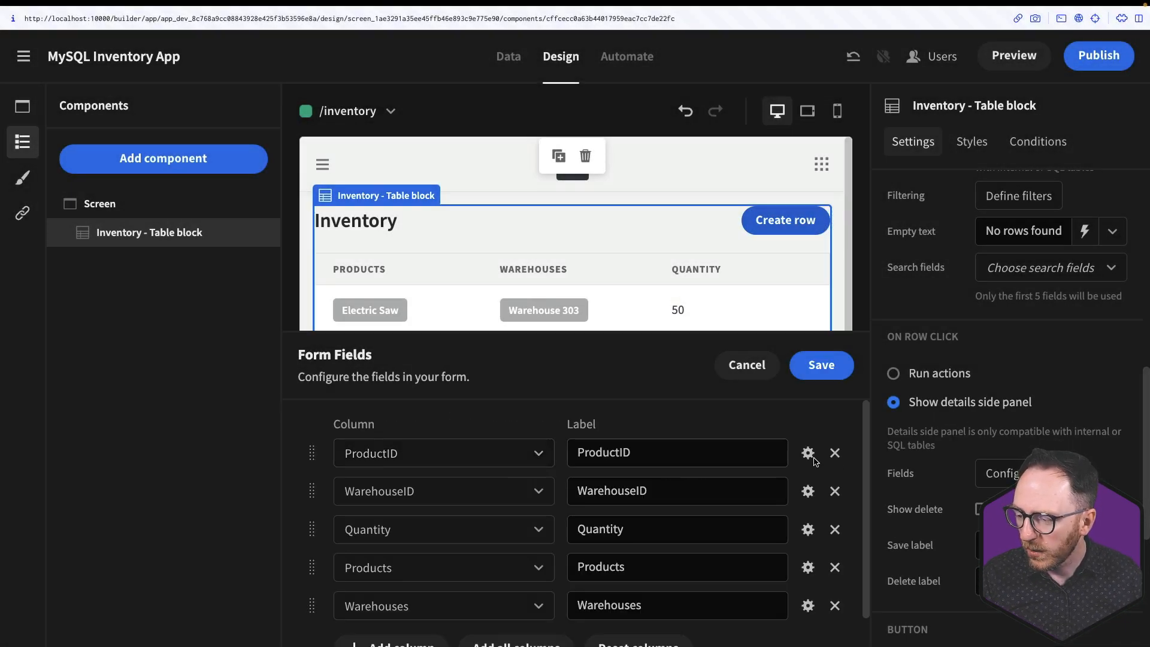
{"action": "left_click", "coordinate": [835, 453]}
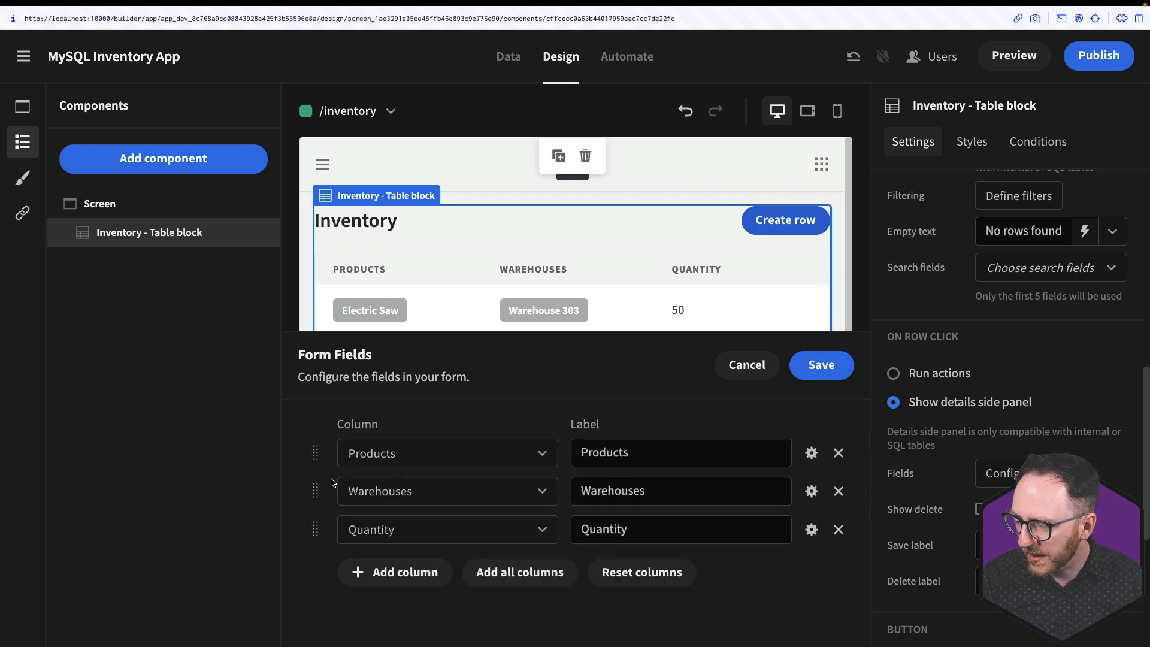
{"action": "left_click", "coordinate": [680, 452]}
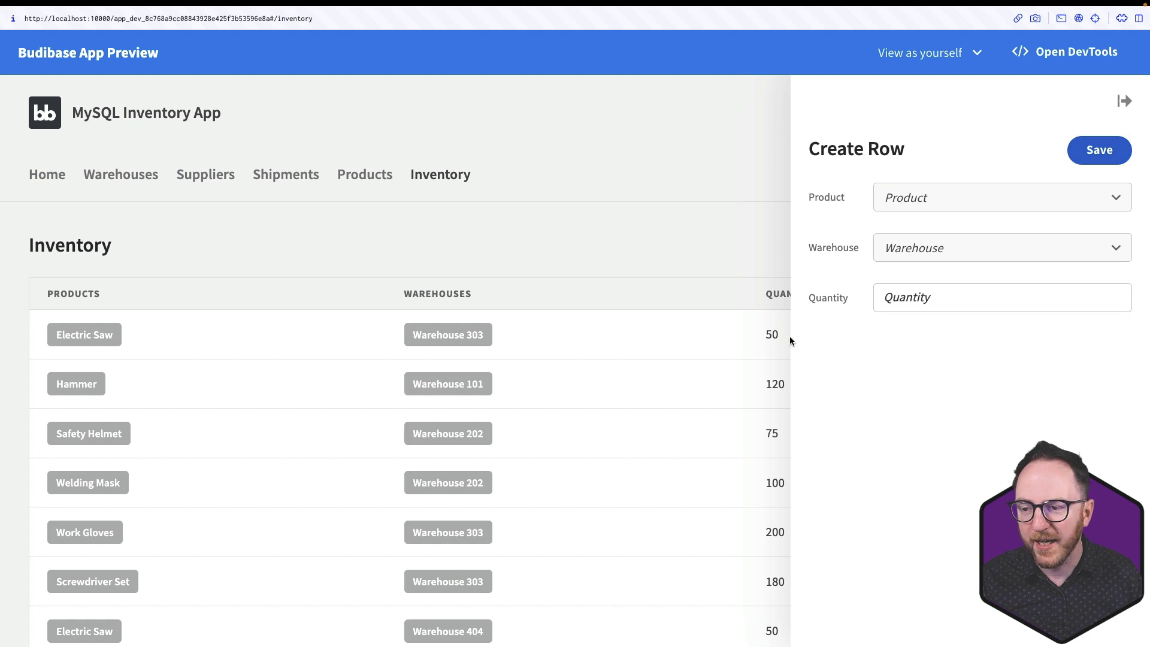
Step: Create a new inventory row: Hammer in Warehouse 100 with quantity 2000, and save it
{"action": "left_click", "coordinate": [999, 196]}
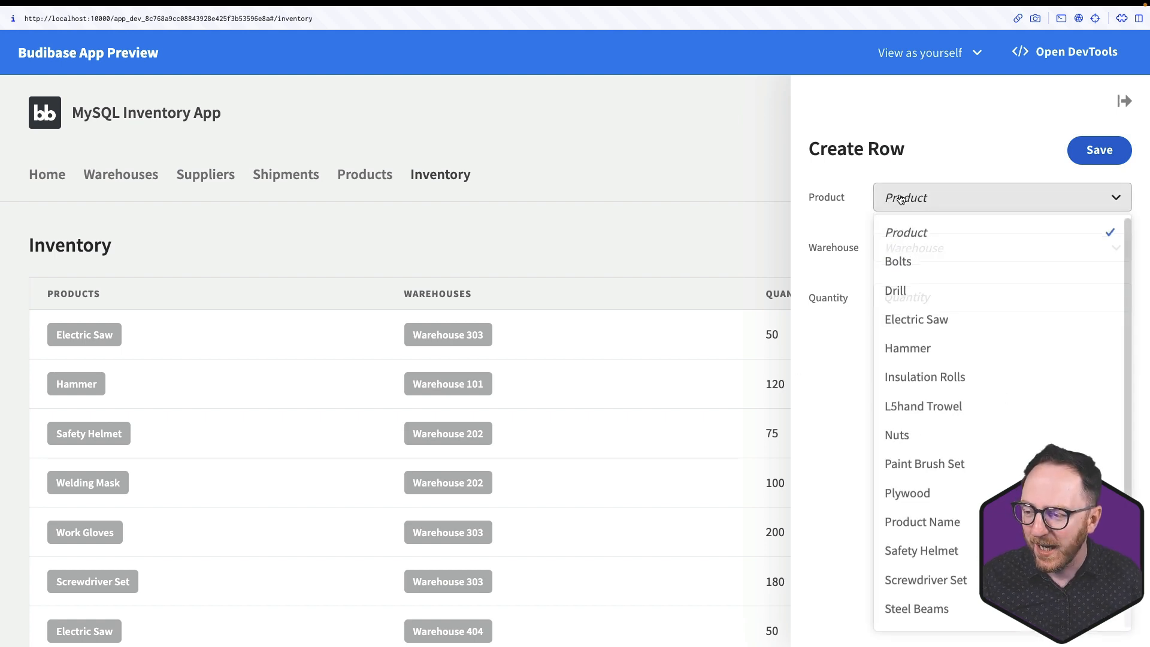
{"action": "left_click", "coordinate": [907, 347]}
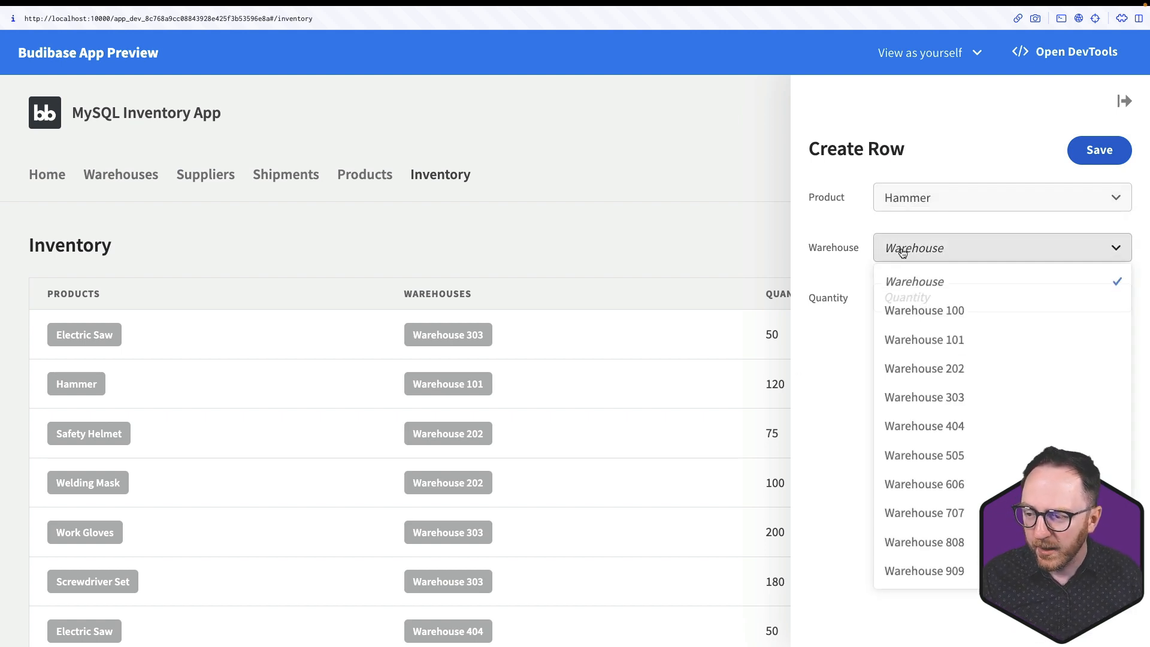
{"action": "left_click", "coordinate": [923, 310]}
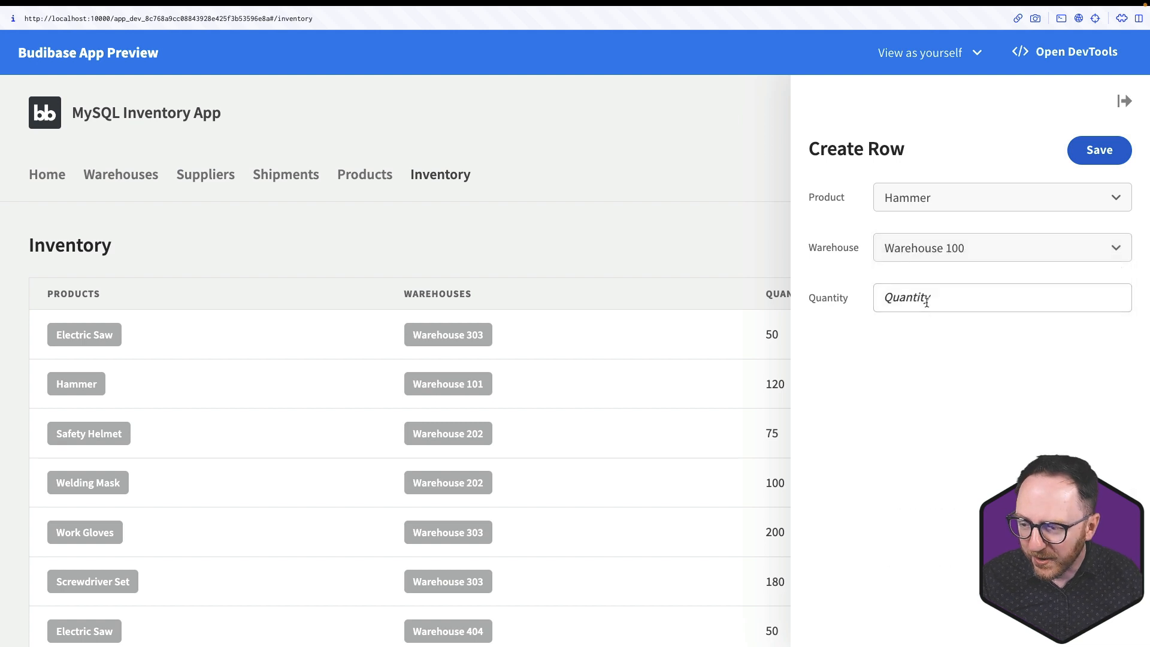
{"action": "type", "text": "20"}
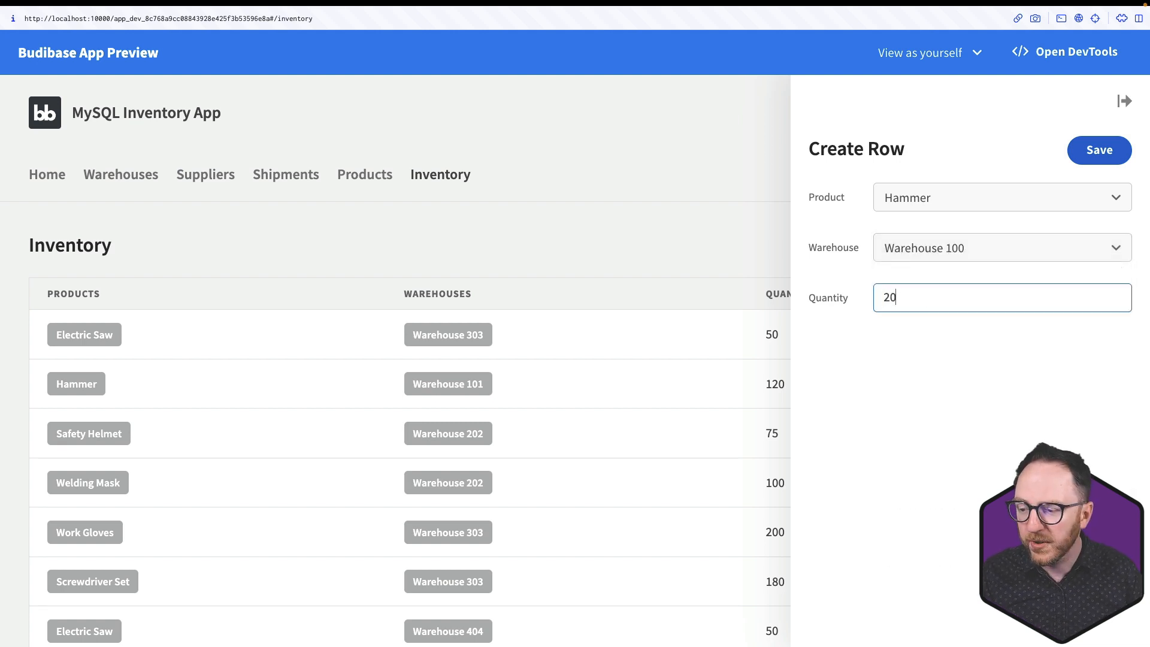
{"action": "type", "text": "00"}
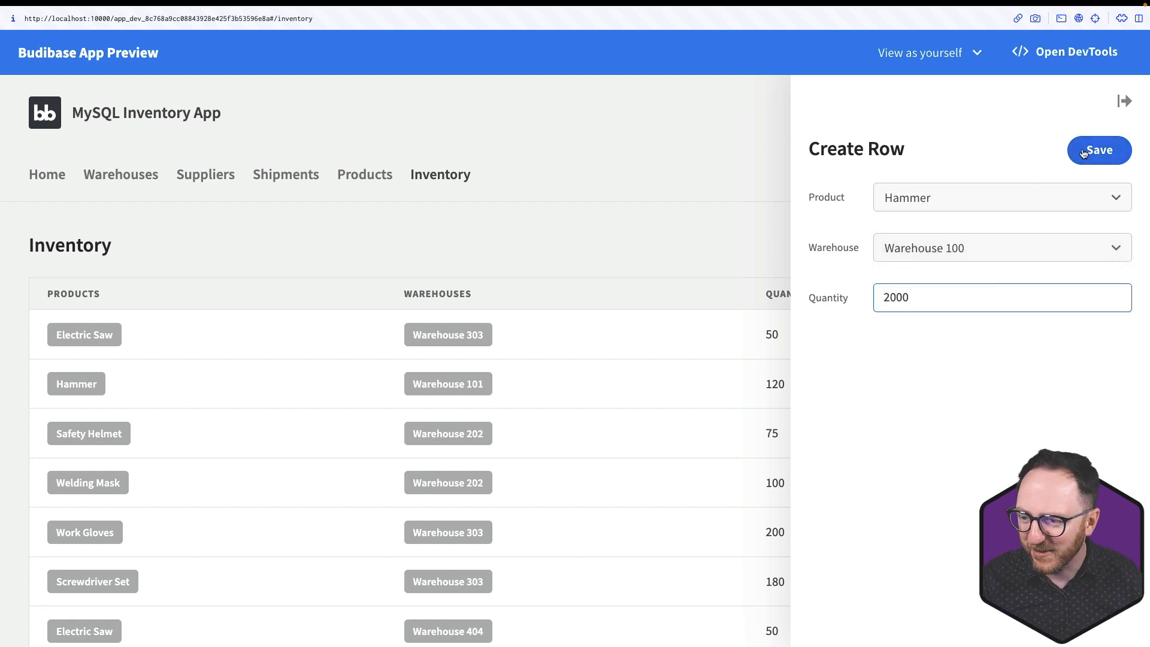
{"action": "left_click", "coordinate": [1098, 150]}
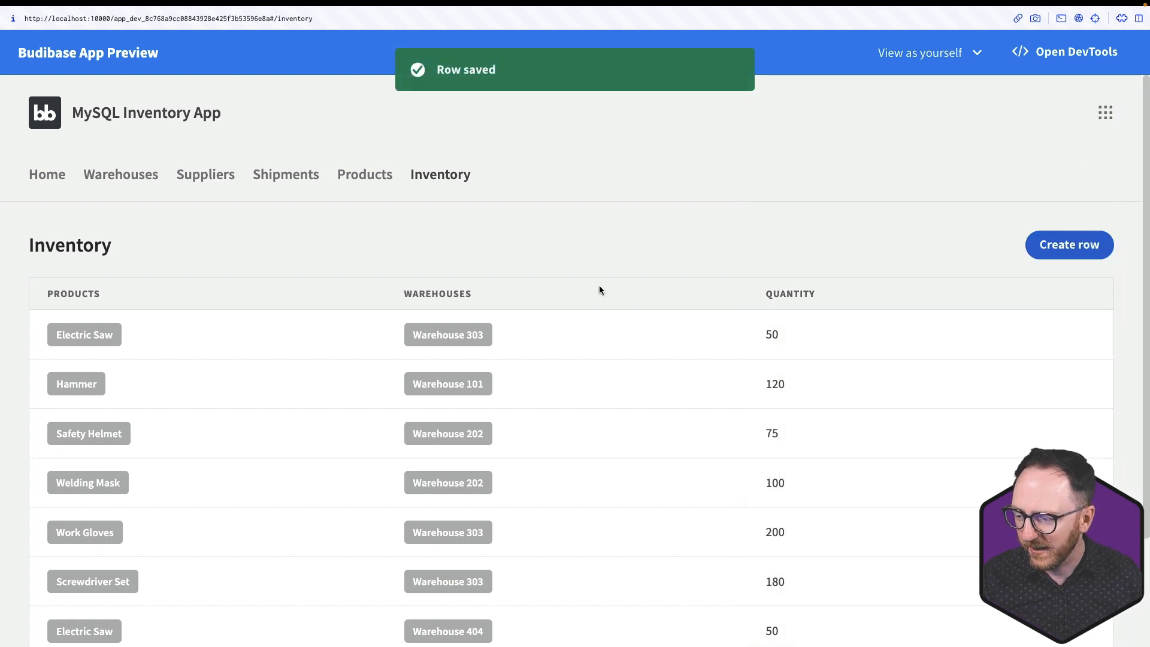
Step: Sort the preview Inventory table by quantity, then close the preview to return to the designer
{"action": "scroll", "scroll_direction": "down", "scroll_amount": 3}
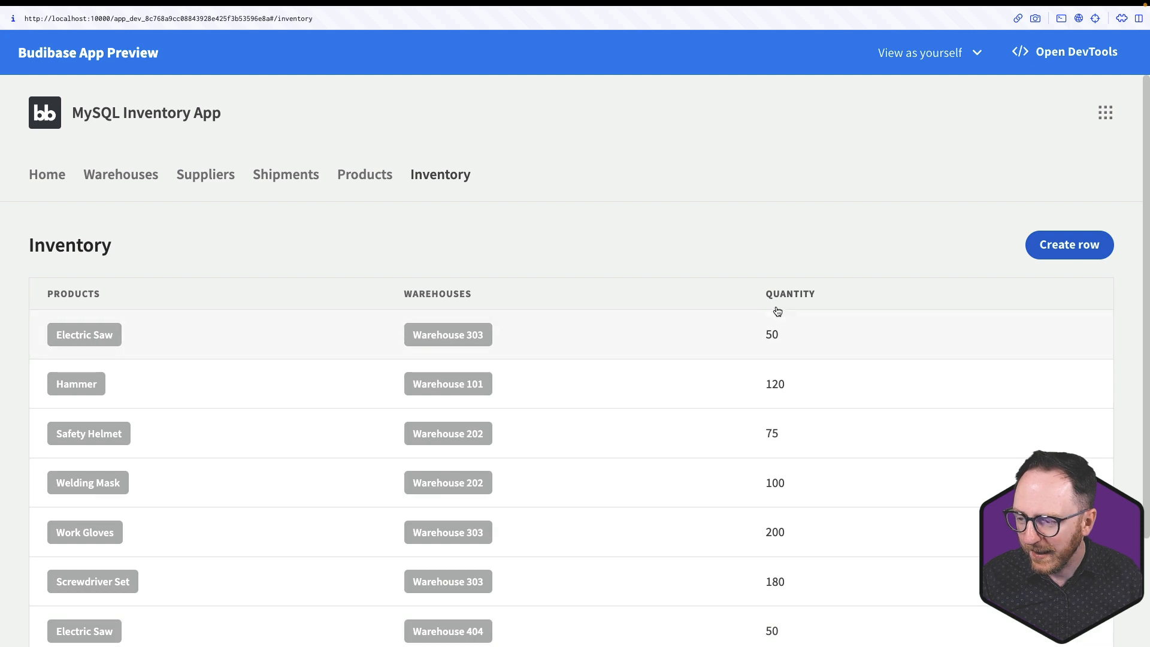
{"action": "left_click", "coordinate": [789, 293]}
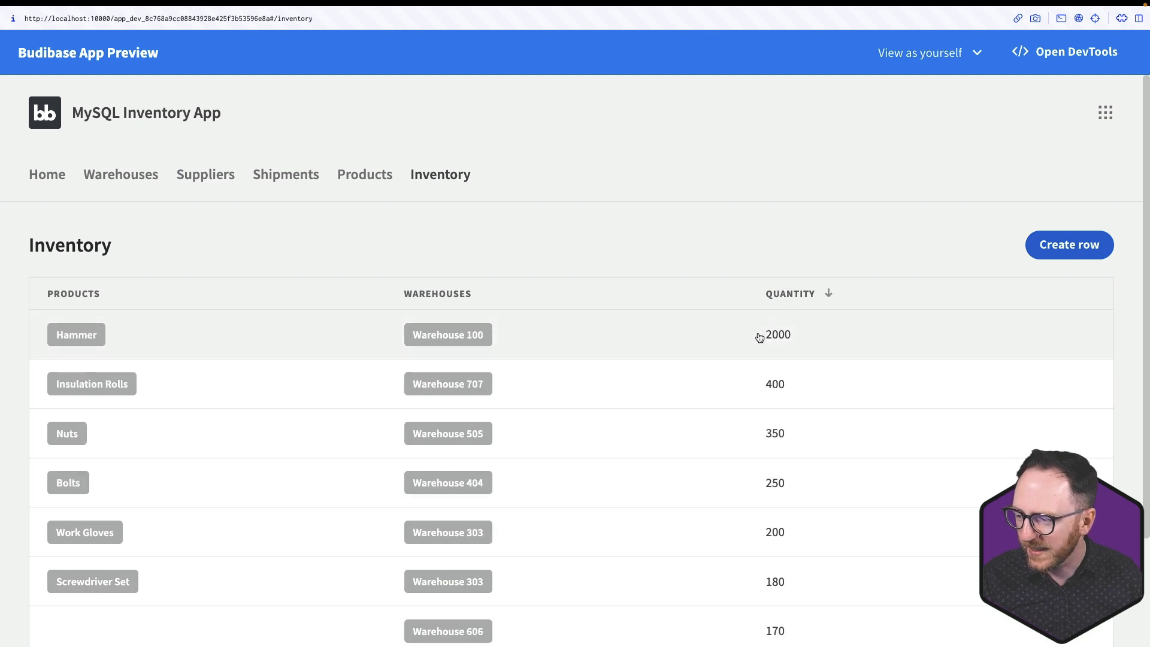
{"action": "mouse_move", "coordinate": [420, 372]}
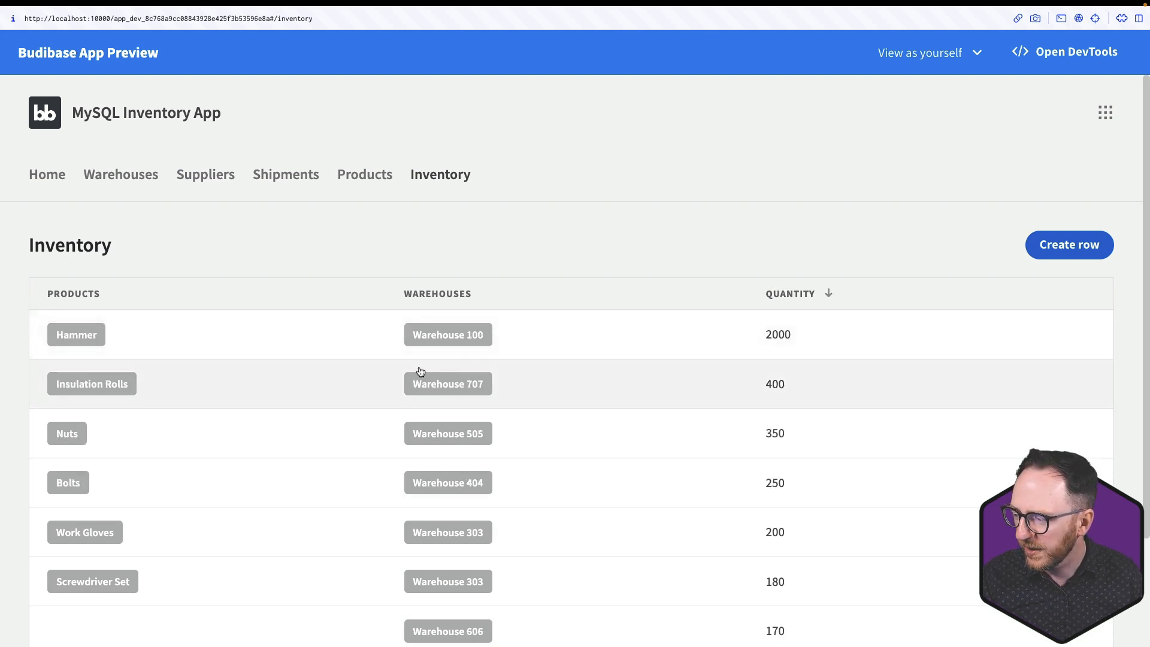
{"action": "mouse_move", "coordinate": [102, 357]}
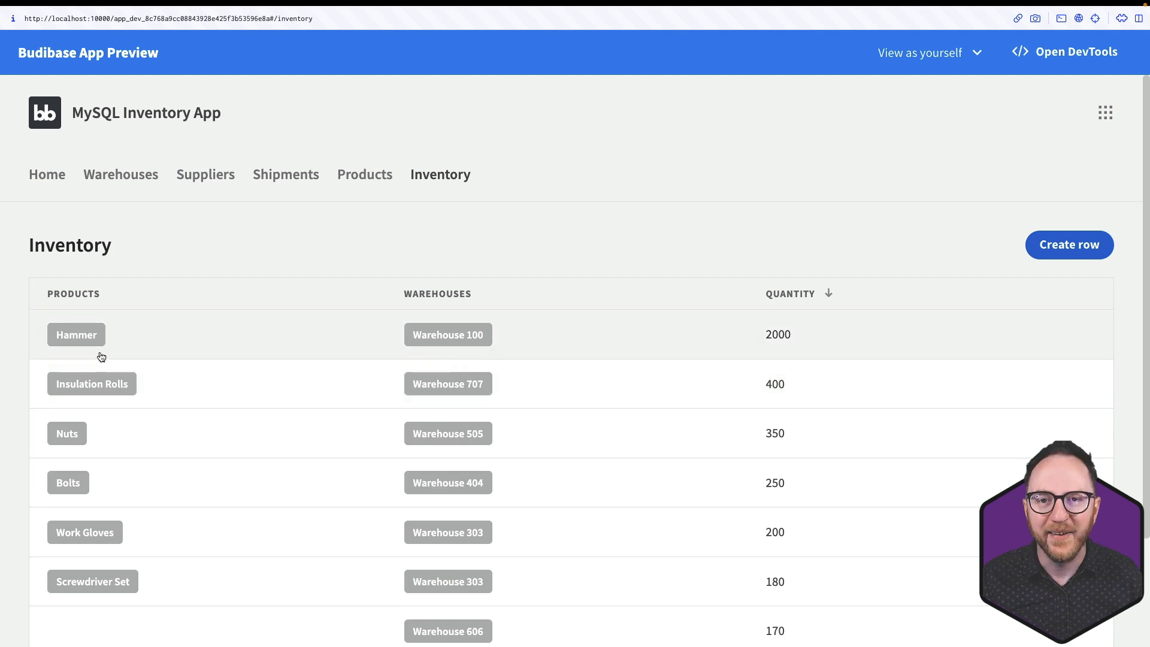
{"action": "scroll", "scroll_direction": "down", "scroll_amount": 3}
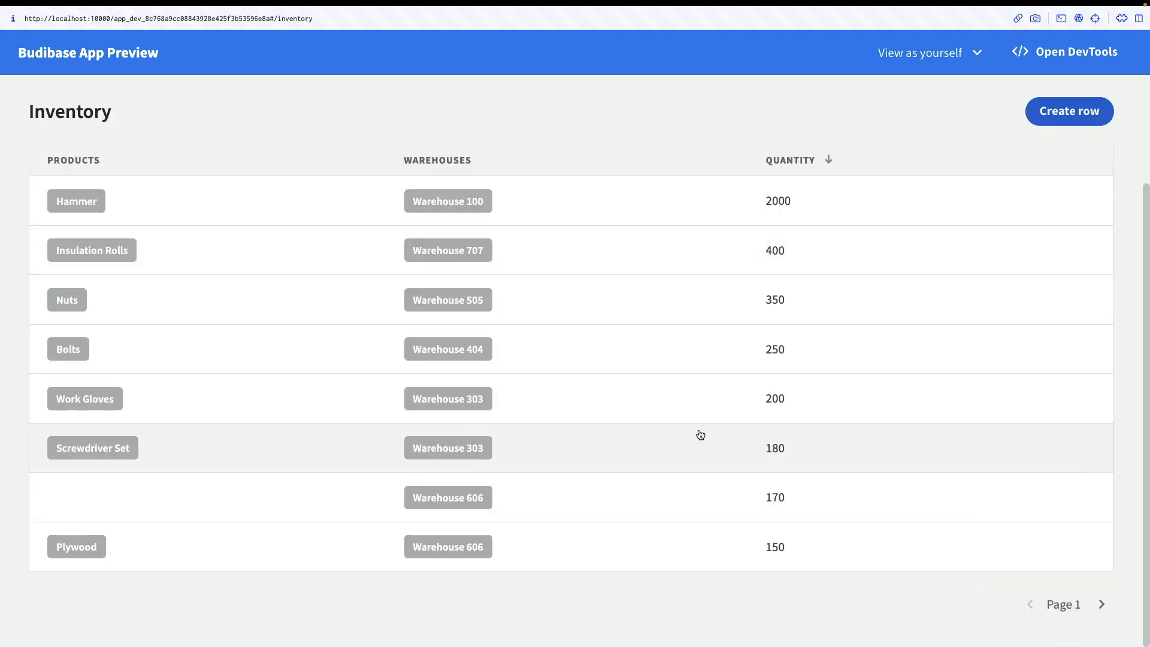
{"action": "mouse_move", "coordinate": [804, 546]}
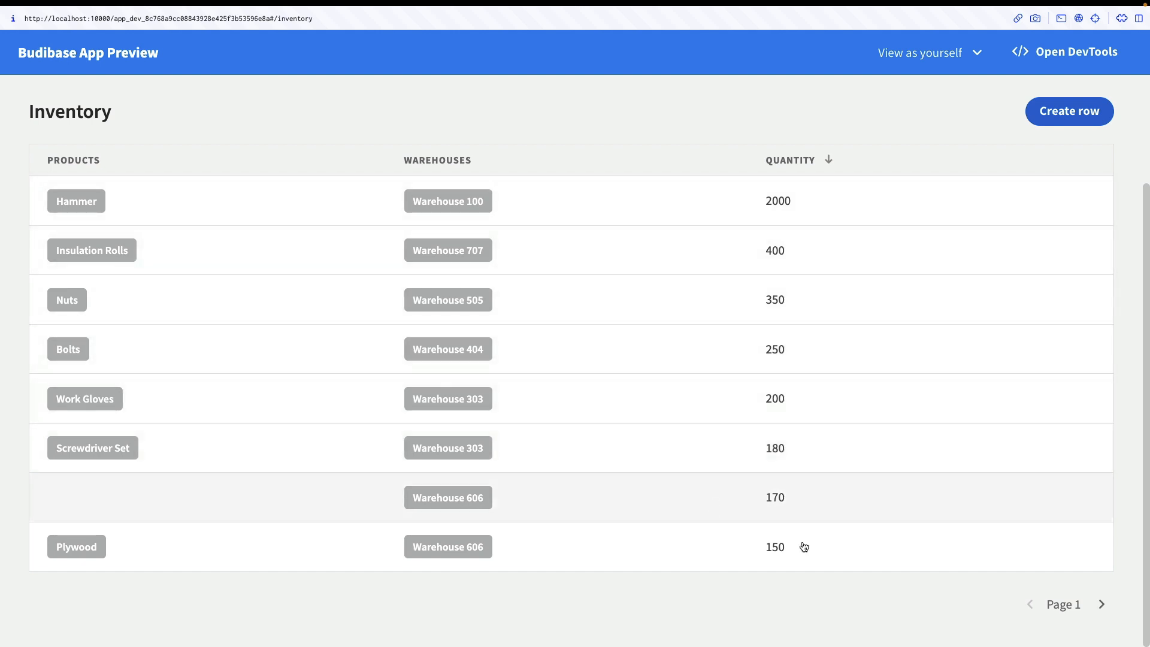
{"action": "left_click", "coordinate": [1107, 604]}
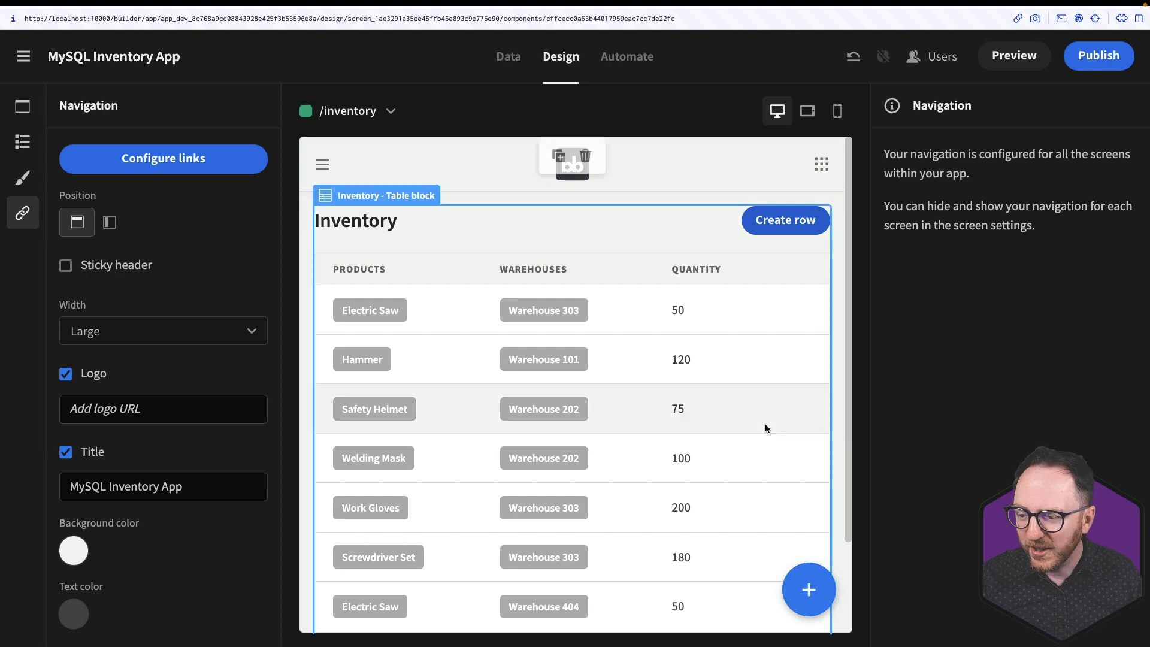
Step: Give the Inventory table block a scroll limit of 10, pagination on, and Medium size after trying Large
{"action": "left_click", "coordinate": [376, 194]}
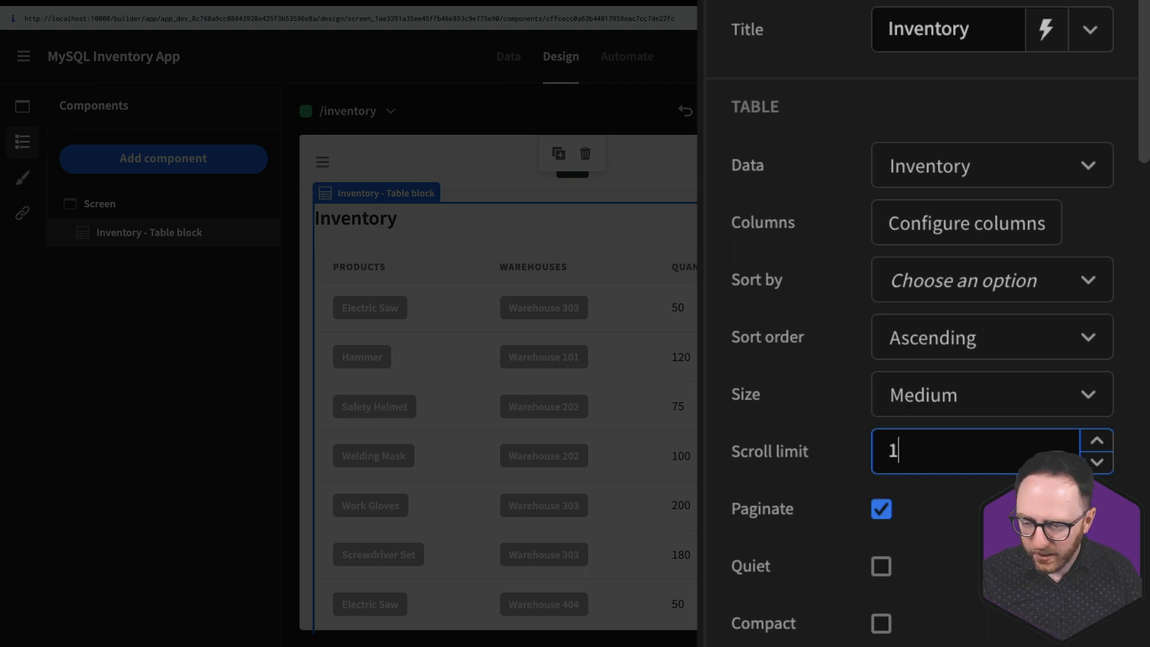
{"action": "type", "text": "0"}
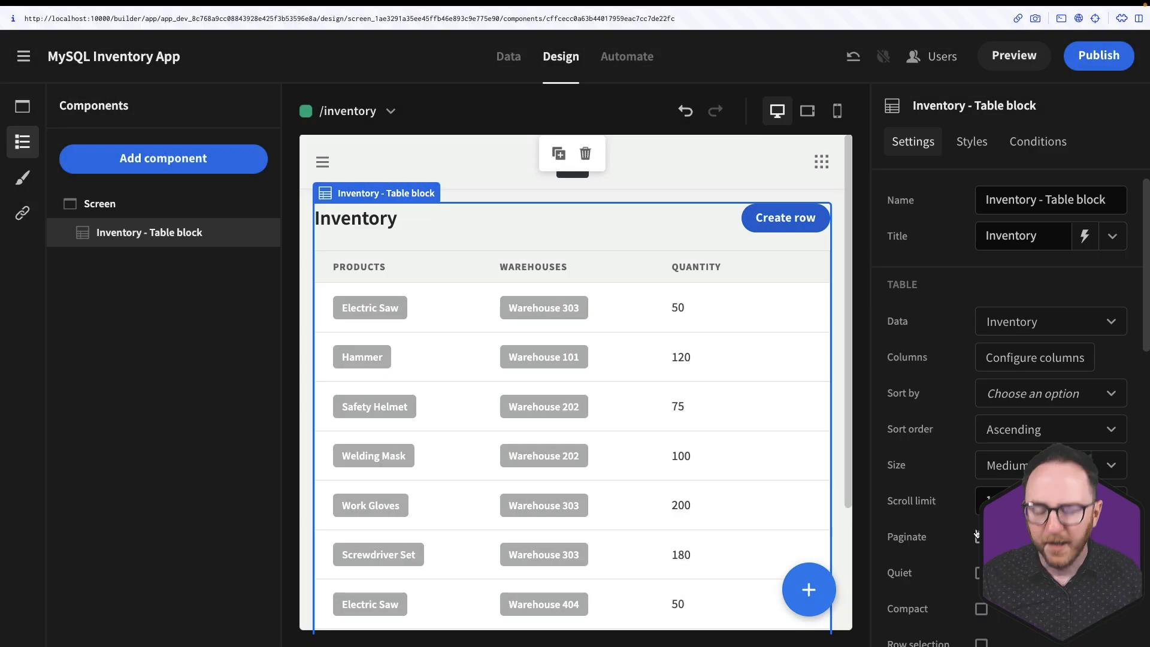
{"action": "left_click", "coordinate": [1014, 55]}
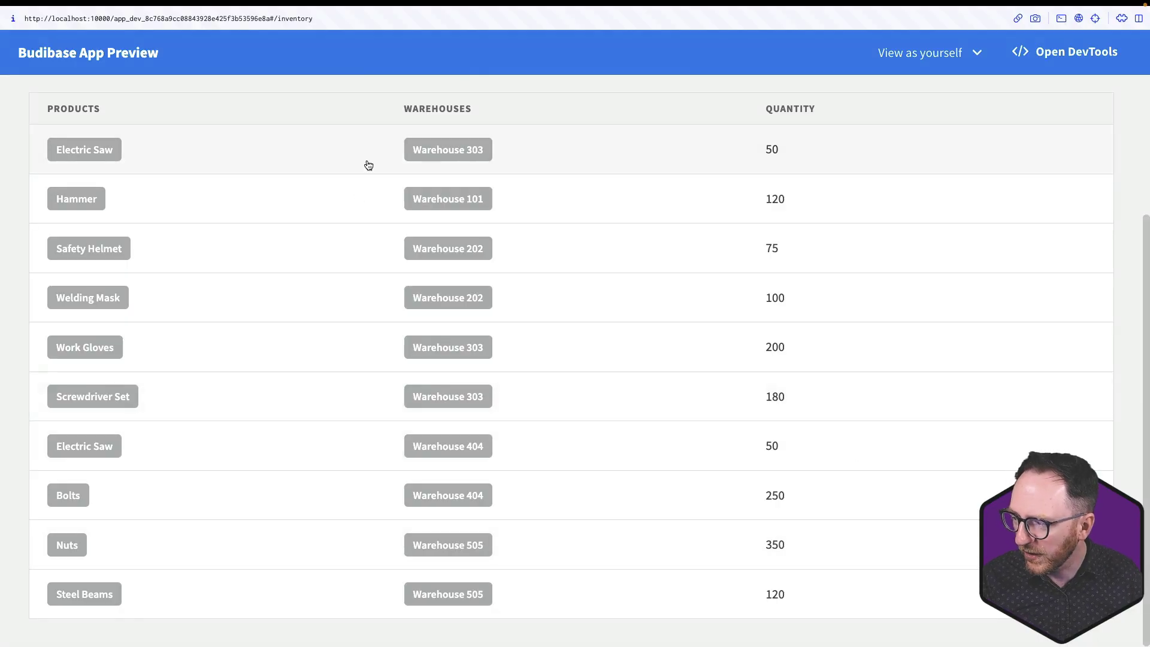
{"action": "mouse_move", "coordinate": [939, 543]}
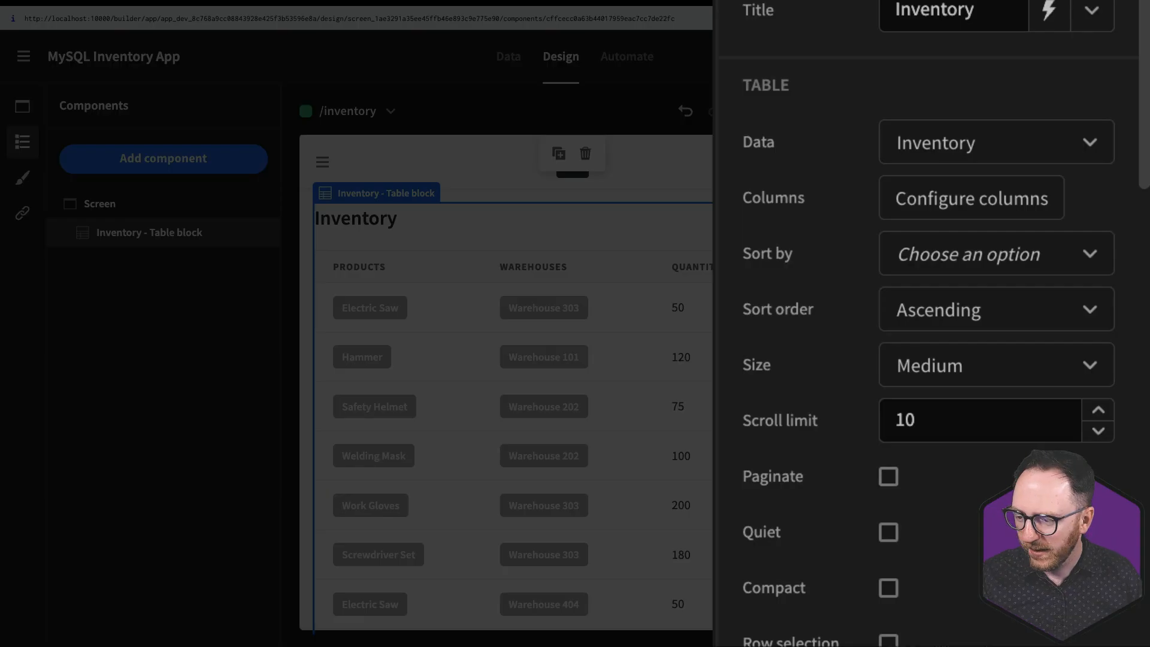
{"action": "left_click", "coordinate": [888, 477]}
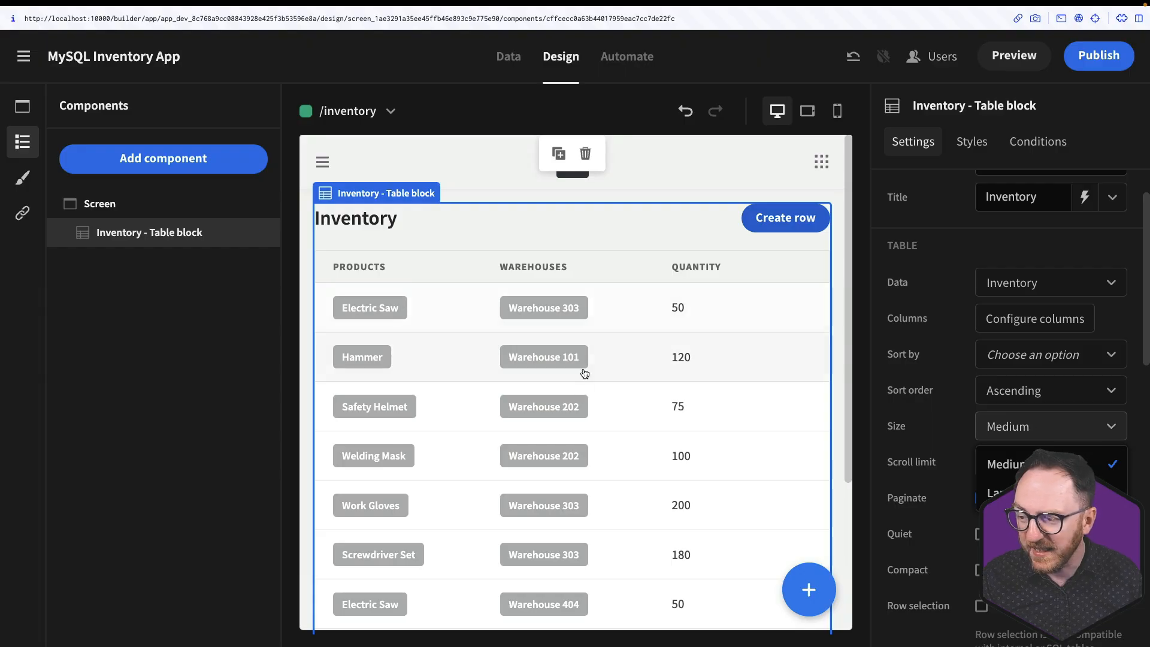
{"action": "left_click", "coordinate": [1007, 493]}
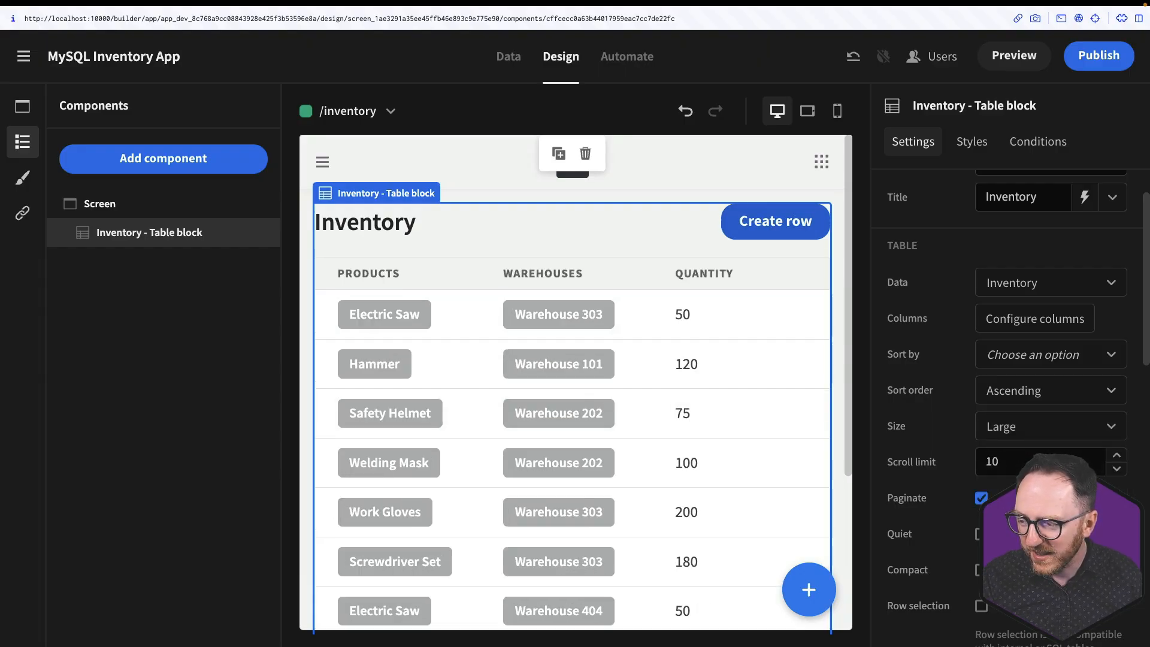
{"action": "left_click", "coordinate": [1049, 427]}
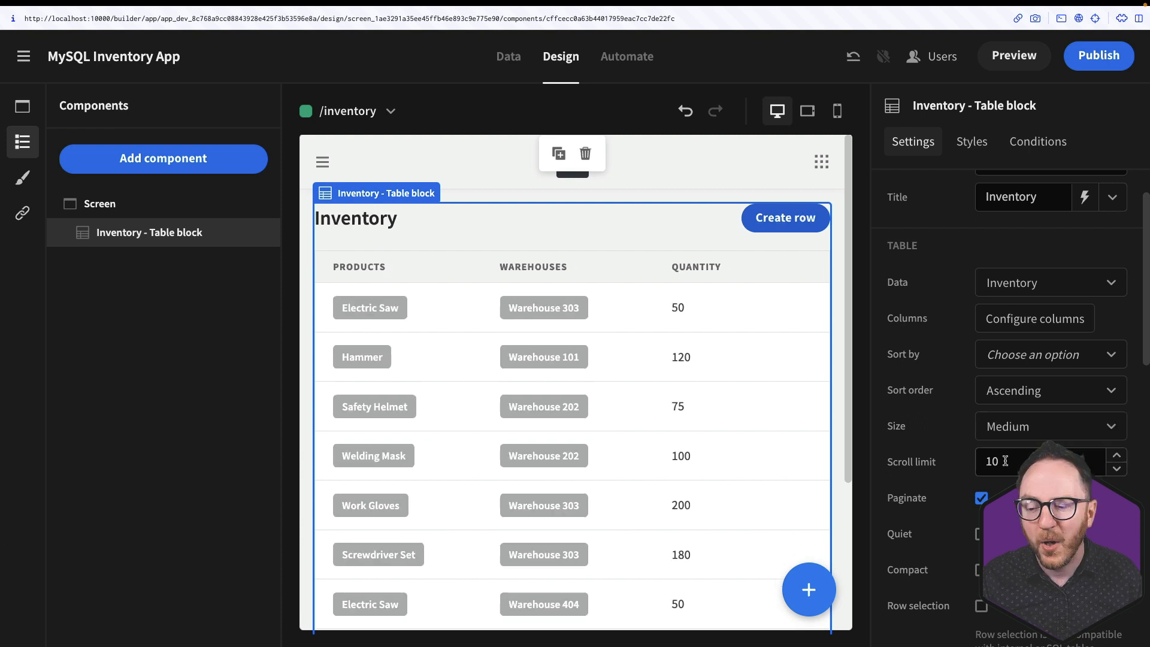
{"action": "mouse_move", "coordinate": [820, 350]}
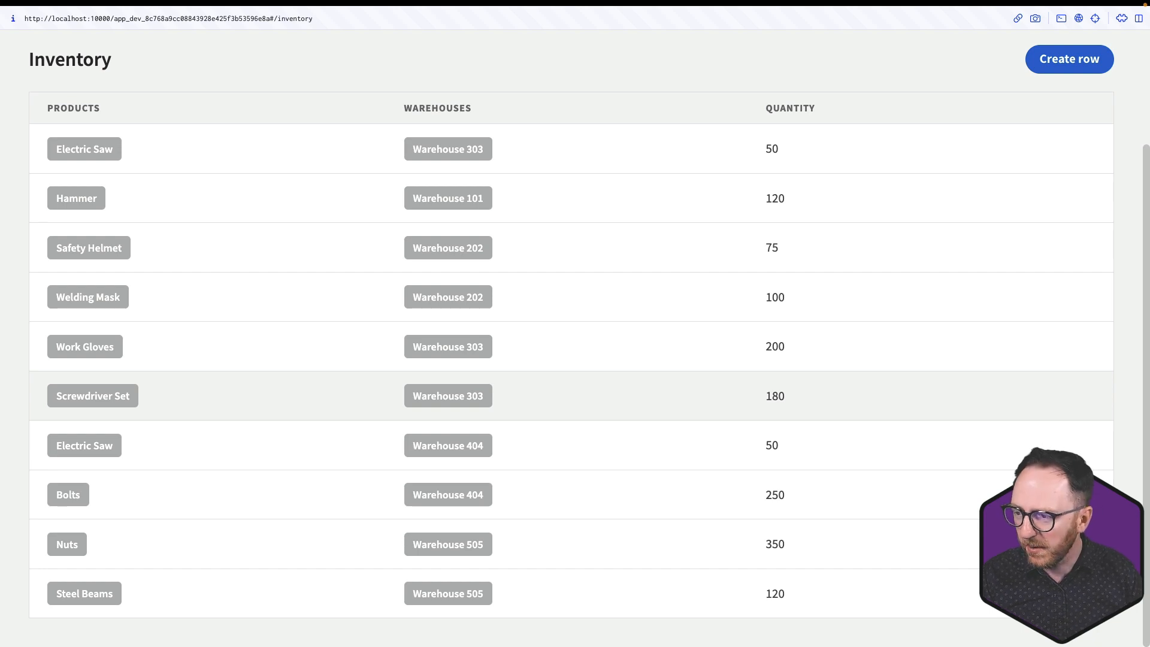
Step: Close the app preview after checking the nav bar and 10-row Inventory table
{"action": "left_click", "coordinate": [1120, 18]}
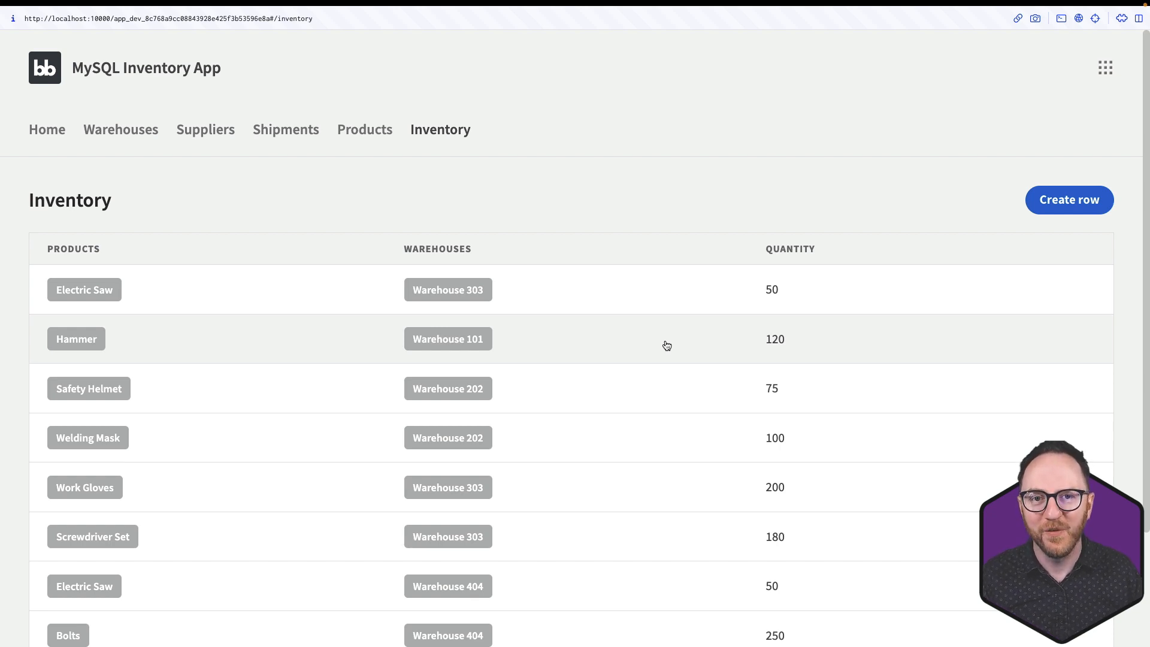
{"action": "mouse_move", "coordinate": [66, 150]}
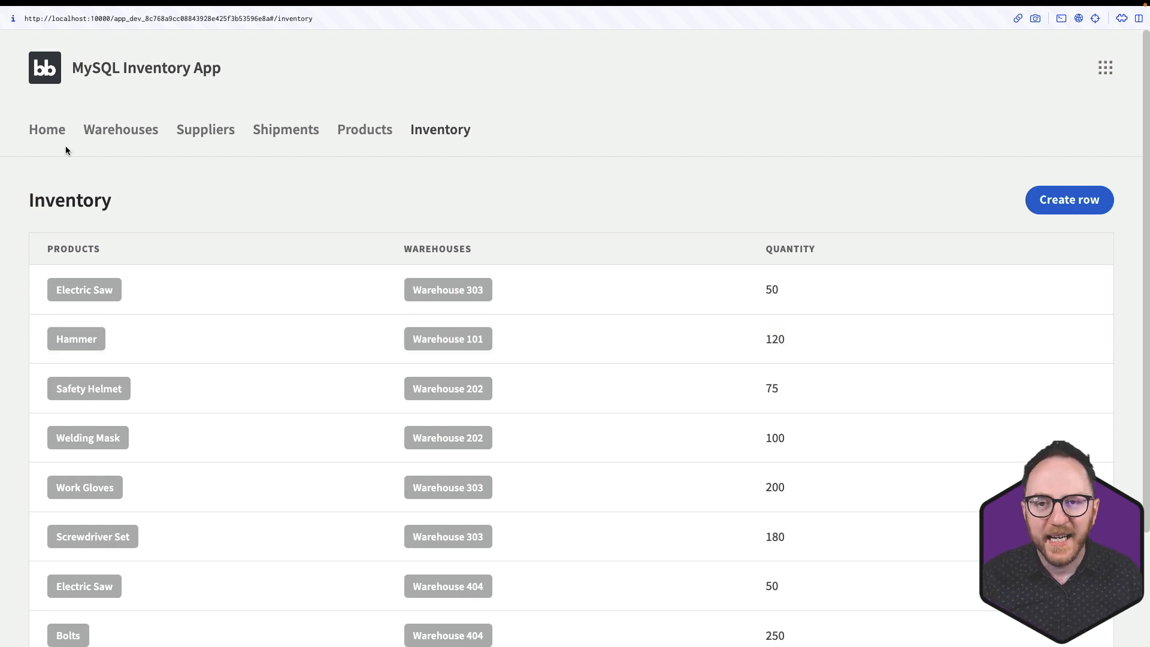
{"action": "mouse_move", "coordinate": [100, 160]}
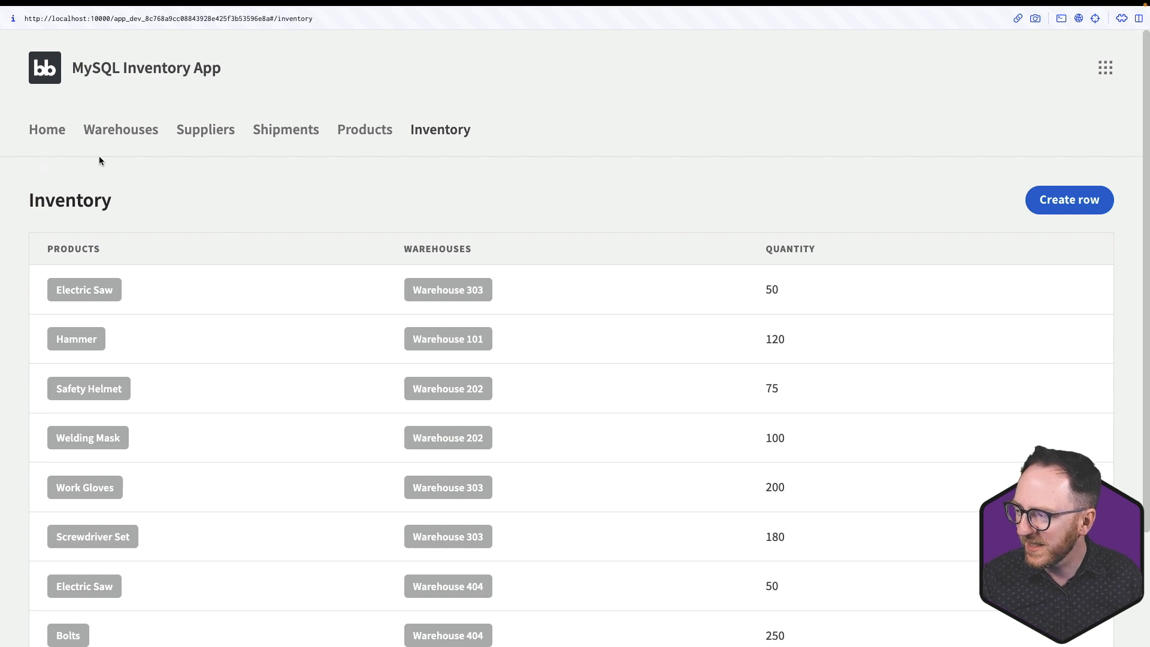
{"action": "mouse_move", "coordinate": [433, 195]}
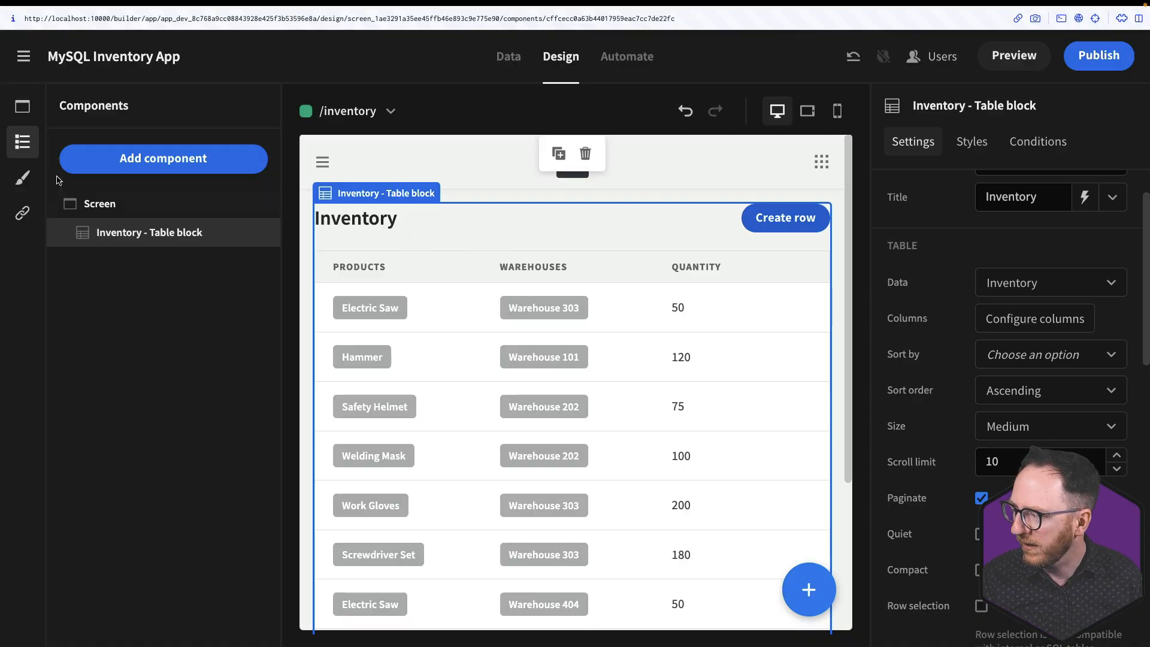
Step: Save the navigation links as Products, Inventory, Warehouses, Shipments, Suppliers with Home removed
{"action": "left_click", "coordinate": [22, 213]}
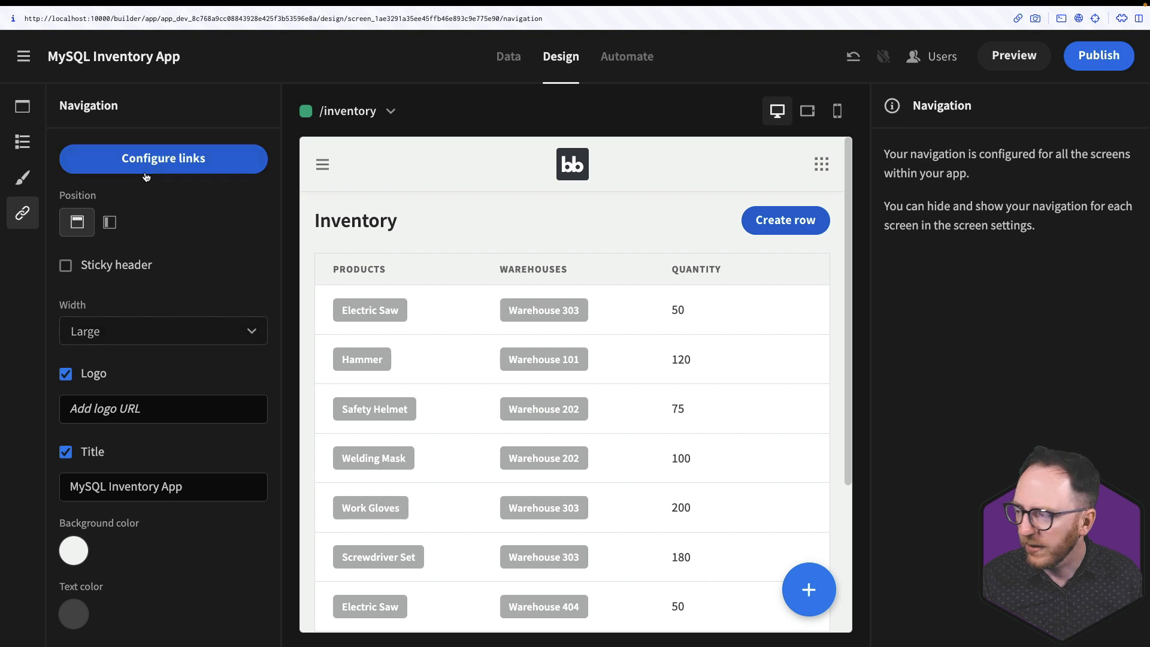
{"action": "left_click", "coordinate": [163, 158]}
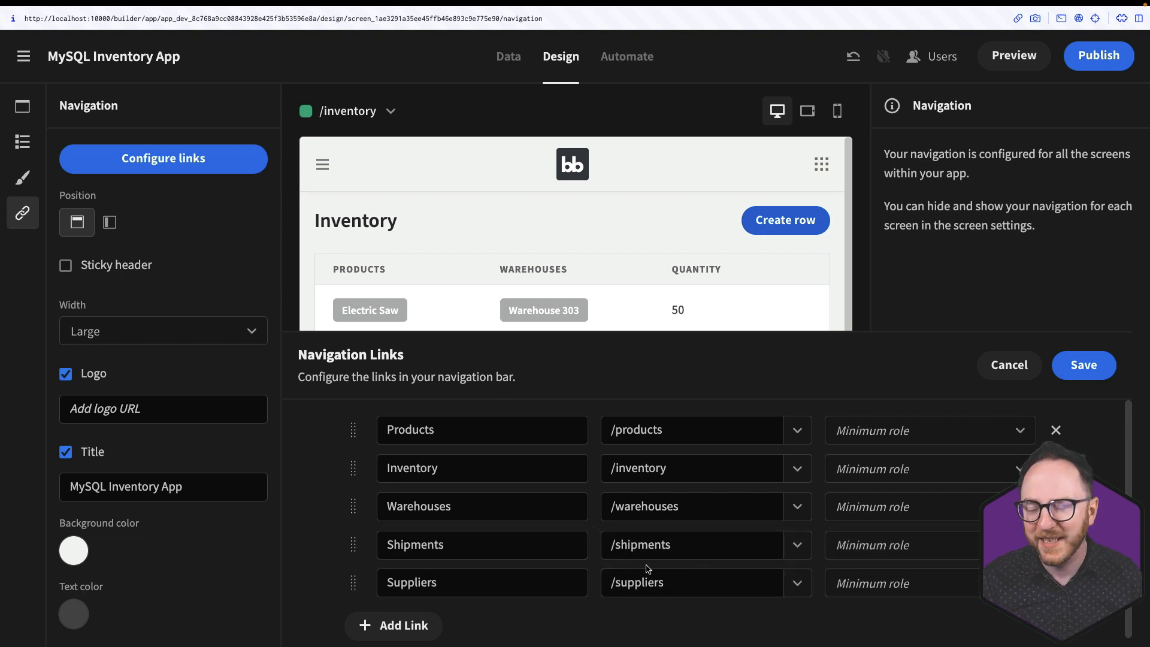
{"action": "left_click", "coordinate": [928, 430]}
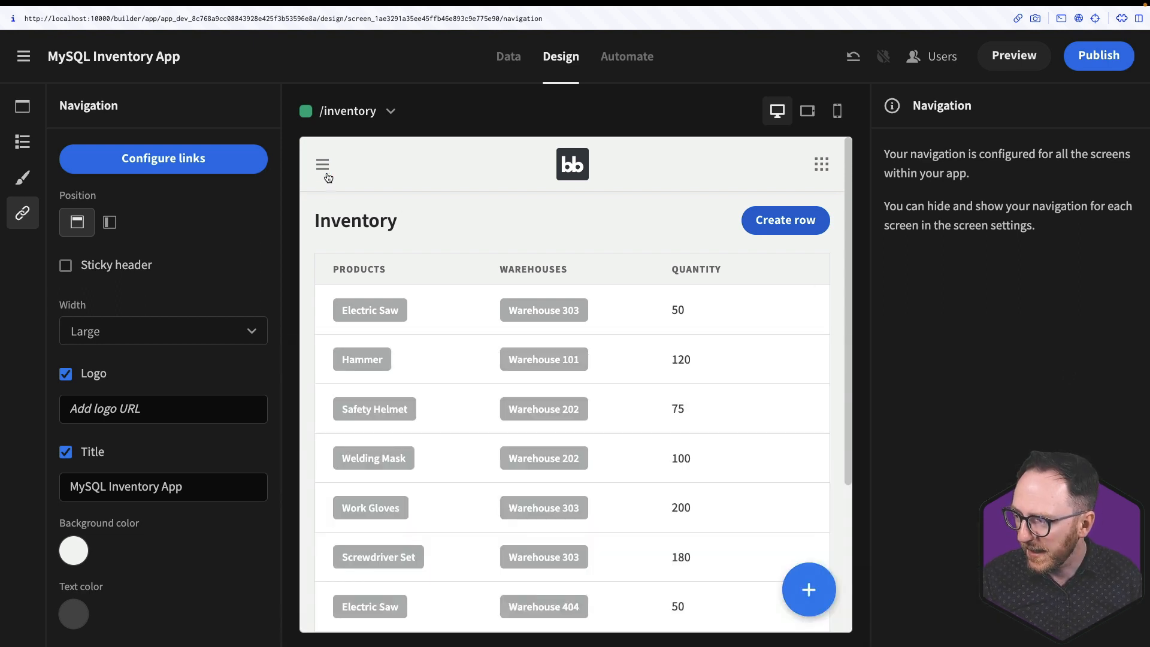
Step: Check the canvas nav menu, then set the navigation width to Small before reopening the width options for Max
{"action": "left_click", "coordinate": [322, 164]}
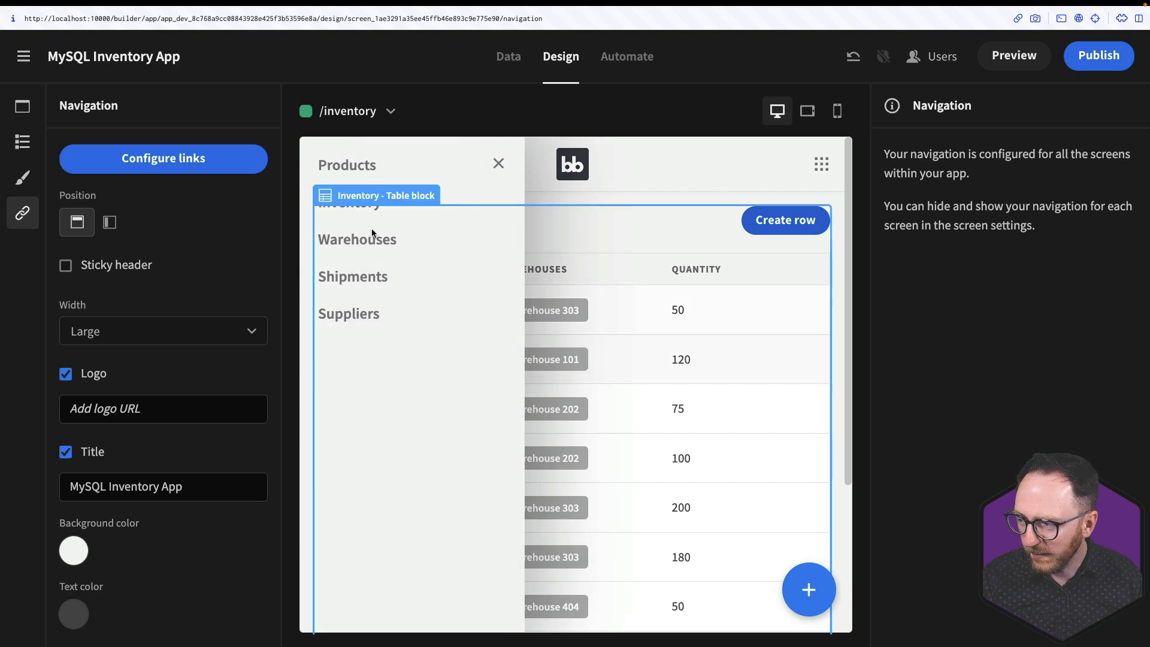
{"action": "left_click", "coordinate": [499, 164]}
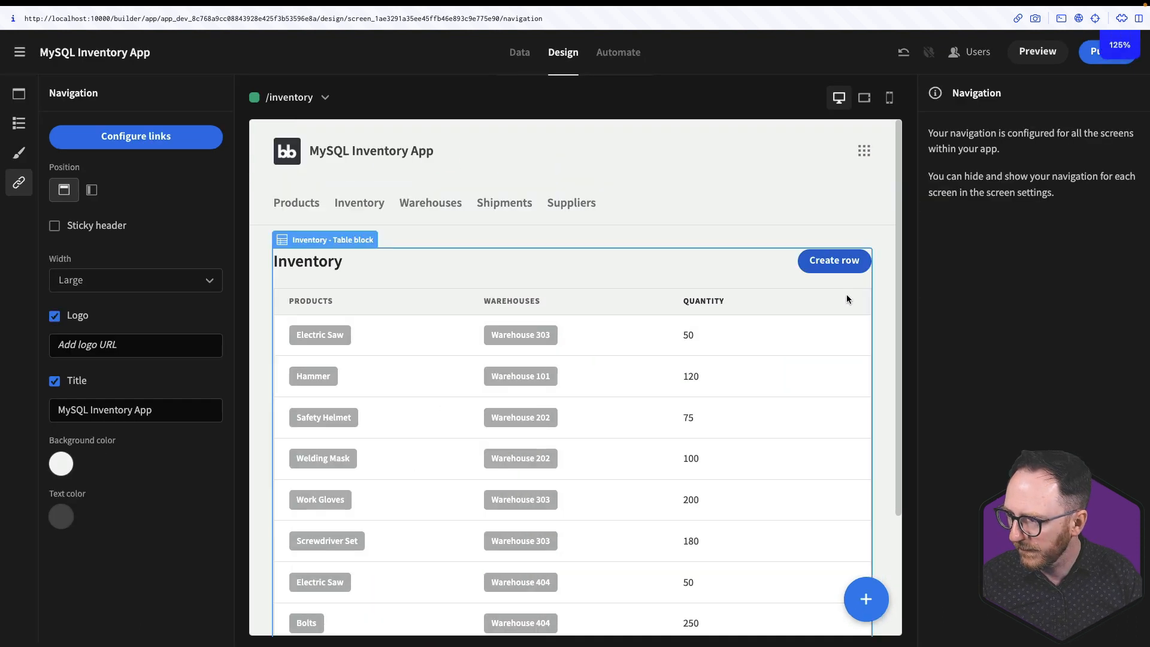
{"action": "left_click", "coordinate": [634, 229]}
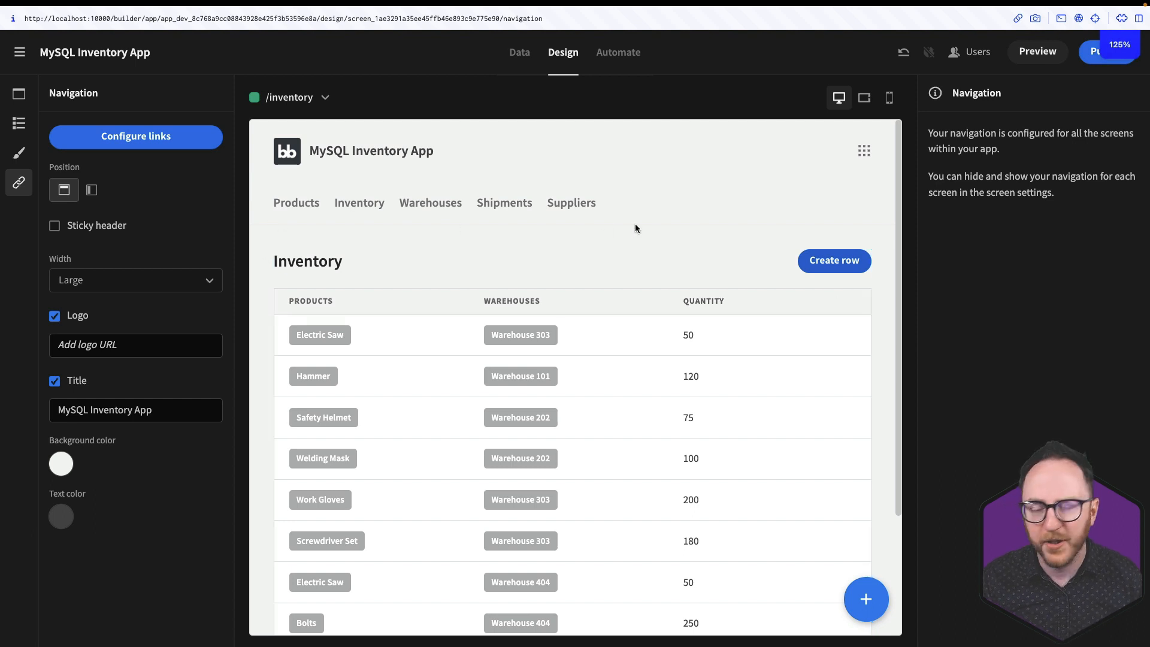
{"action": "left_click", "coordinate": [136, 279]}
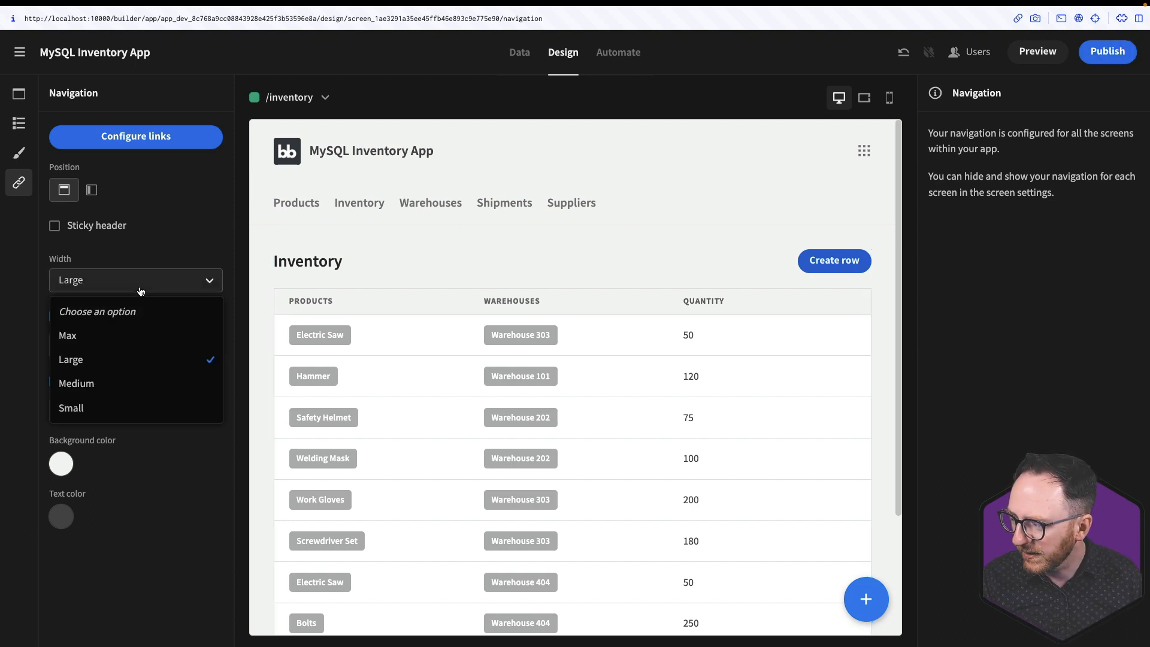
{"action": "mouse_move", "coordinate": [107, 408]}
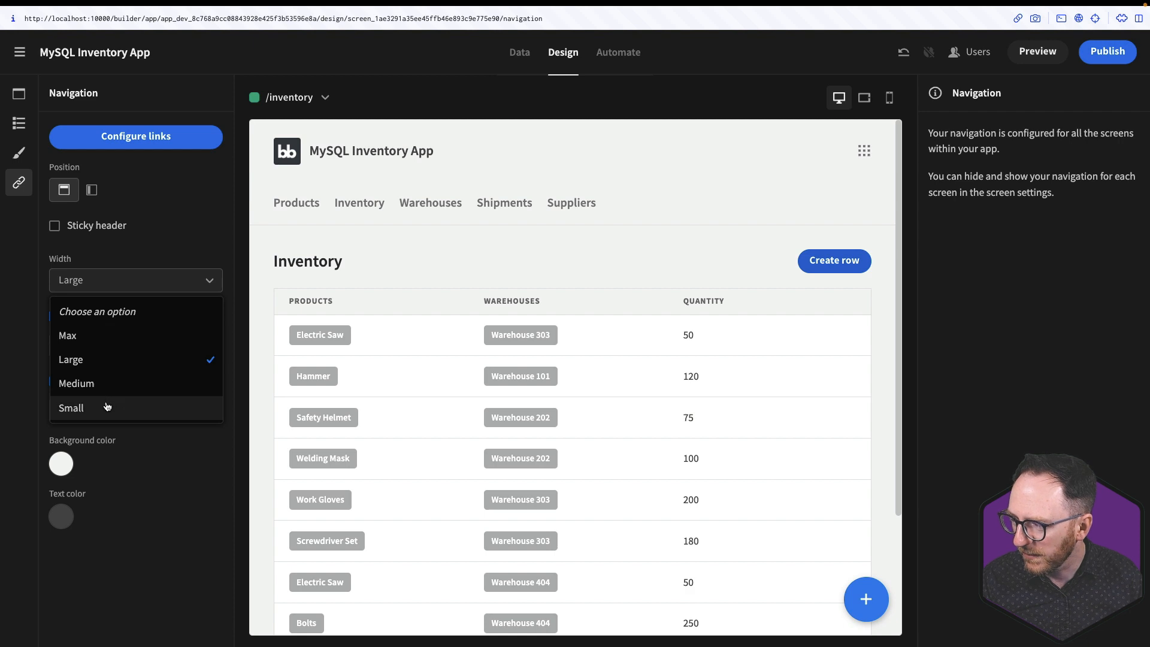
{"action": "left_click", "coordinate": [70, 408]}
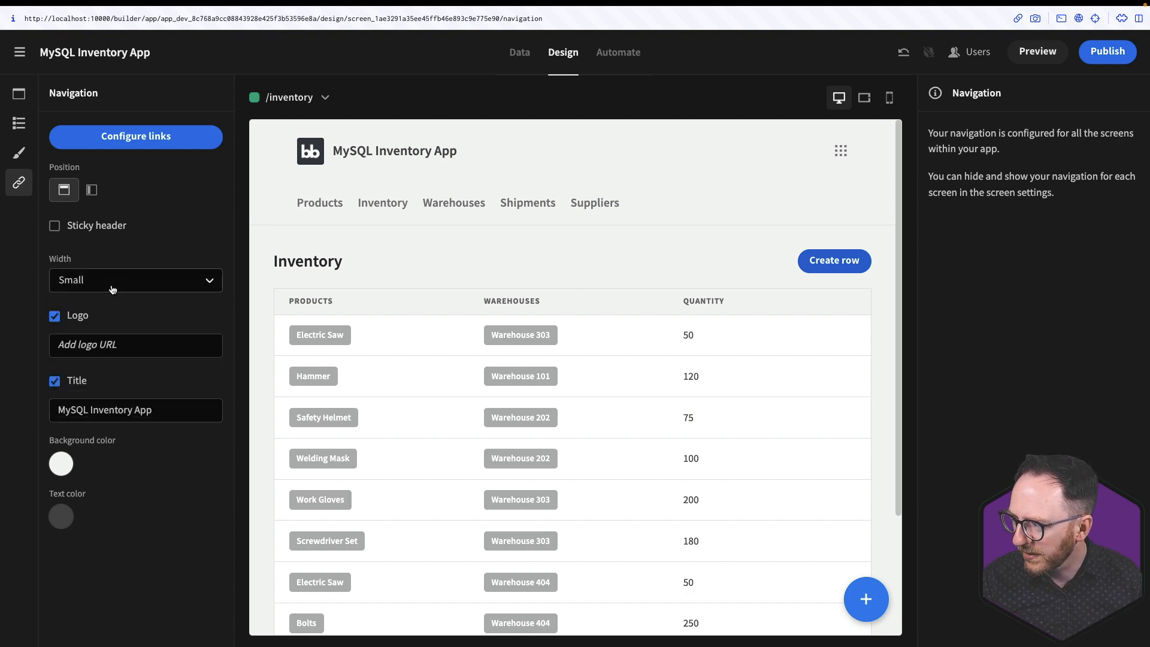
{"action": "left_click", "coordinate": [136, 279]}
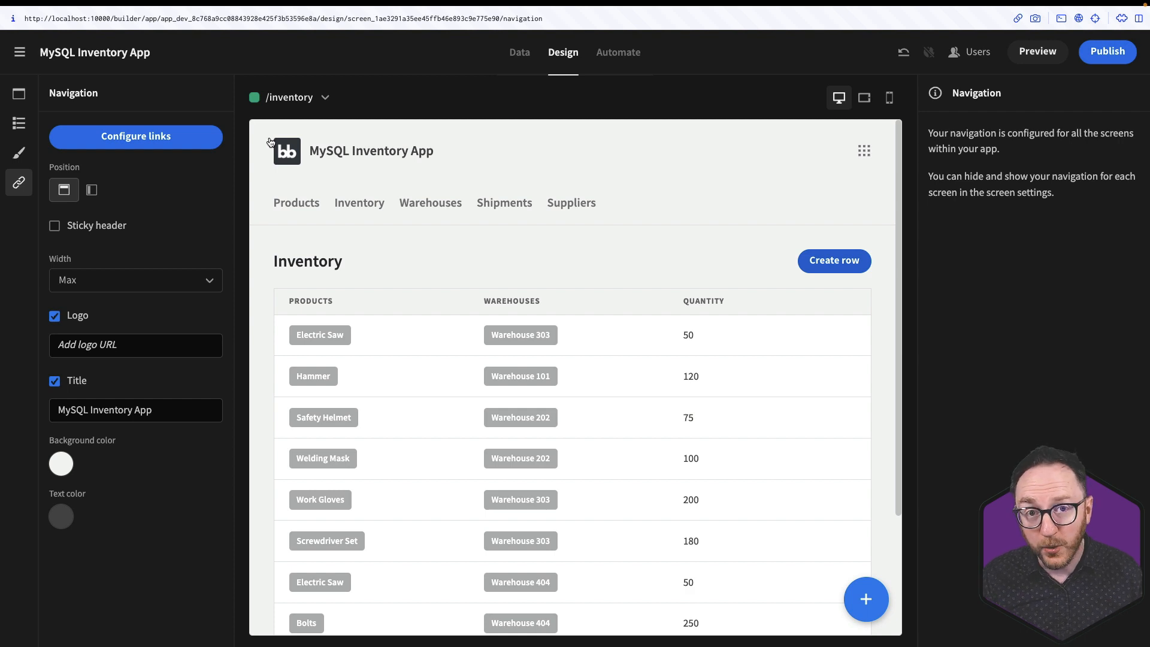
{"action": "mouse_move", "coordinate": [246, 203]}
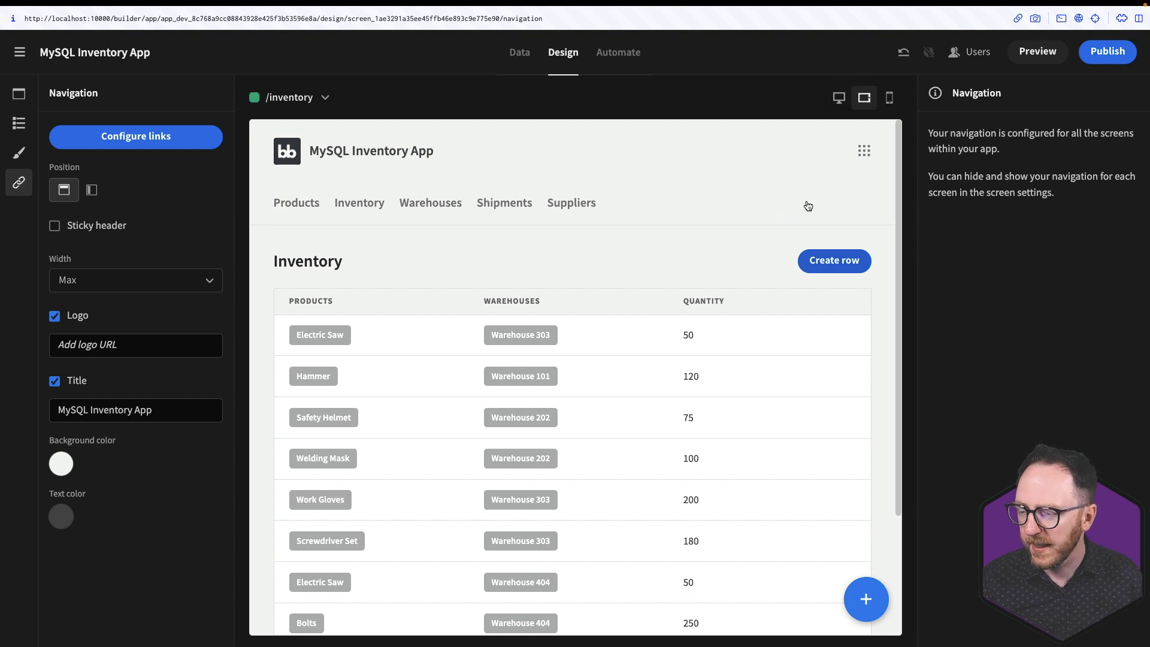
Step: Switch the canvas between tablet and phone widths, ending on the phone layout
{"action": "left_click", "coordinate": [888, 97]}
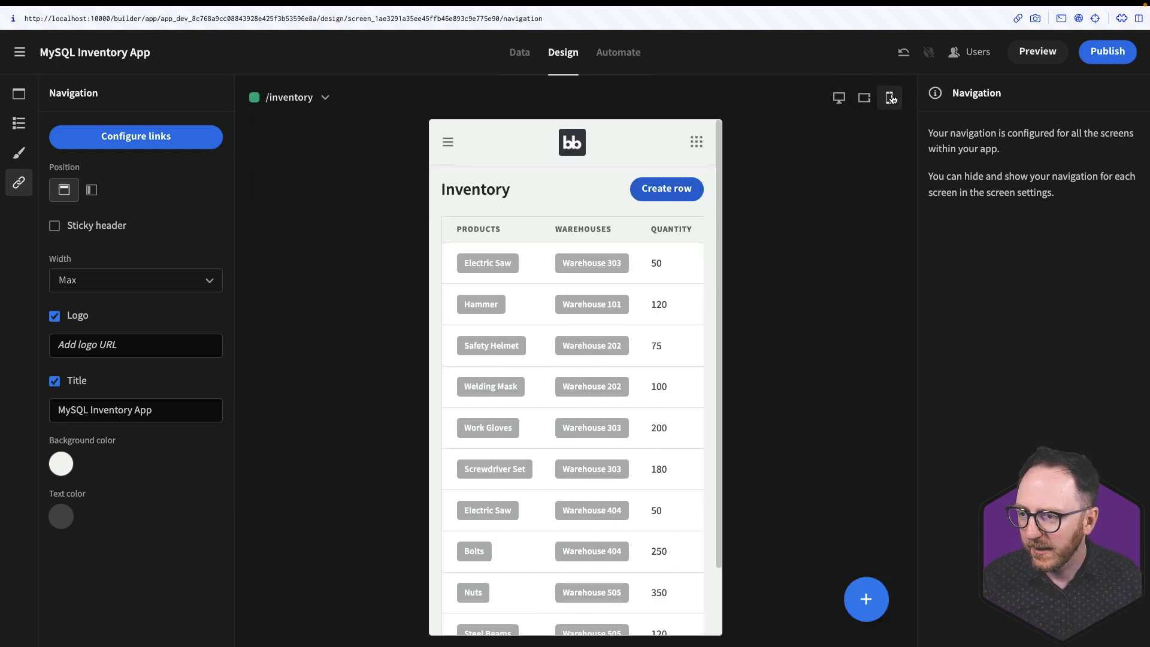
{"action": "left_click", "coordinate": [838, 97]}
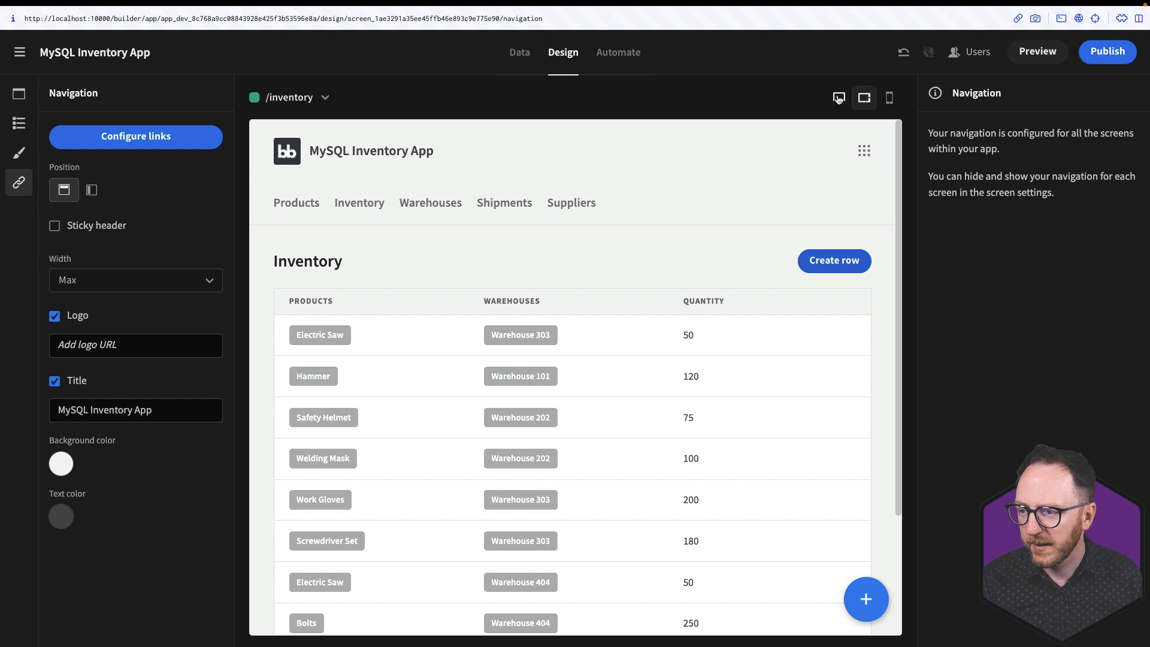
{"action": "left_click", "coordinate": [889, 97]}
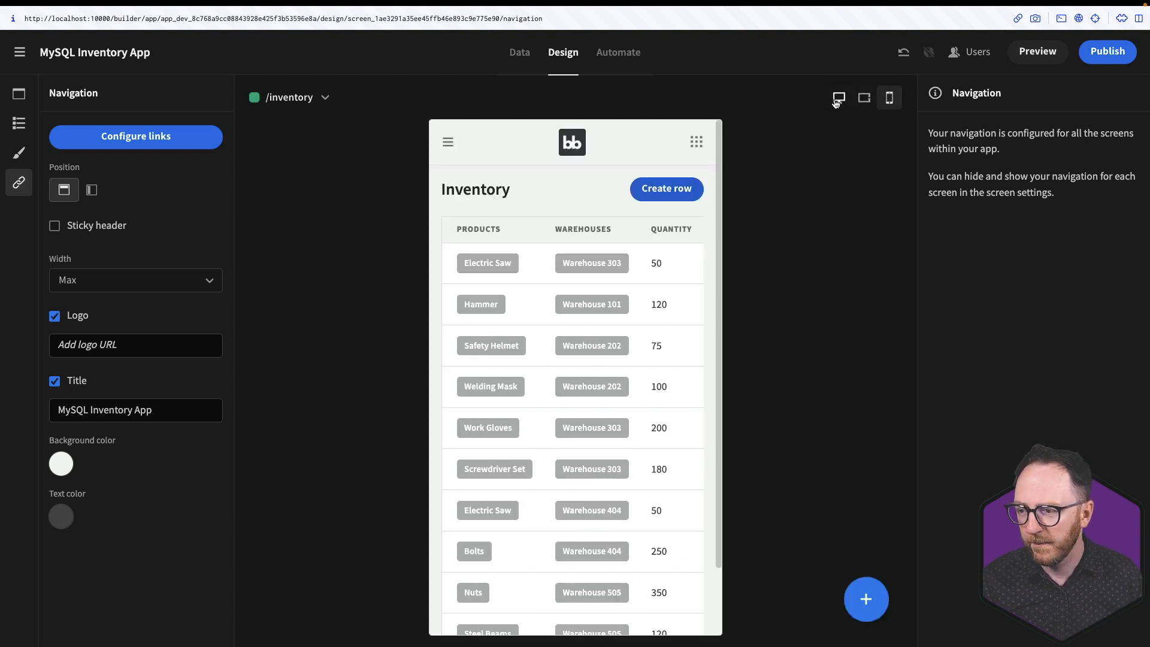
{"action": "left_click", "coordinate": [839, 97]}
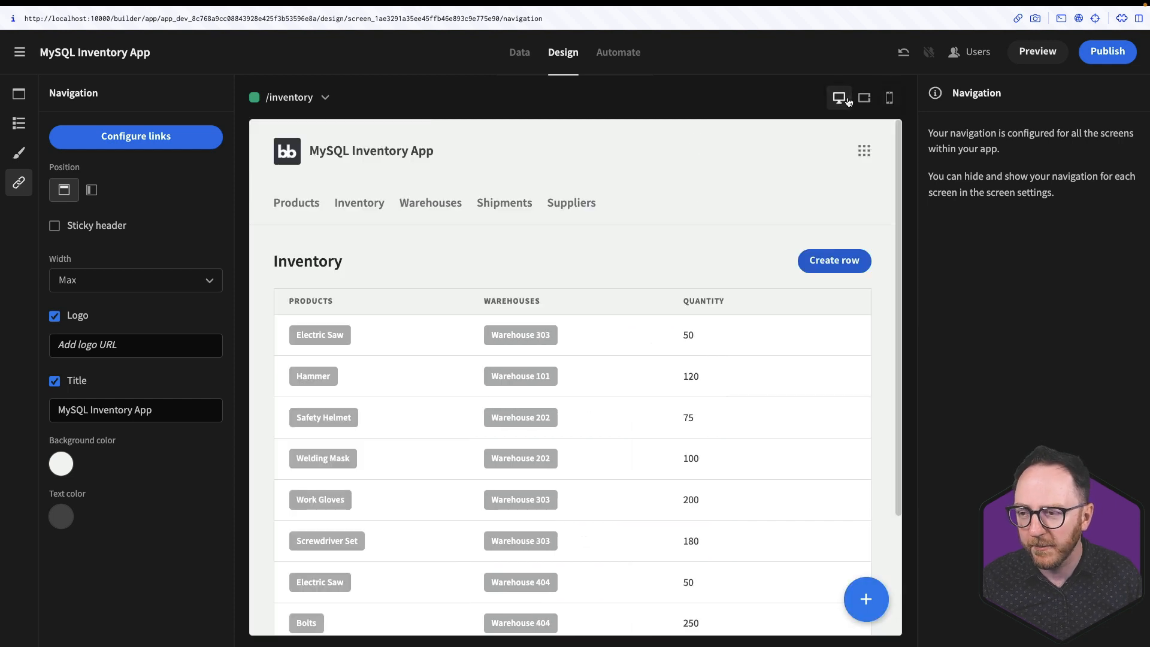
Step: Look over the Light theme settings, then show the app's screens list
{"action": "left_click", "coordinate": [18, 152]}
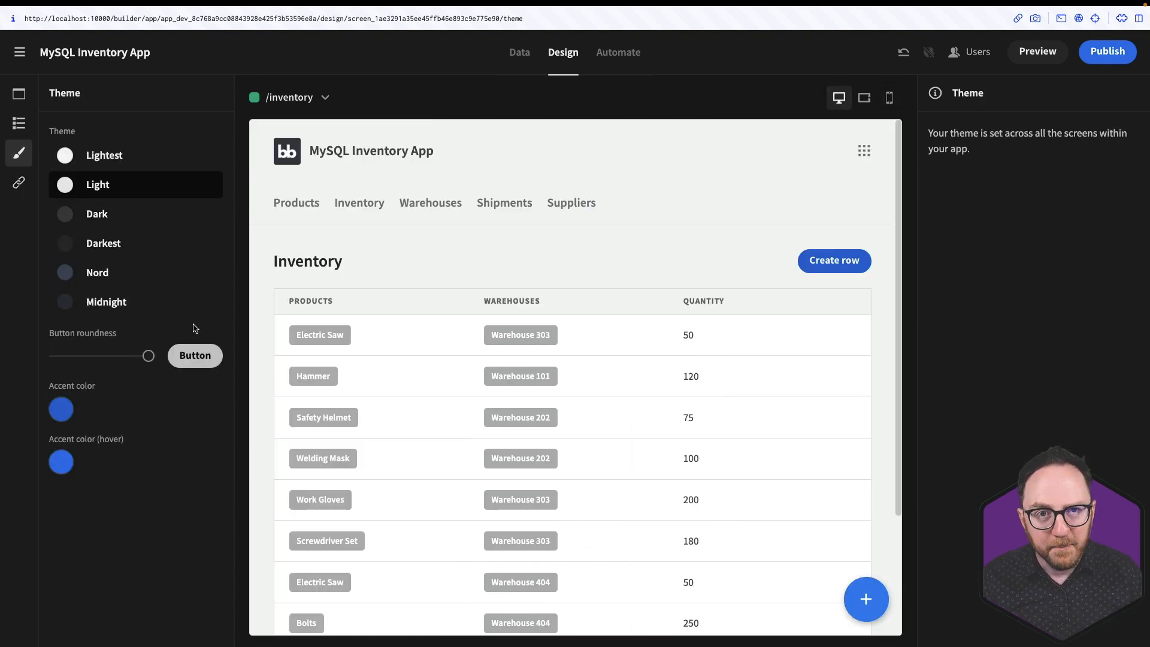
{"action": "mouse_move", "coordinate": [96, 272]}
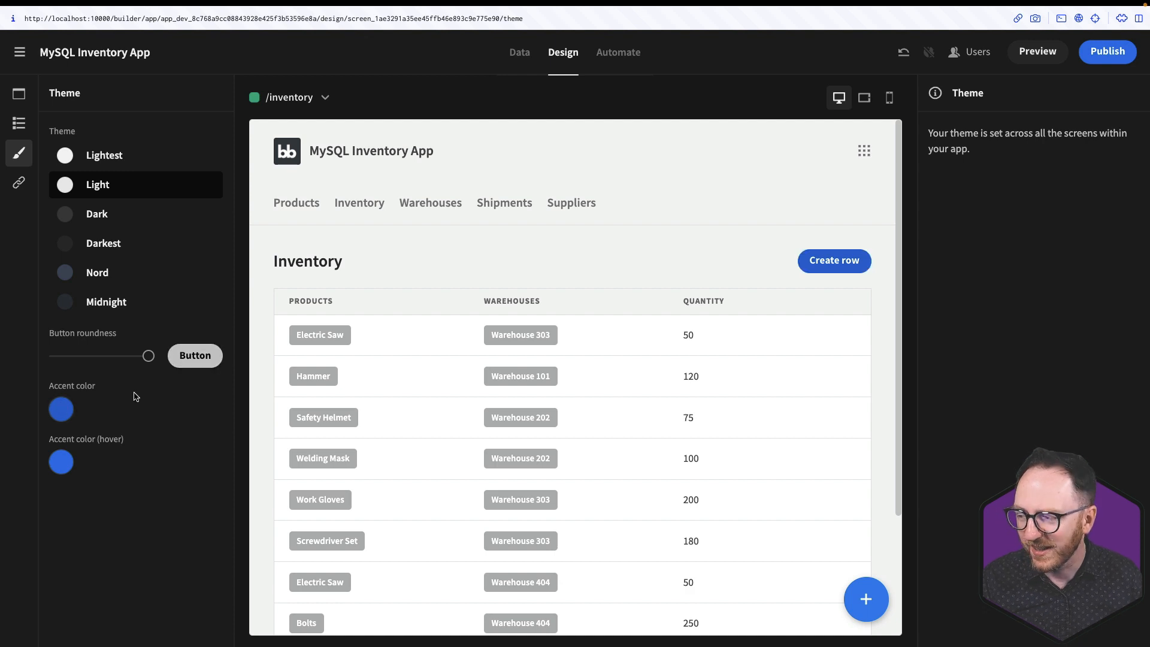
{"action": "left_click", "coordinate": [18, 93]}
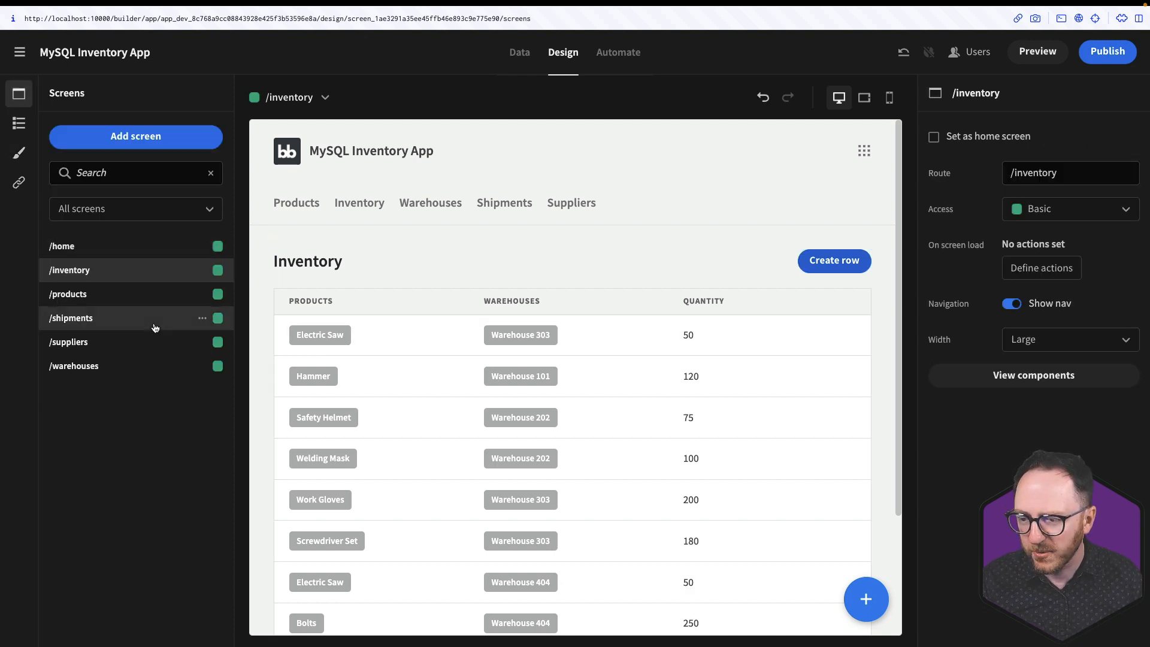
{"action": "mouse_move", "coordinate": [18, 153]}
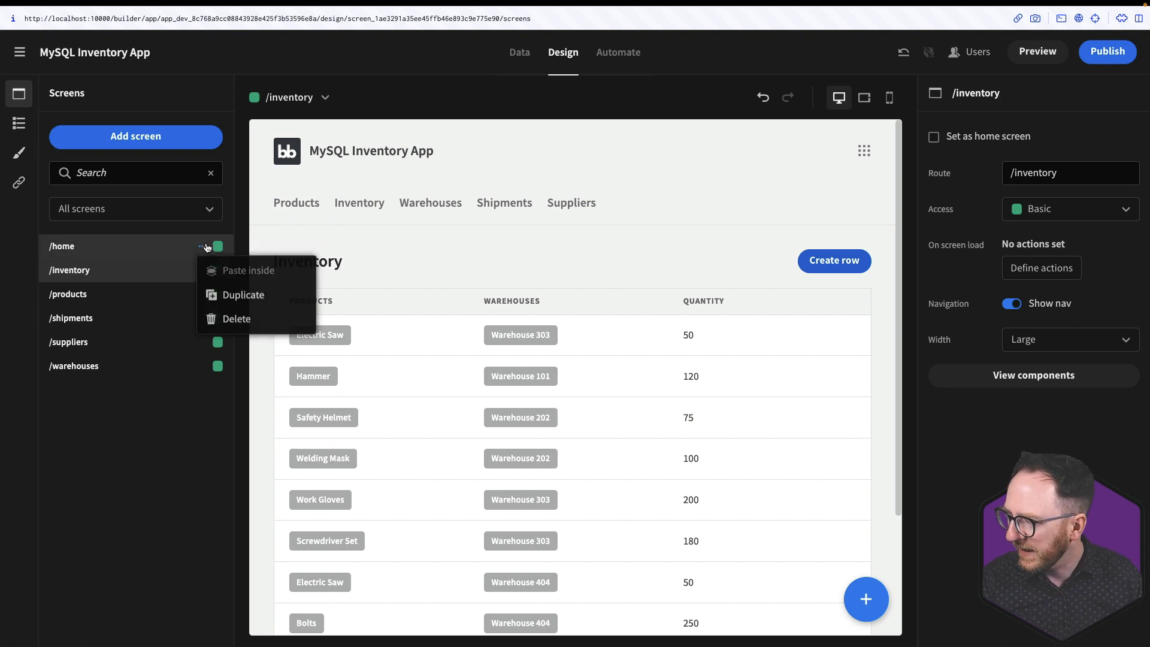
Step: Delete the /home screen and select /products to set it as the home screen
{"action": "left_click", "coordinate": [237, 319]}
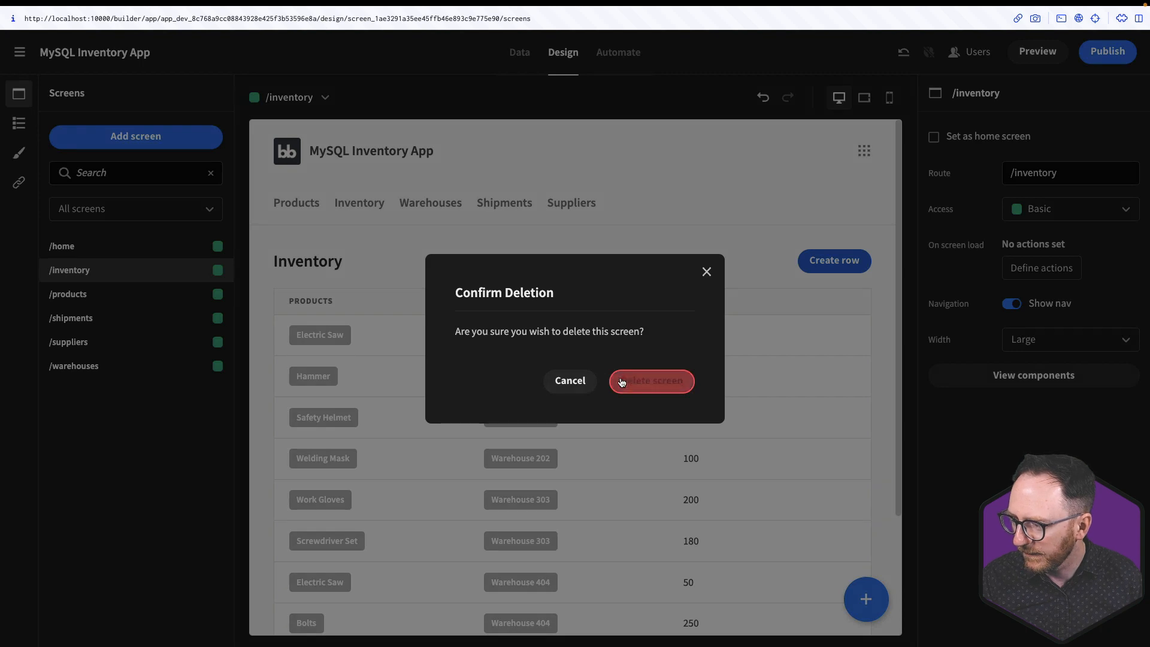
{"action": "left_click", "coordinate": [652, 381]}
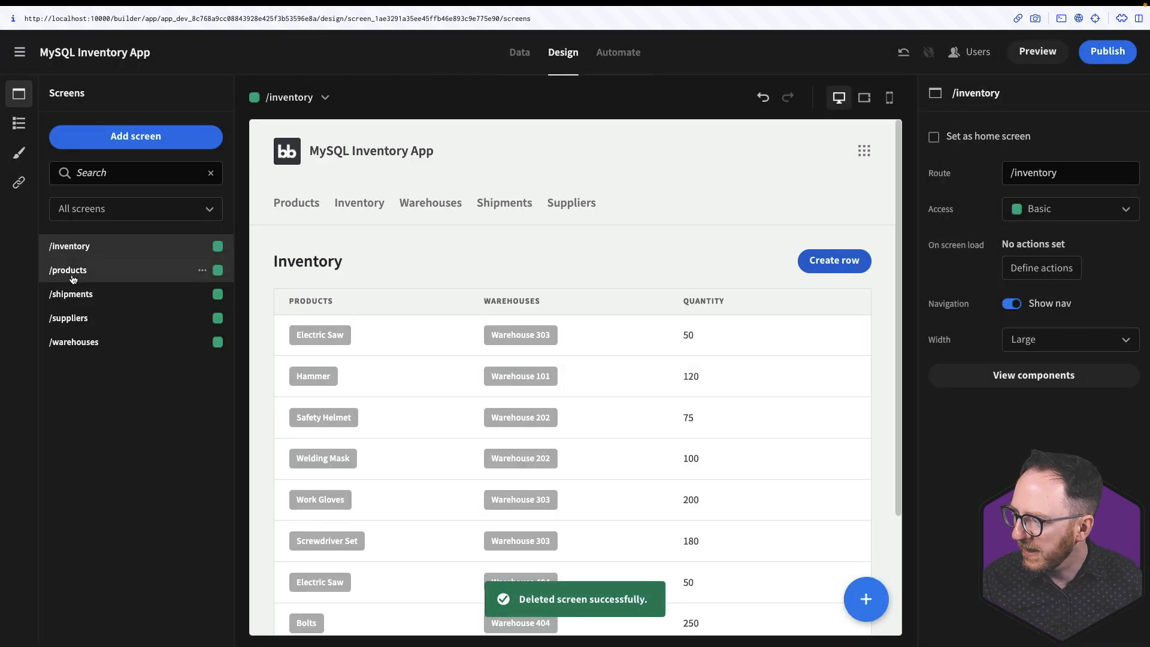
{"action": "left_click", "coordinate": [68, 269]}
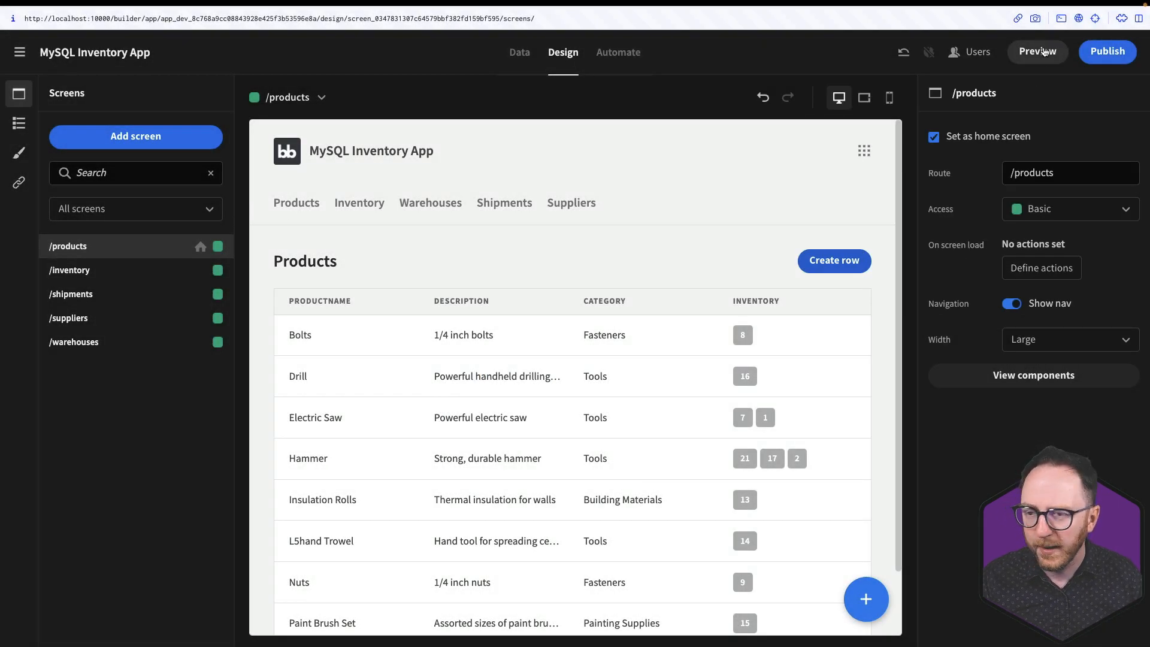
Step: Preview the app and inspect the Bolts product row's details panel
{"action": "left_click", "coordinate": [1037, 51]}
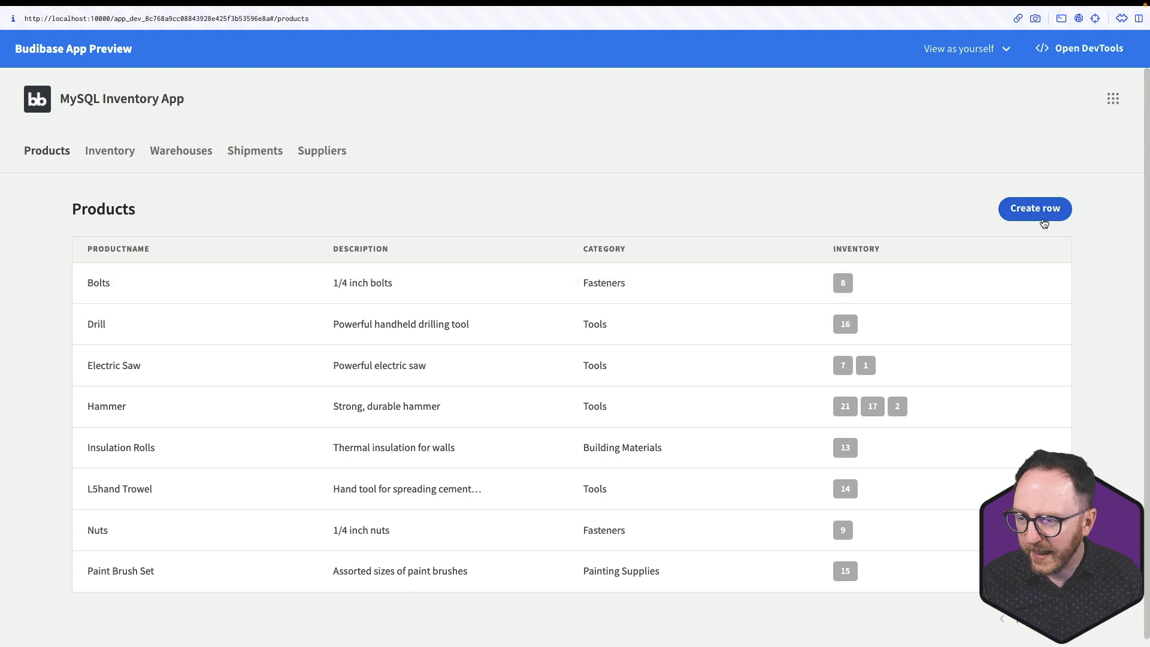
{"action": "left_click", "coordinate": [98, 282]}
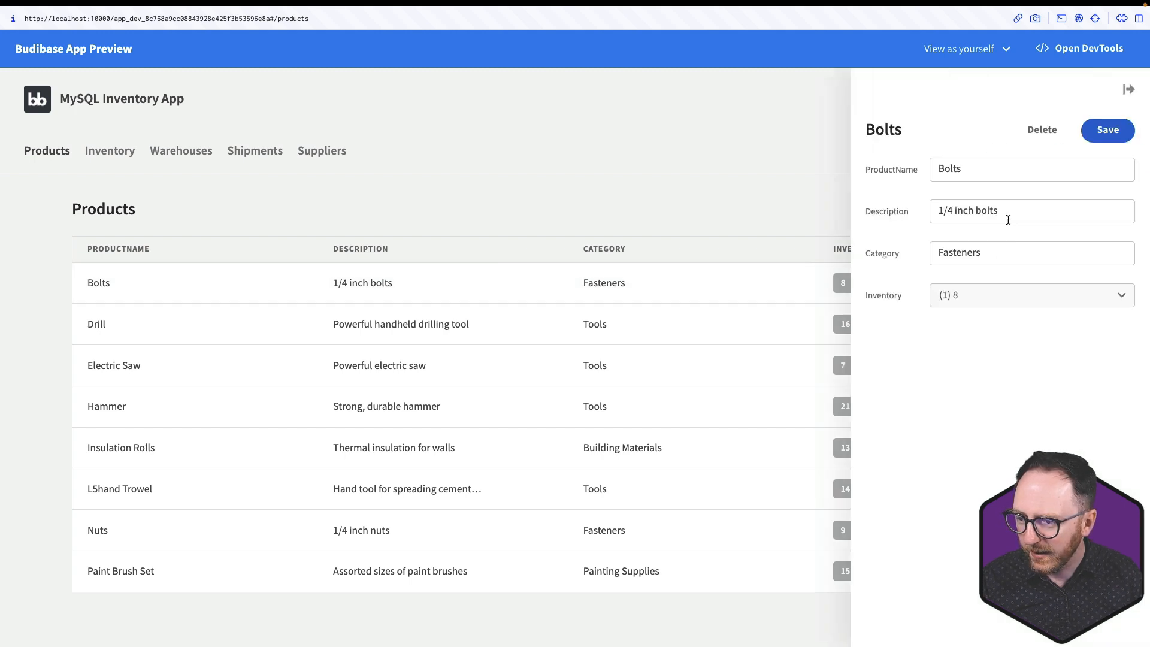
{"action": "mouse_move", "coordinate": [1109, 96]}
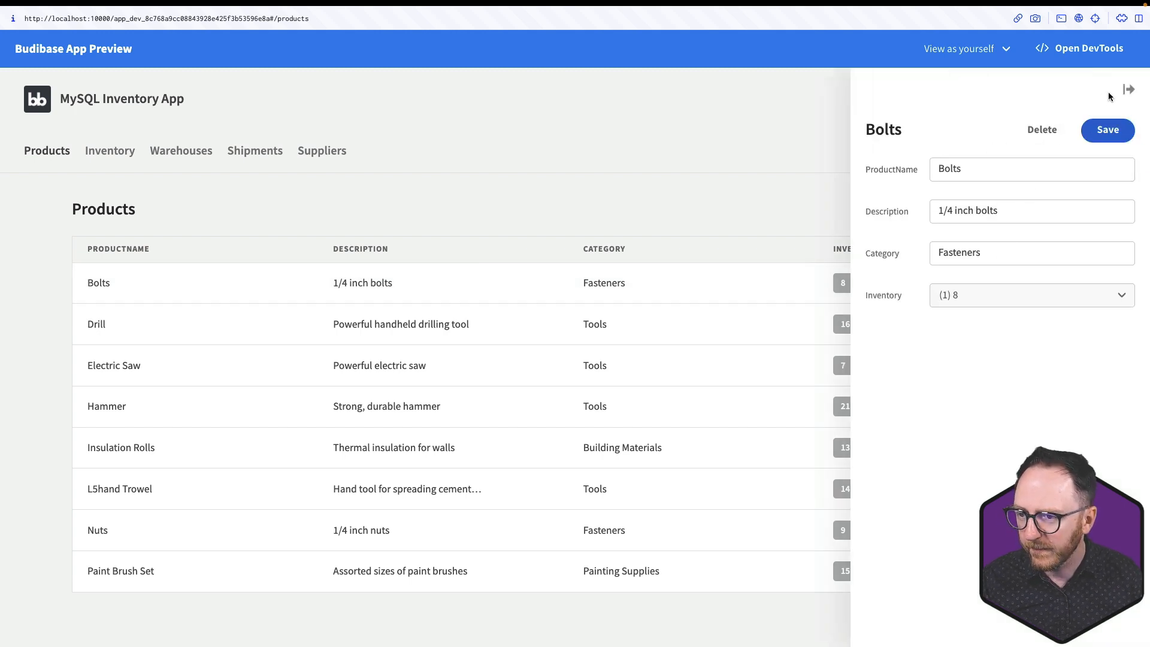
{"action": "left_click", "coordinate": [1129, 90]}
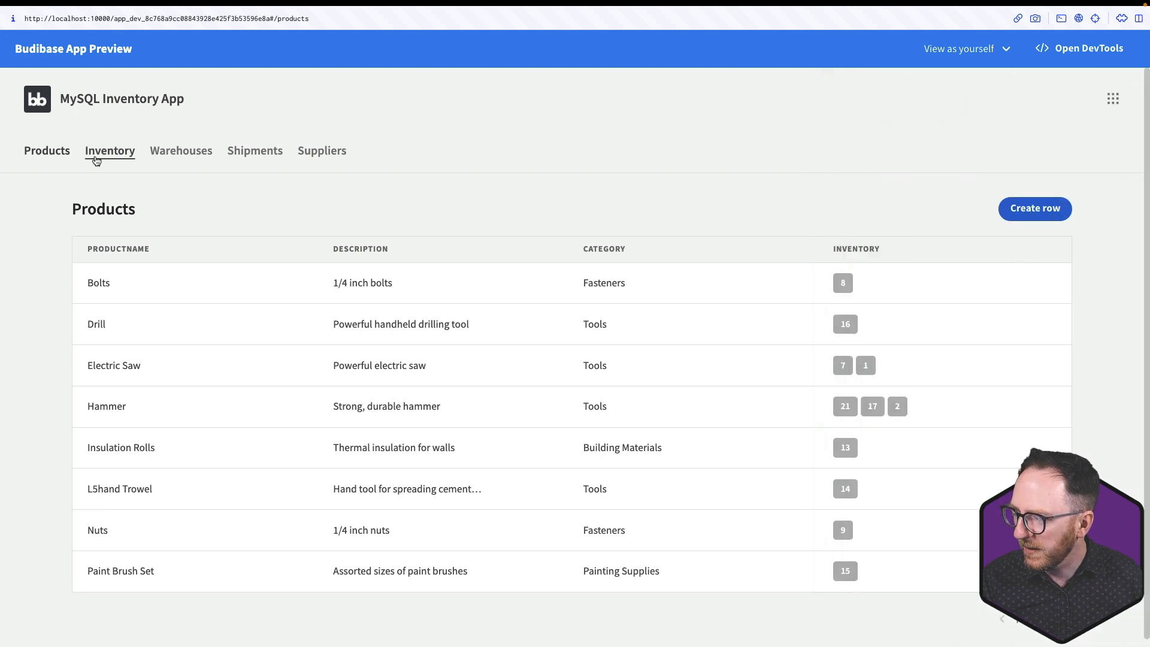
Step: Visit the Inventory, Warehouses and Shipments pages in the preview
{"action": "left_click", "coordinate": [110, 151]}
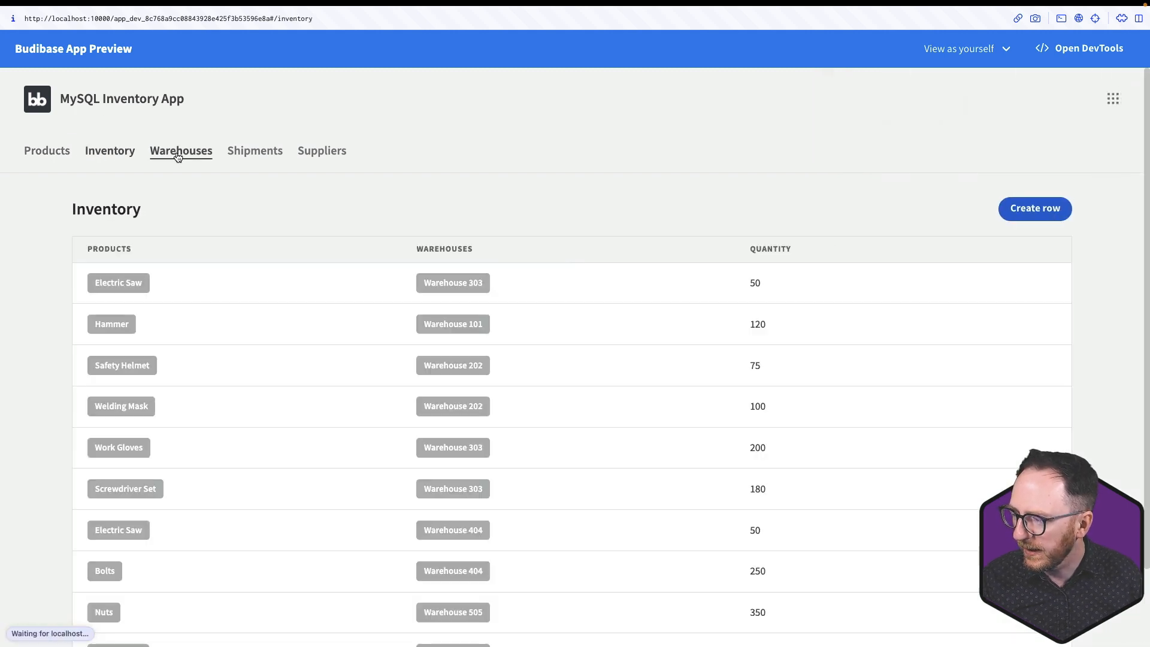
{"action": "left_click", "coordinate": [181, 151]}
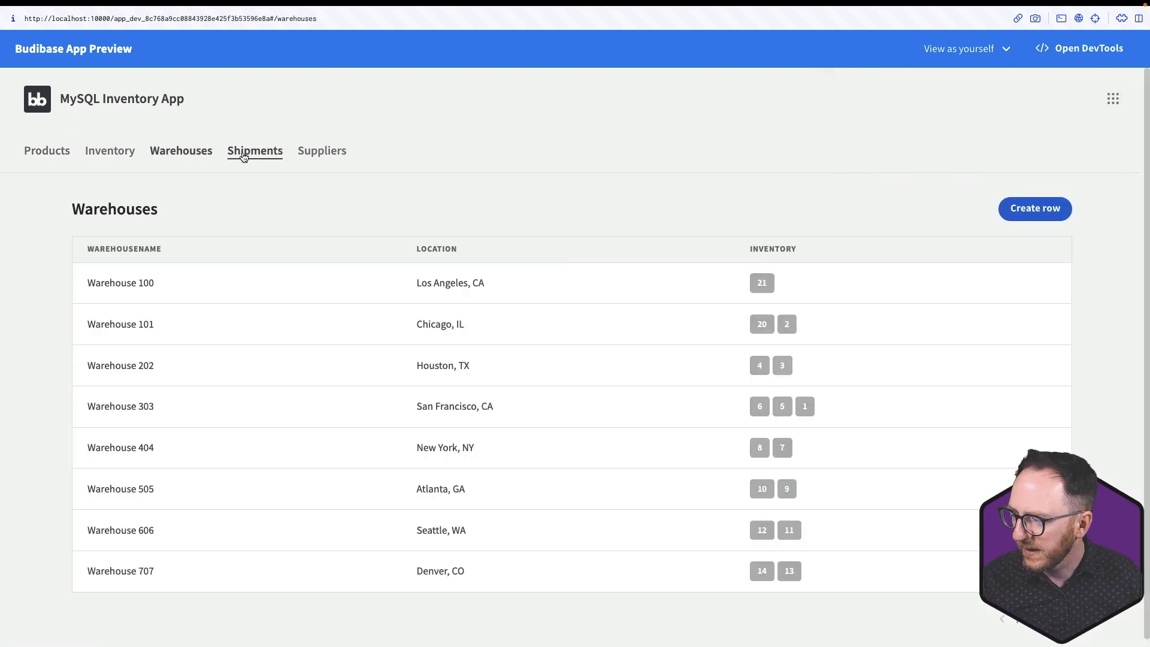
{"action": "left_click", "coordinate": [254, 151]}
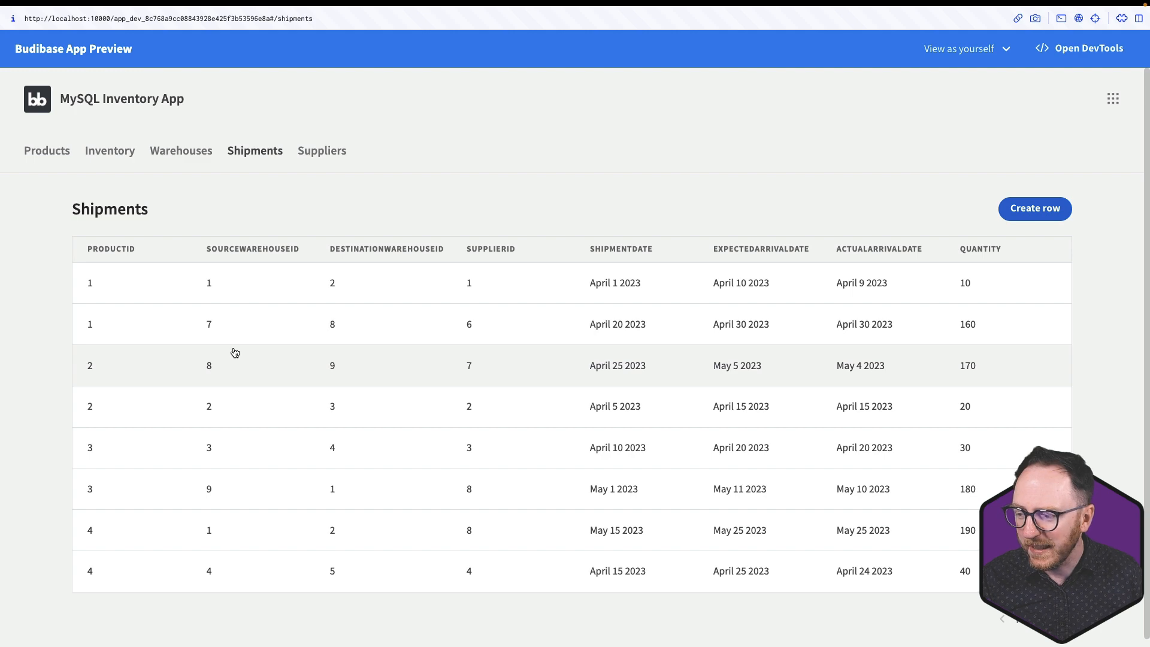
{"action": "mouse_move", "coordinate": [472, 226]}
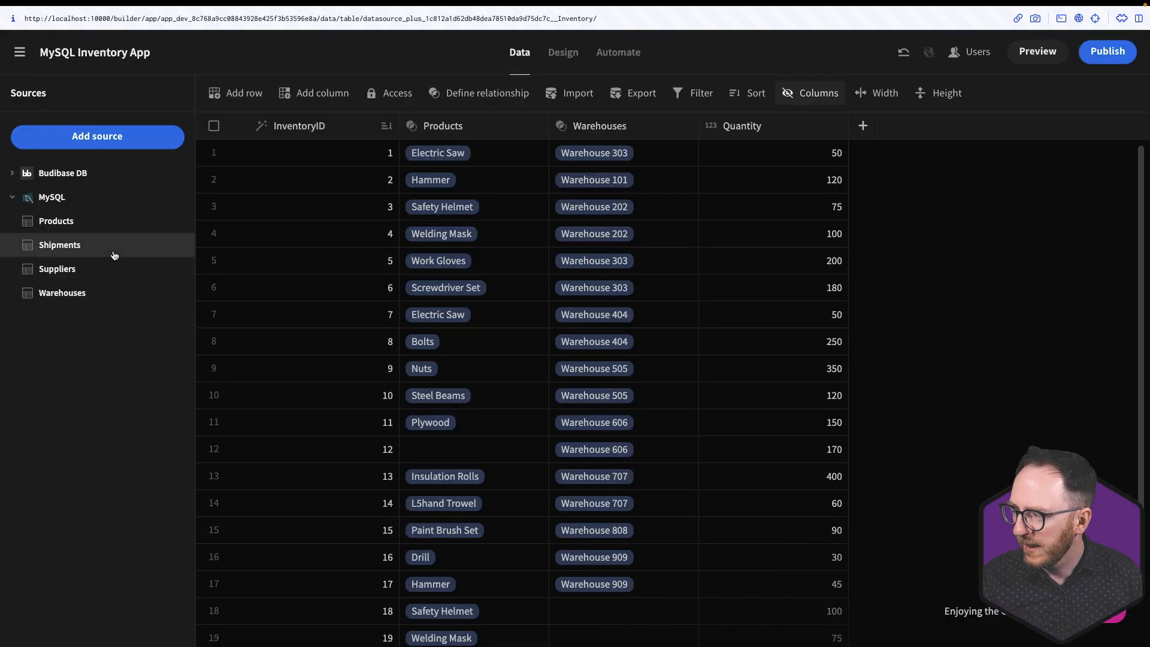
Step: Review Shipments, then begin a relationship from the Suppliers table
{"action": "left_click", "coordinate": [60, 244]}
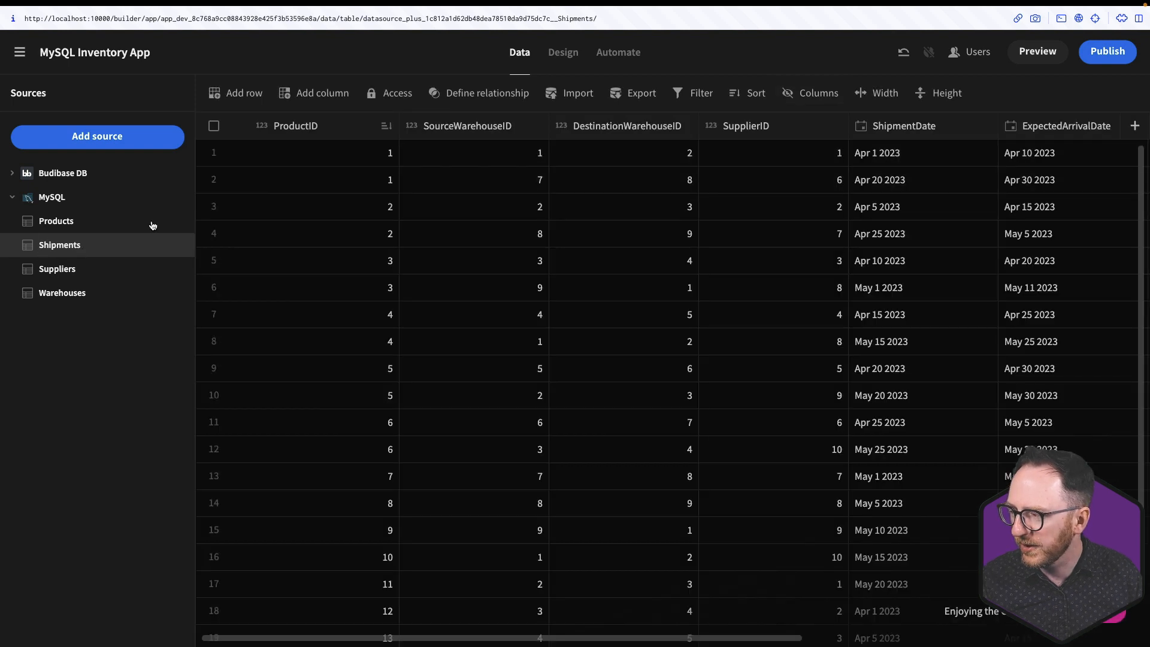
{"action": "mouse_move", "coordinate": [623, 152]}
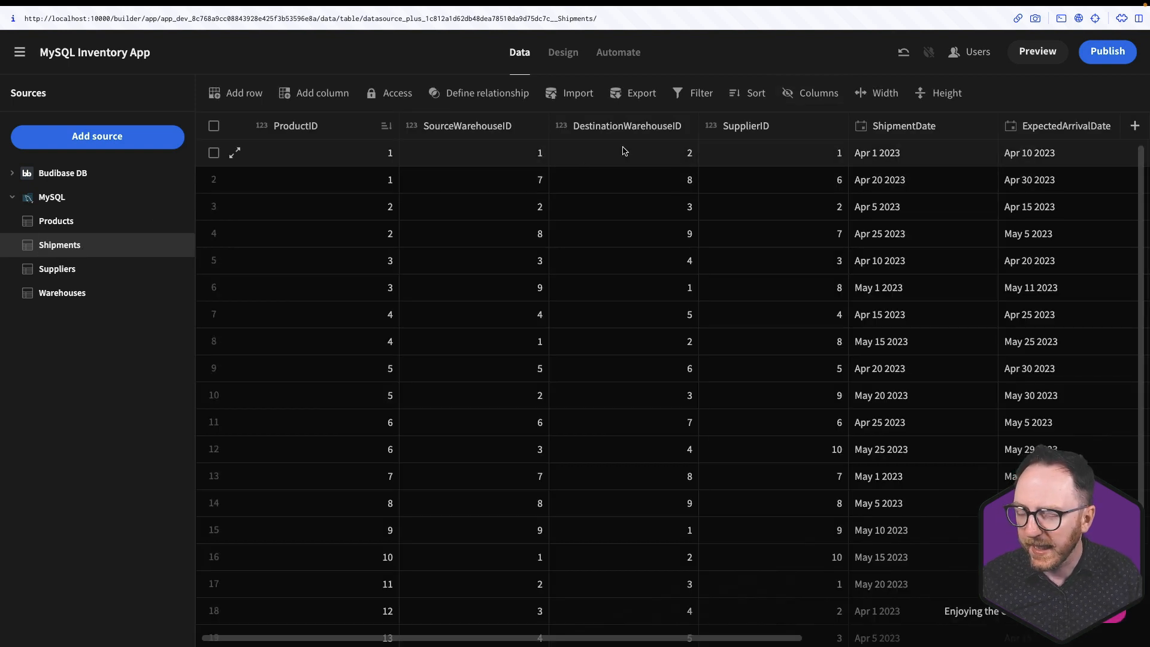
{"action": "mouse_move", "coordinate": [776, 156]}
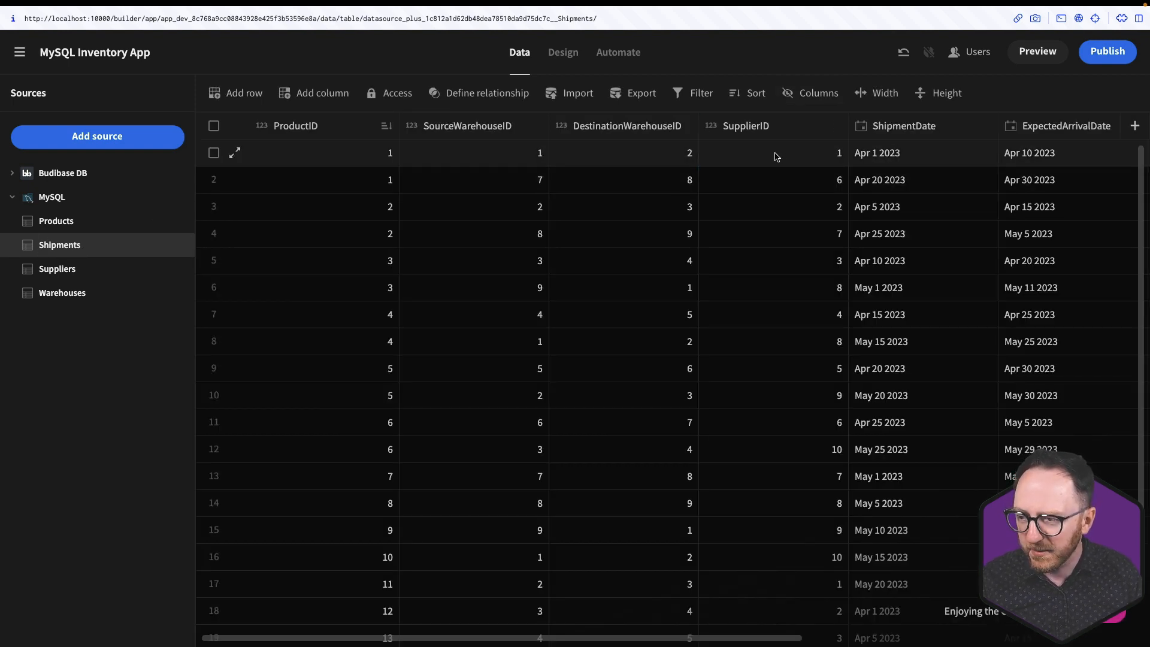
{"action": "mouse_move", "coordinate": [791, 180]}
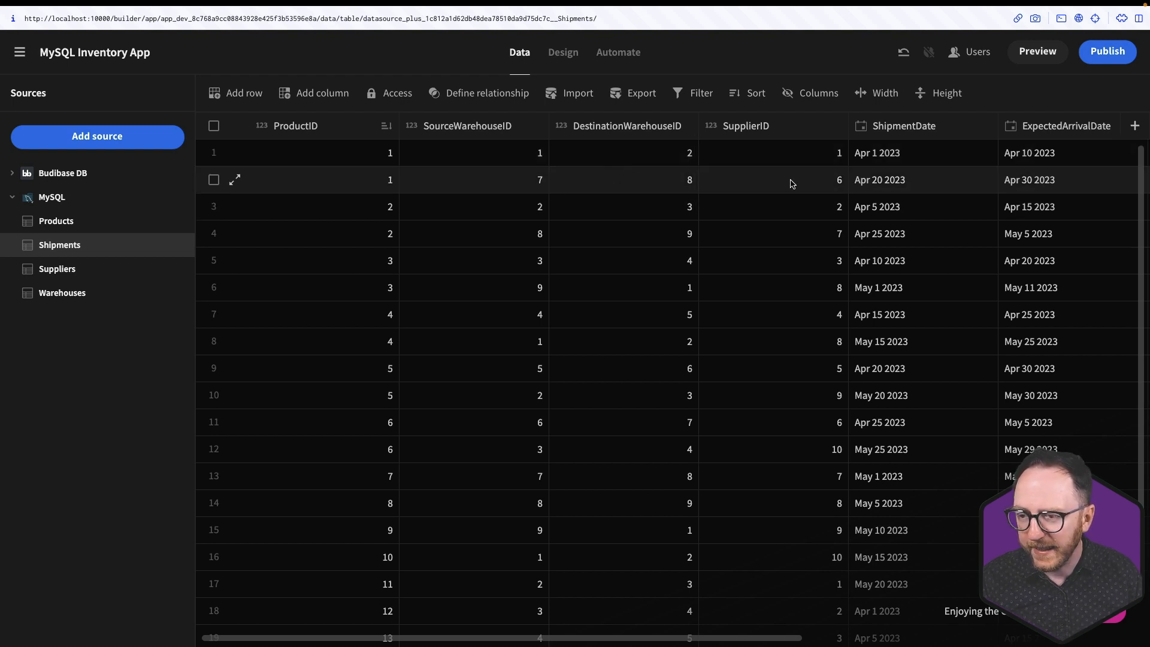
{"action": "mouse_move", "coordinate": [57, 268]}
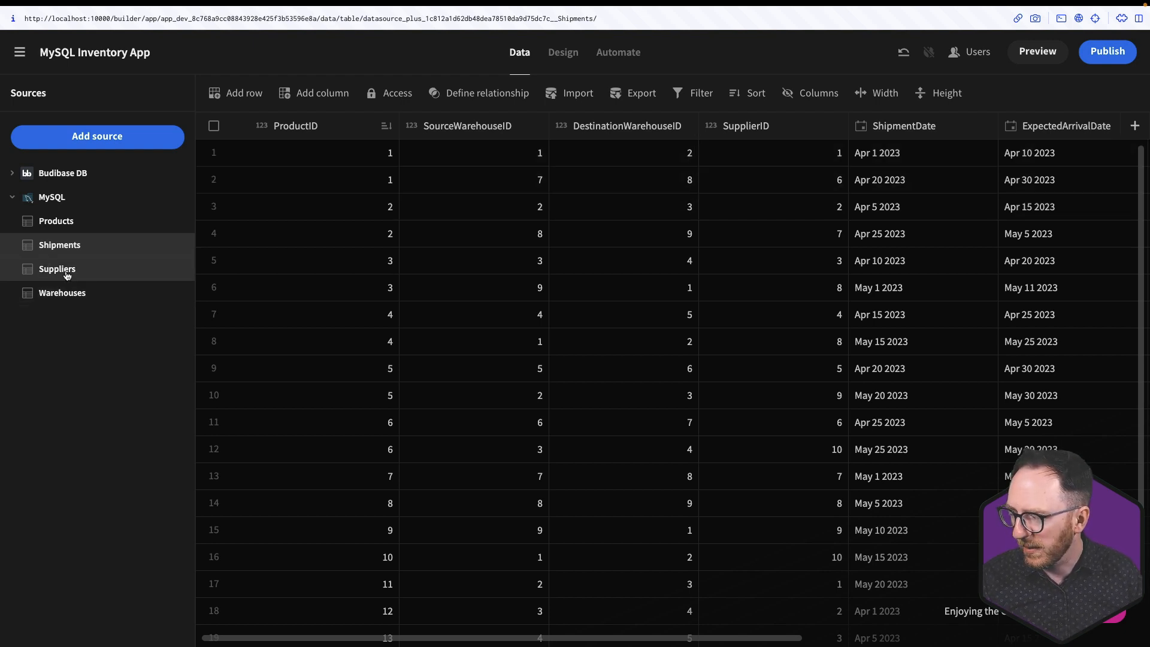
{"action": "left_click", "coordinate": [57, 268]}
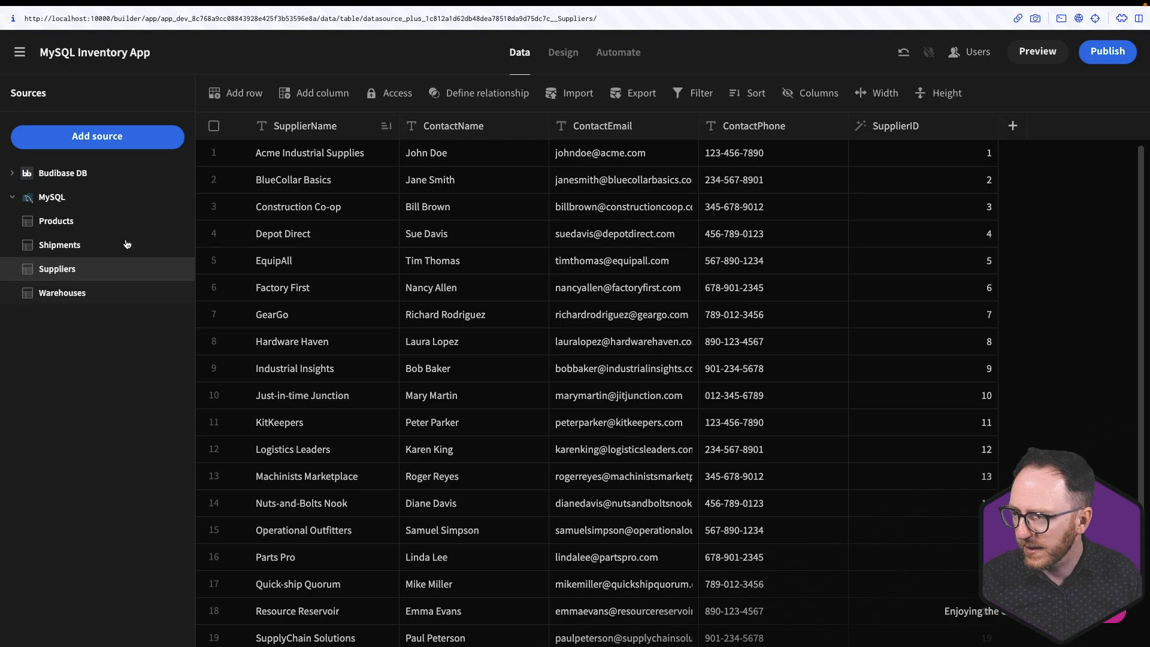
{"action": "left_click", "coordinate": [487, 92]}
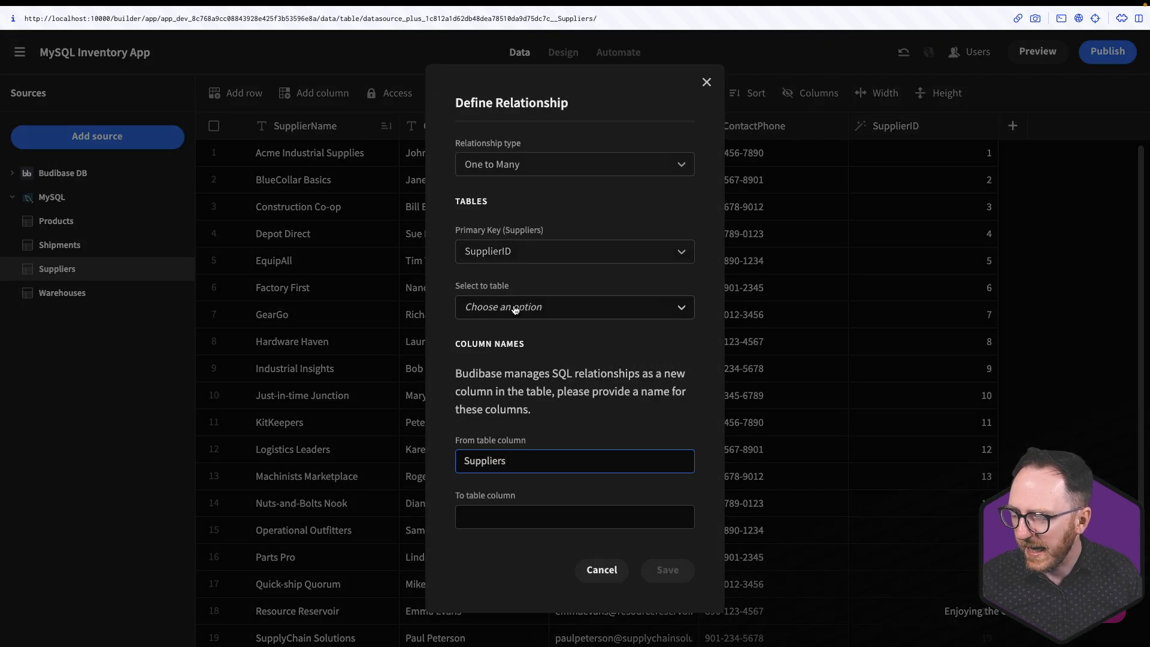
Step: Relate Suppliers one-to-many to Shipments on SupplierID and save it
{"action": "left_click", "coordinate": [574, 306]}
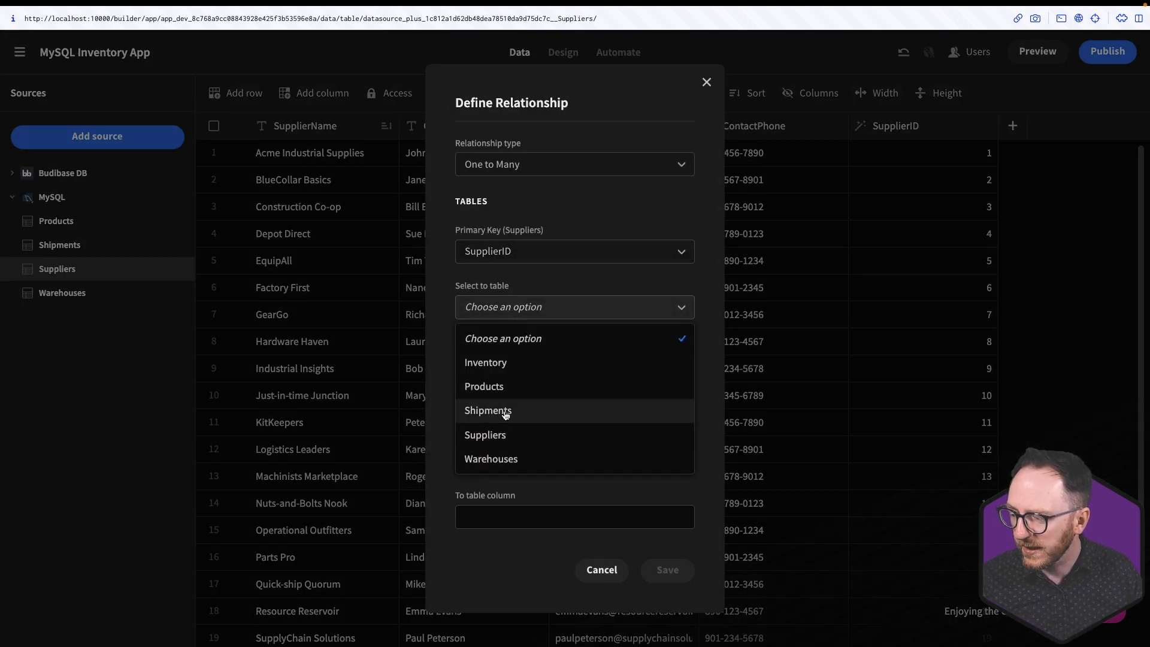
{"action": "left_click", "coordinate": [487, 410]}
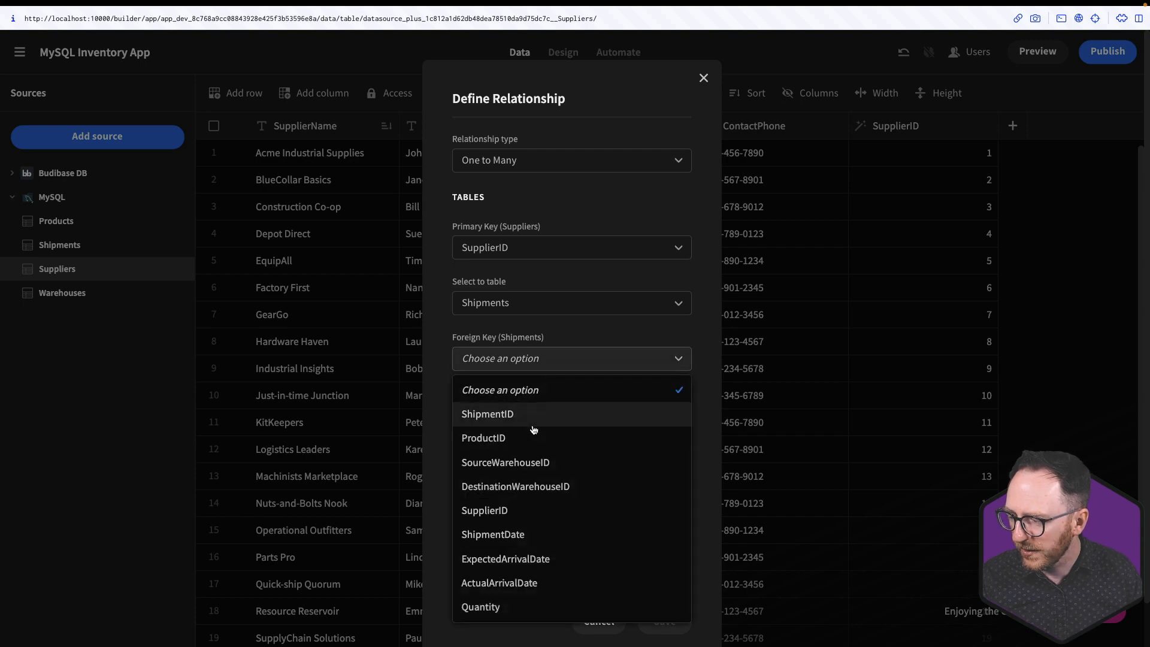
{"action": "left_click", "coordinate": [484, 511]}
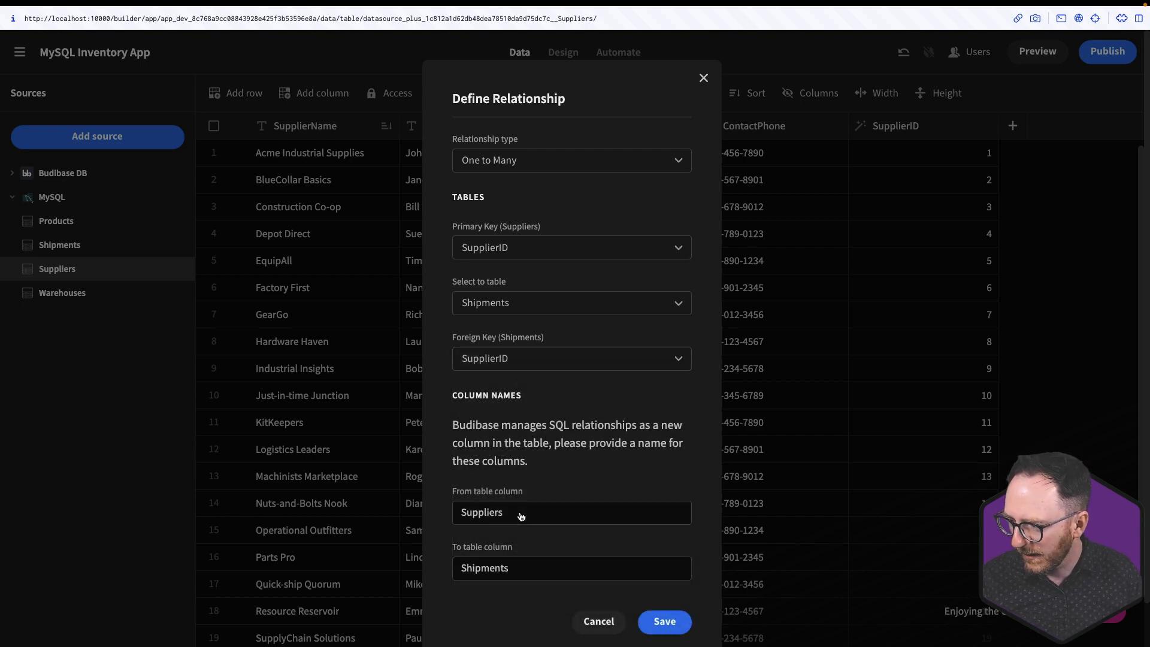
{"action": "left_click", "coordinate": [663, 622]}
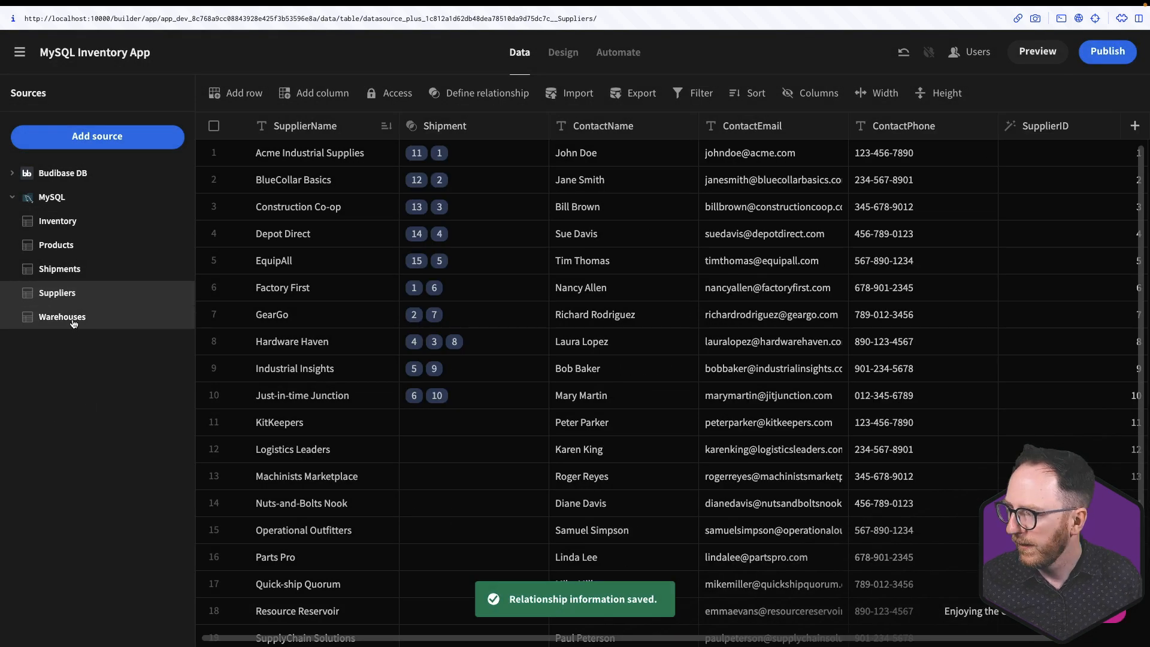
Step: Relate Warehouses one-to-many to Shipments on SourceWarehouseID and save it
{"action": "left_click", "coordinate": [61, 316]}
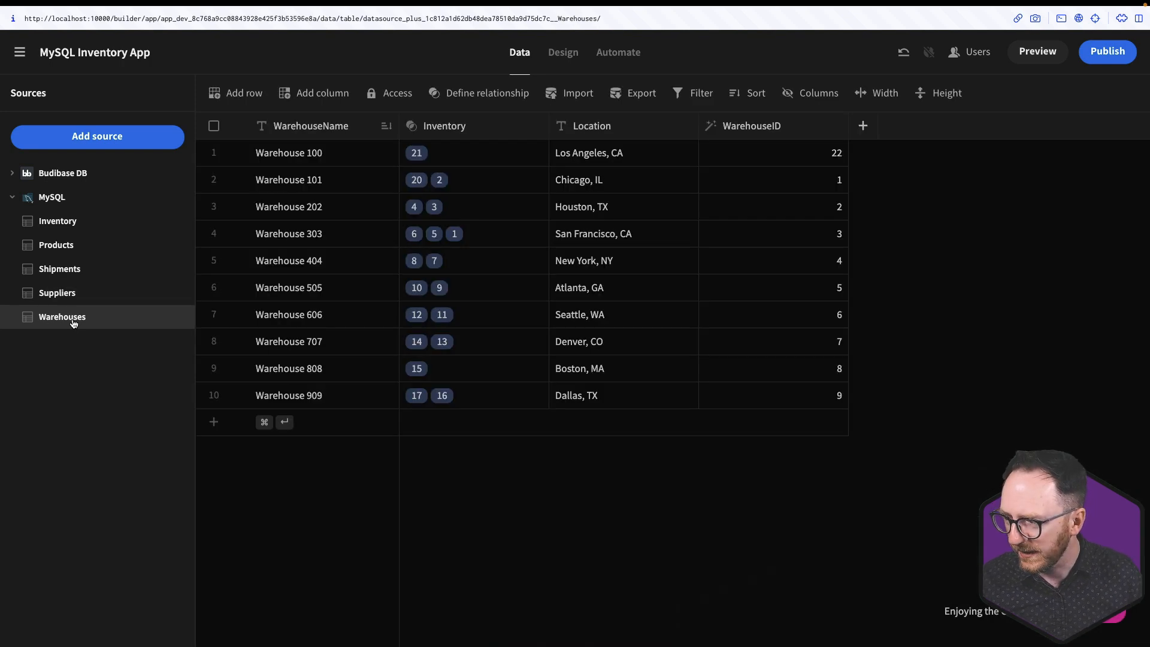
{"action": "left_click", "coordinate": [486, 93]}
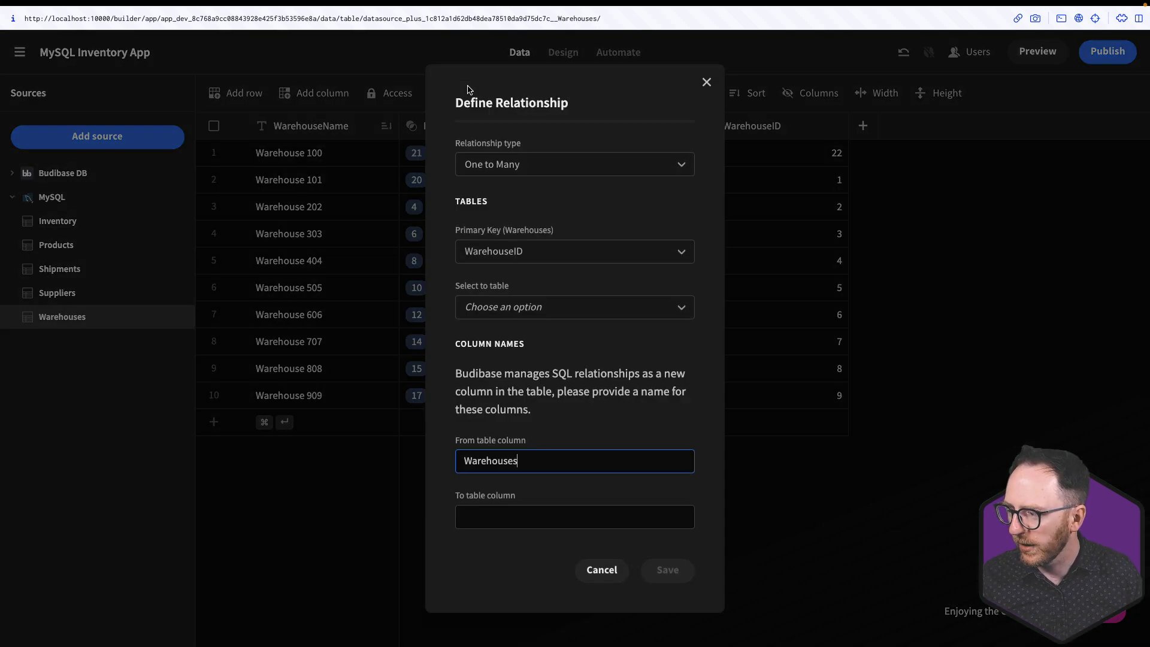
{"action": "left_click", "coordinate": [574, 306]}
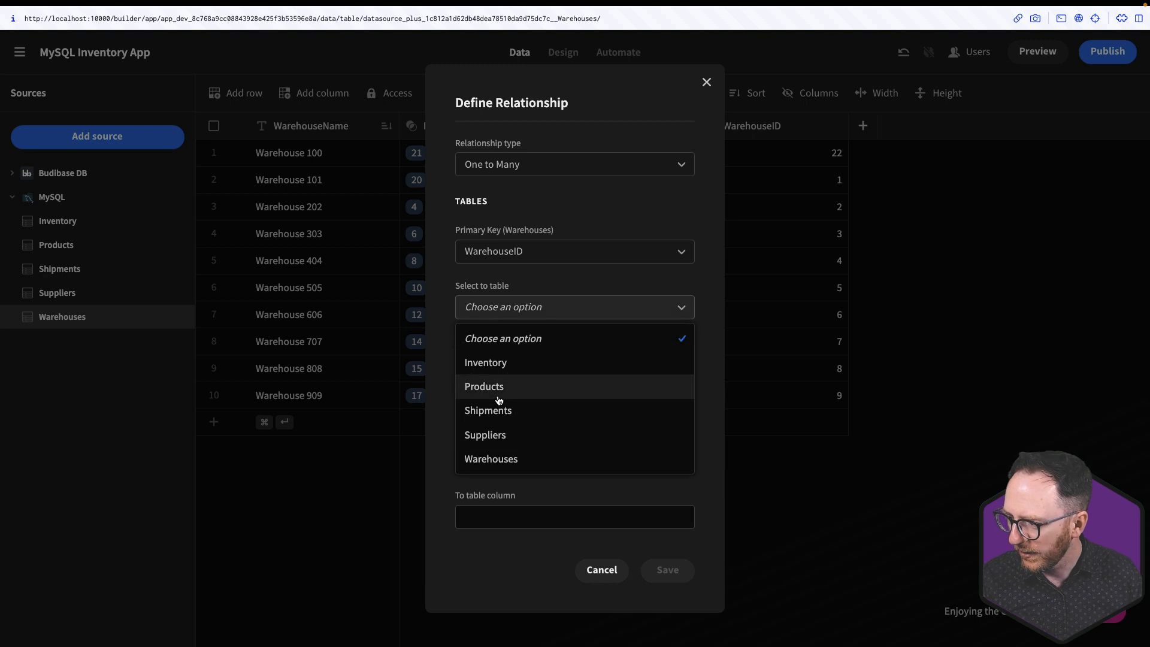
{"action": "left_click", "coordinate": [488, 409]}
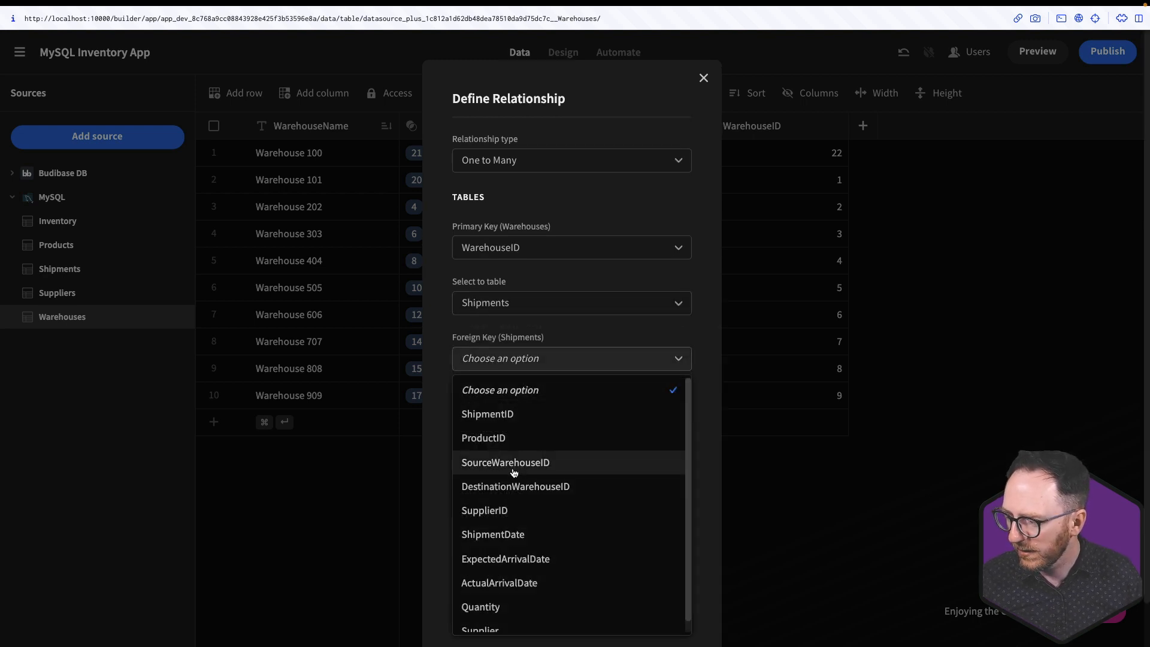
{"action": "left_click", "coordinate": [505, 463]}
{"action": "type", "text": "ShipmentS"}
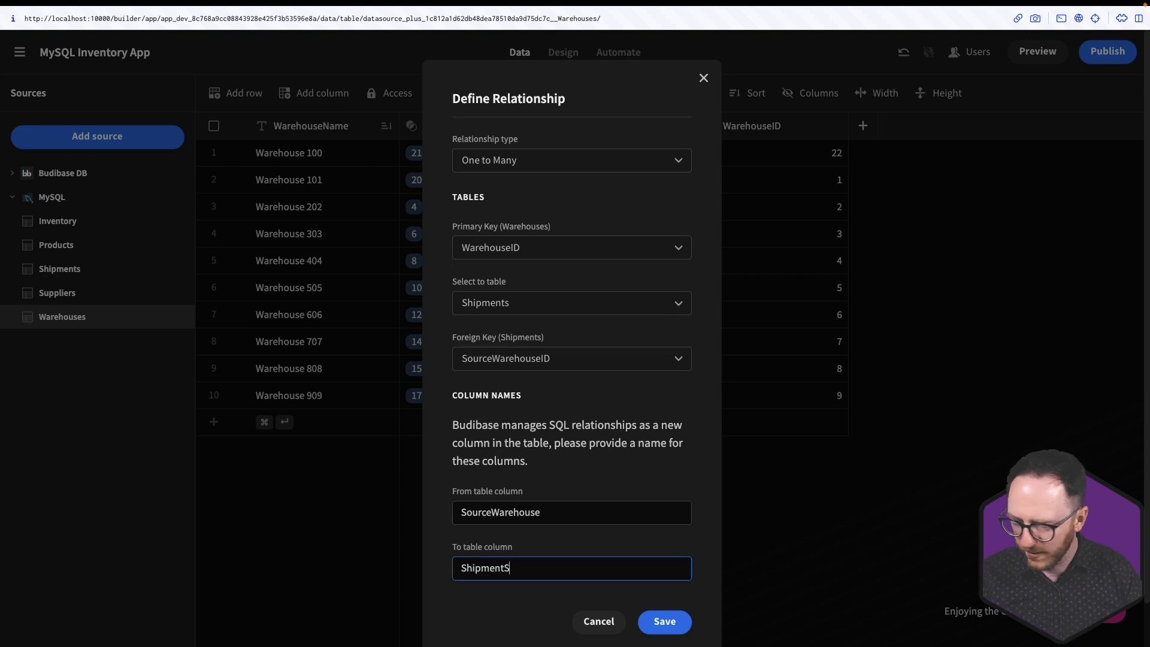
{"action": "left_click", "coordinate": [662, 622]}
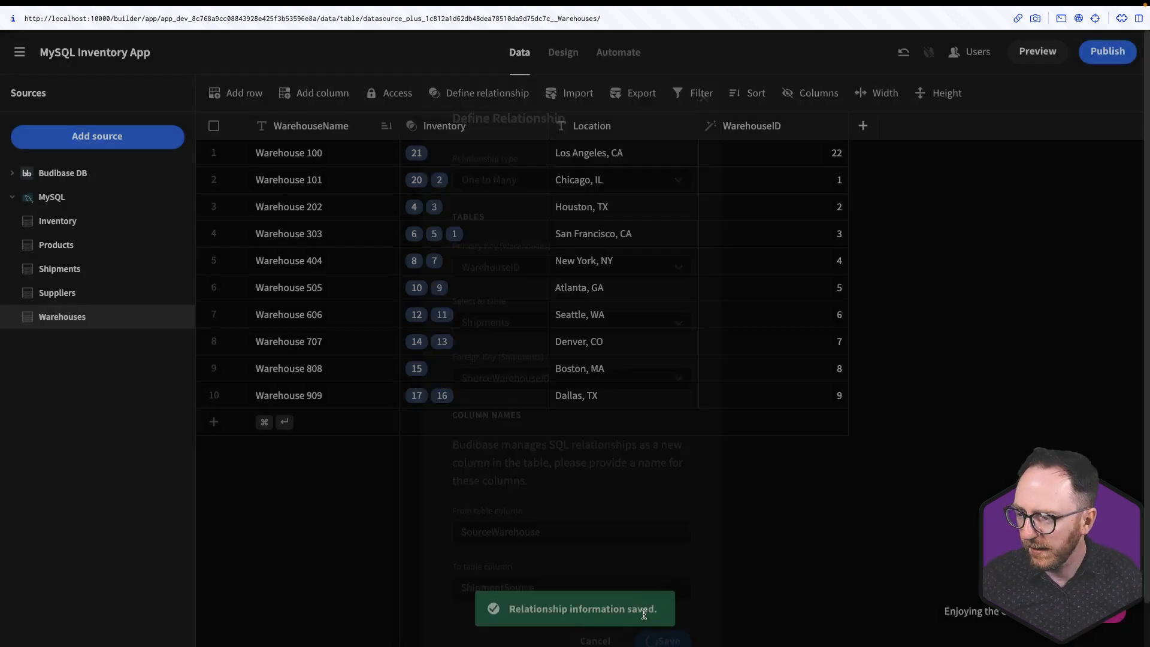
Step: Add a second Warehouses–Shipments link on DestinationWarehouseID with columns WarehouseDestination and ShipmentDestination
{"action": "left_click", "coordinate": [574, 250]}
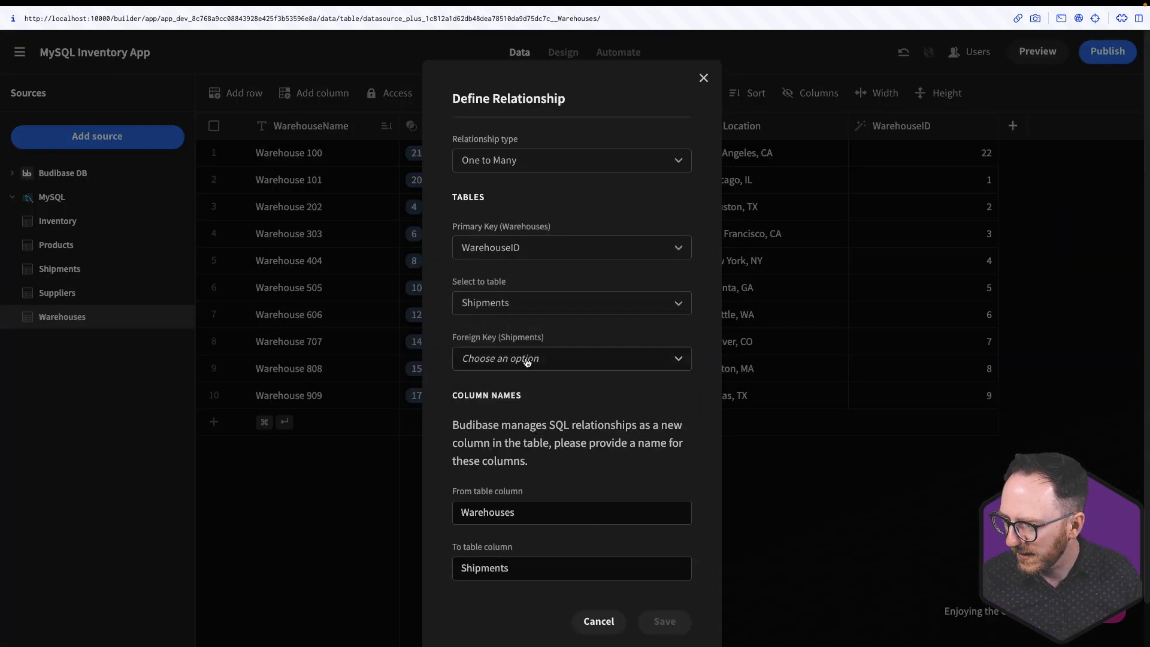
{"action": "left_click", "coordinate": [571, 358]}
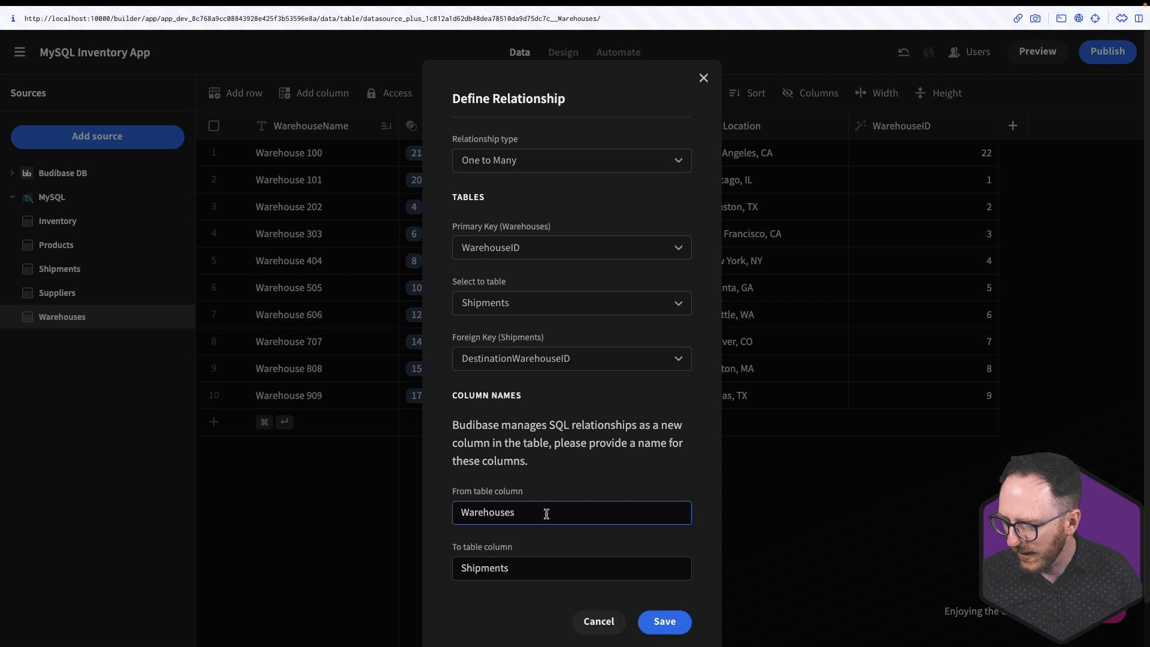
{"action": "type", "text": "WarehouseDestination"}
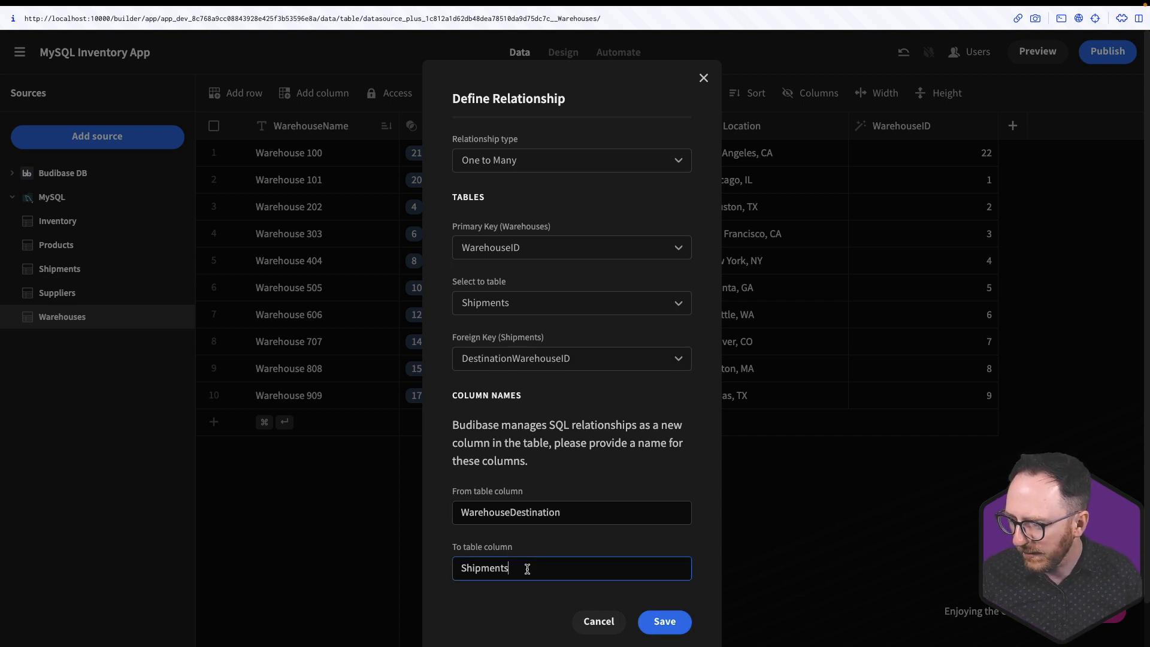
{"action": "type", "text": "ShipmentDestina"}
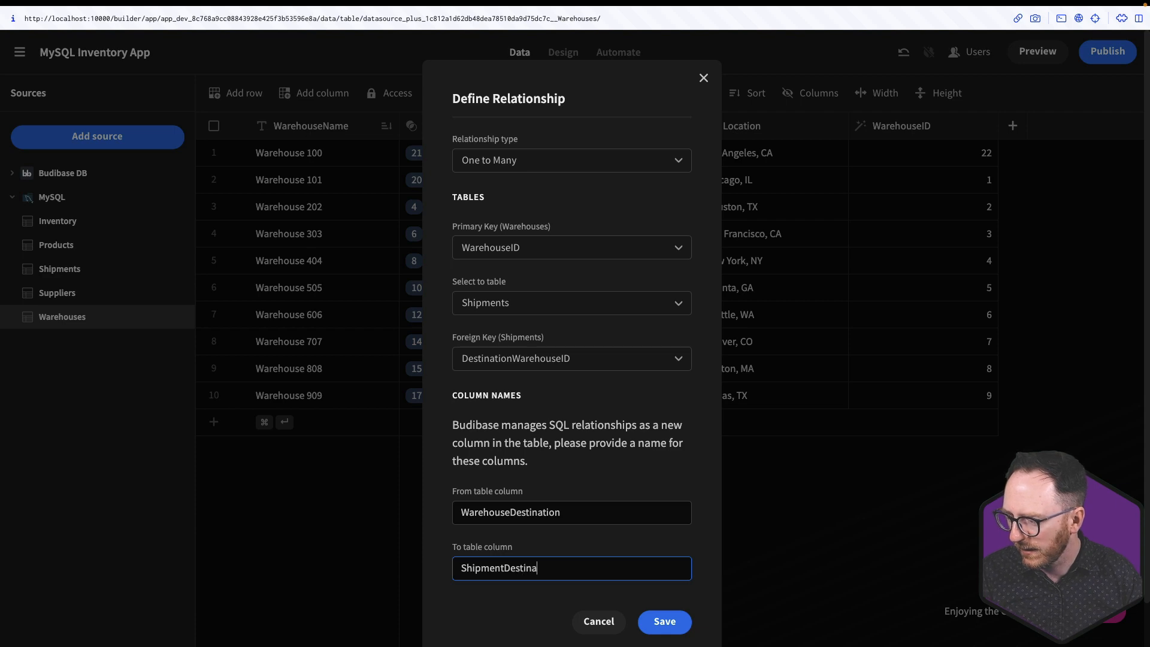
{"action": "left_click", "coordinate": [662, 621]}
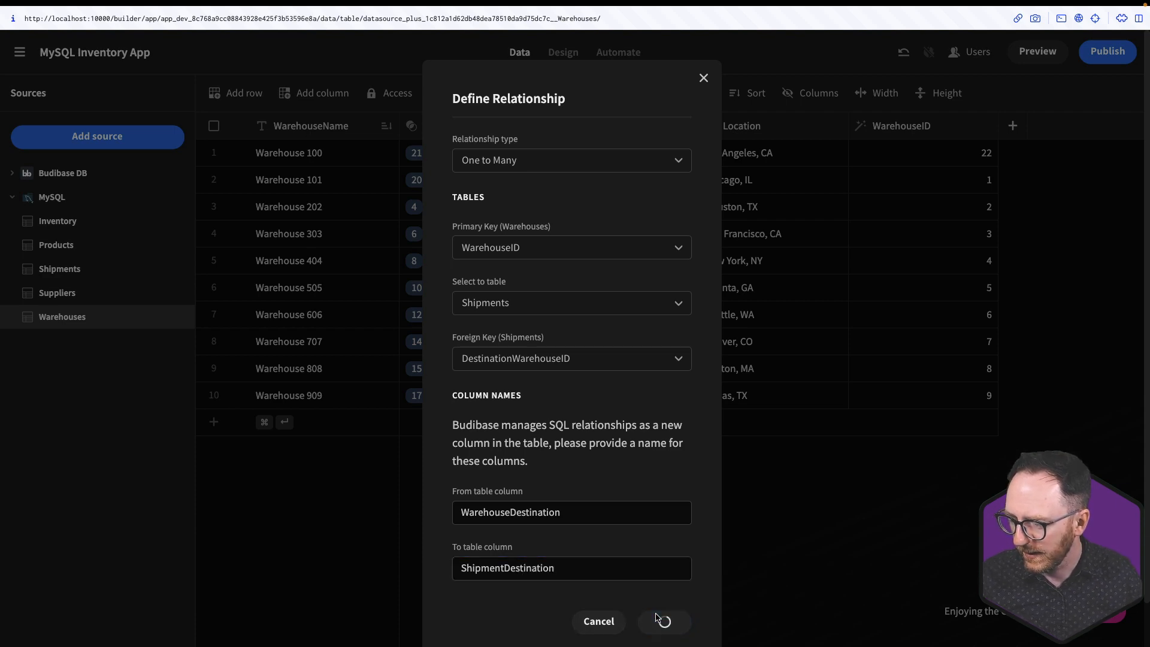
{"action": "left_click", "coordinate": [663, 622]}
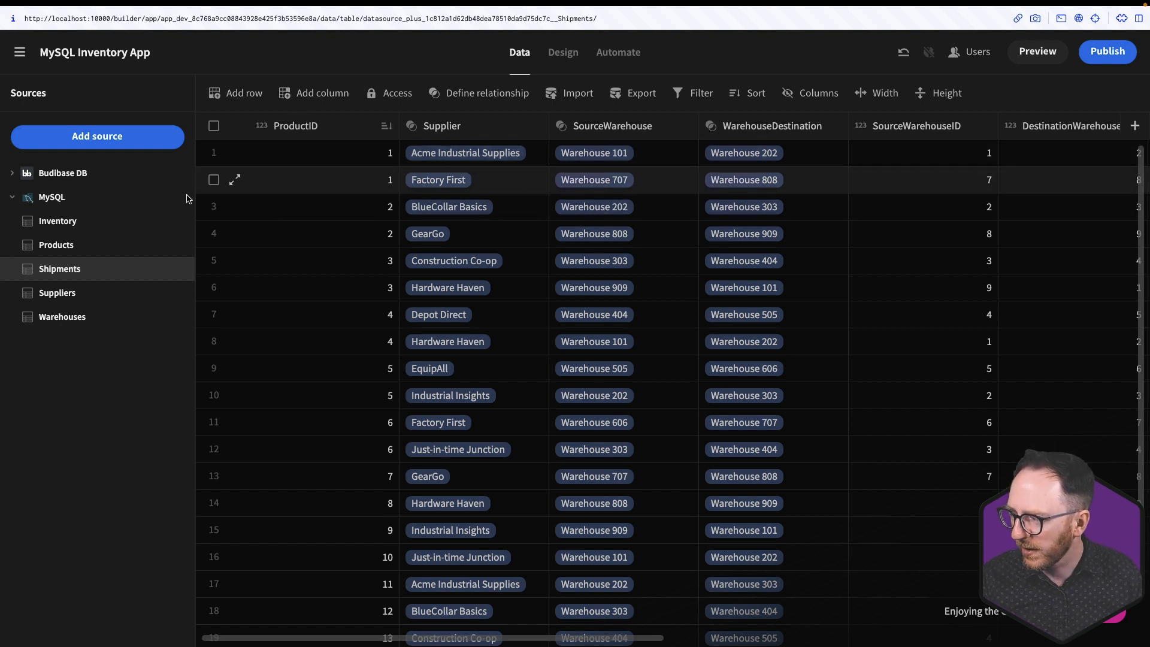
Step: Make ShipmentID the display column of the Shipments table
{"action": "scroll", "scroll_direction": "right", "scroll_amount": 3}
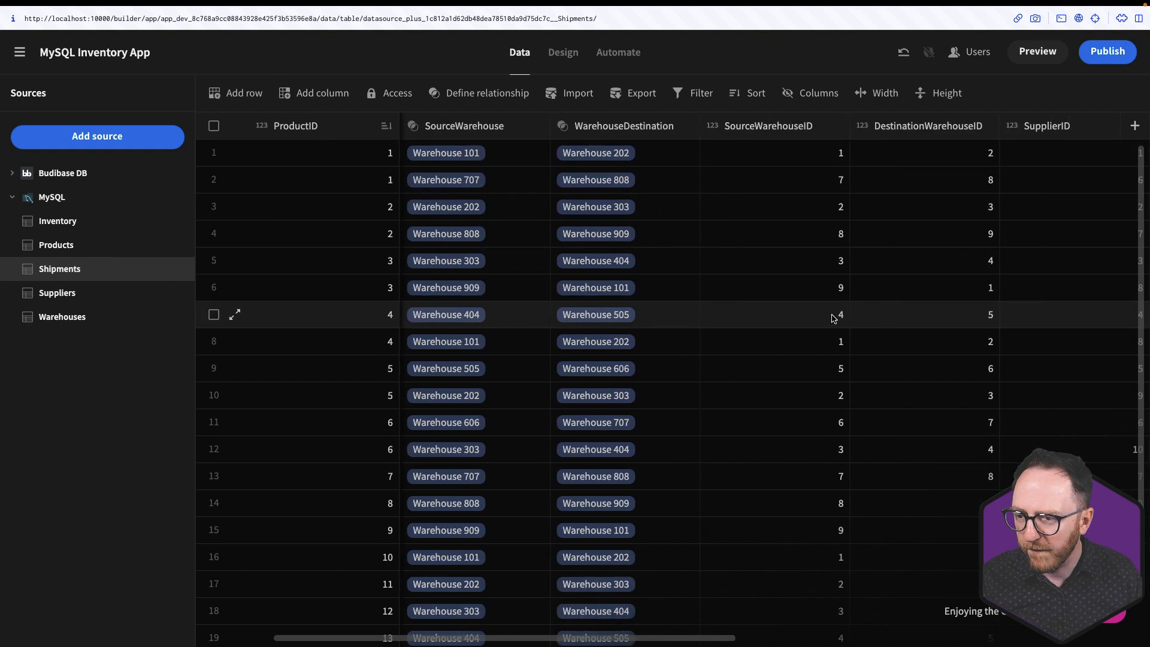
{"action": "scroll", "scroll_direction": "right", "scroll_amount": 3}
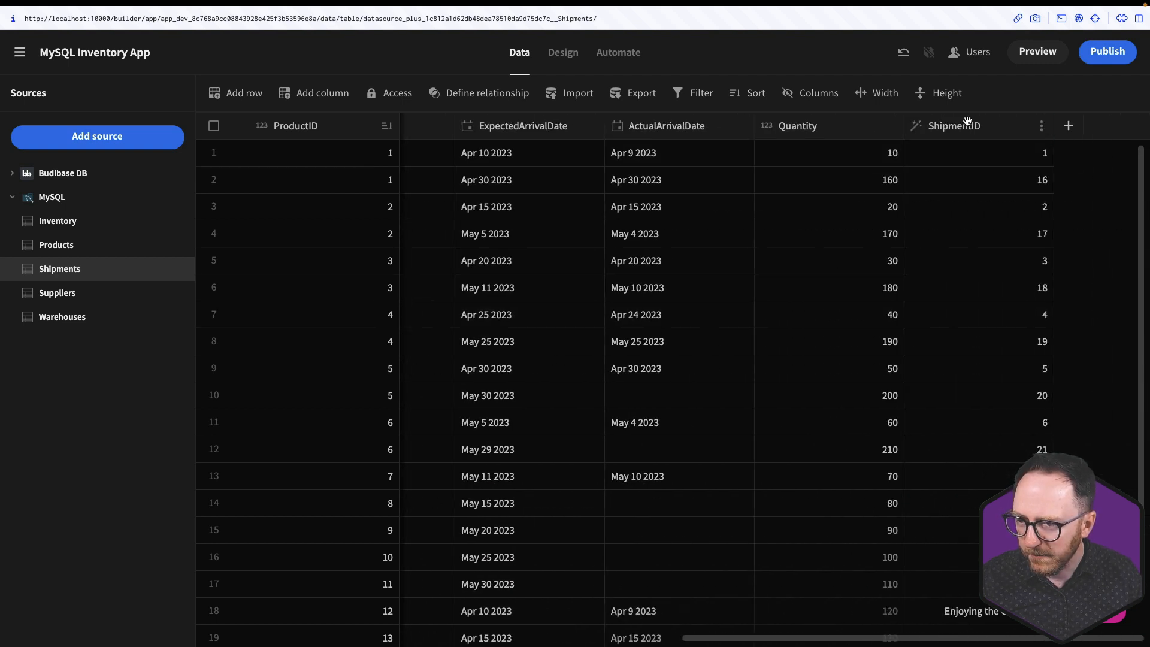
{"action": "left_click", "coordinate": [1041, 126]}
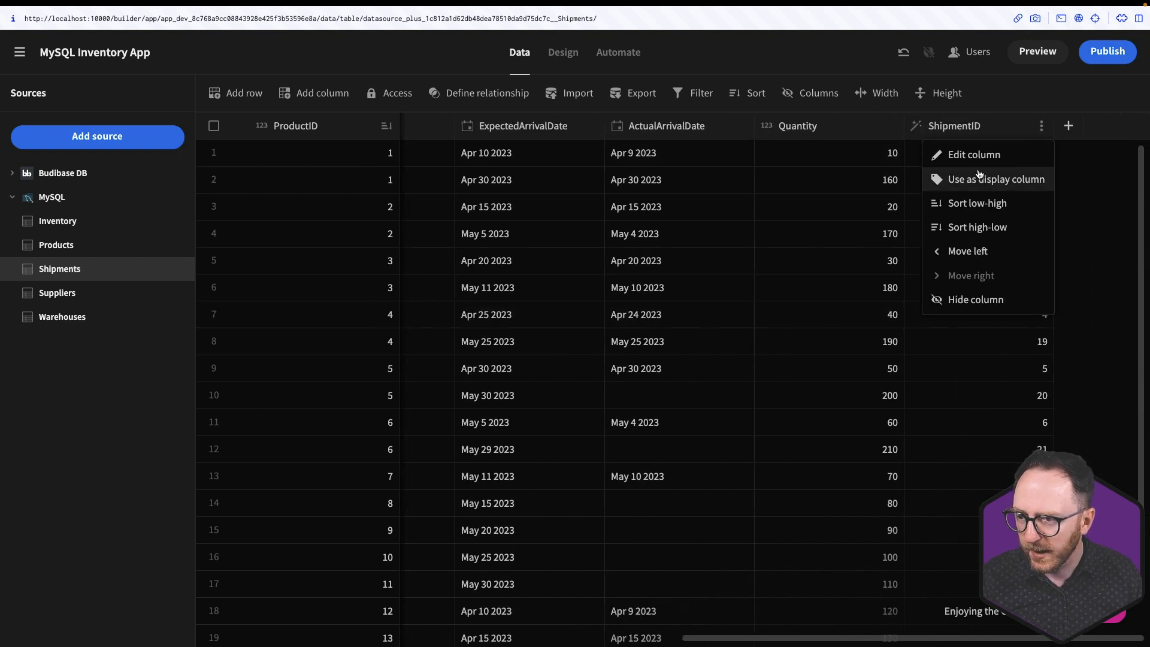
{"action": "left_click", "coordinate": [966, 250]}
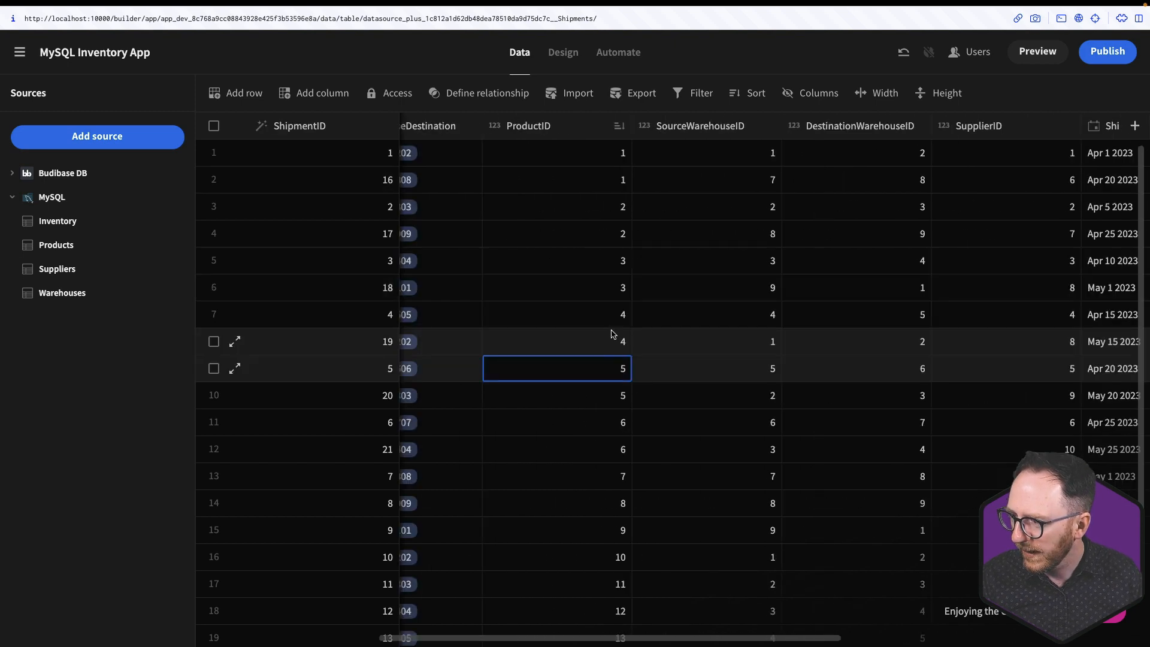
Step: Hide the SourceWarehouseID and DestinationWarehouseID columns
{"action": "left_click", "coordinate": [769, 126]}
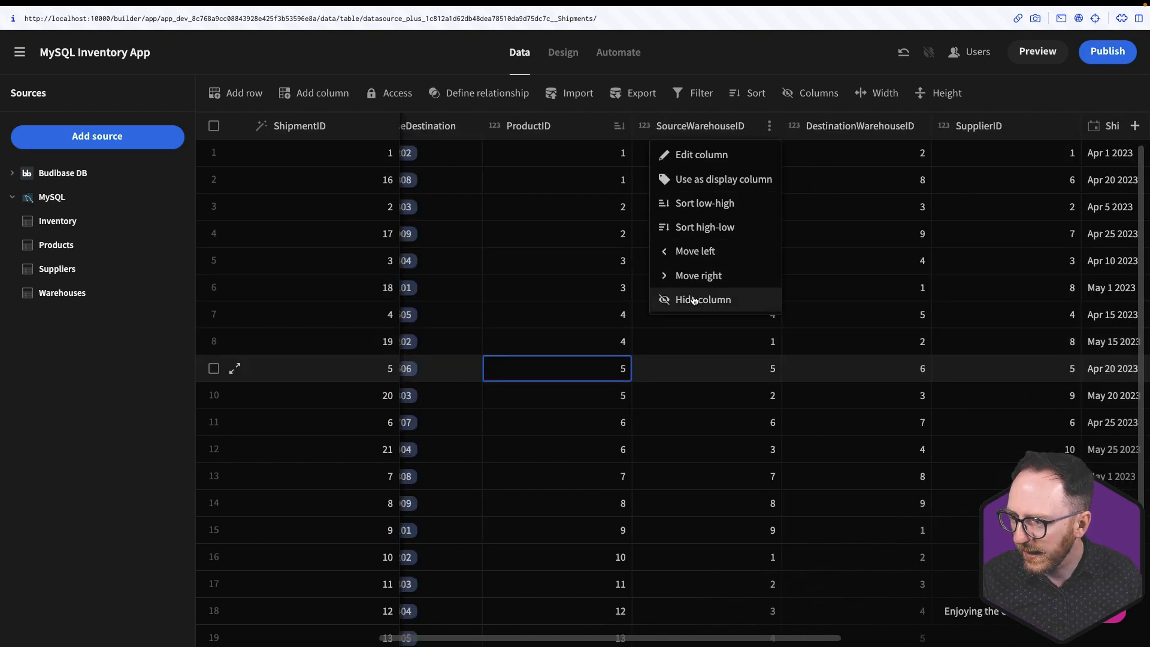
{"action": "left_click", "coordinate": [702, 300]}
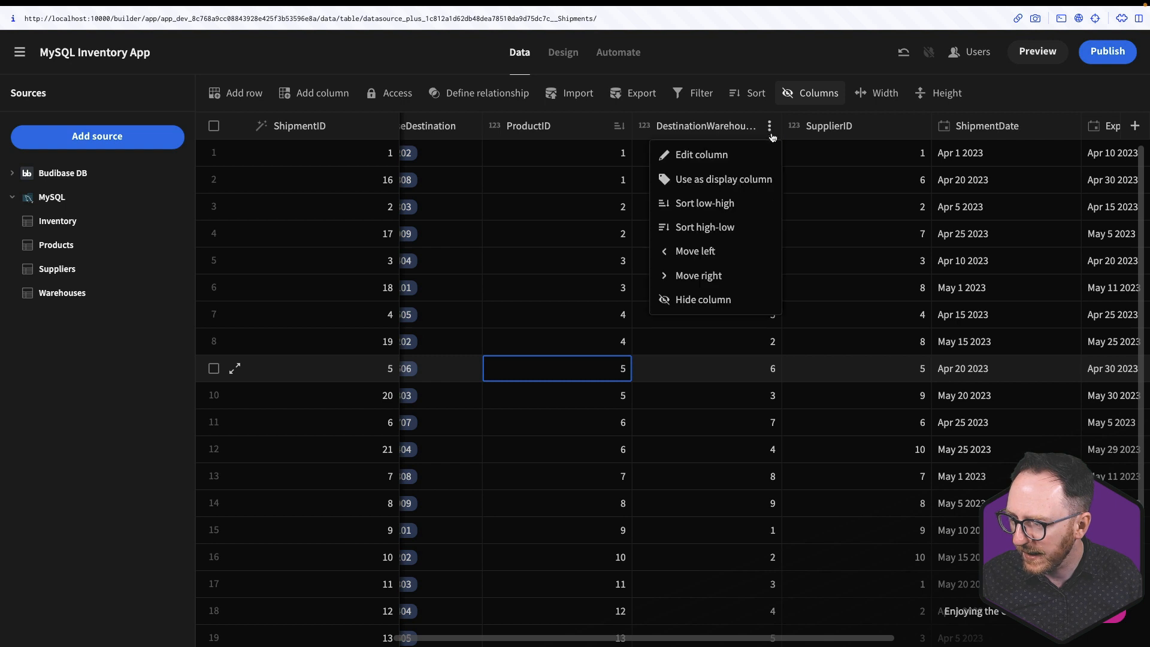
{"action": "left_click", "coordinate": [700, 300]}
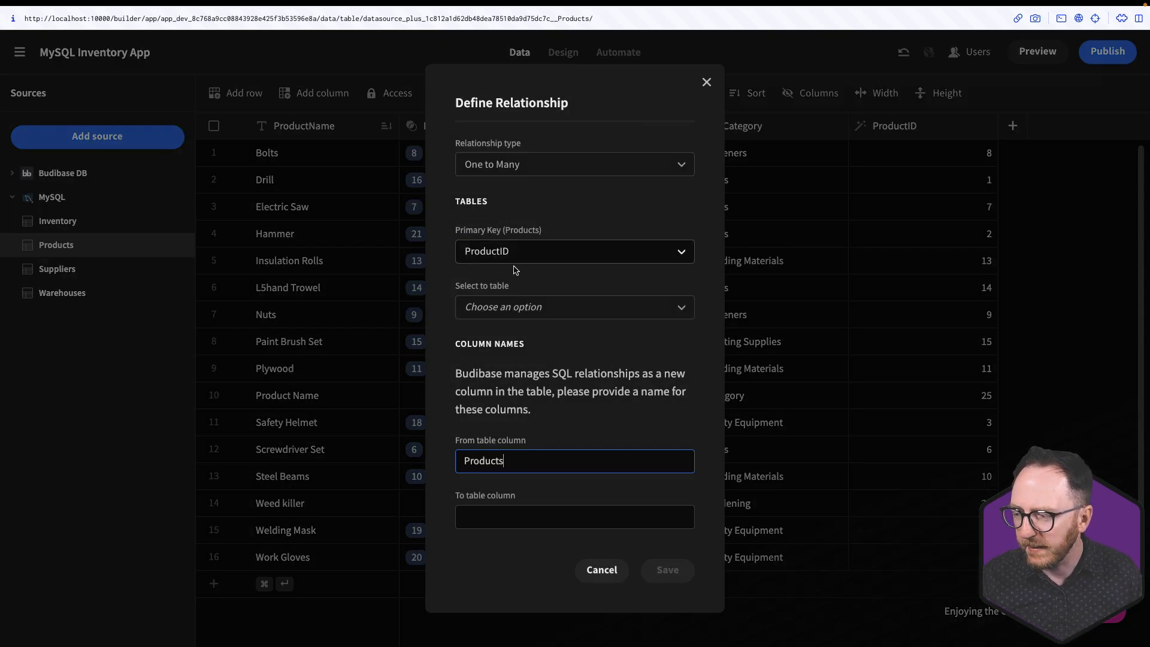
Step: Relate Products one-to-many to Shipments on ProductID and save it
{"action": "left_click", "coordinate": [573, 307]}
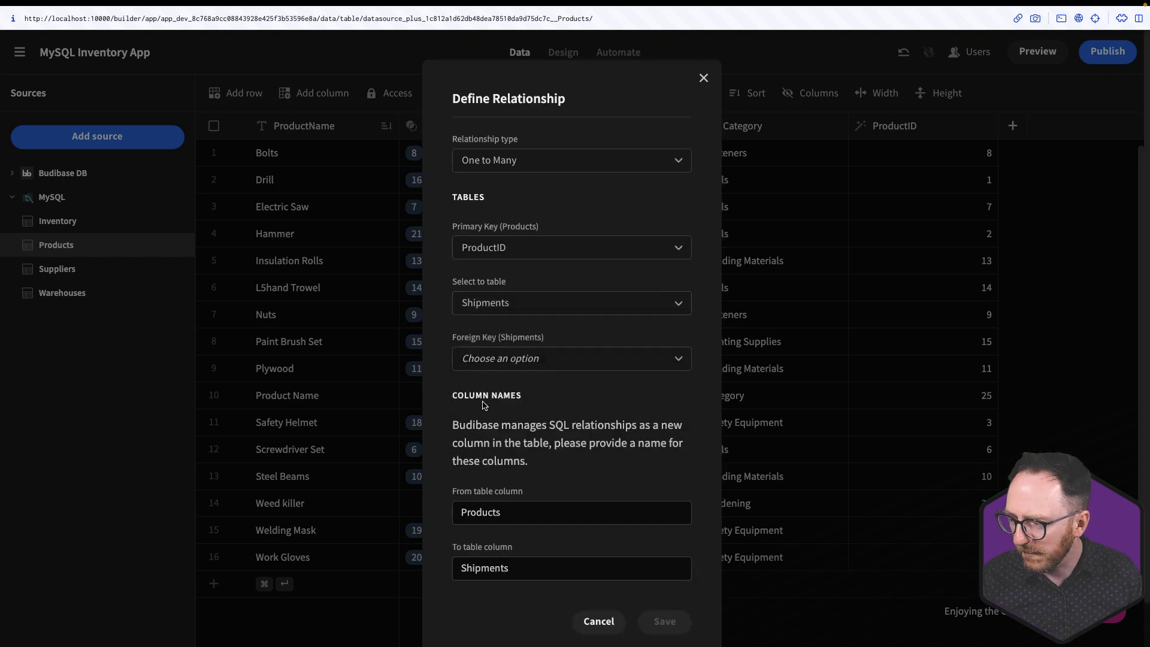
{"action": "left_click", "coordinate": [571, 358]}
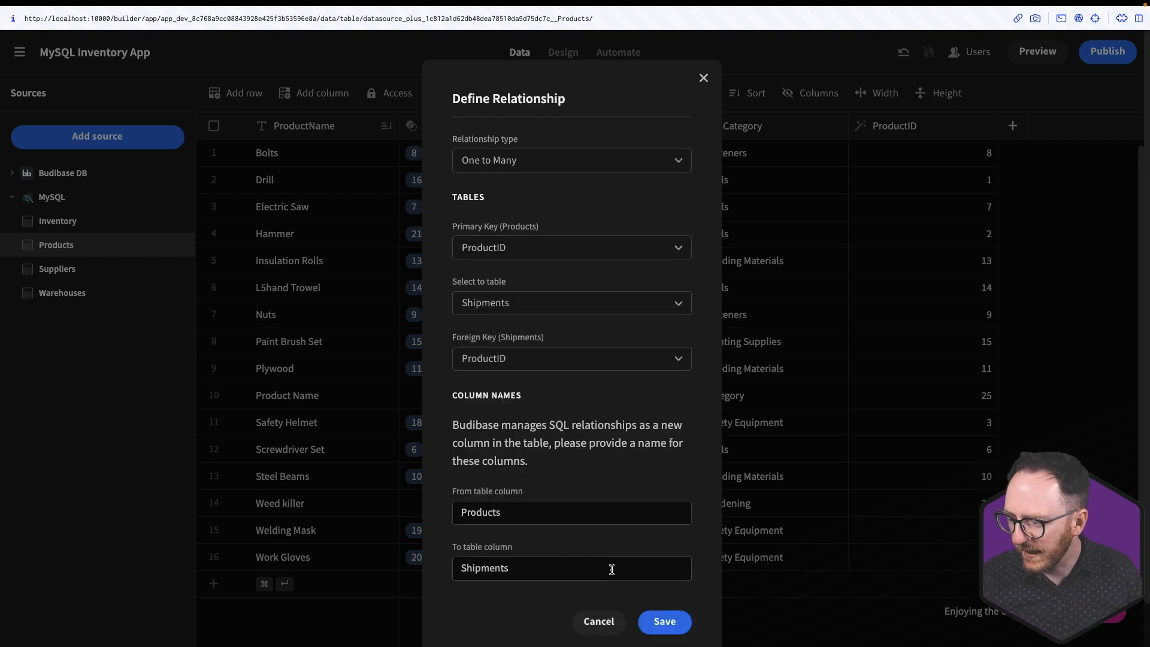
{"action": "left_click", "coordinate": [662, 621]}
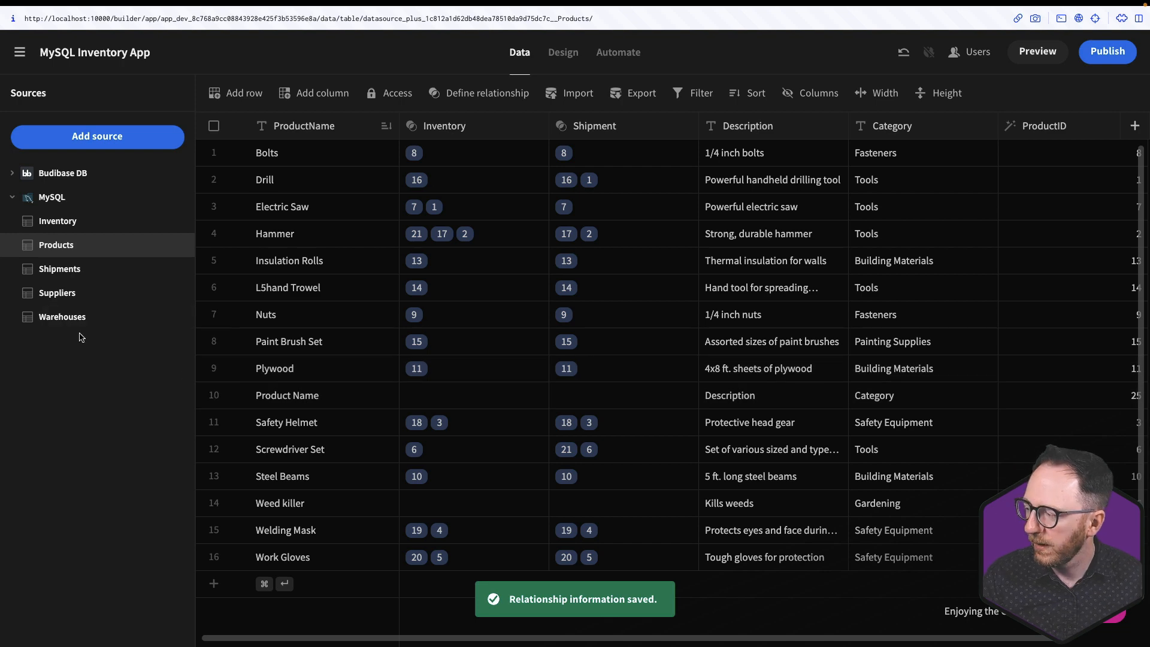
Step: Confirm Shipments lists linked product names, then move to the screen designer
{"action": "left_click", "coordinate": [60, 268]}
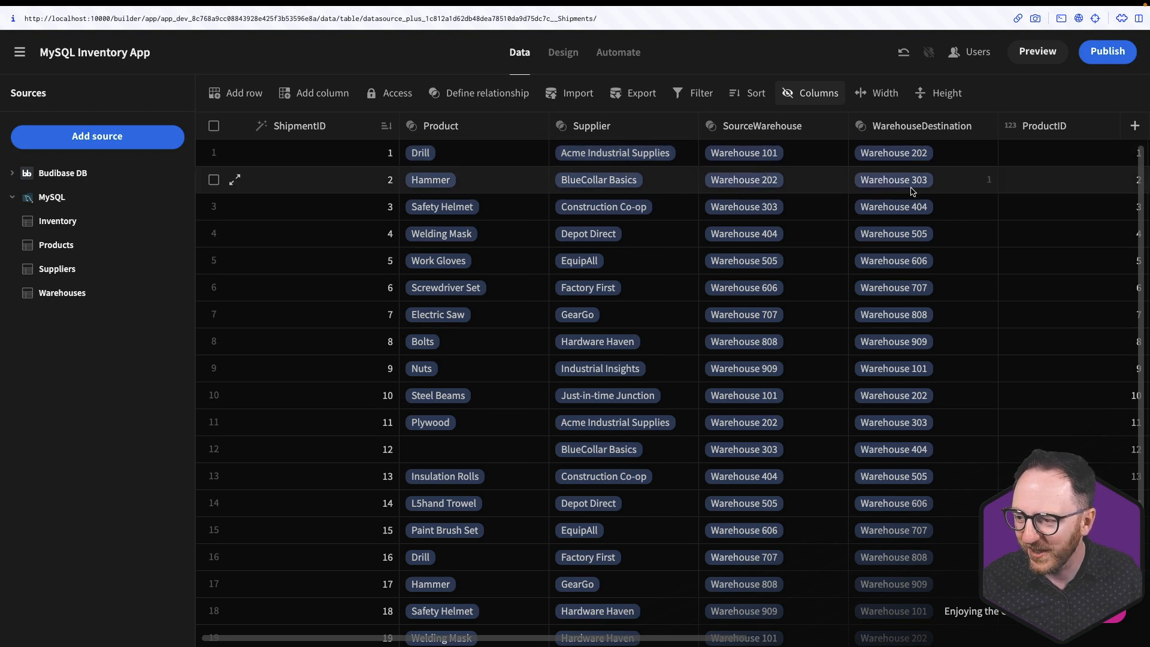
{"action": "scroll", "scroll_direction": "right", "scroll_amount": 3}
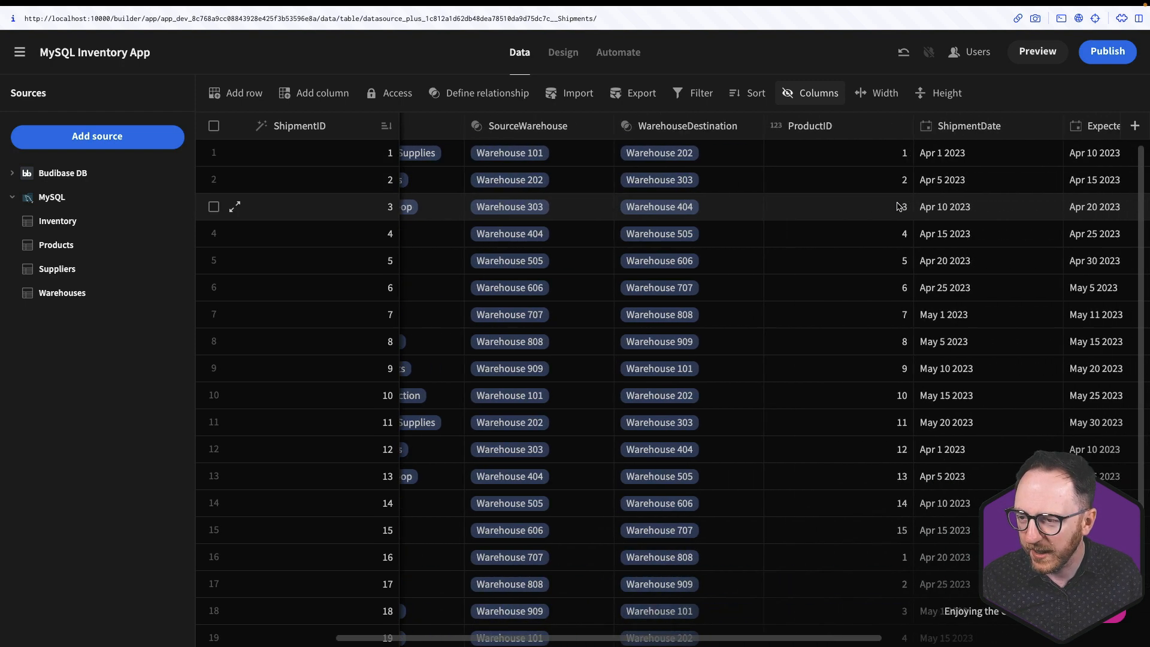
{"action": "scroll", "scroll_direction": "right", "scroll_amount": 3}
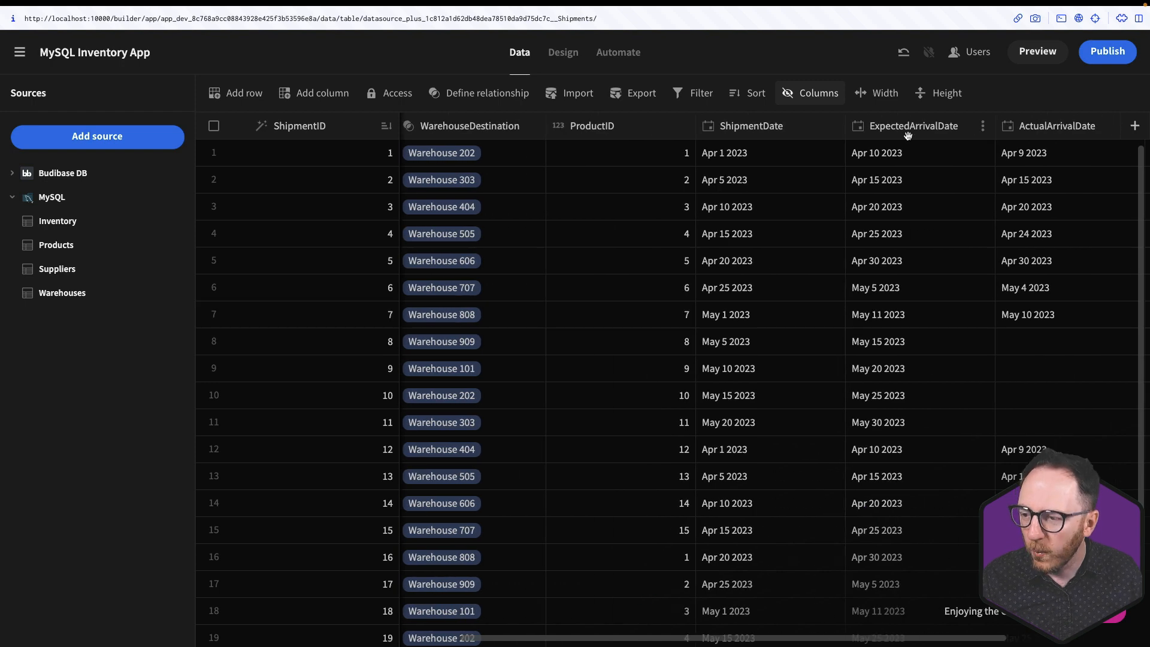
{"action": "scroll", "scroll_direction": "right", "scroll_amount": 3}
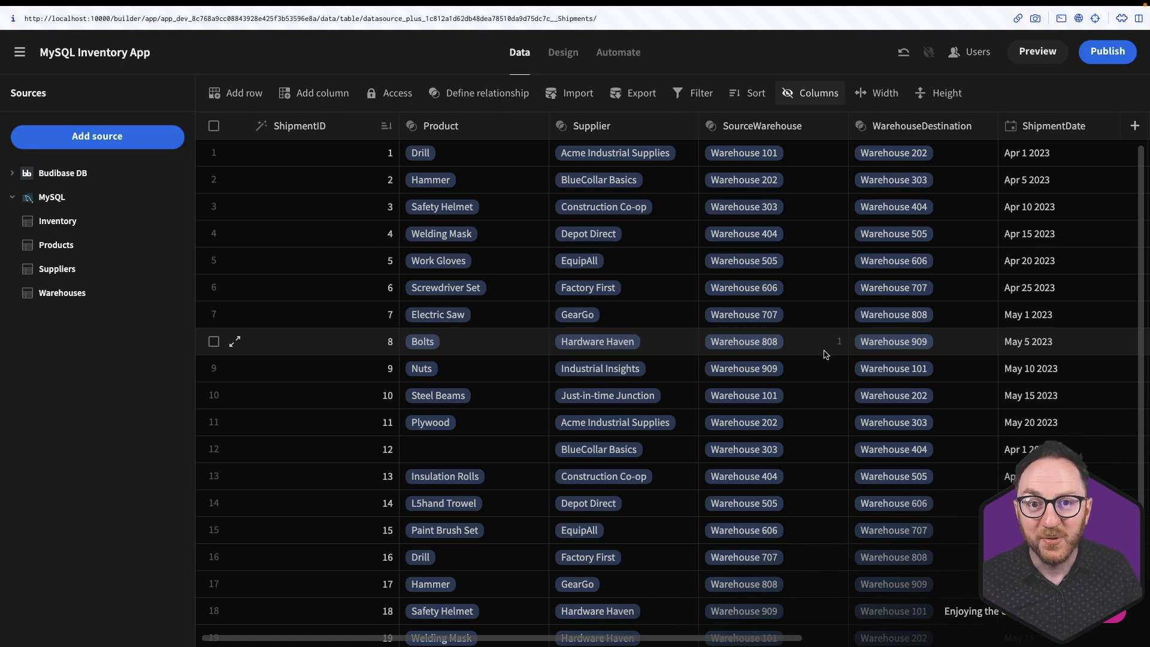
{"action": "left_click", "coordinate": [563, 52]}
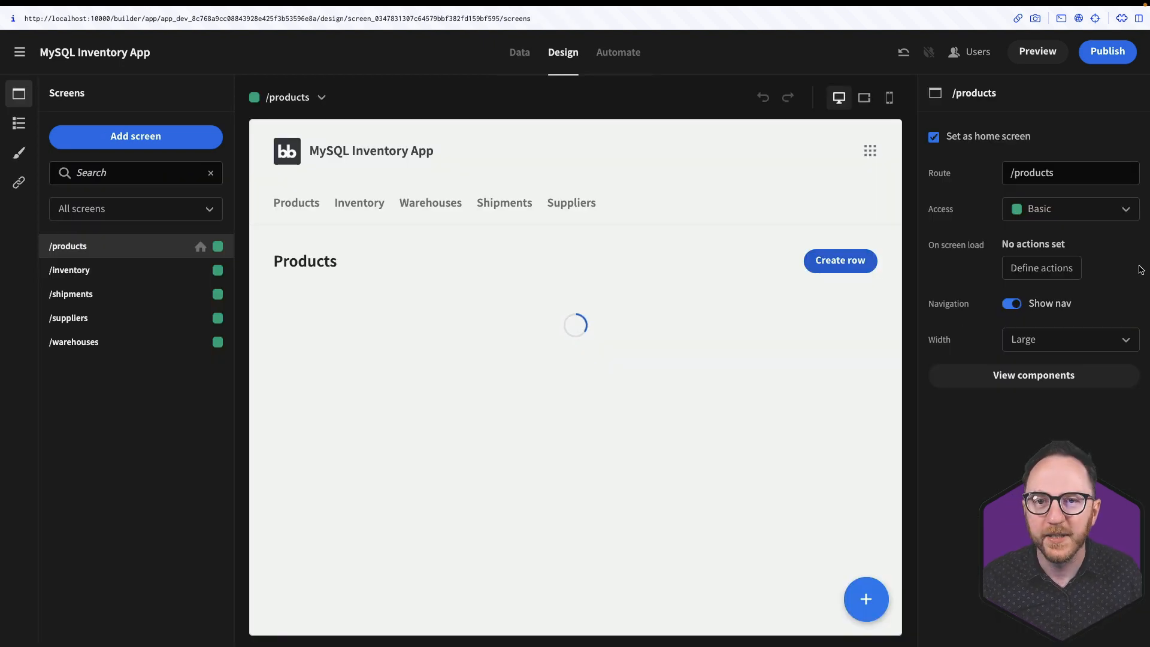
Step: Configure the /shipments table block to show linked name columns instead of raw IDs
{"action": "left_click", "coordinate": [71, 295]}
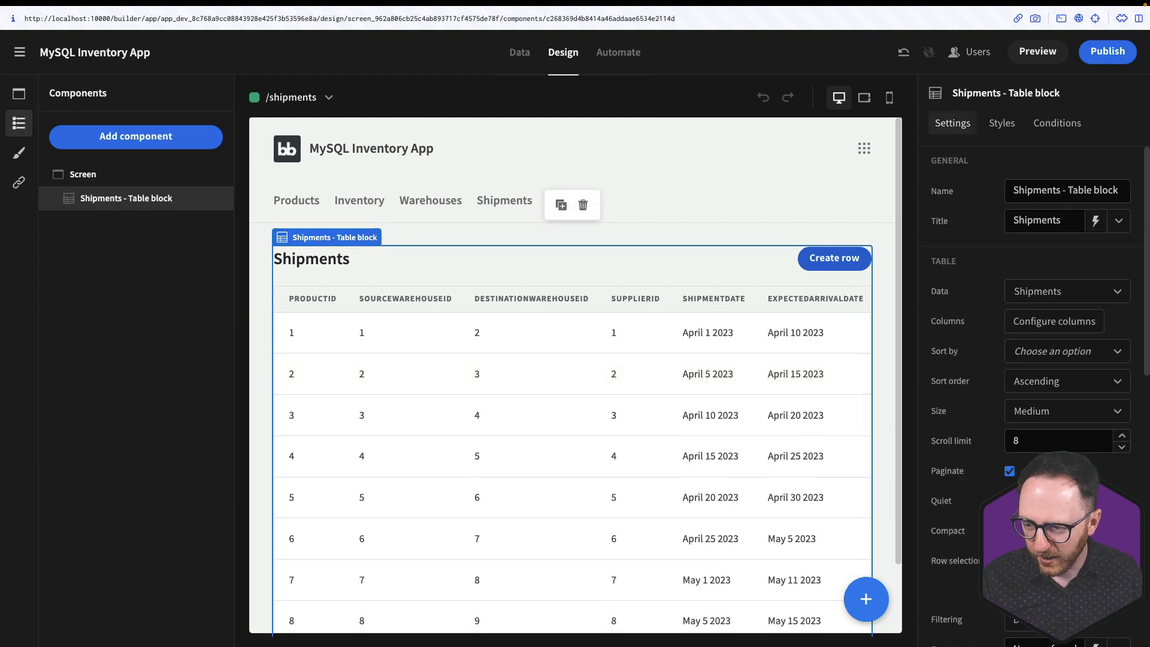
{"action": "left_click", "coordinate": [1054, 321]}
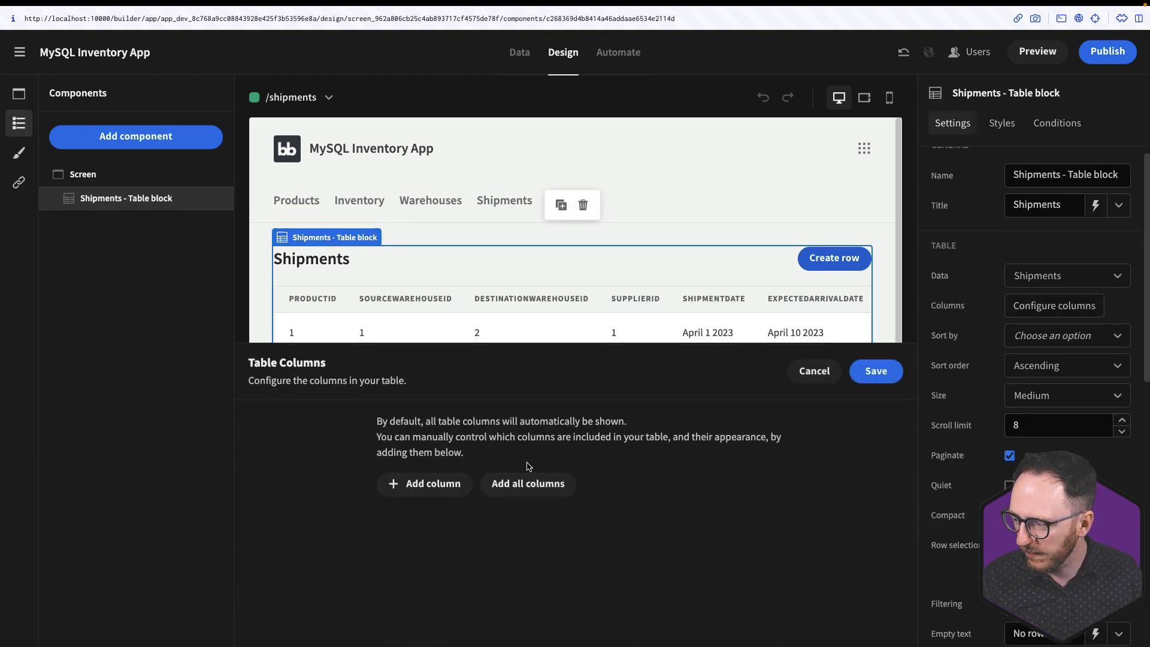
{"action": "left_click", "coordinate": [527, 483]}
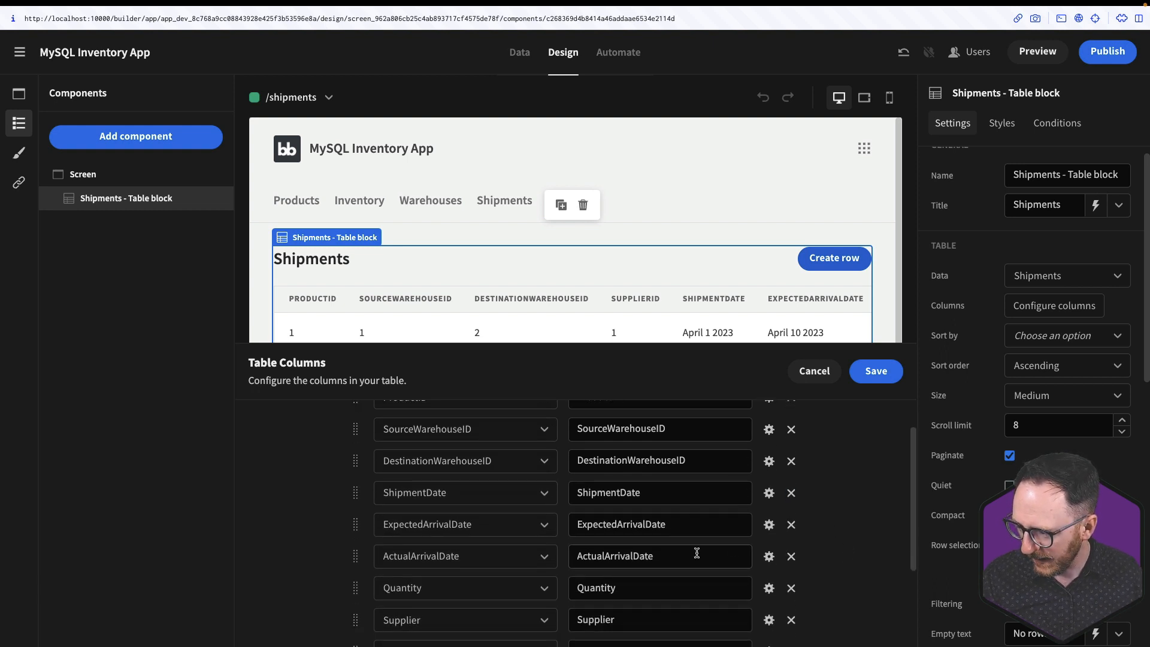
{"action": "scroll", "scroll_direction": "up", "scroll_amount": 3}
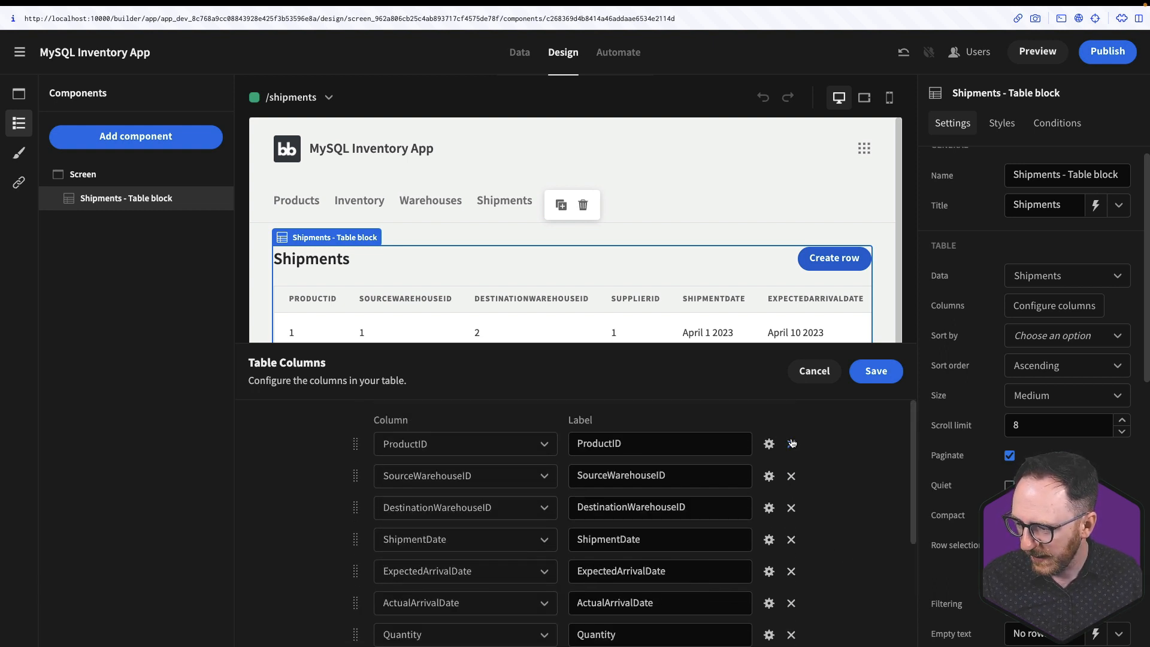
{"action": "scroll", "scroll_direction": "down", "scroll_amount": 3}
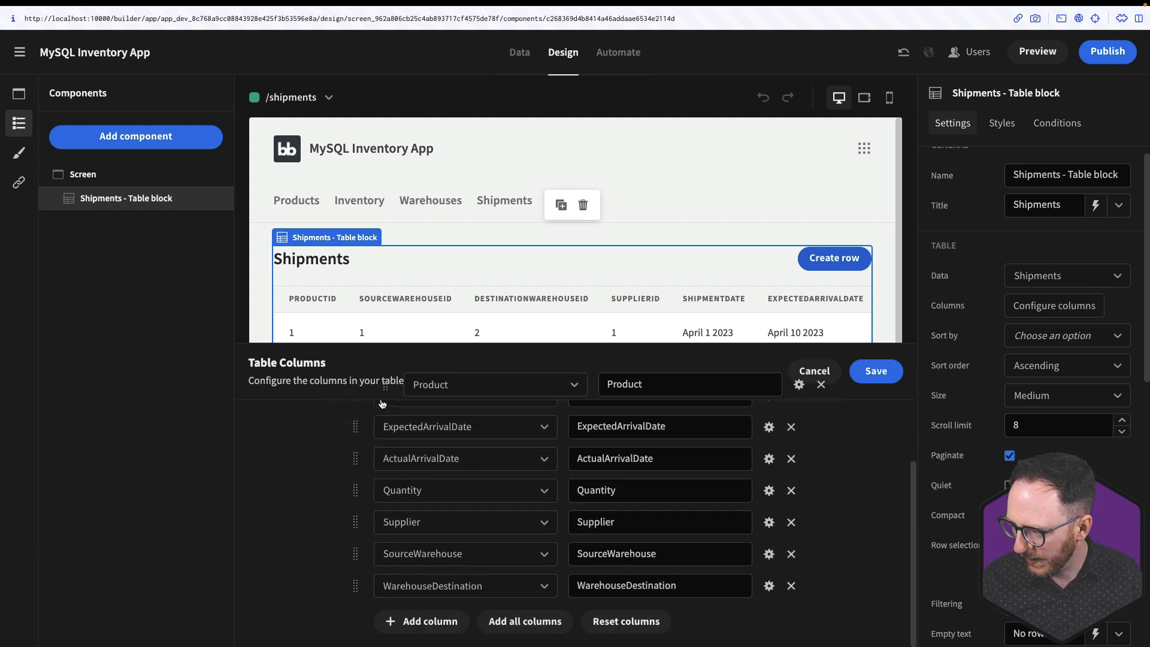
{"action": "scroll", "scroll_direction": "up", "scroll_amount": 3}
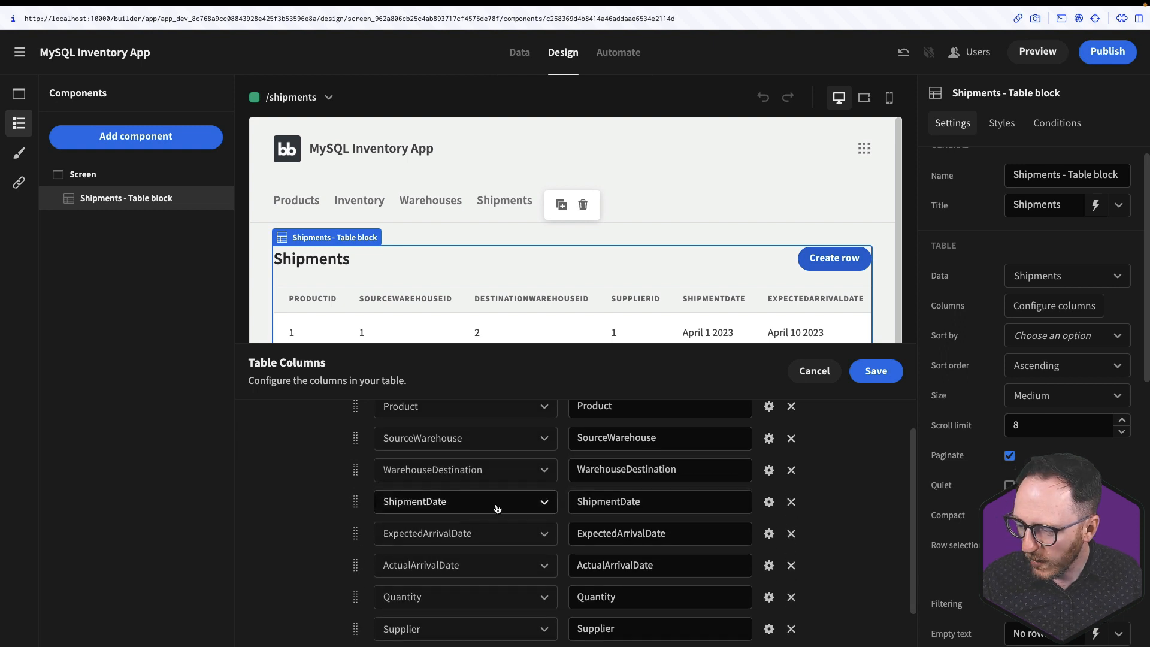
{"action": "mouse_move", "coordinate": [425, 540]}
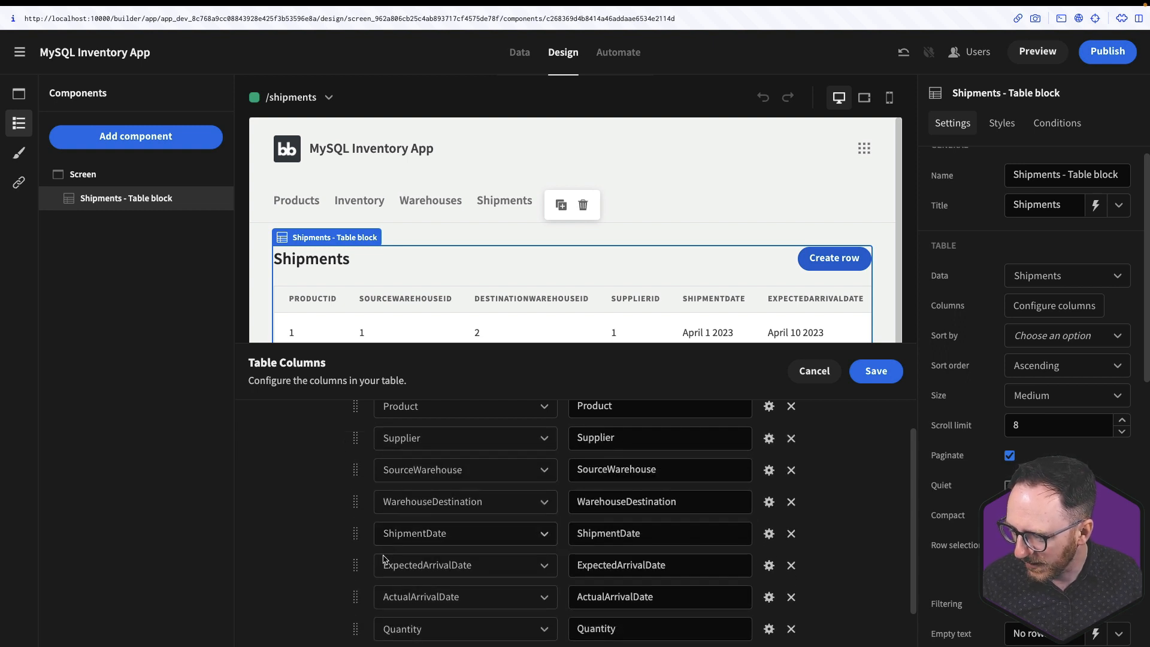
{"action": "left_click", "coordinate": [874, 371]}
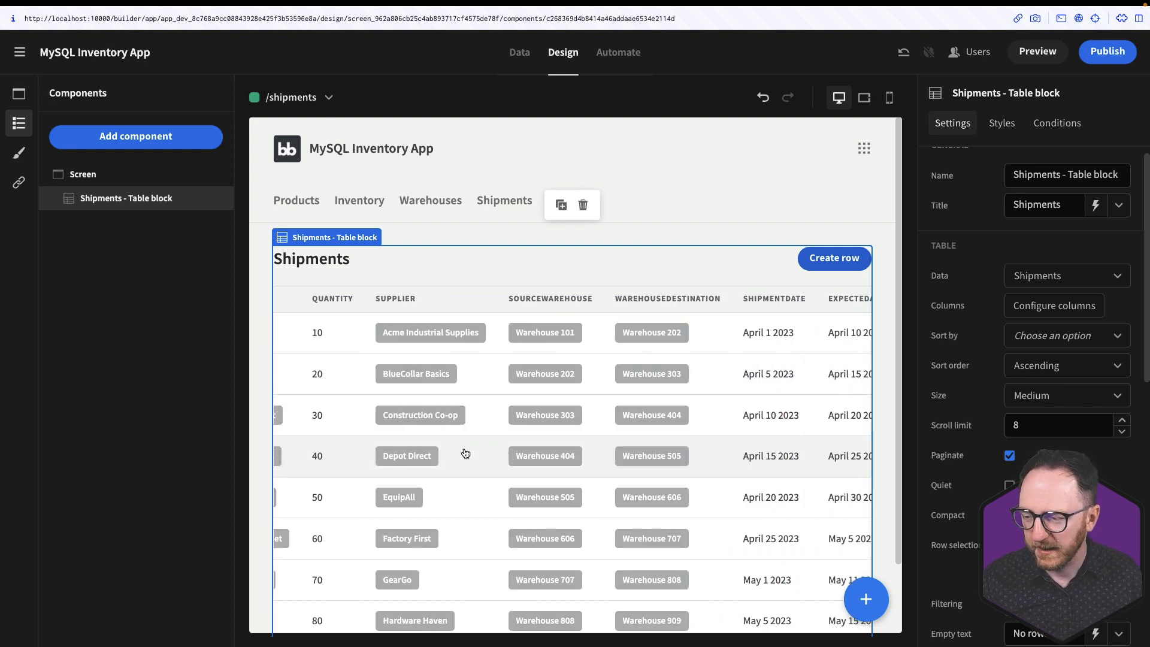
Step: Remove the raw ID fields from the shipment row form, then preview the app
{"action": "scroll", "scroll_direction": "right", "scroll_amount": 3}
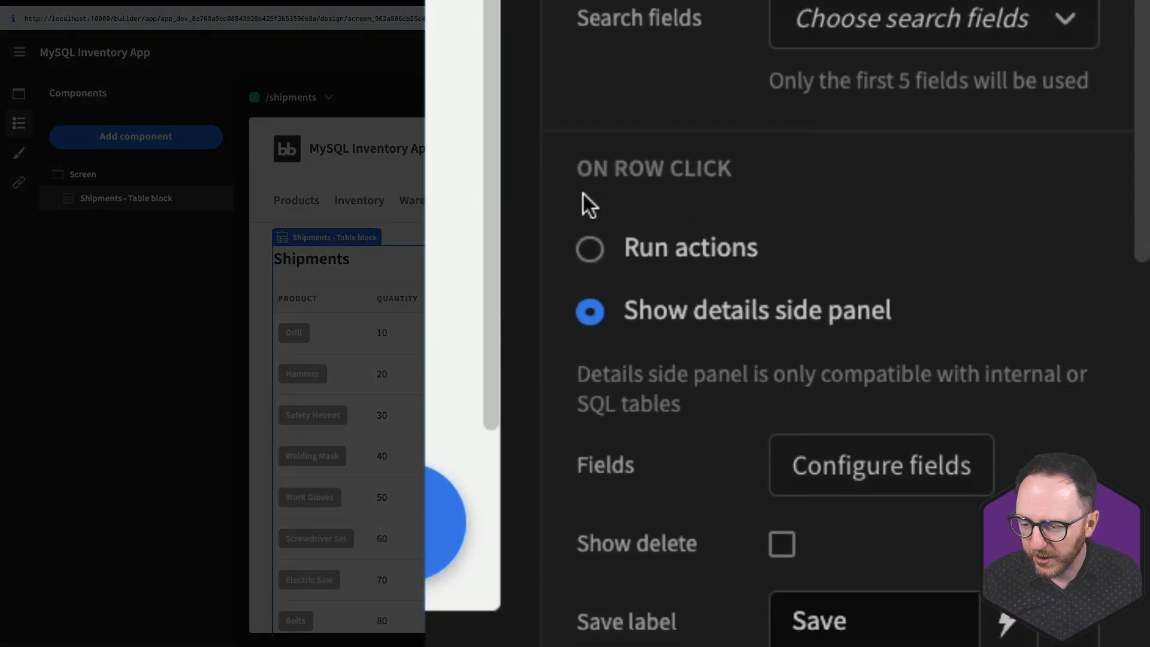
{"action": "left_click", "coordinate": [881, 465]}
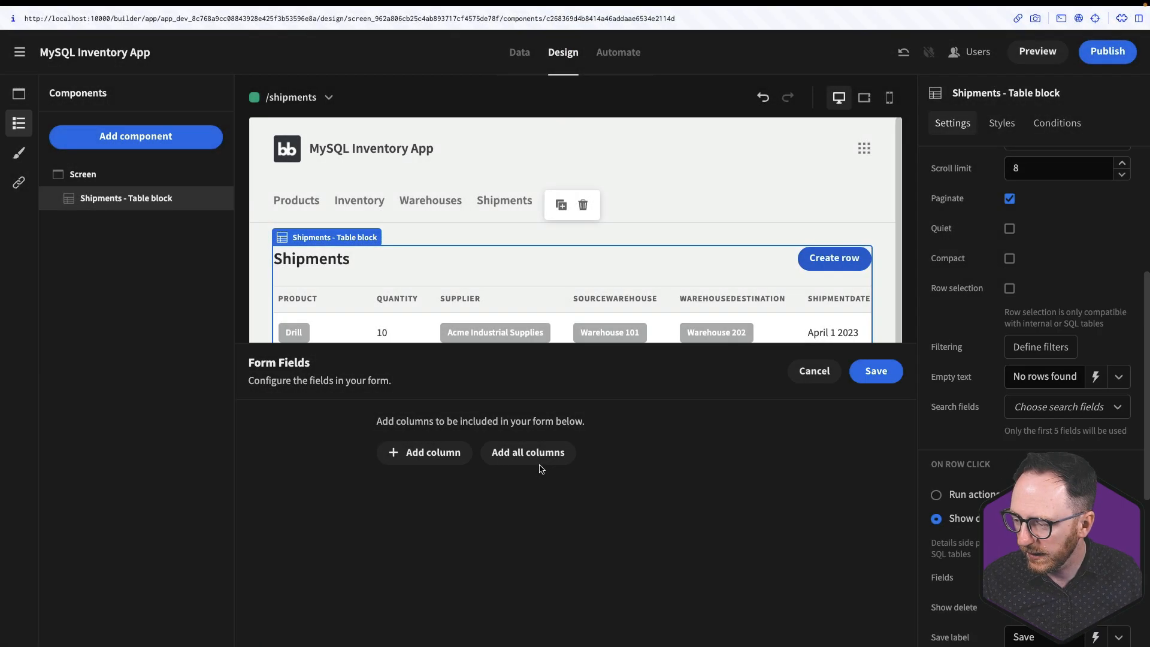
{"action": "left_click", "coordinate": [527, 451]}
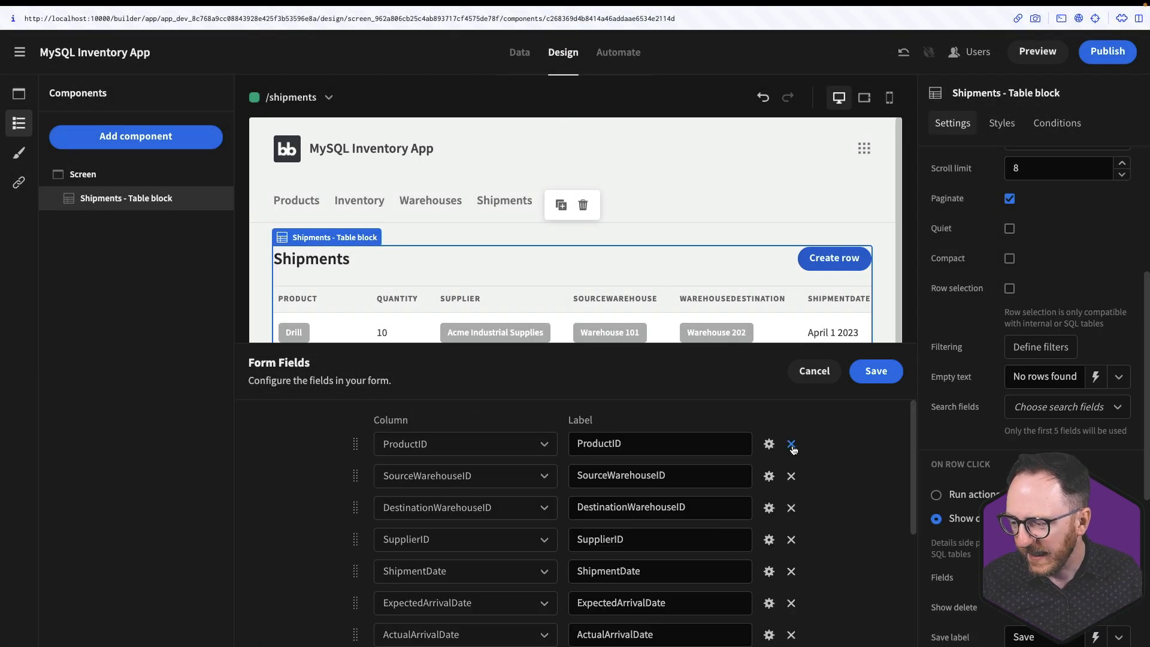
{"action": "left_click", "coordinate": [790, 443]}
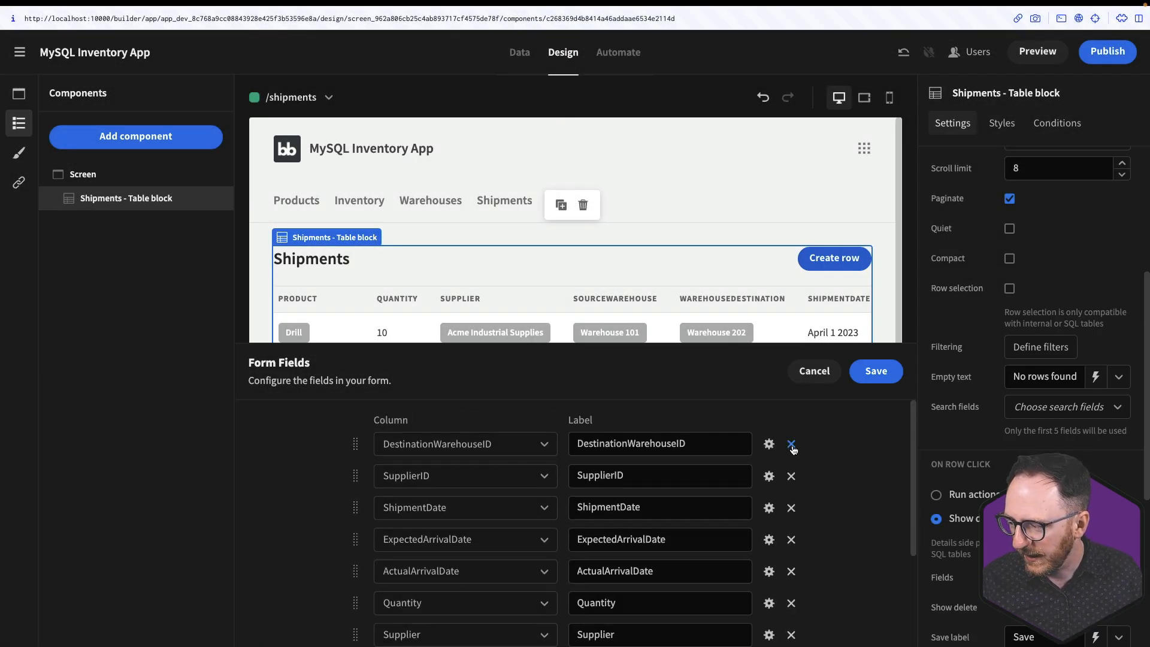
{"action": "left_click", "coordinate": [792, 444]}
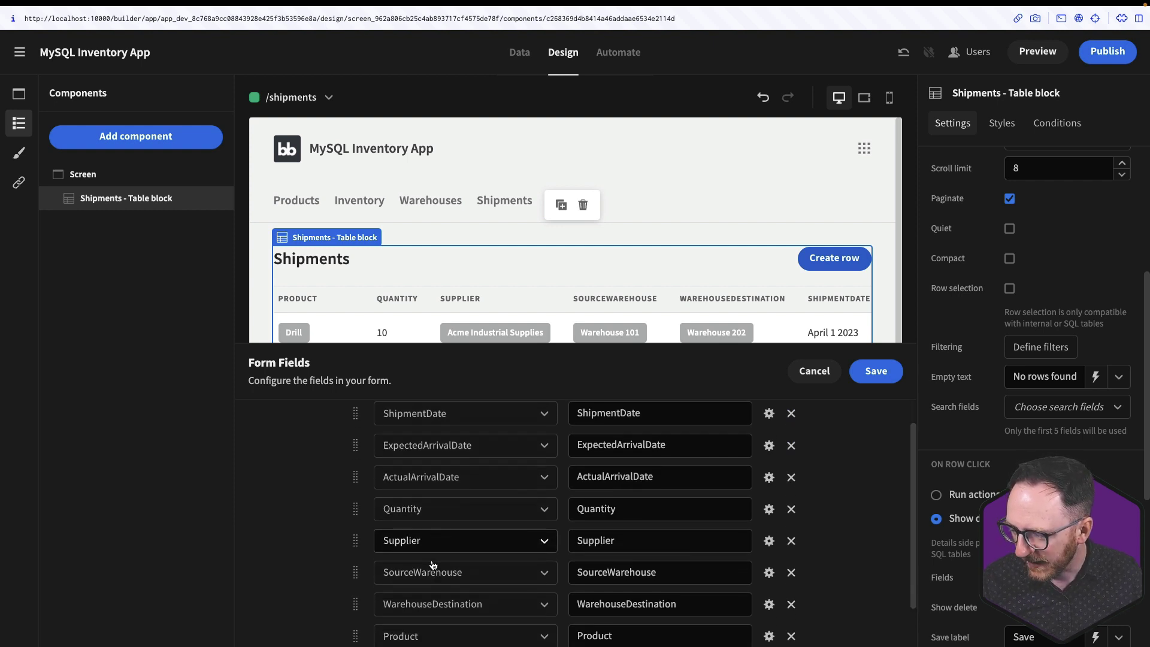
{"action": "scroll", "scroll_direction": "down", "scroll_amount": 3}
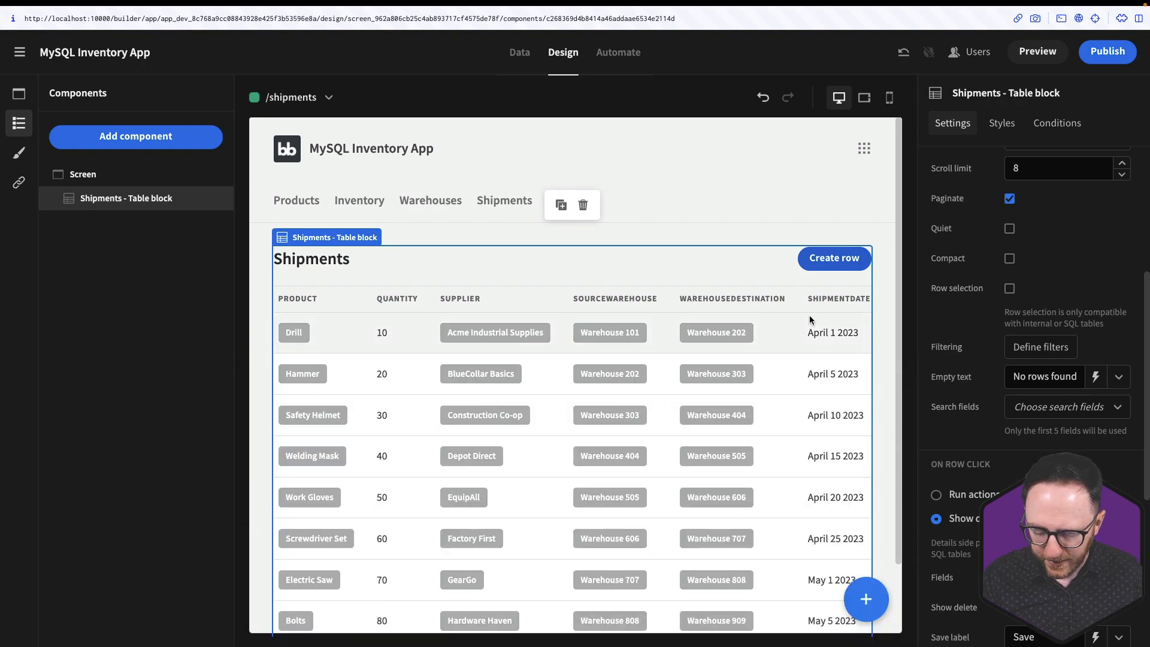
{"action": "left_click", "coordinate": [1037, 51]}
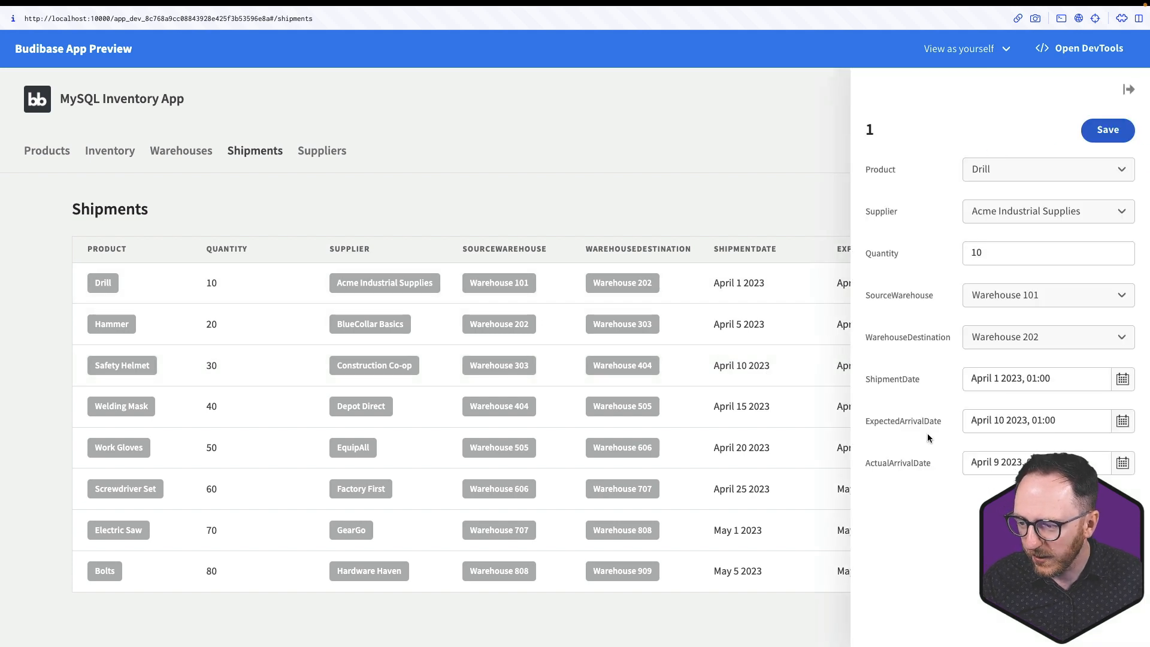
{"action": "mouse_move", "coordinate": [942, 476]}
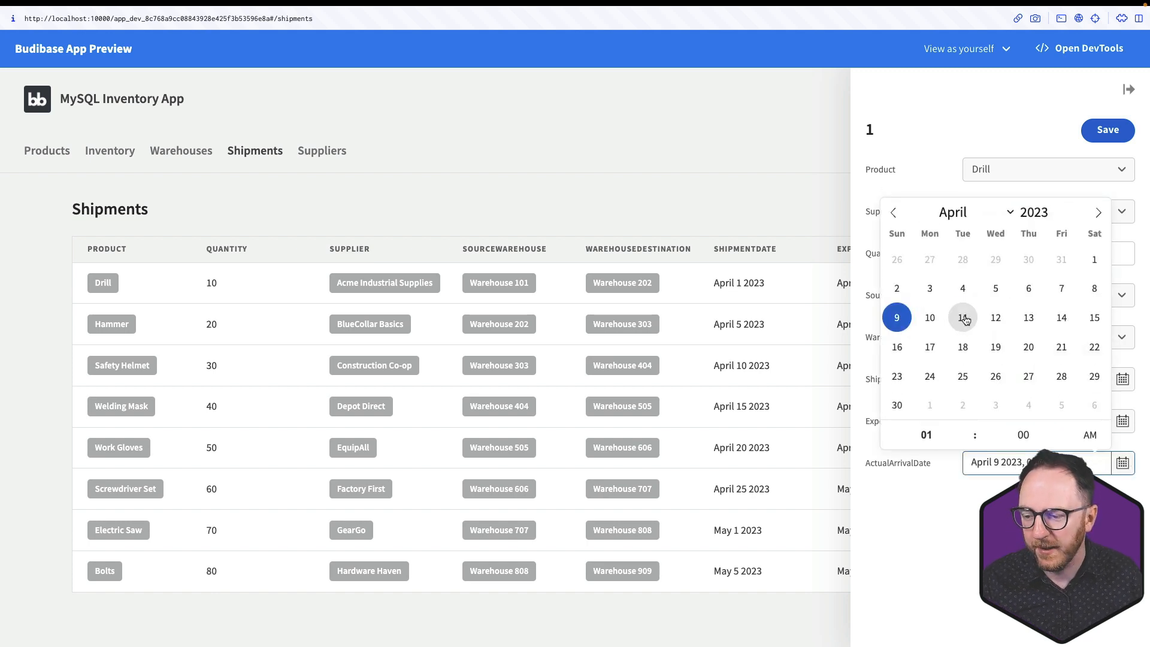
Step: Save the Drill shipment's arrival date as April 11 2023 and start a new row
{"action": "left_click", "coordinate": [961, 317]}
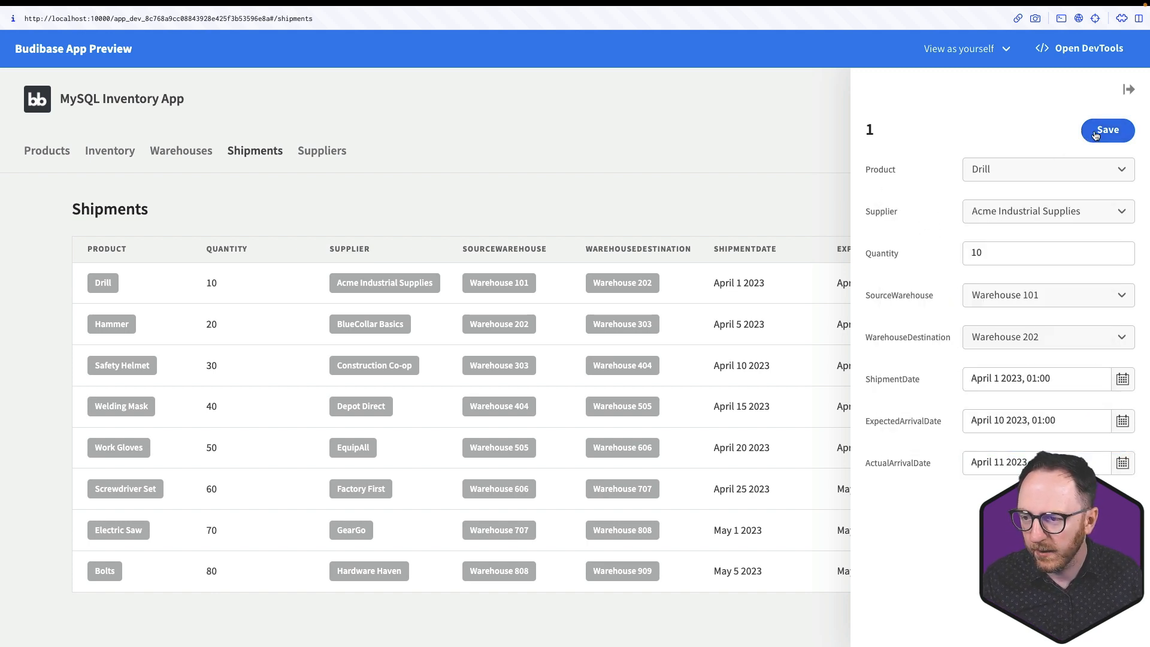
{"action": "left_click", "coordinate": [1106, 129]}
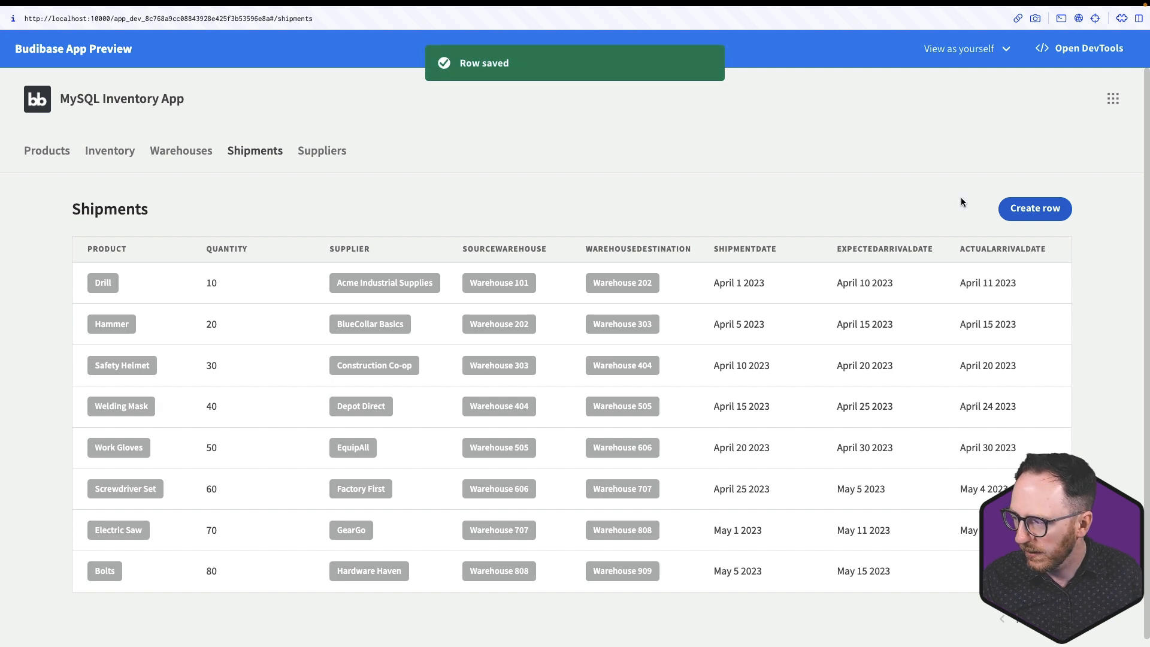
{"action": "left_click", "coordinate": [1035, 208]}
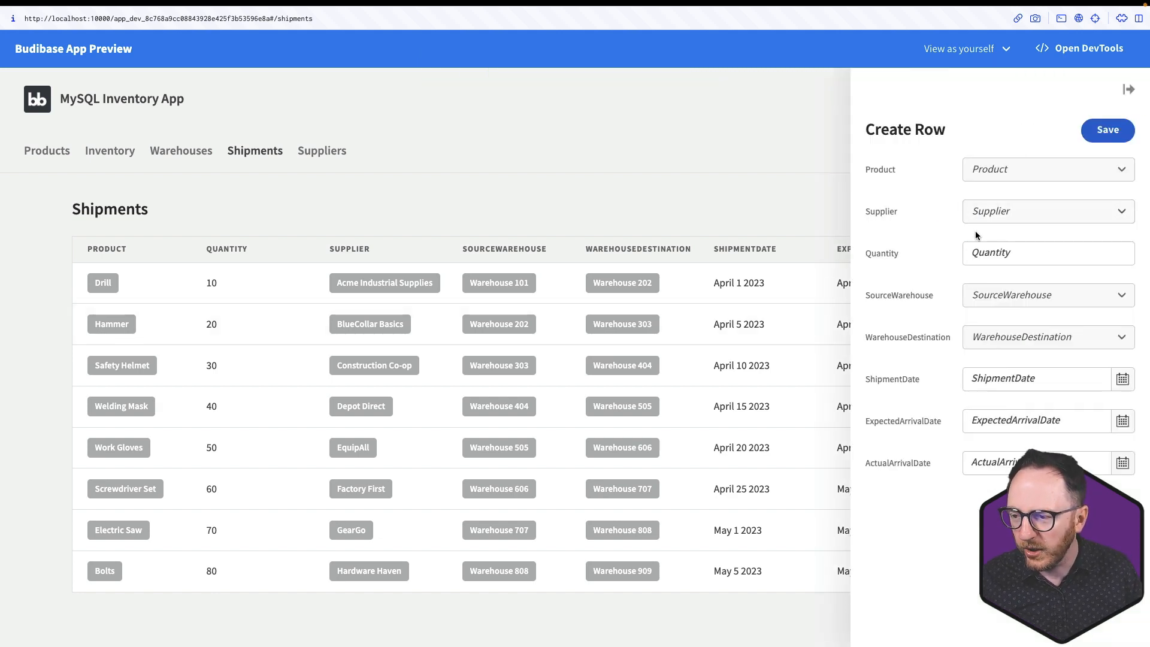
Step: Enter Hammer, GearGo, quantity 100, Warehouse 100 to Warehouse 606
{"action": "left_click", "coordinate": [1040, 169]}
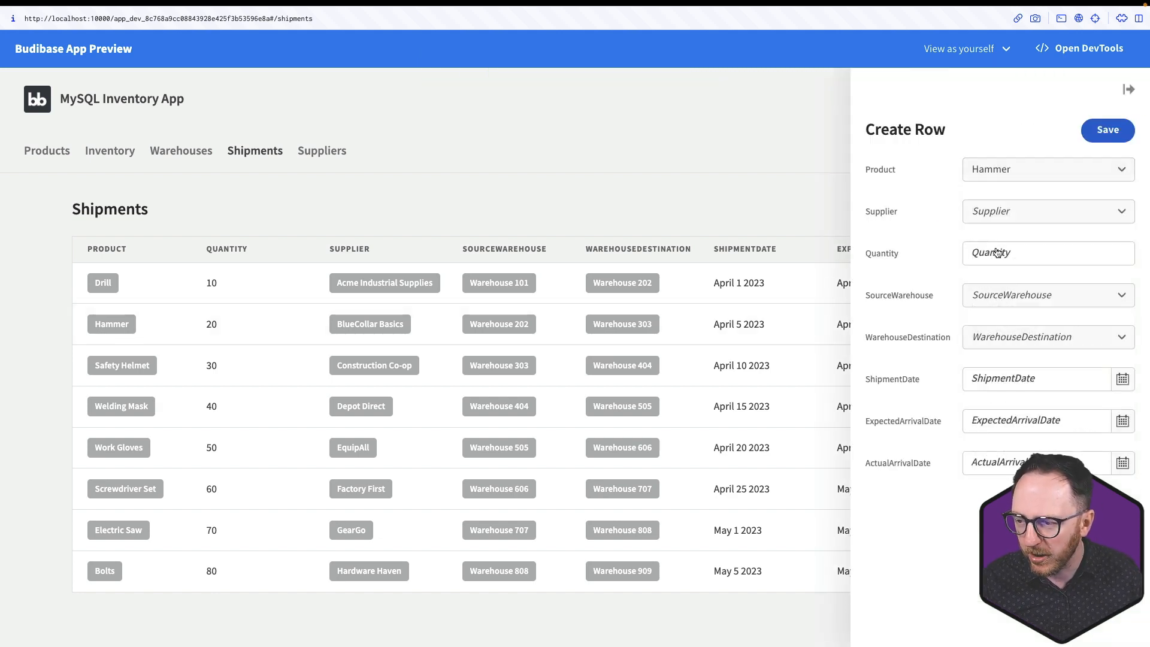
{"action": "left_click", "coordinate": [1047, 210]}
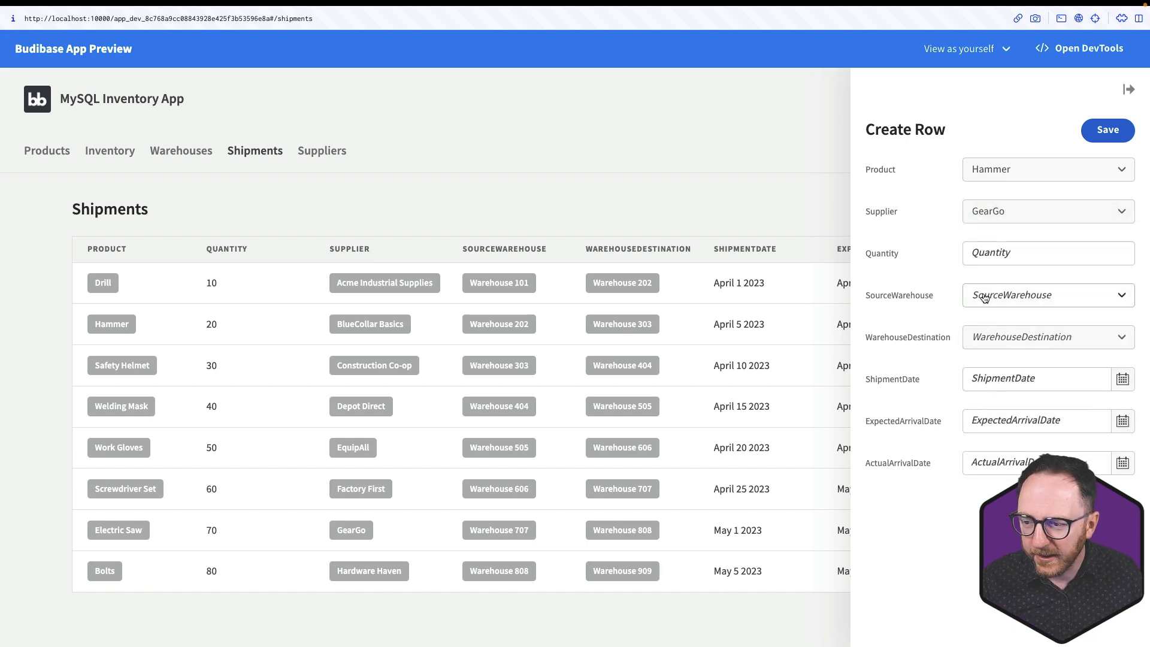
{"action": "type", "text": "100"}
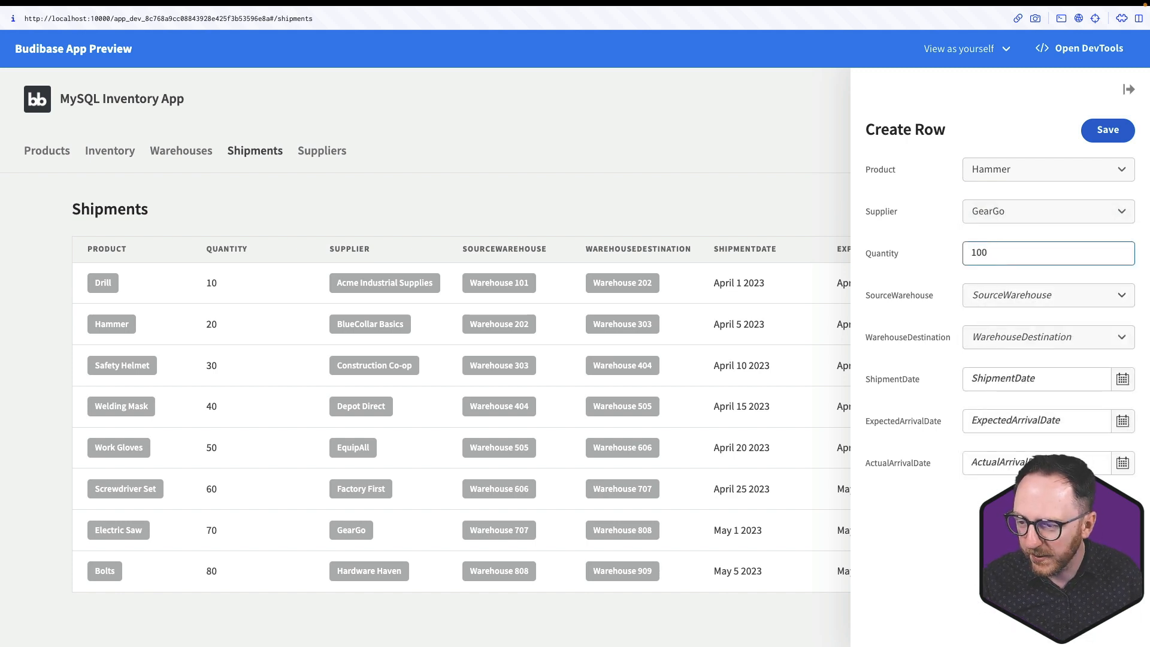
{"action": "left_click", "coordinate": [1047, 295]}
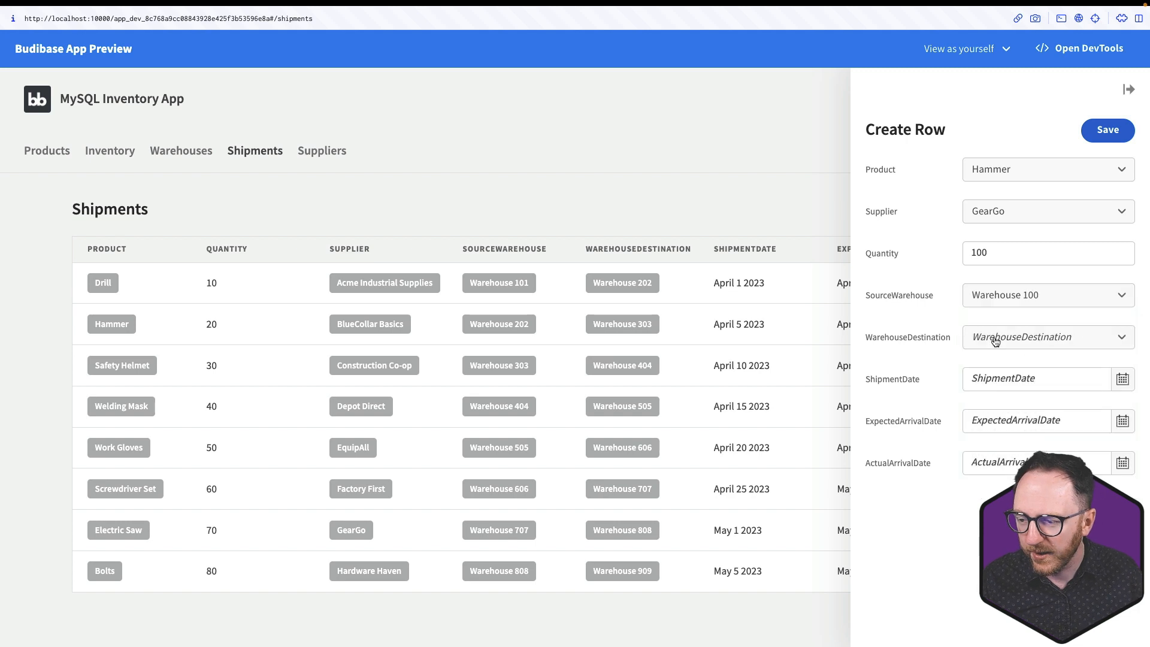
{"action": "left_click", "coordinate": [1044, 337]}
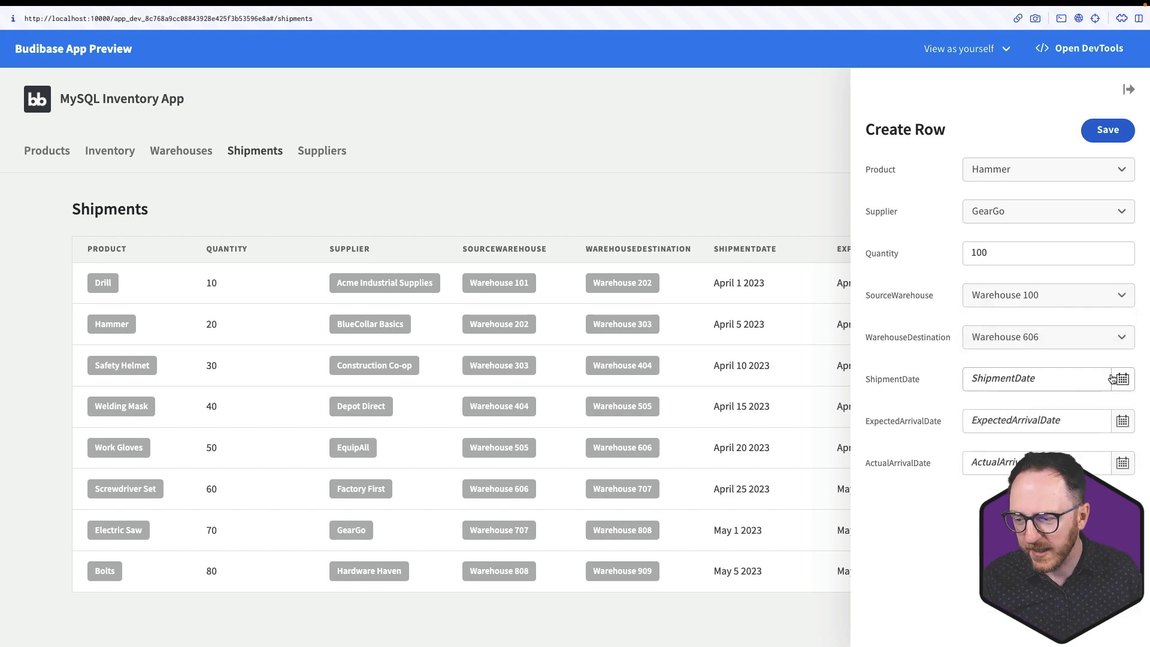
Step: Set the shipment date to May 24 2023 and save the new Hammer shipment
{"action": "left_click", "coordinate": [1121, 378]}
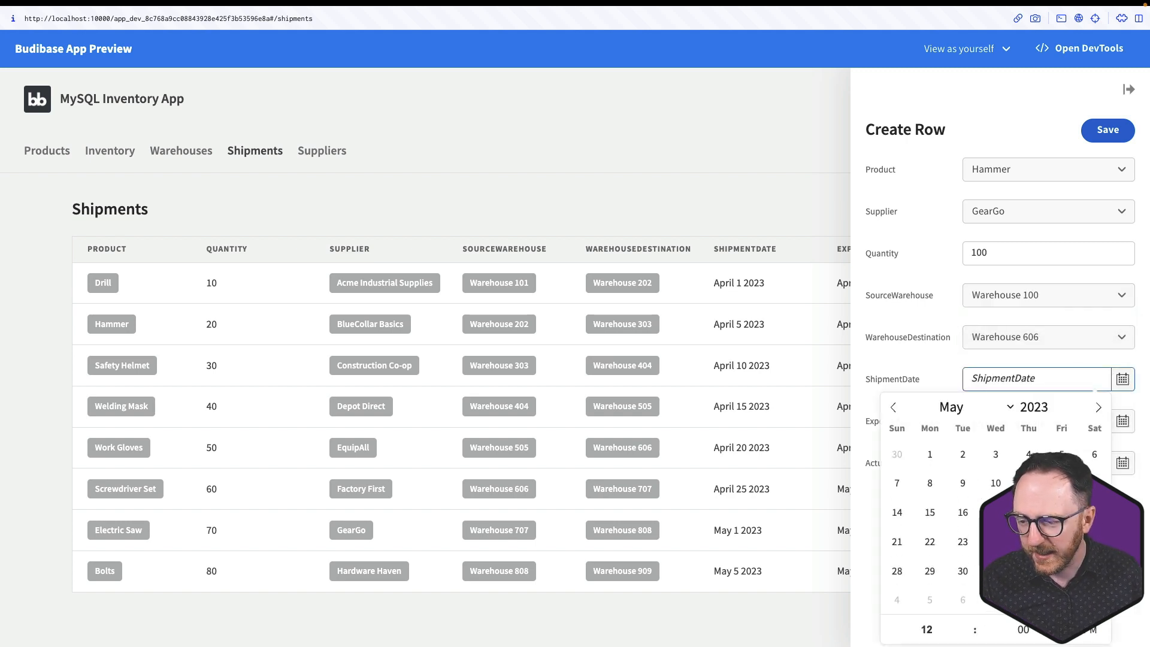
{"action": "left_click", "coordinate": [995, 542]}
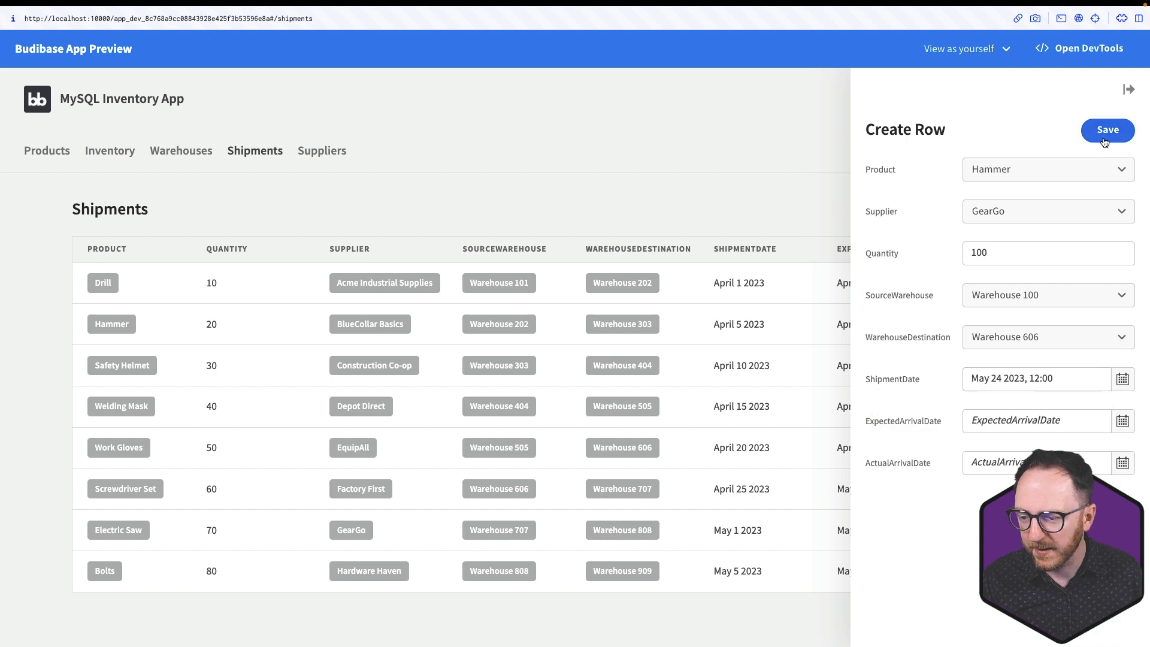
{"action": "left_click", "coordinate": [1107, 129]}
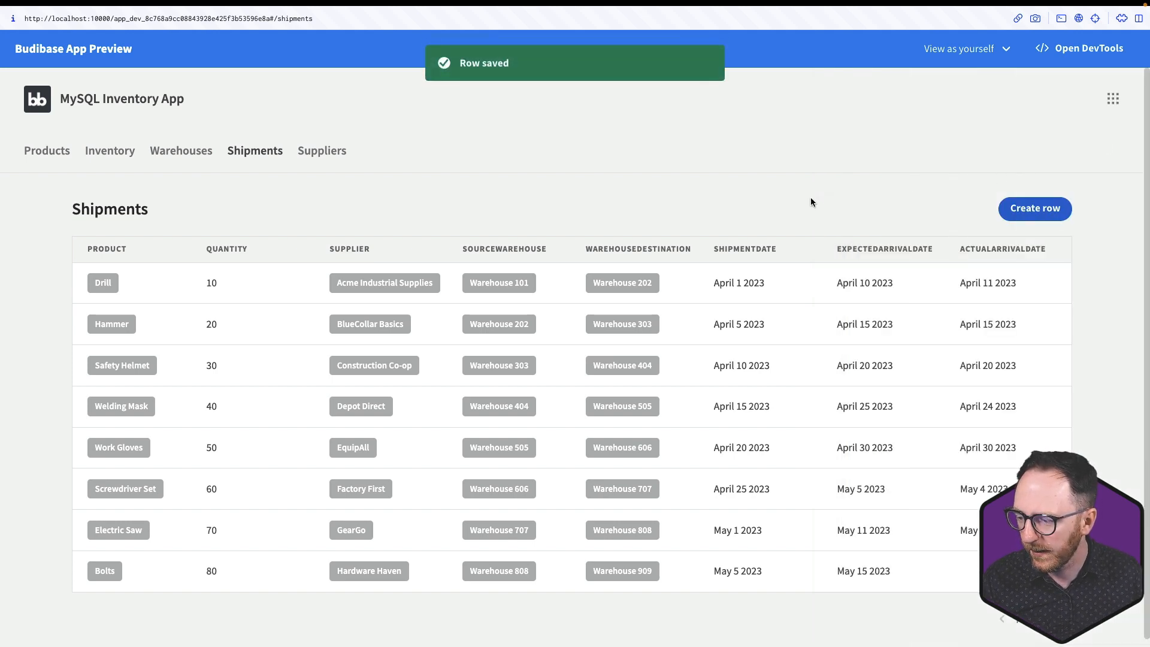
Step: Sort shipments by date newest first to confirm the Hammer shipment, then view Inventory and Warehouses
{"action": "left_click", "coordinate": [745, 249]}
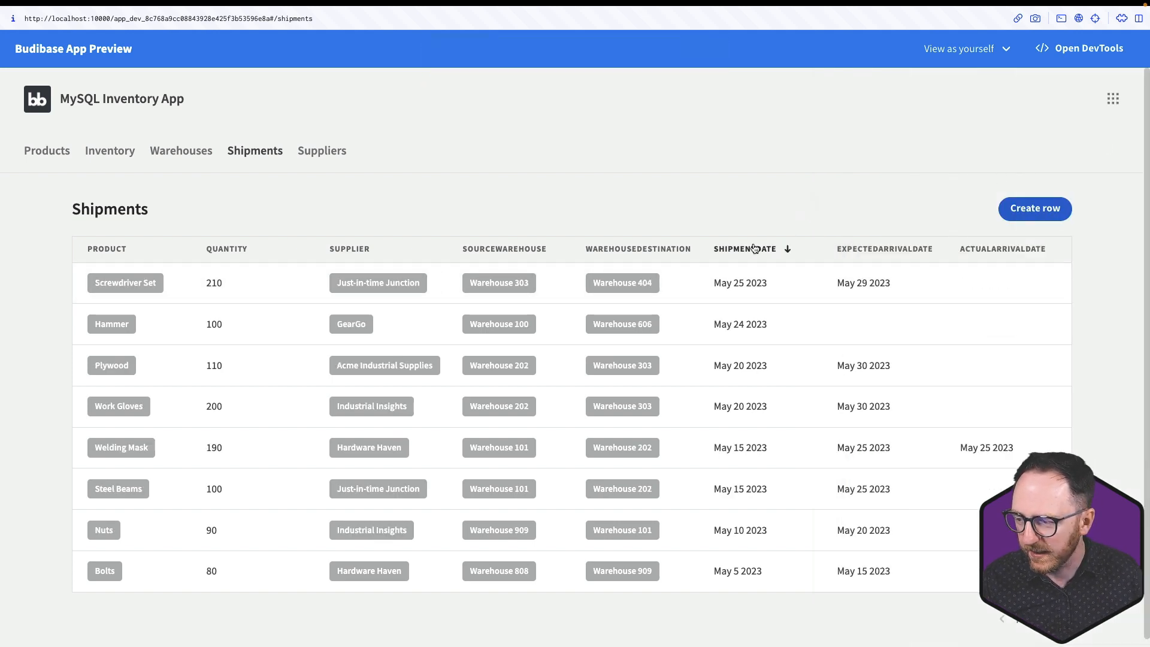
{"action": "mouse_move", "coordinate": [258, 339]}
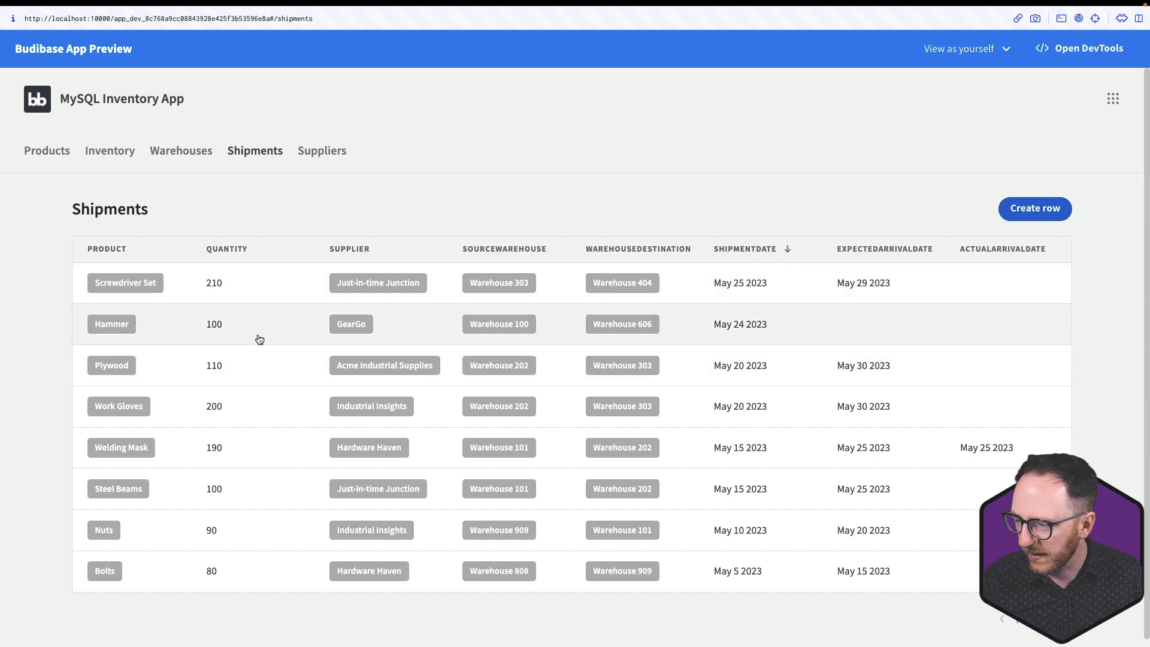
{"action": "mouse_move", "coordinate": [504, 365]}
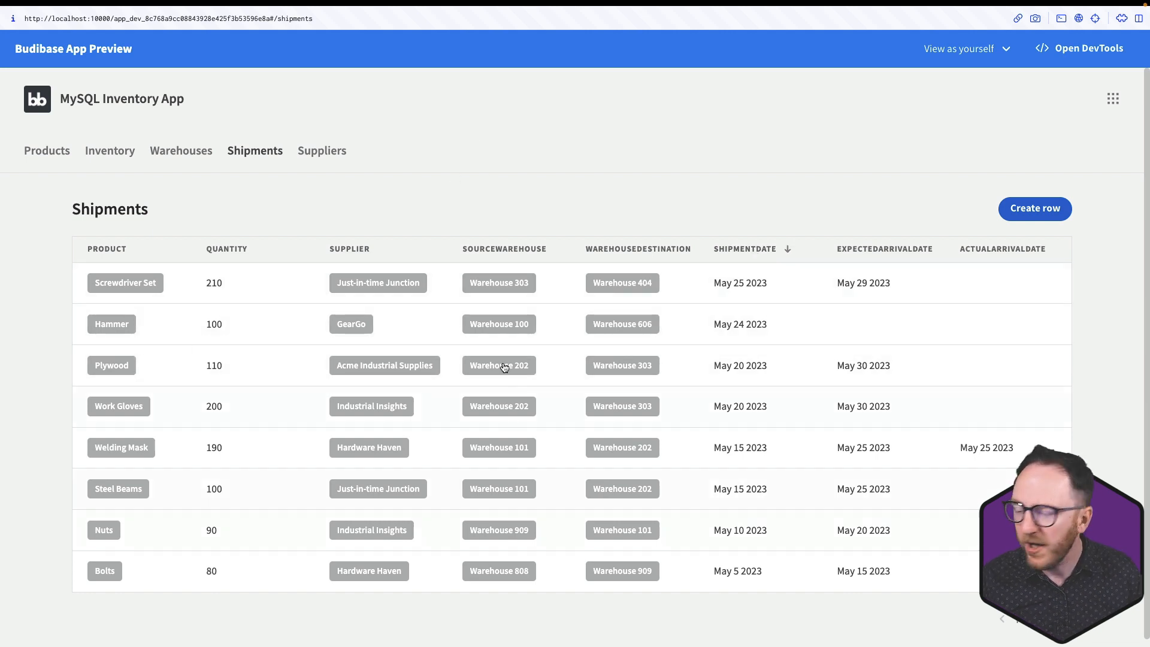
{"action": "mouse_move", "coordinate": [48, 199]}
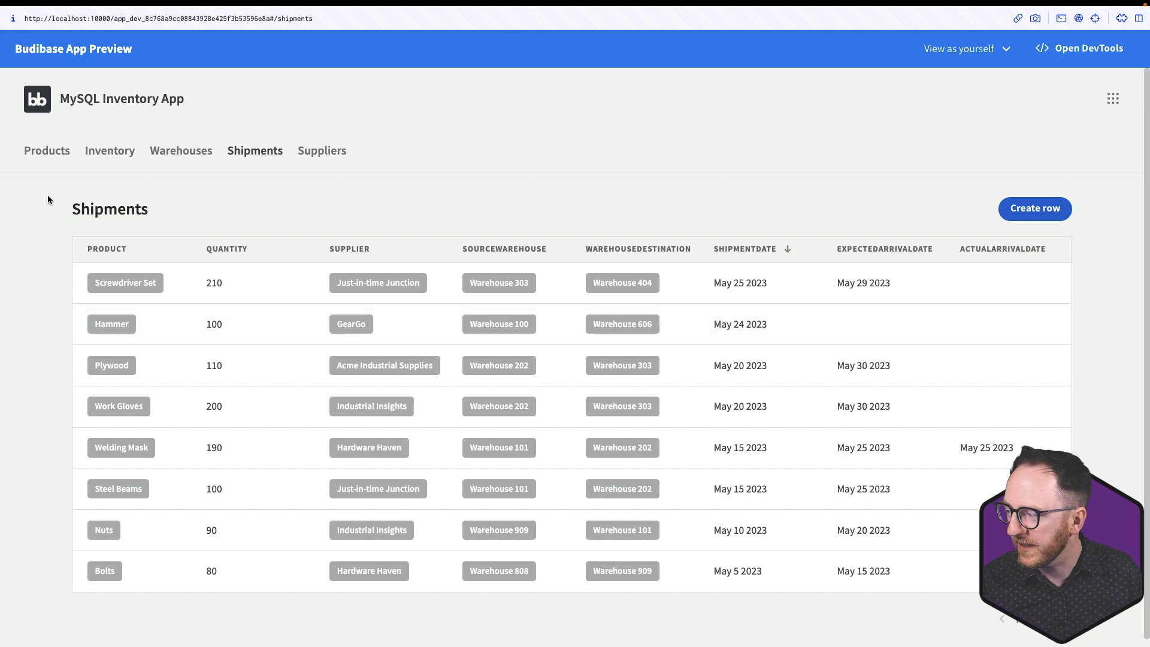
{"action": "left_click", "coordinate": [111, 151]}
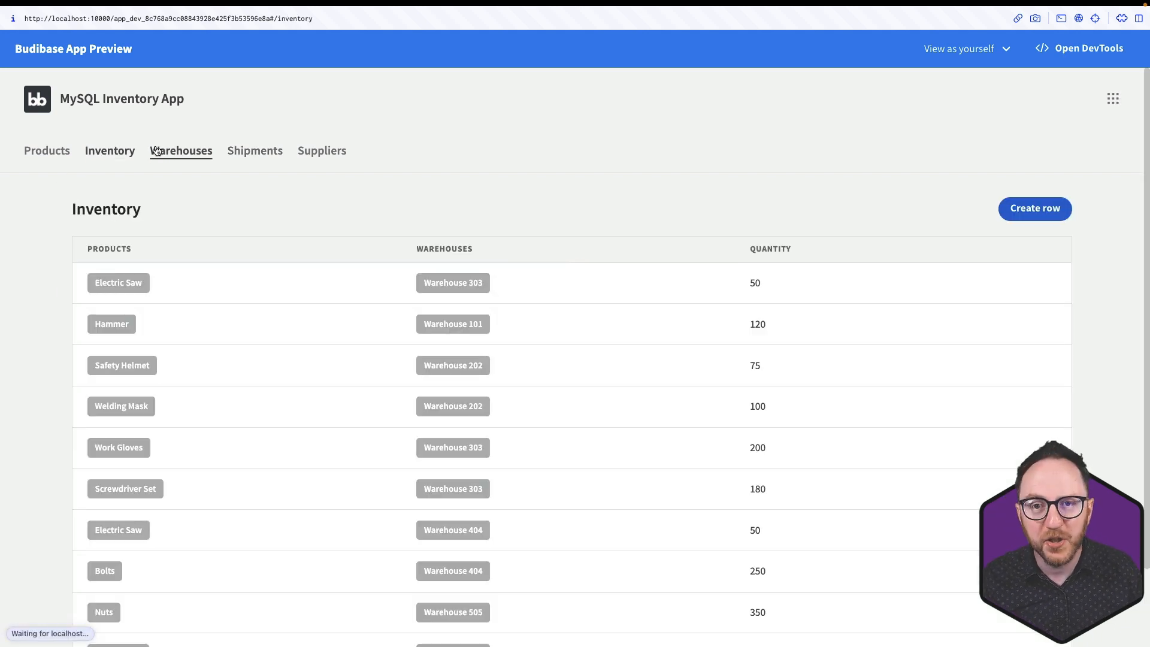
{"action": "left_click", "coordinate": [181, 151]}
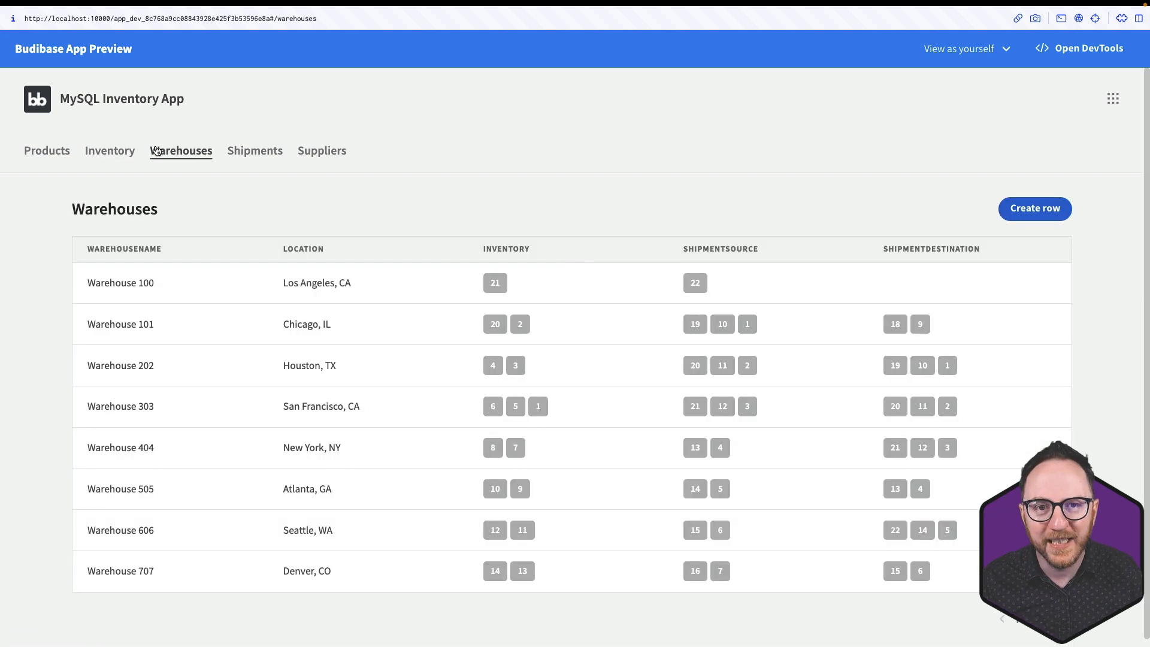
{"action": "mouse_move", "coordinate": [254, 151]}
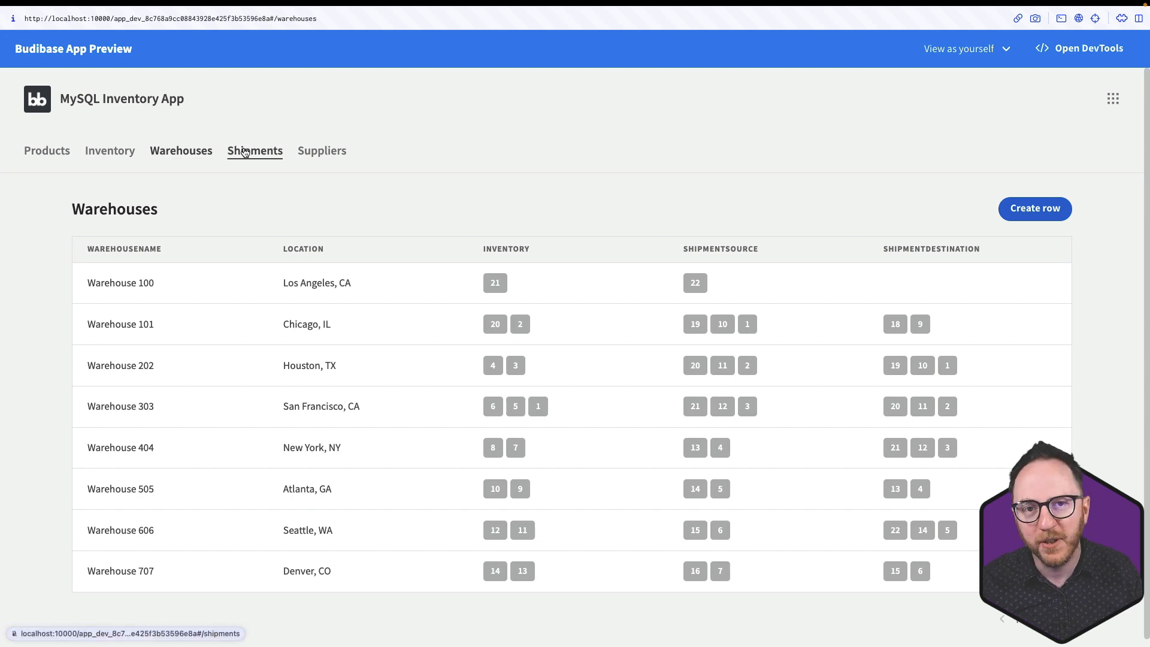